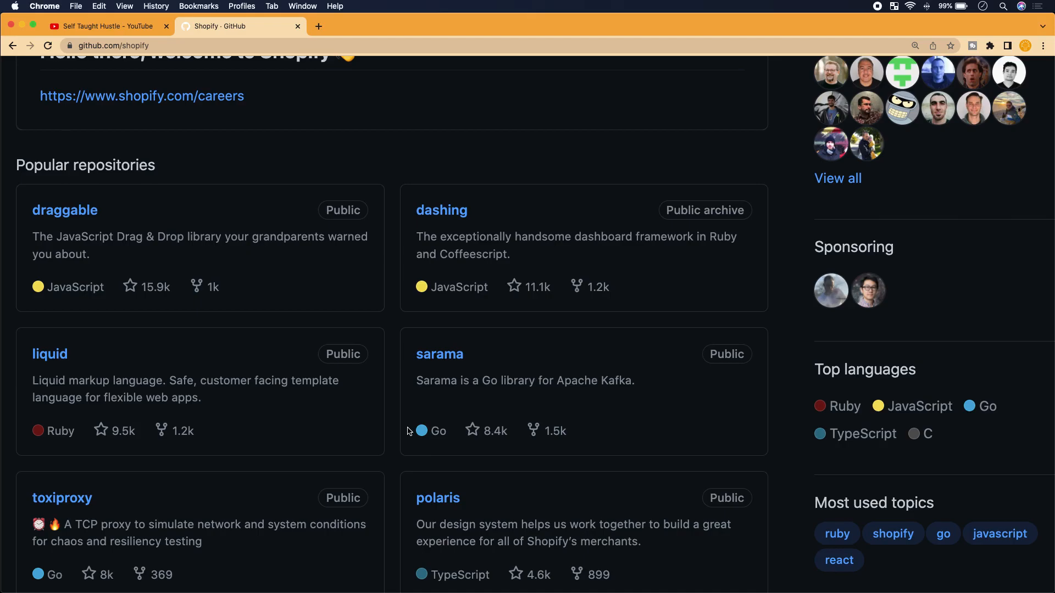
pyautogui.moveTo(406, 461)
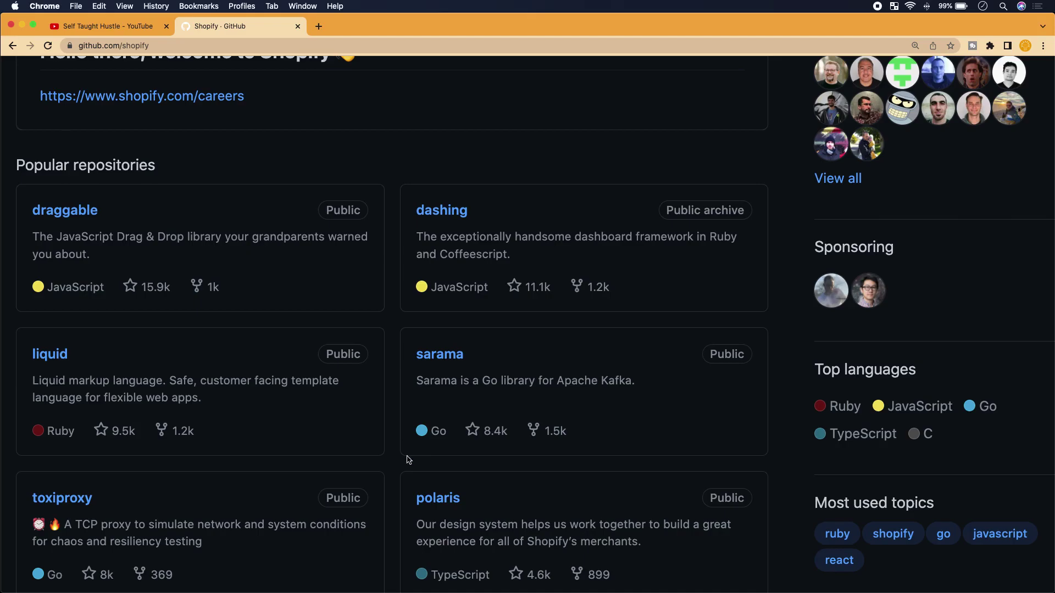
pyautogui.moveTo(440, 354)
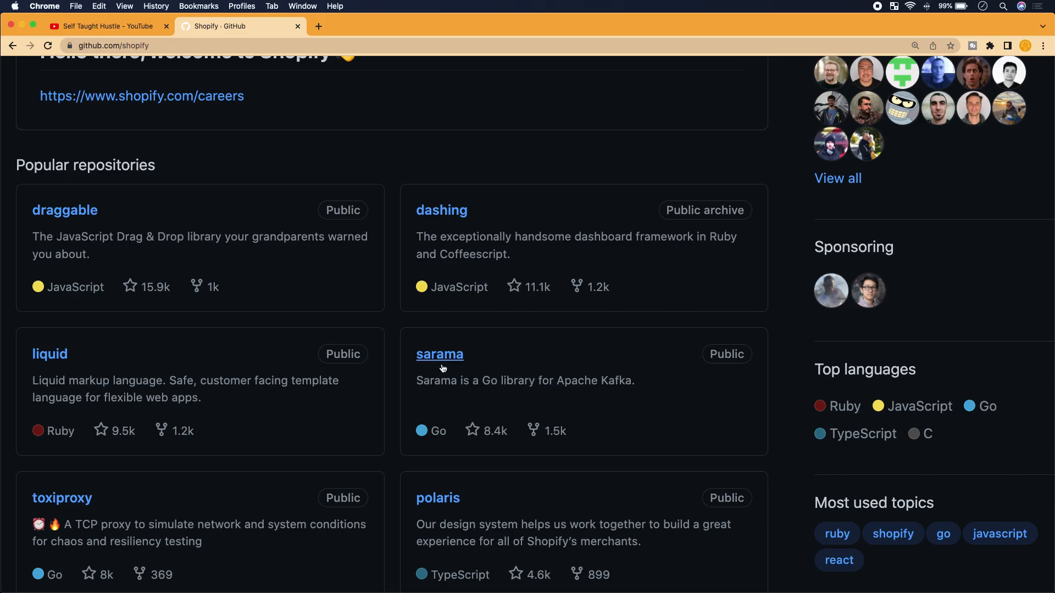
pyautogui.moveTo(432, 392)
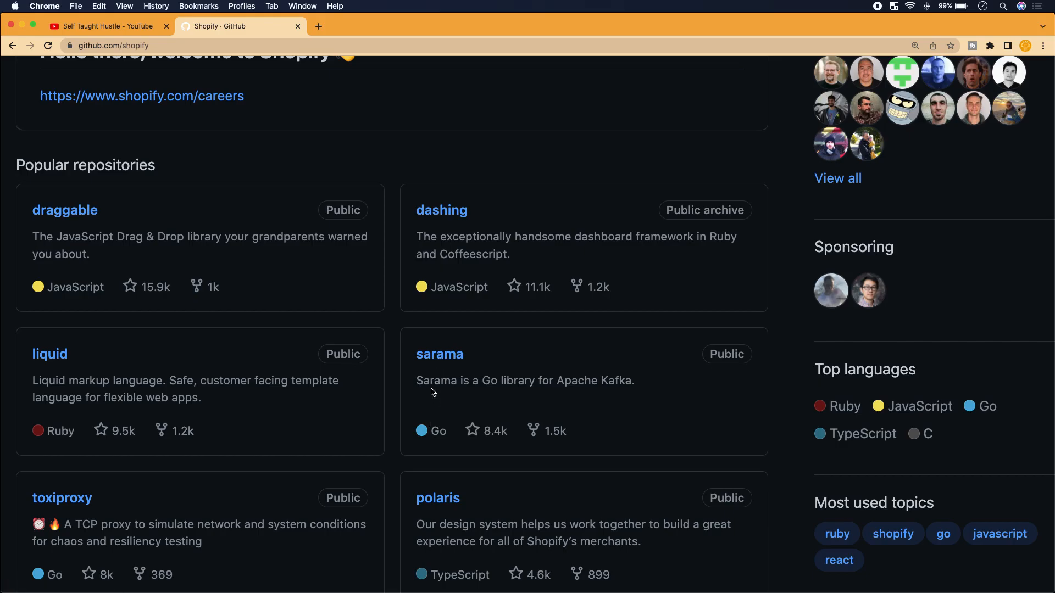
pyautogui.moveTo(435, 375)
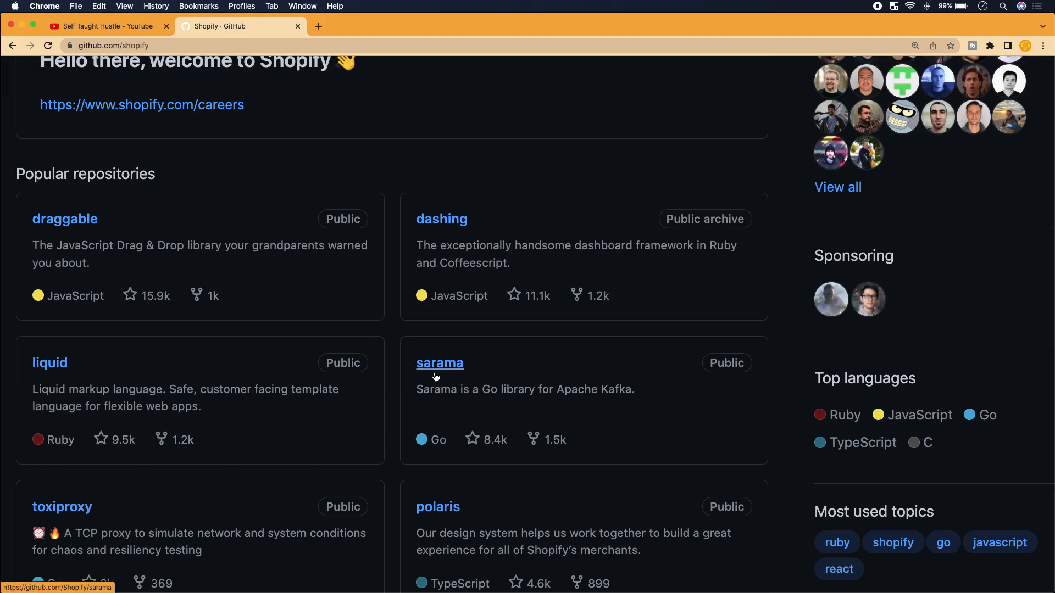
# Locate sarama under Shopify's popular repositories and open it
pyautogui.scroll(-3)
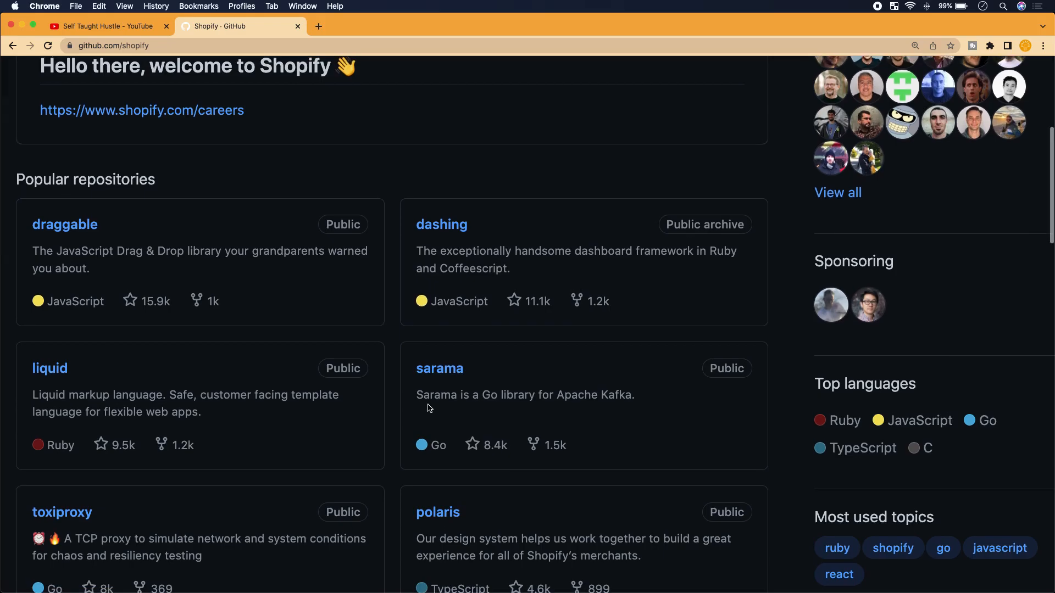
pyautogui.scroll(3)
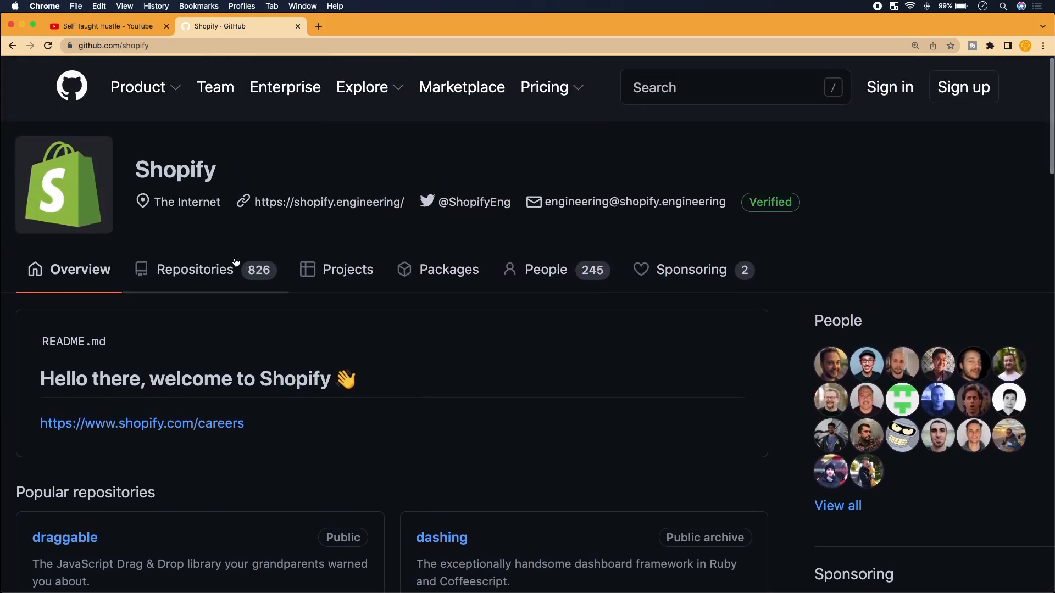
pyautogui.scroll(-3)
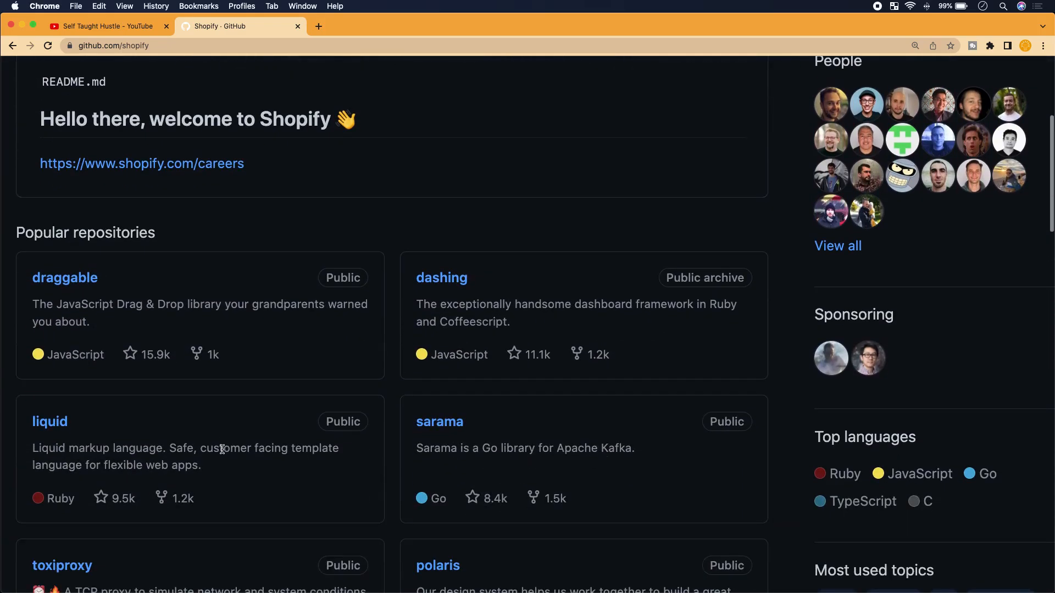
pyautogui.scroll(-3)
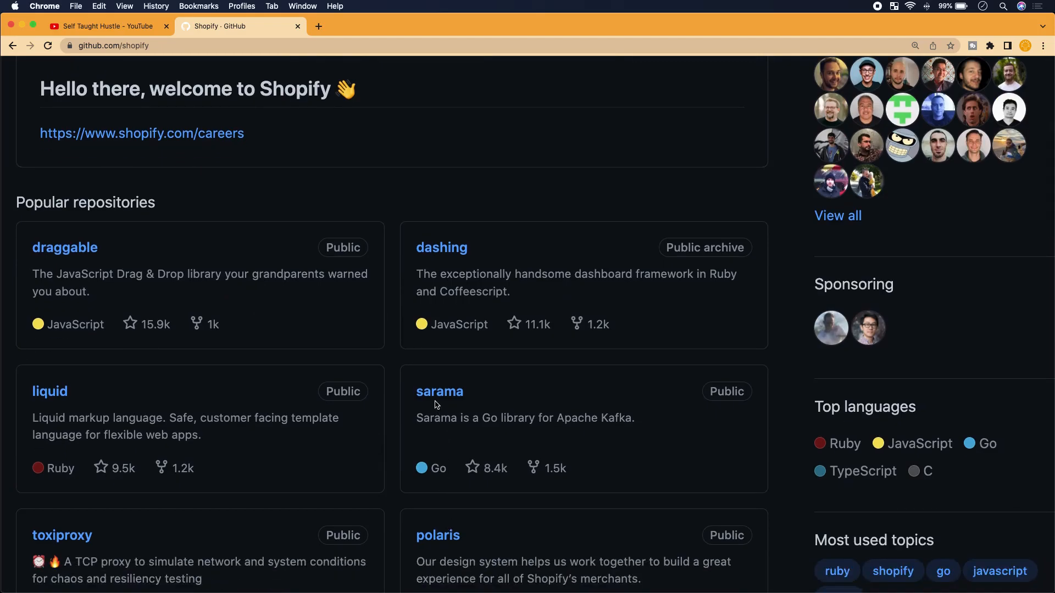
pyautogui.moveTo(478, 422)
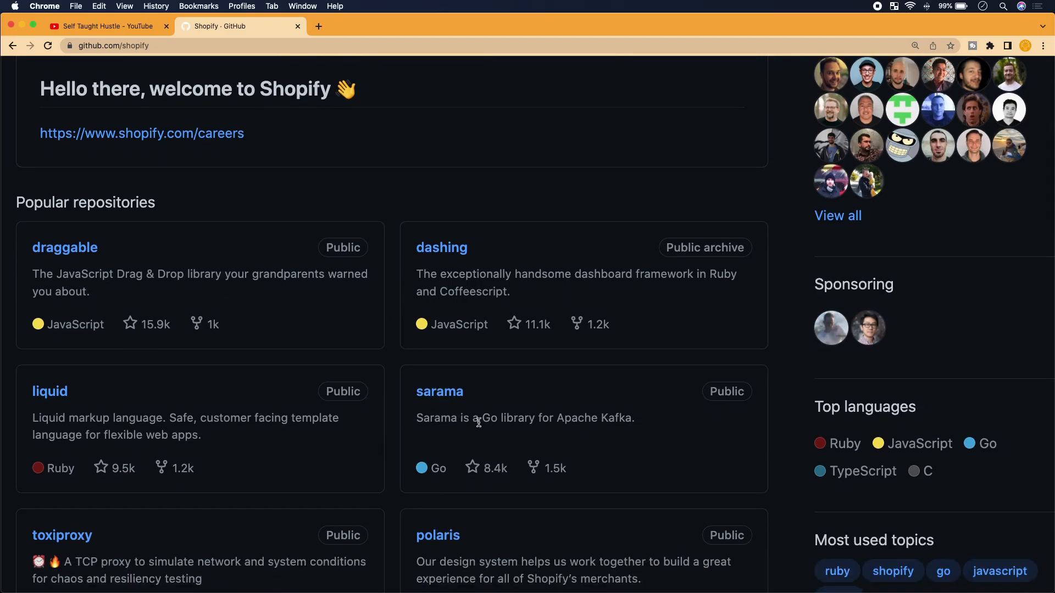
pyautogui.moveTo(612, 419)
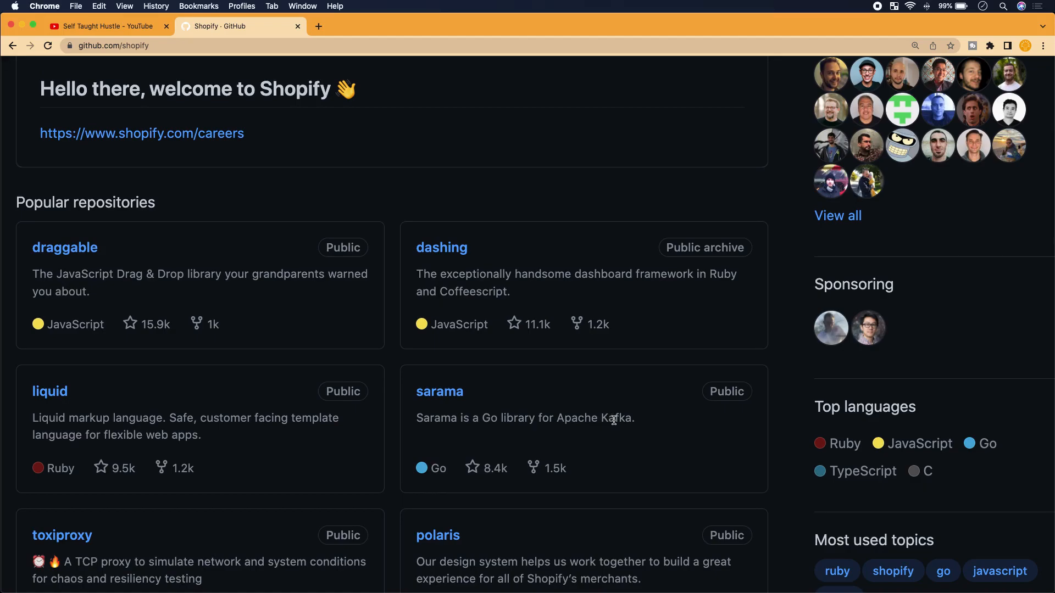
pyautogui.moveTo(488, 418)
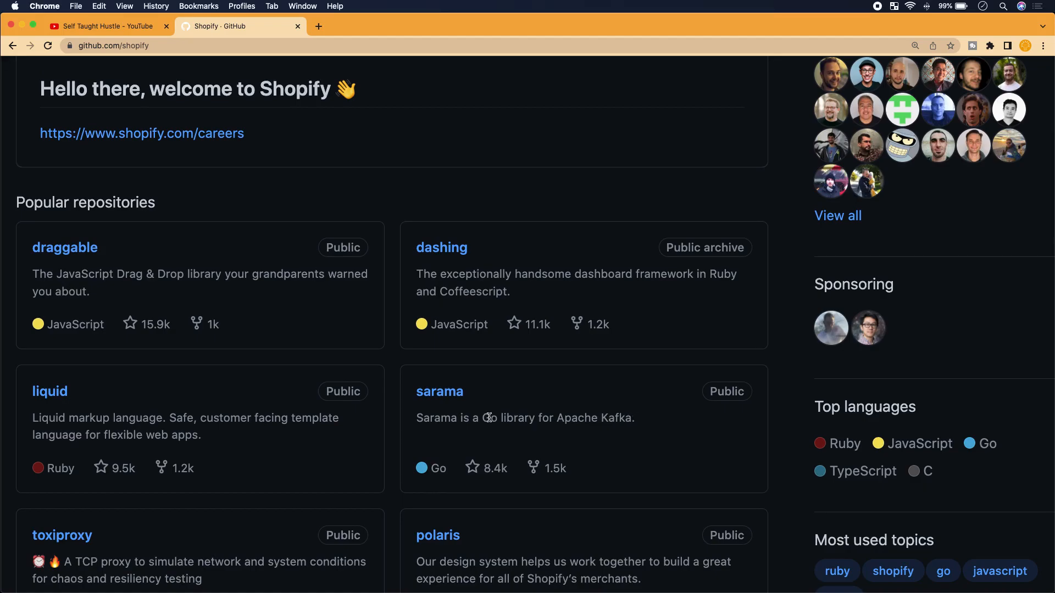
pyautogui.click(439, 391)
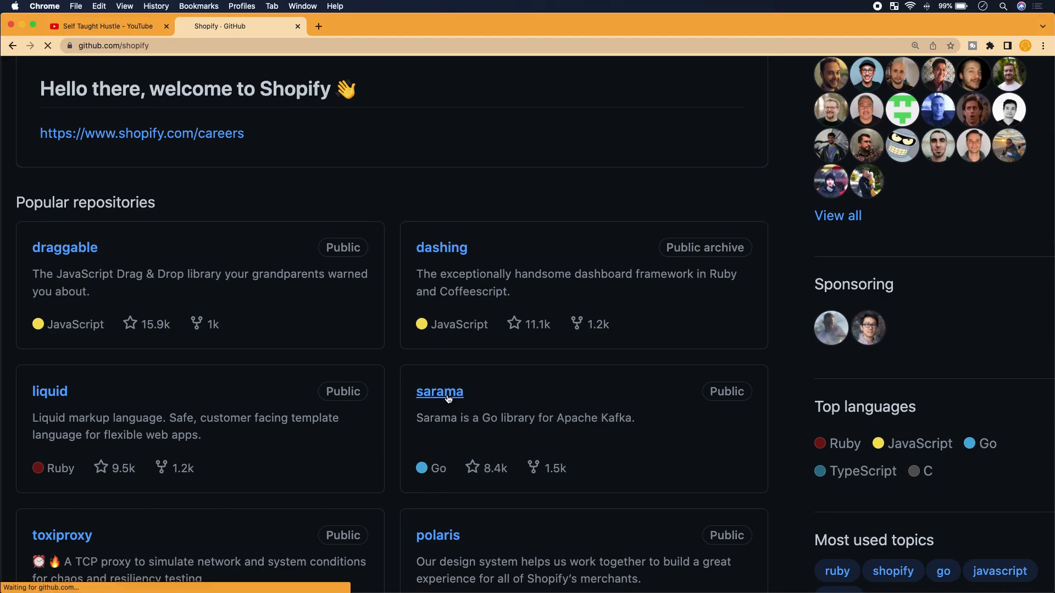
# Browse the sarama file list and open acl_create_request.go
pyautogui.click(440, 391)
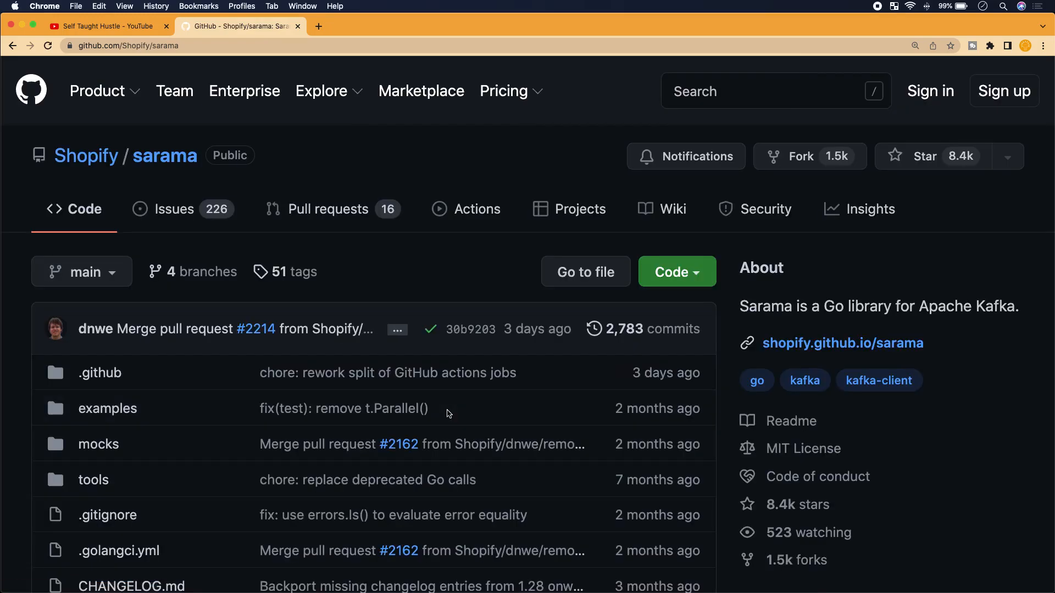
pyautogui.scroll(-3)
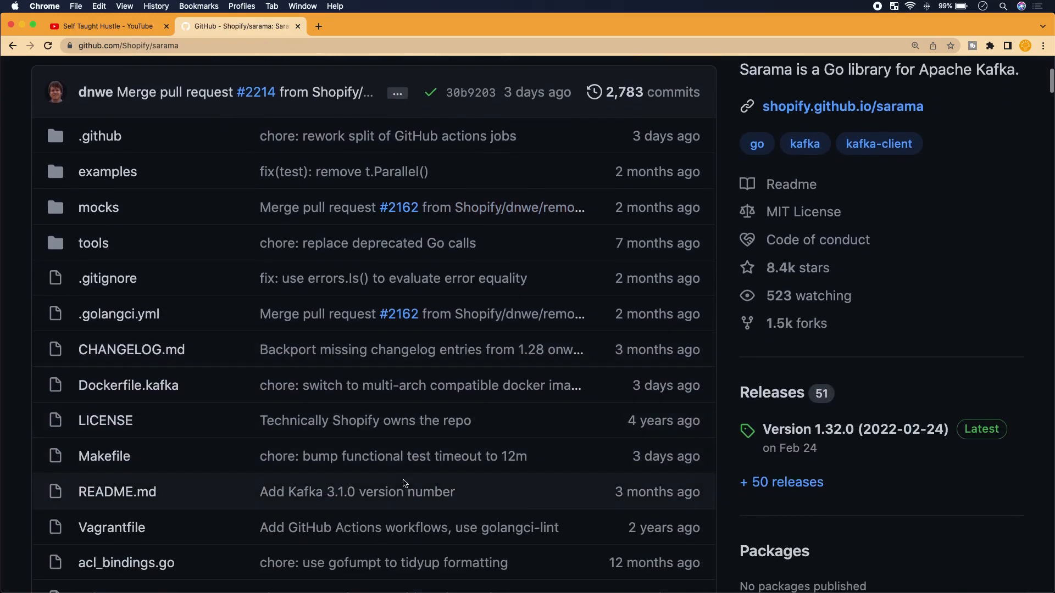
pyautogui.scroll(3)
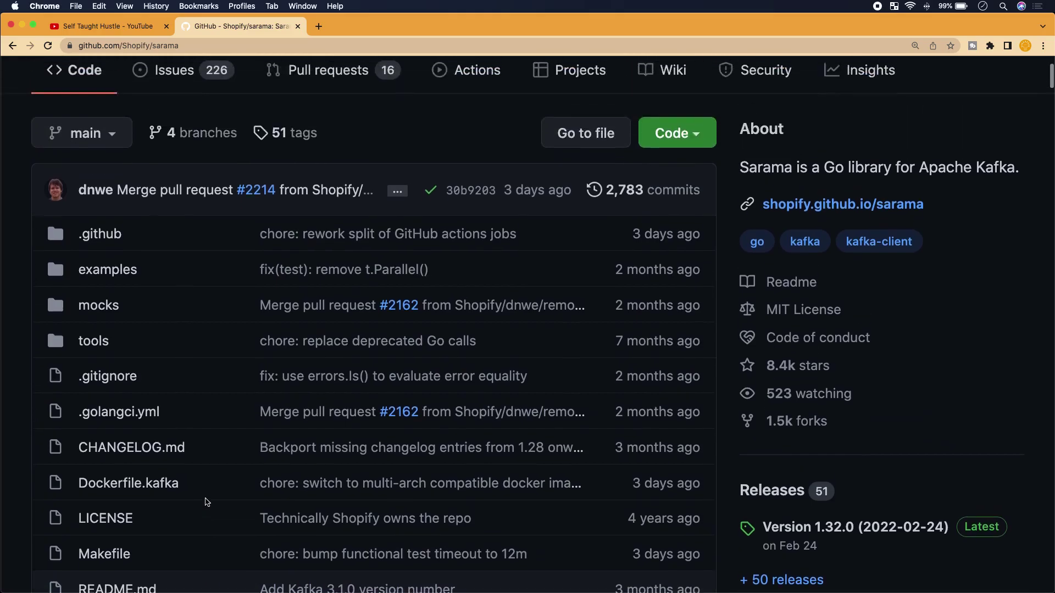
pyautogui.scroll(-3)
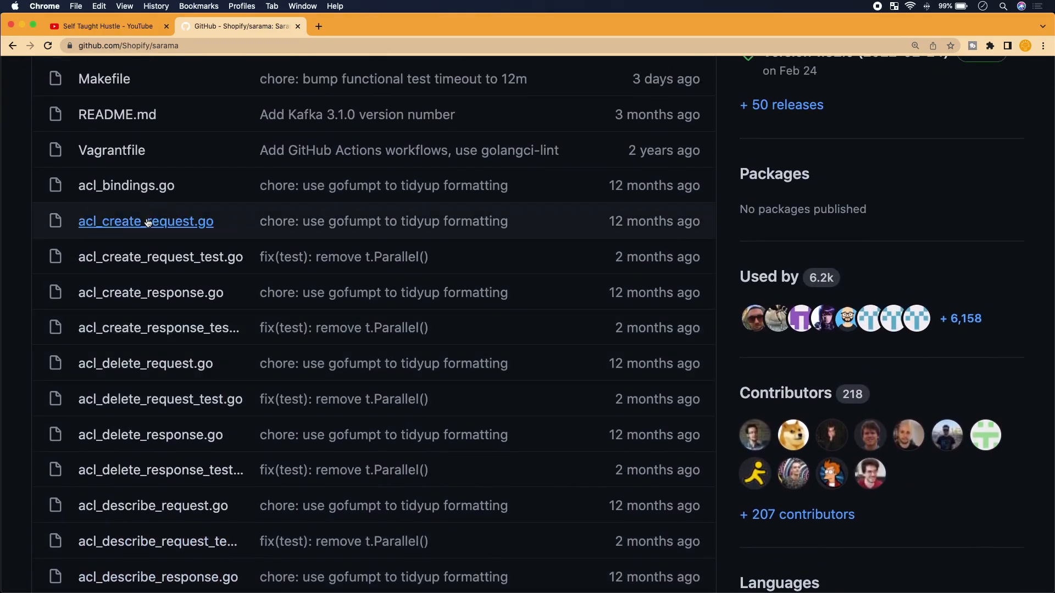
pyautogui.click(145, 221)
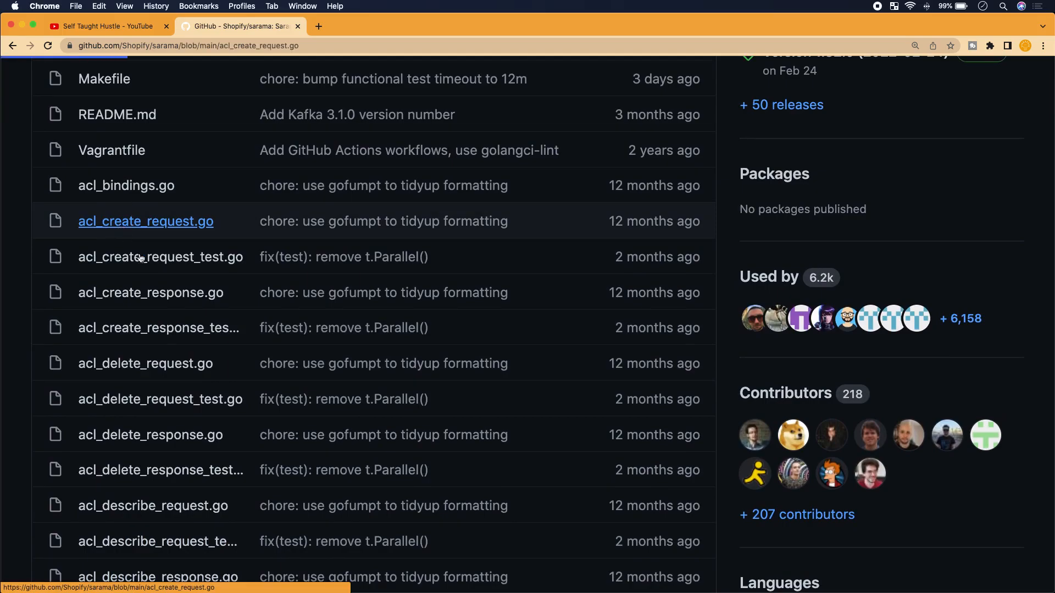
pyautogui.click(145, 221)
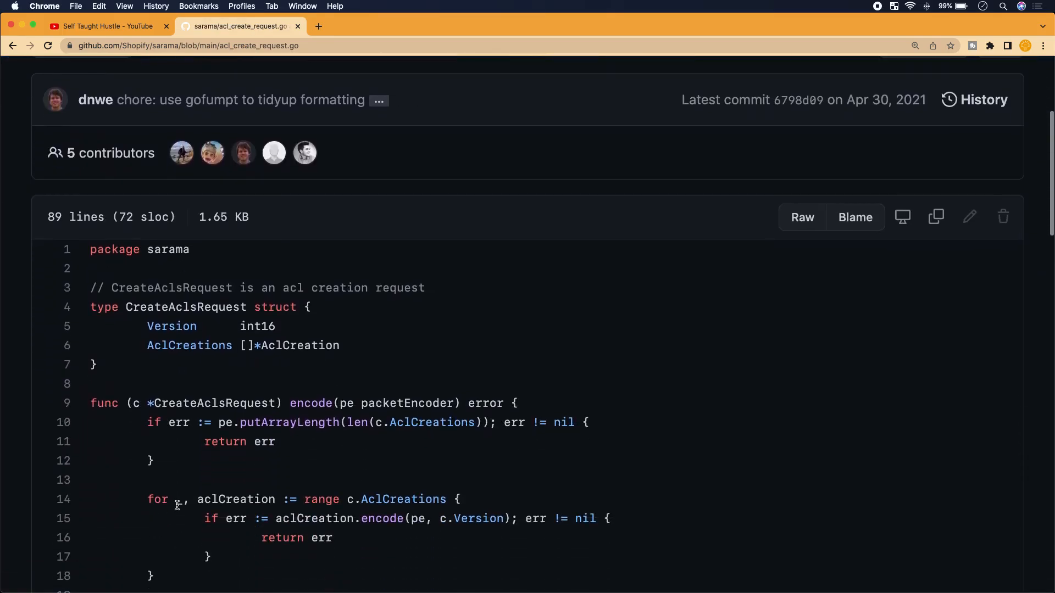
pyautogui.scroll(-3)
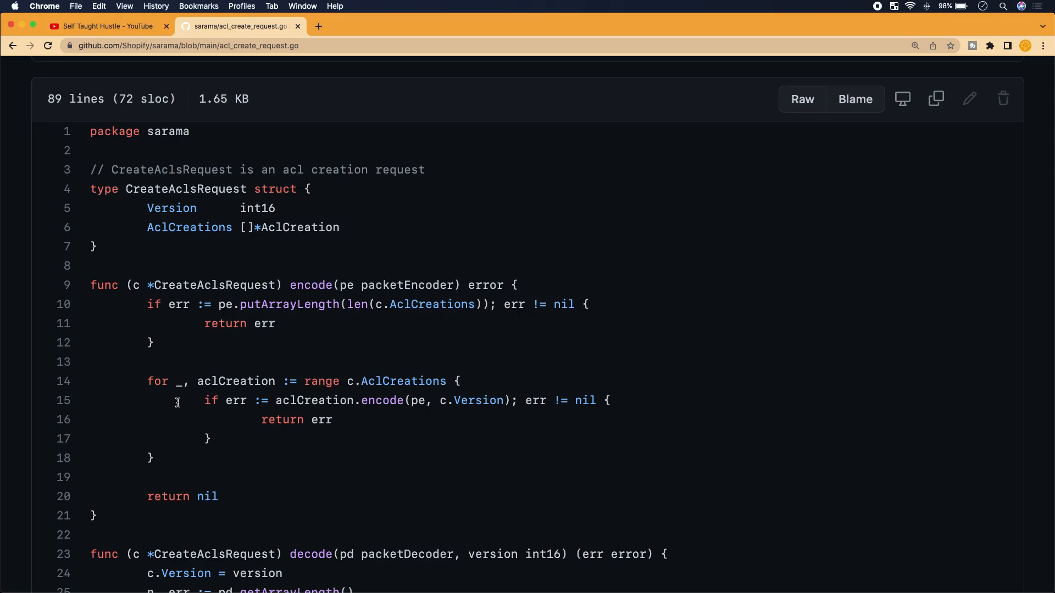
pyautogui.moveTo(114, 412)
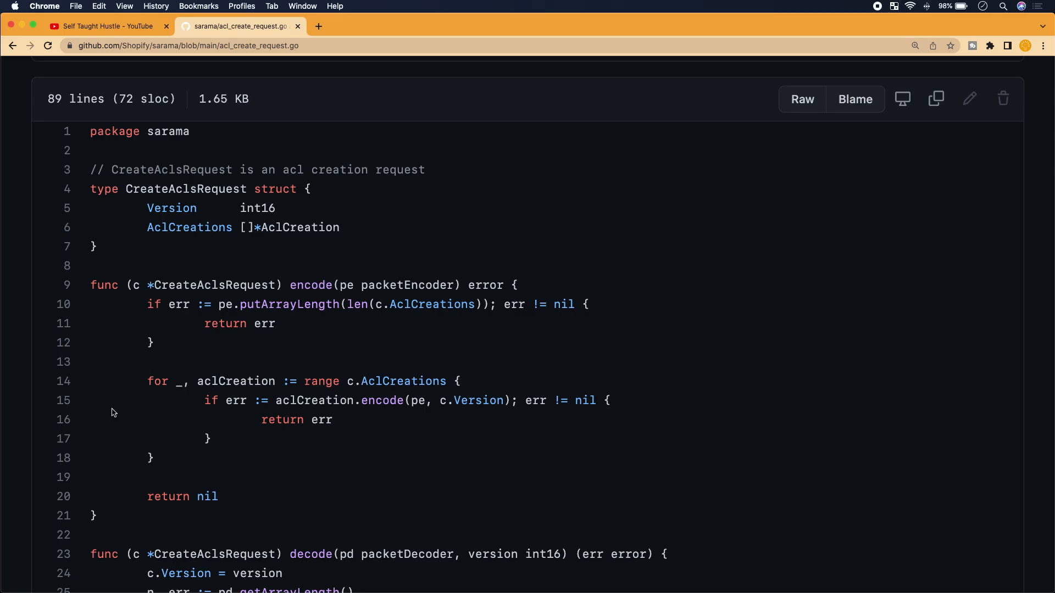
pyautogui.scroll(-3)
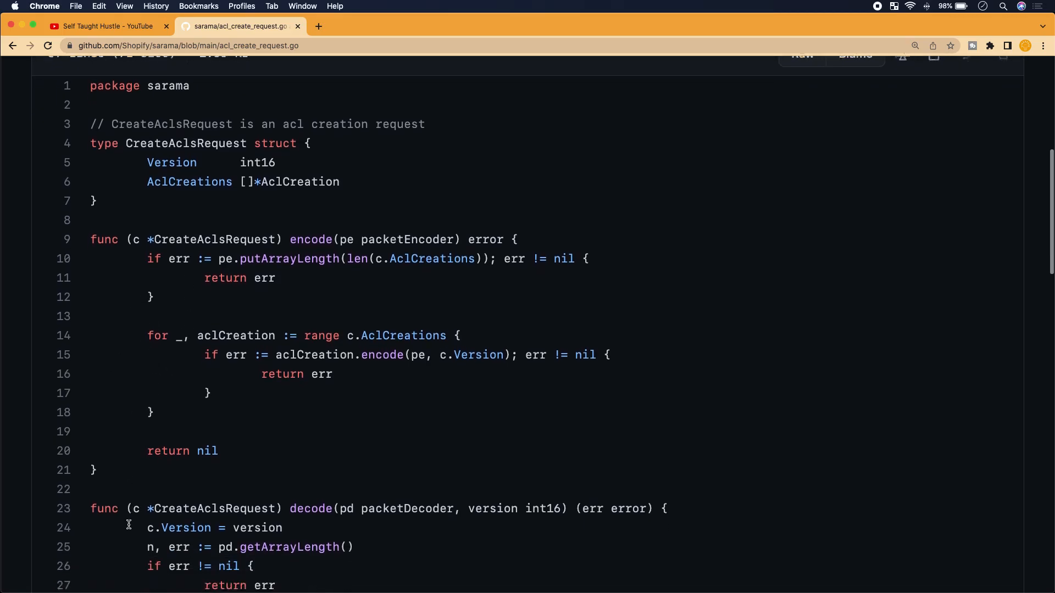
pyautogui.scroll(3)
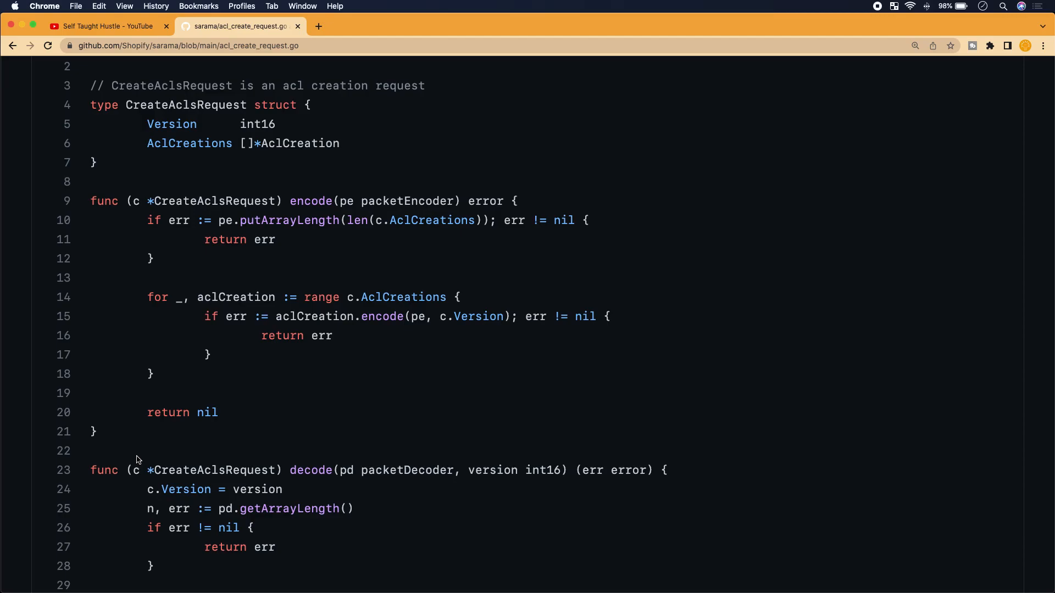
pyautogui.scroll(3)
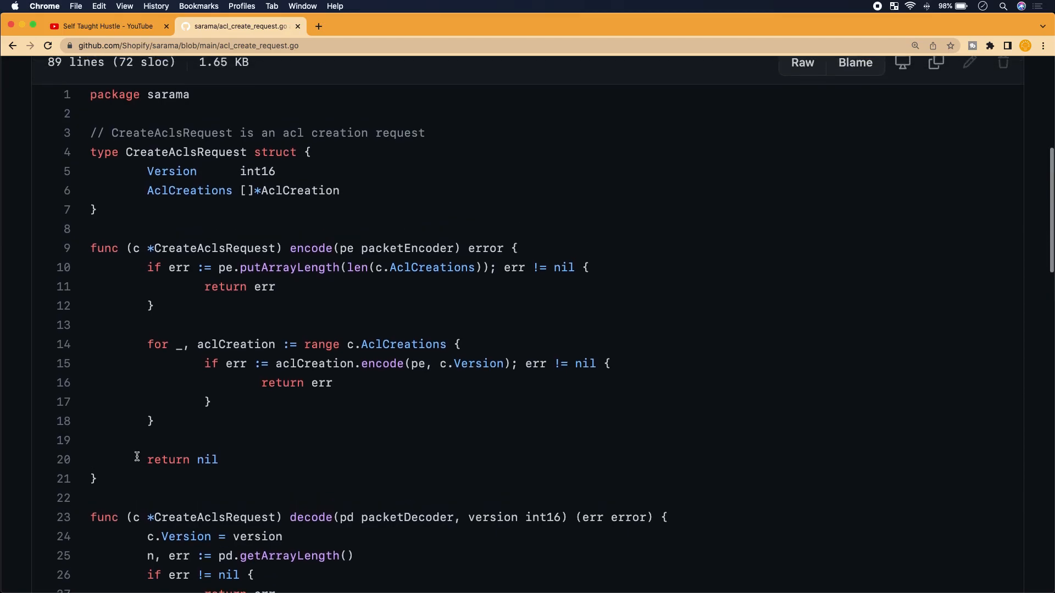
pyautogui.scroll(3)
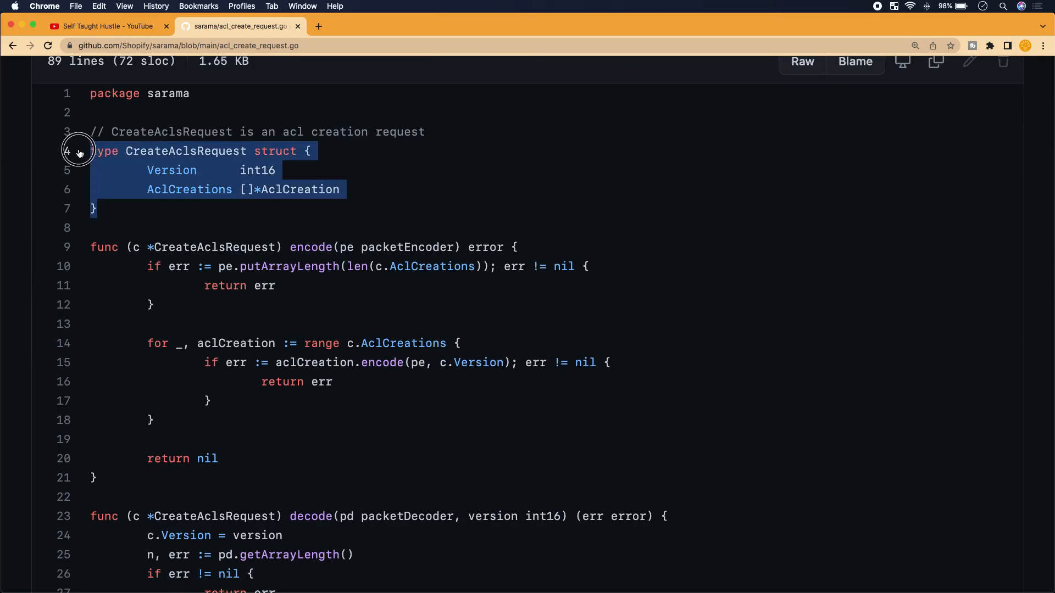
# Highlight the CreateAclsRequest struct (lines 4–7), then its encode function (lines 9–21)
pyautogui.click(117, 208)
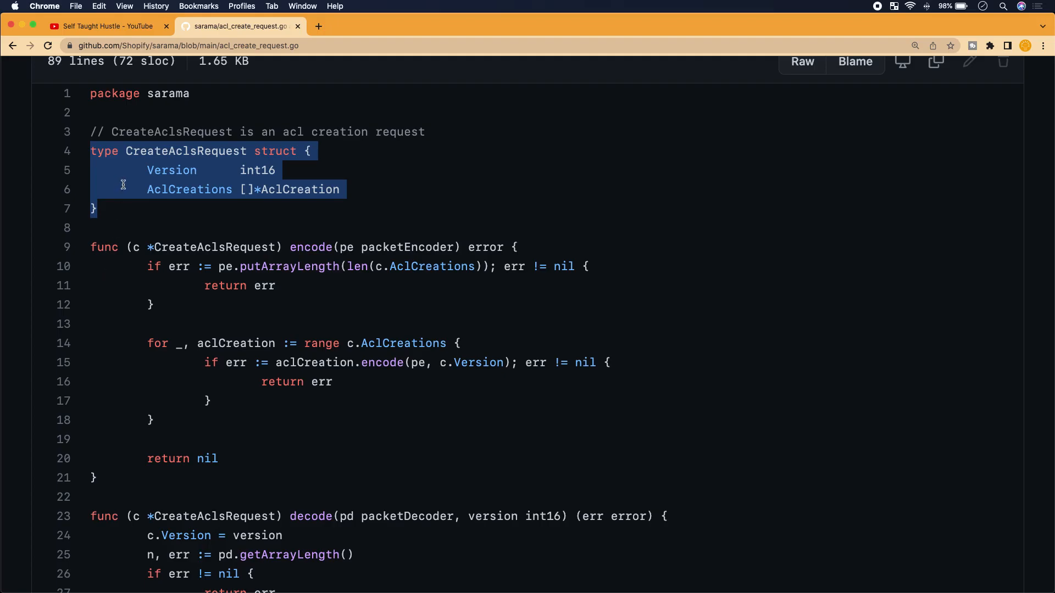
pyautogui.moveTo(182, 233)
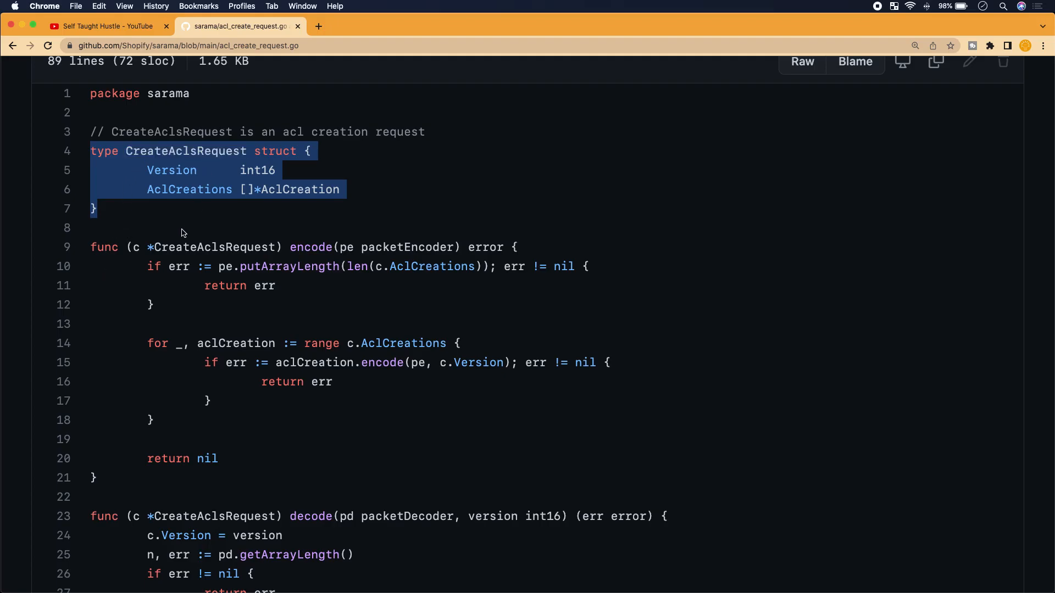
pyautogui.moveTo(172, 269)
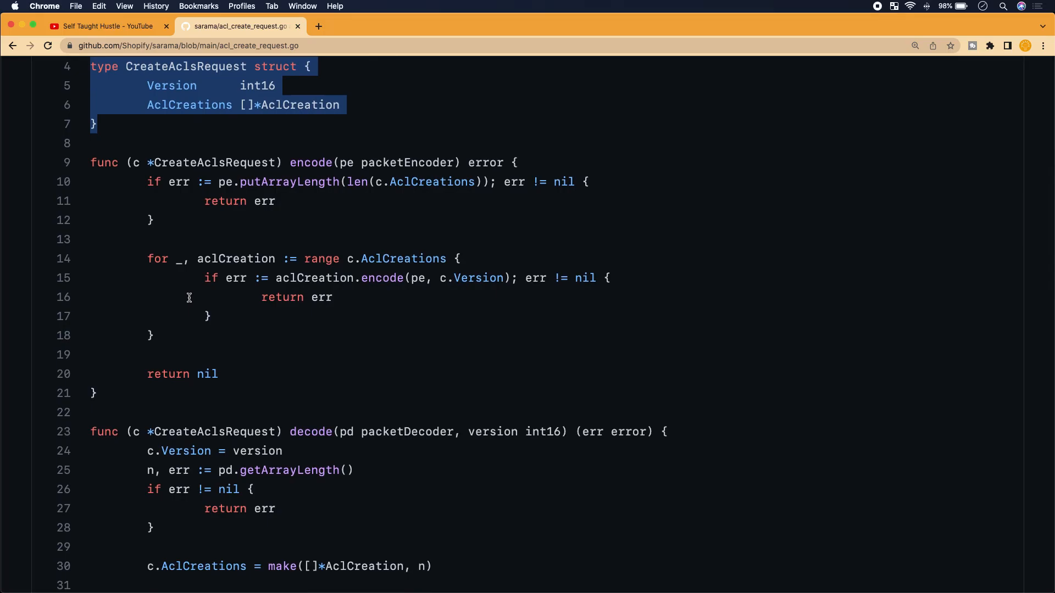
pyautogui.click(105, 397)
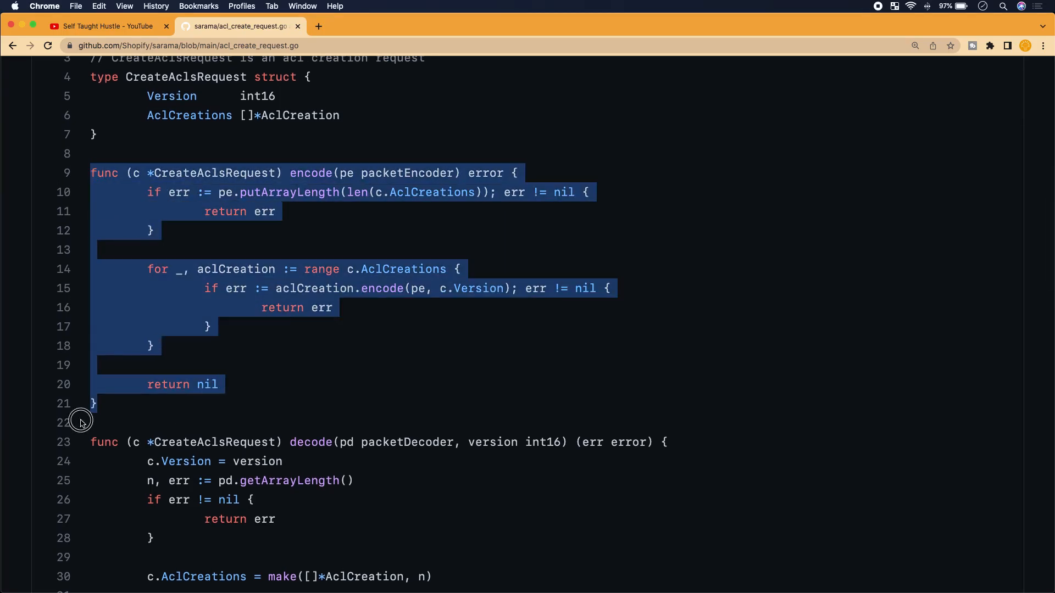
pyautogui.click(457, 161)
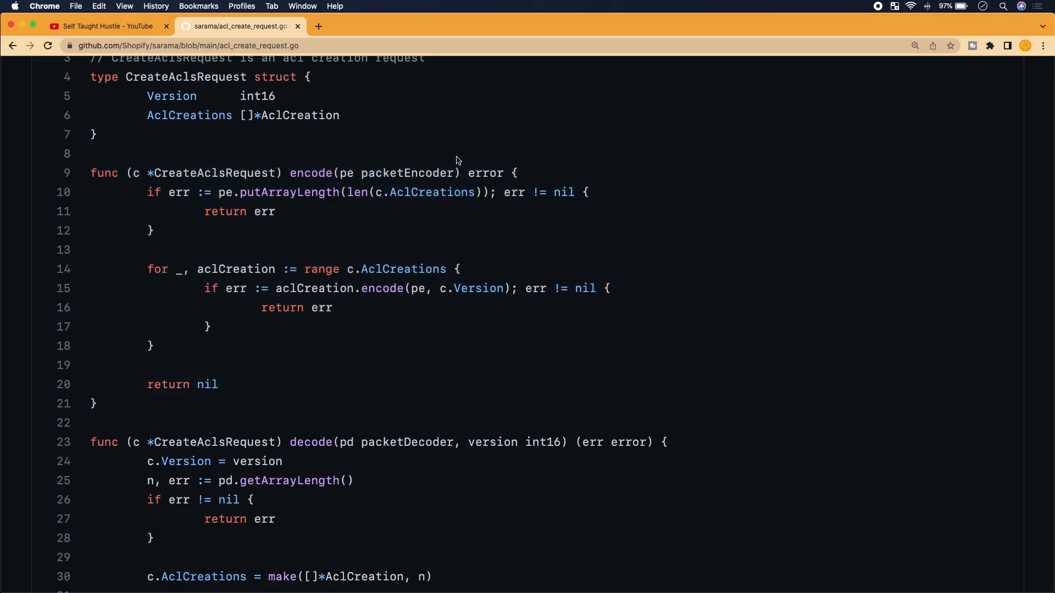
pyautogui.doubleClick(484, 173)
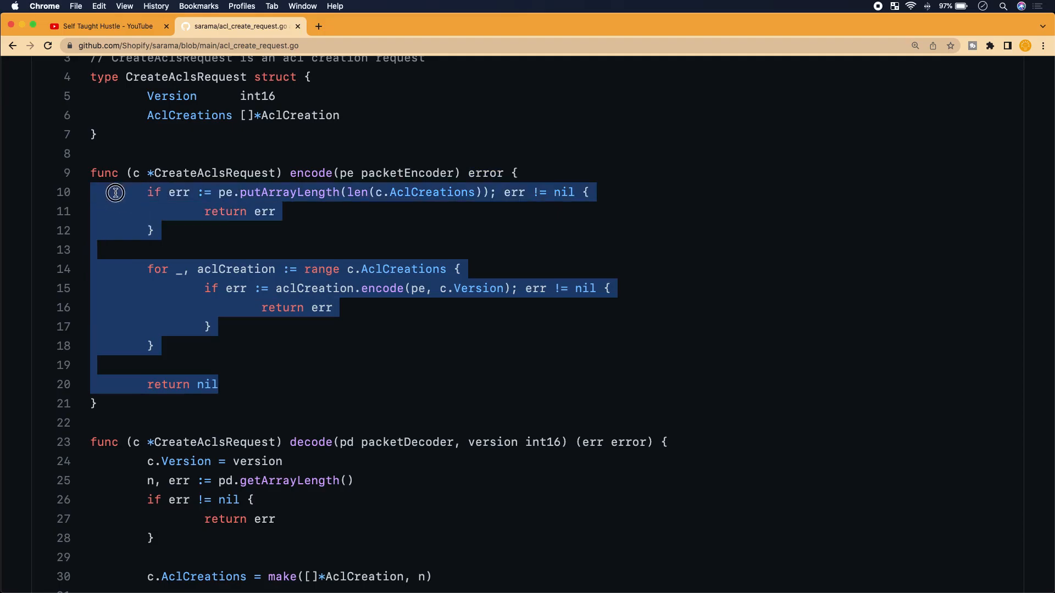
pyautogui.moveTo(186, 303)
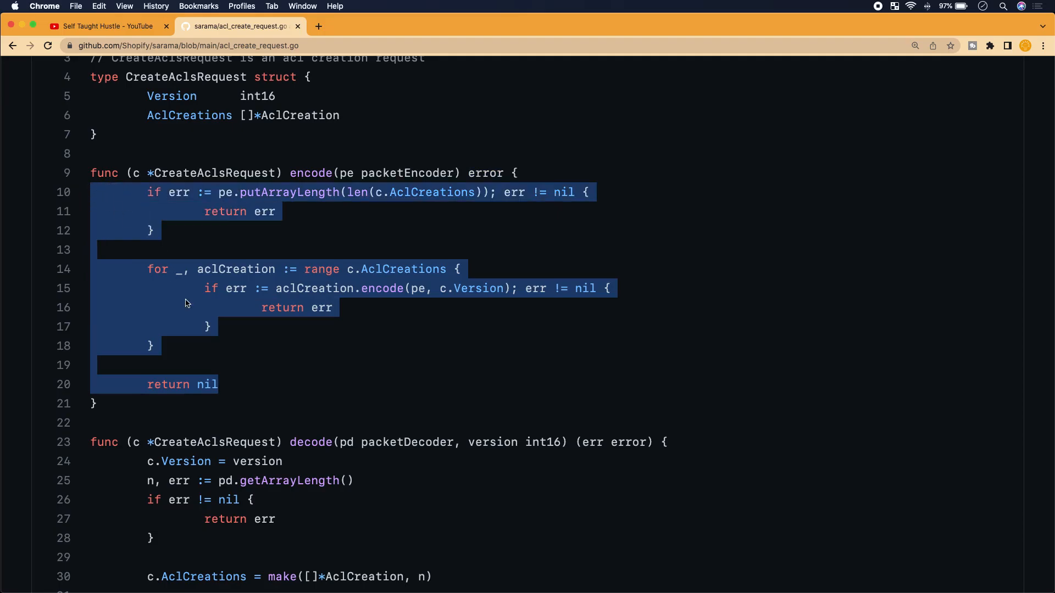
pyautogui.scroll(-3)
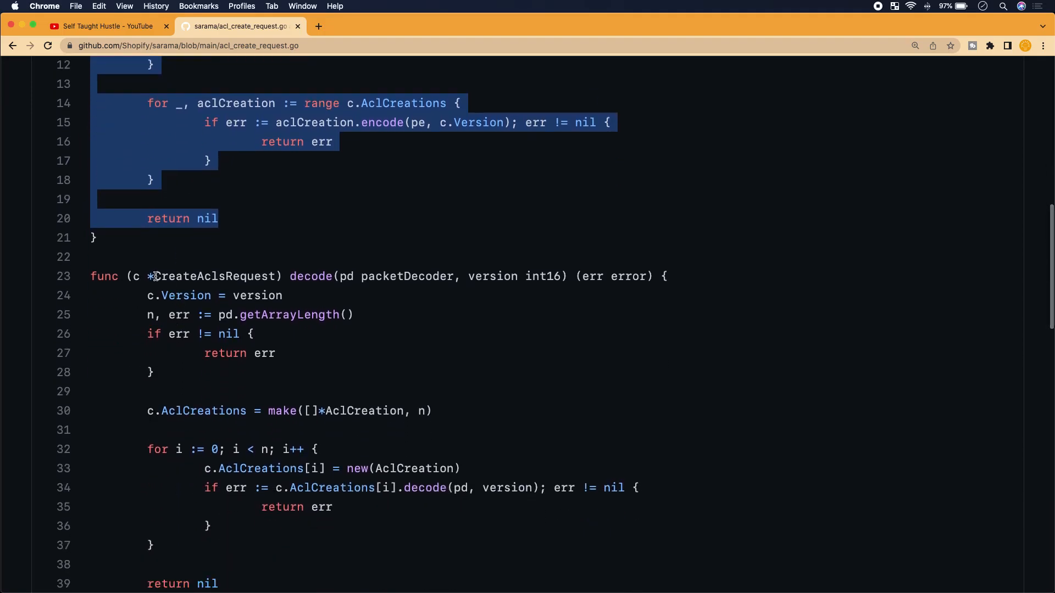
pyautogui.click(150, 276)
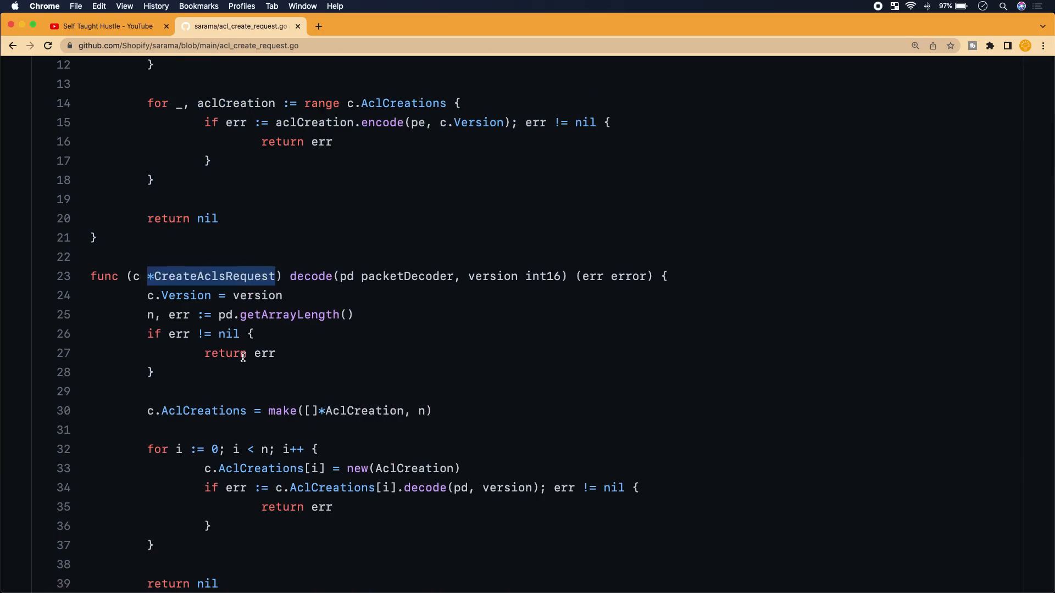
pyautogui.moveTo(136, 279)
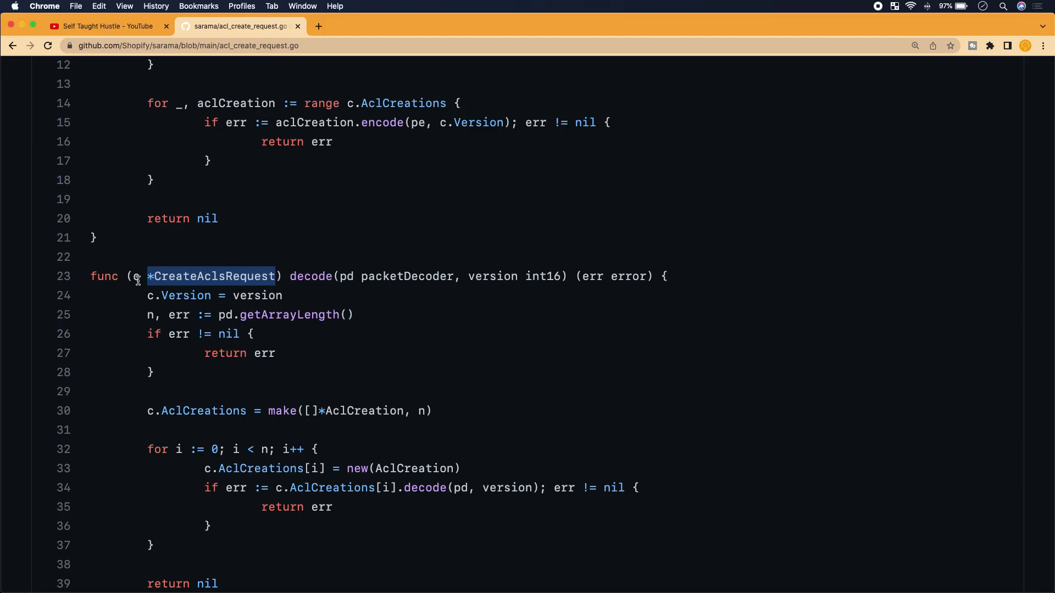
pyautogui.scroll(-3)
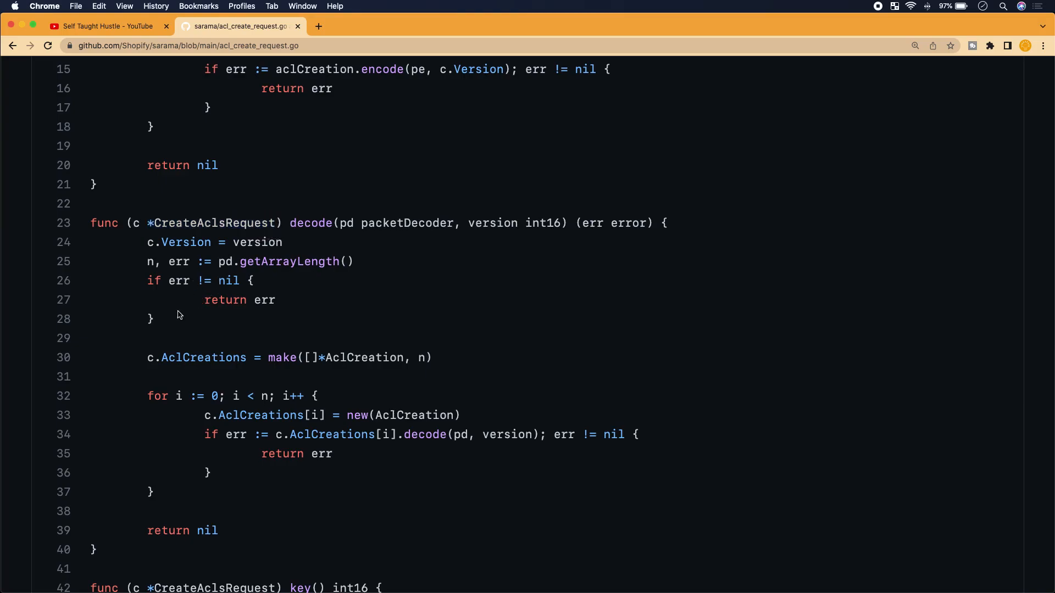
pyautogui.moveTo(149, 261)
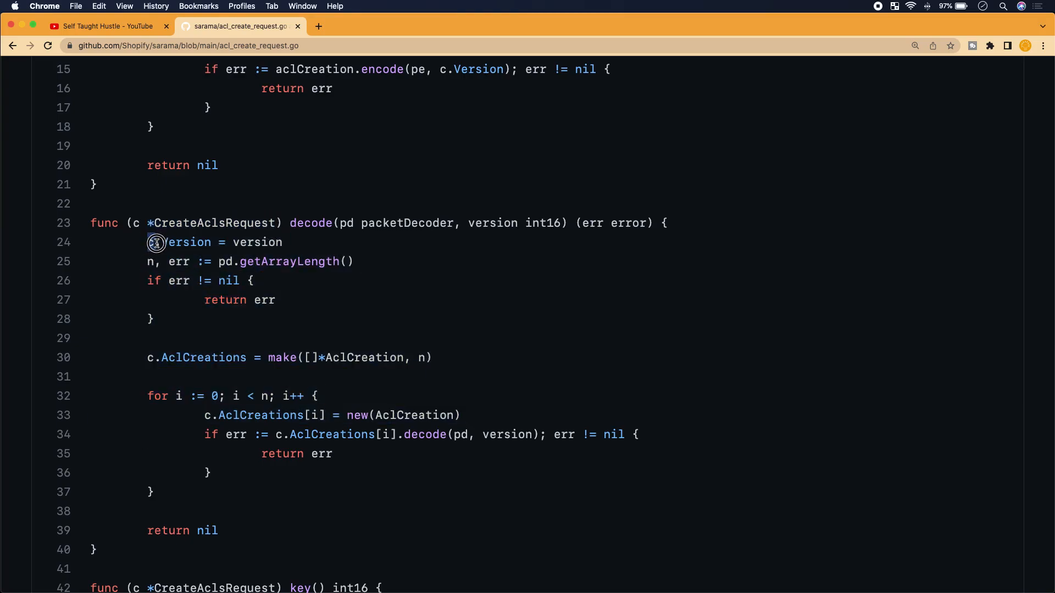
pyautogui.doubleClick(213, 223)
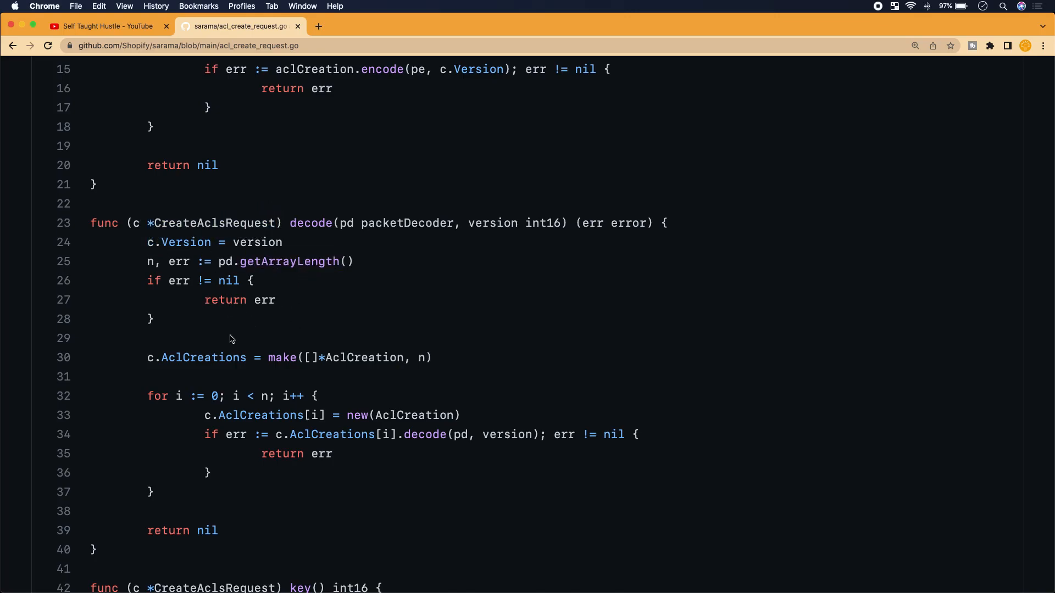
pyautogui.scroll(3)
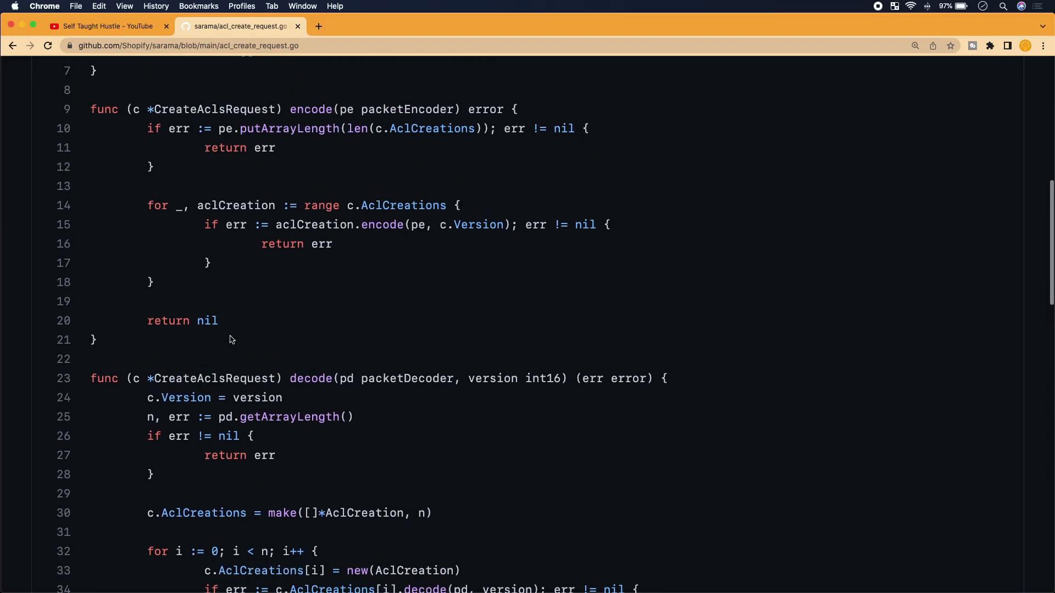
pyautogui.scroll(-3)
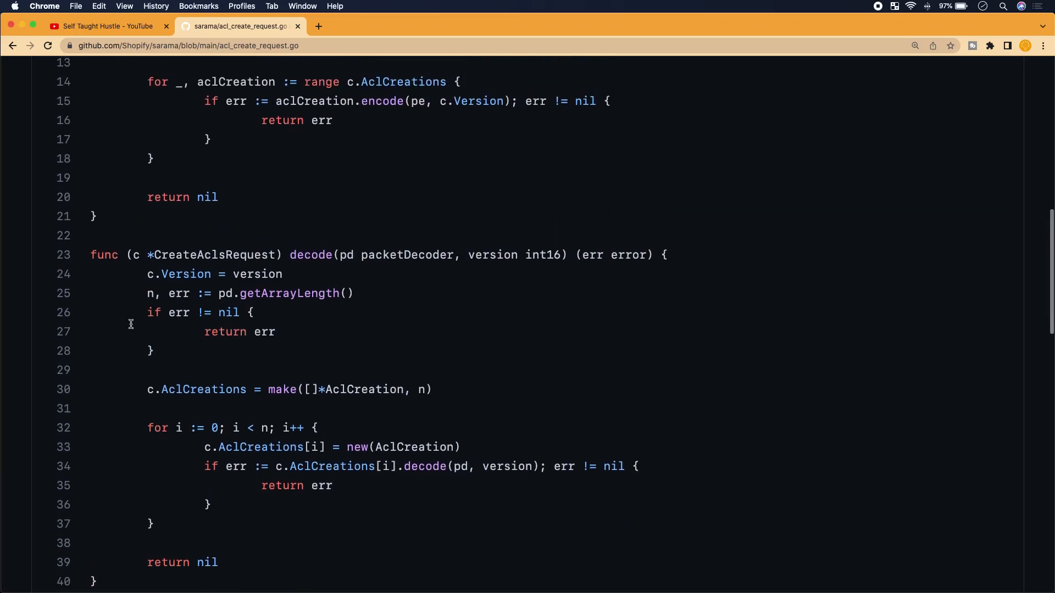
pyautogui.moveTo(141, 271)
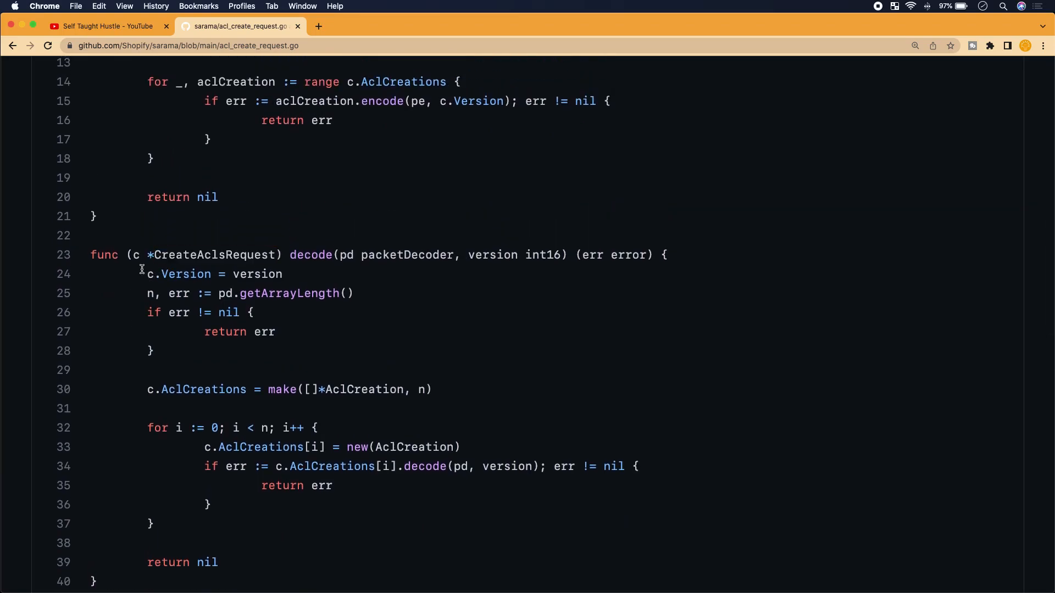
pyautogui.doubleClick(185, 273)
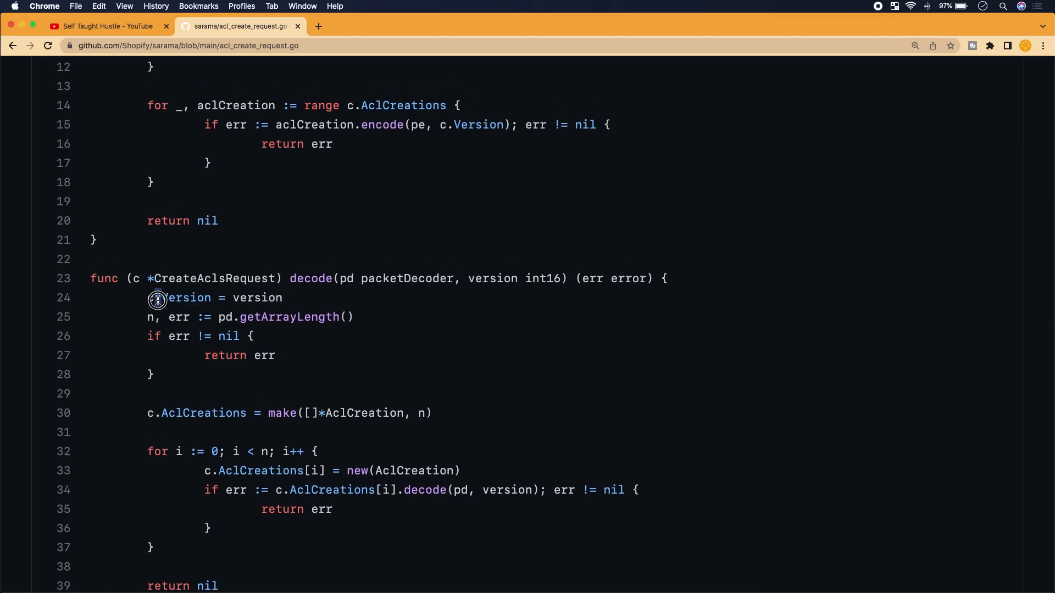
pyautogui.doubleClick(178, 298)
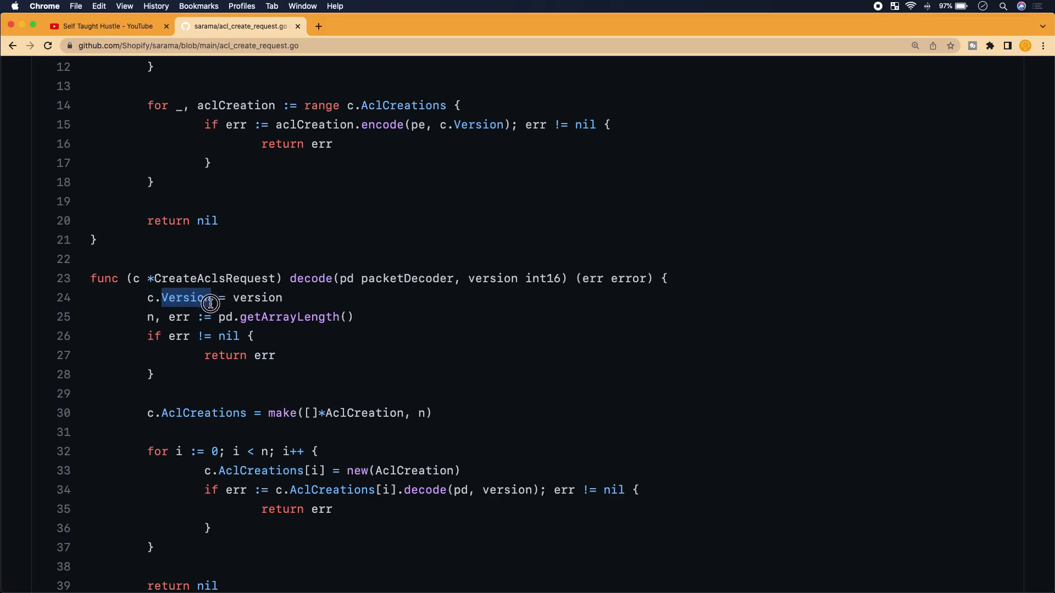
pyautogui.scroll(3)
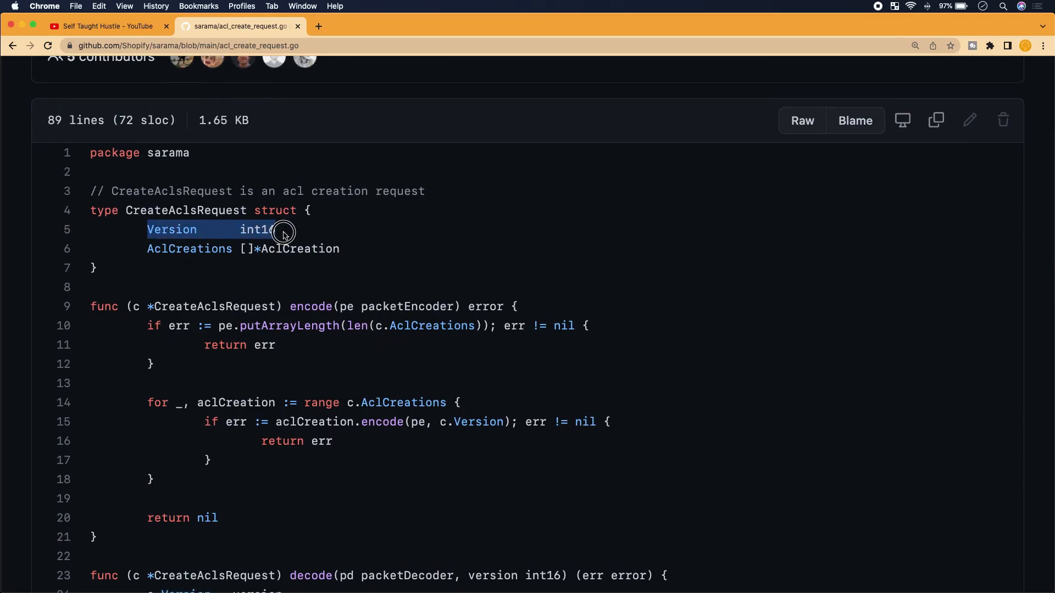
pyautogui.doubleClick(257, 230)
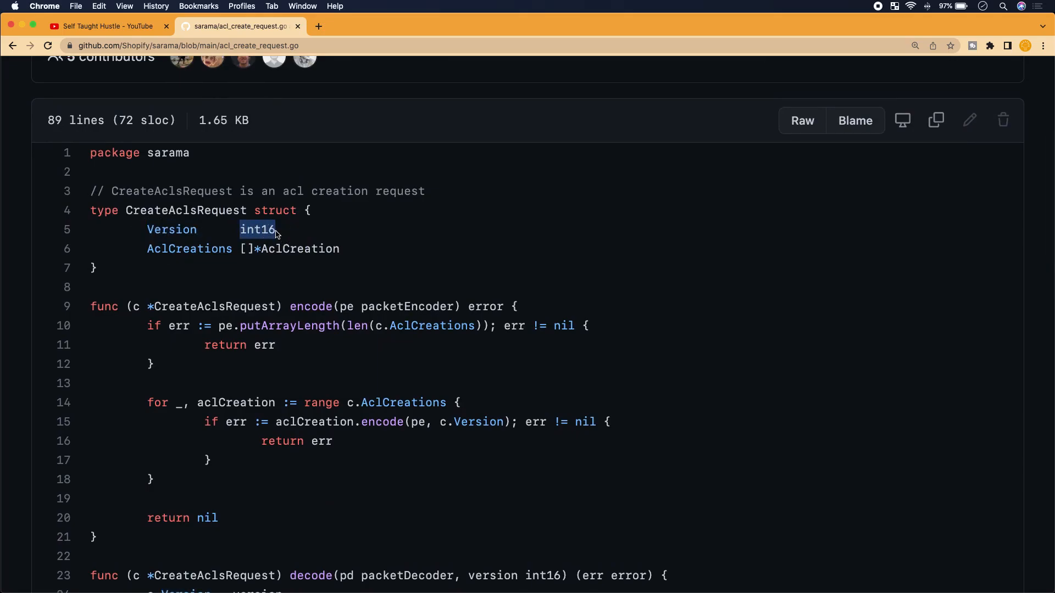
pyautogui.moveTo(280, 233)
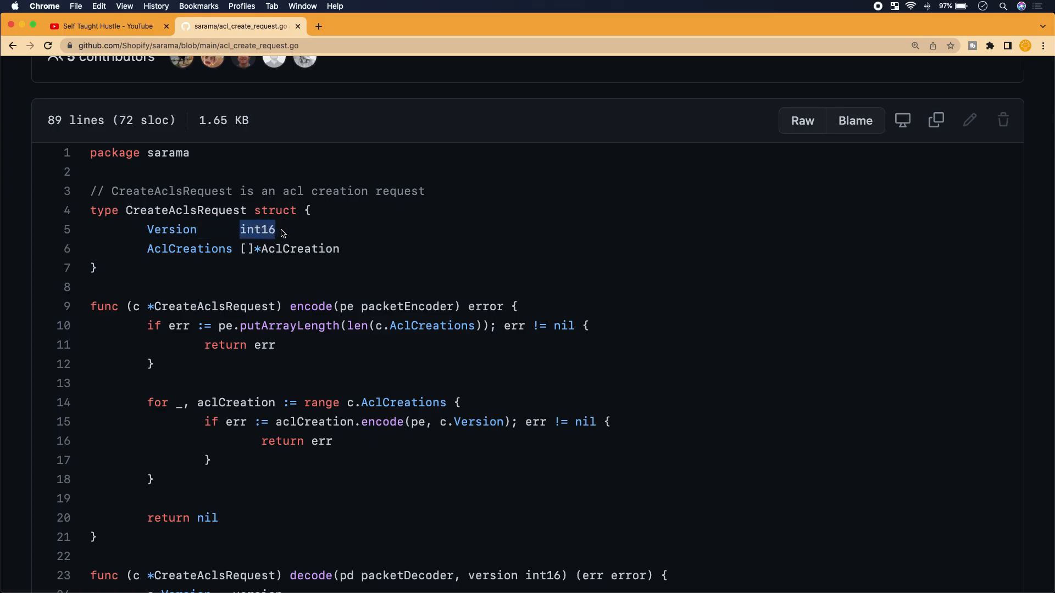
pyautogui.scroll(-3)
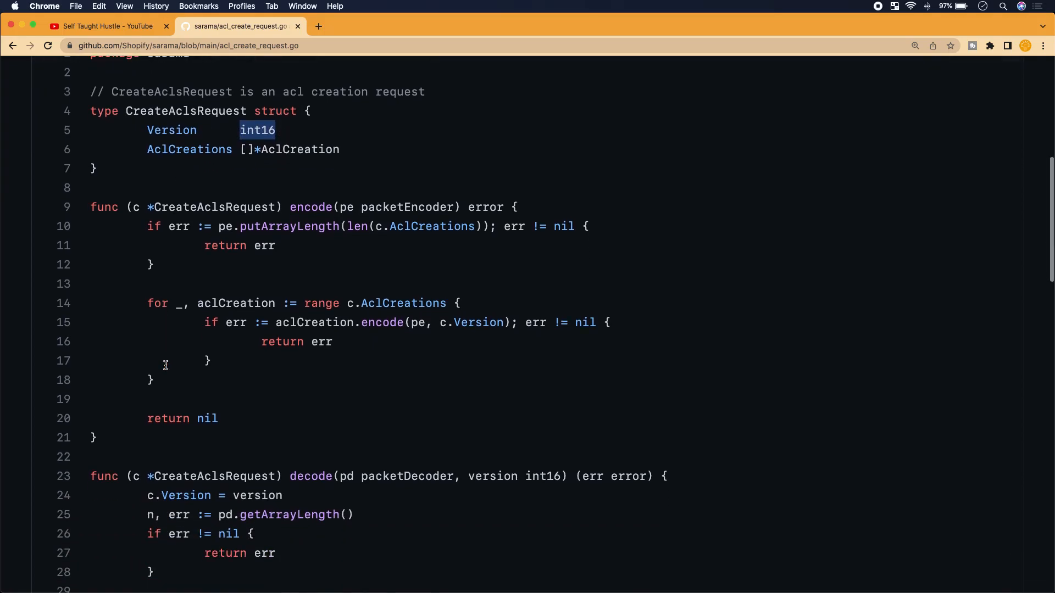
pyautogui.scroll(-3)
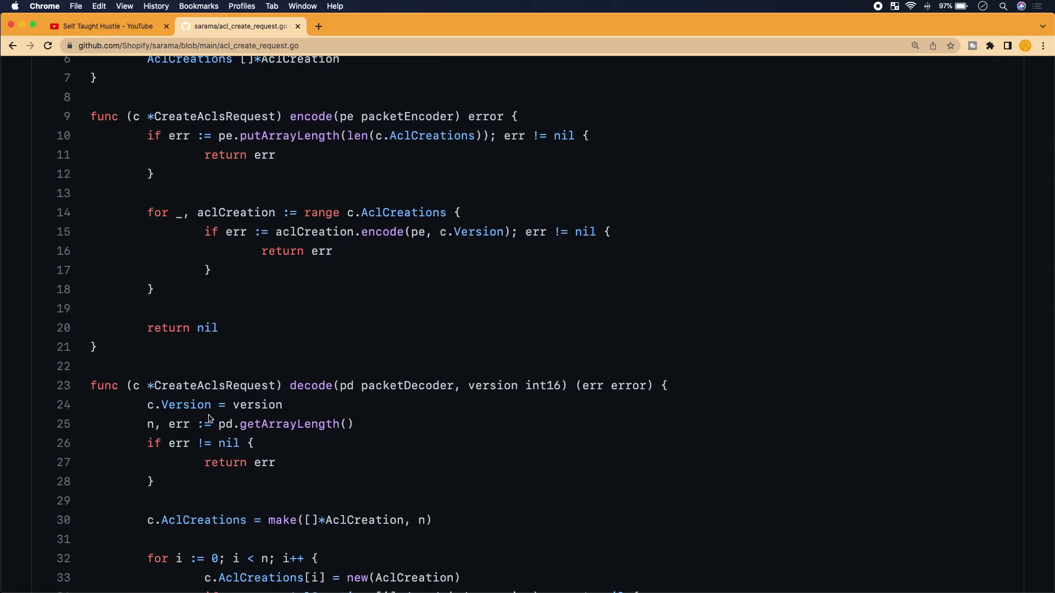
pyautogui.doubleClick(184, 405)
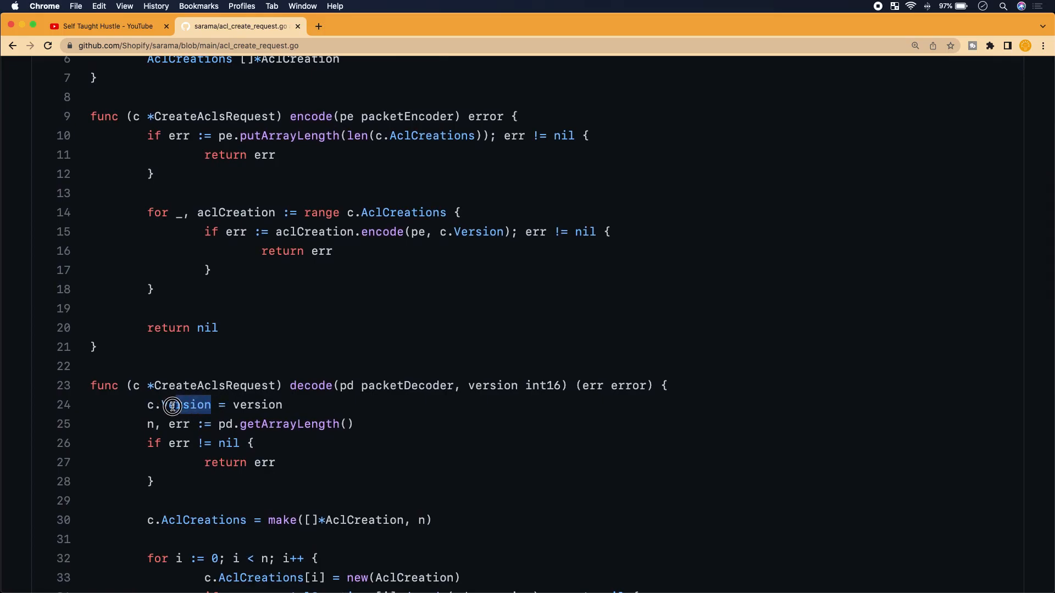
pyautogui.scroll(-3)
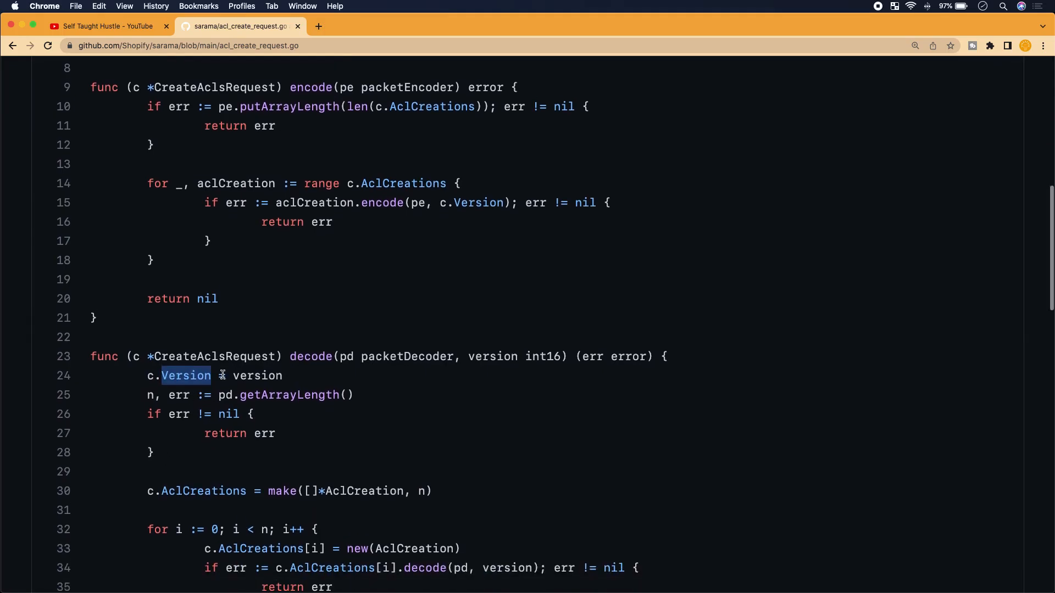
pyautogui.doubleClick(407, 343)
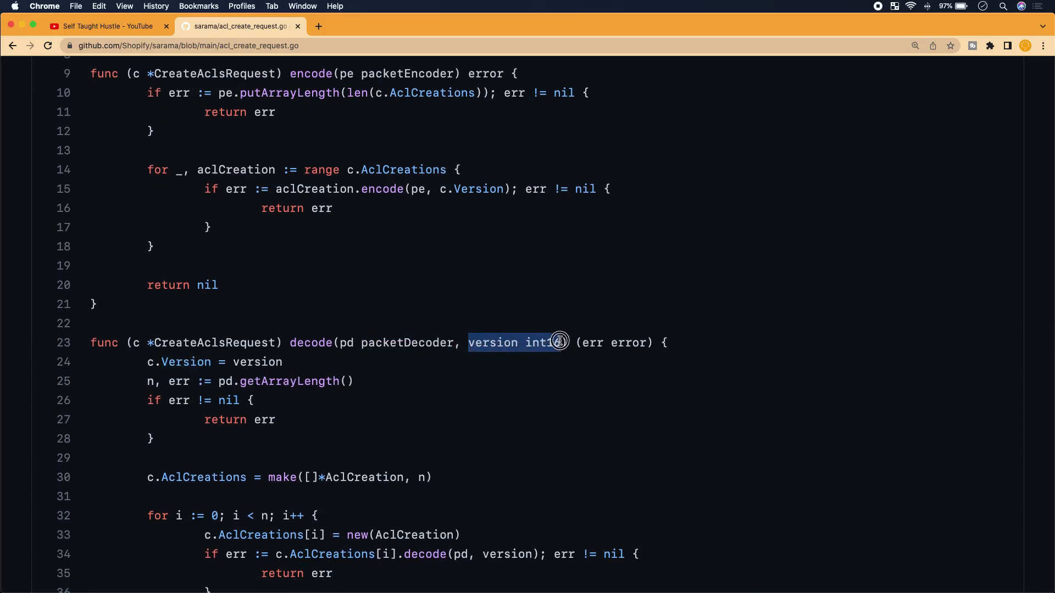
pyautogui.scroll(-3)
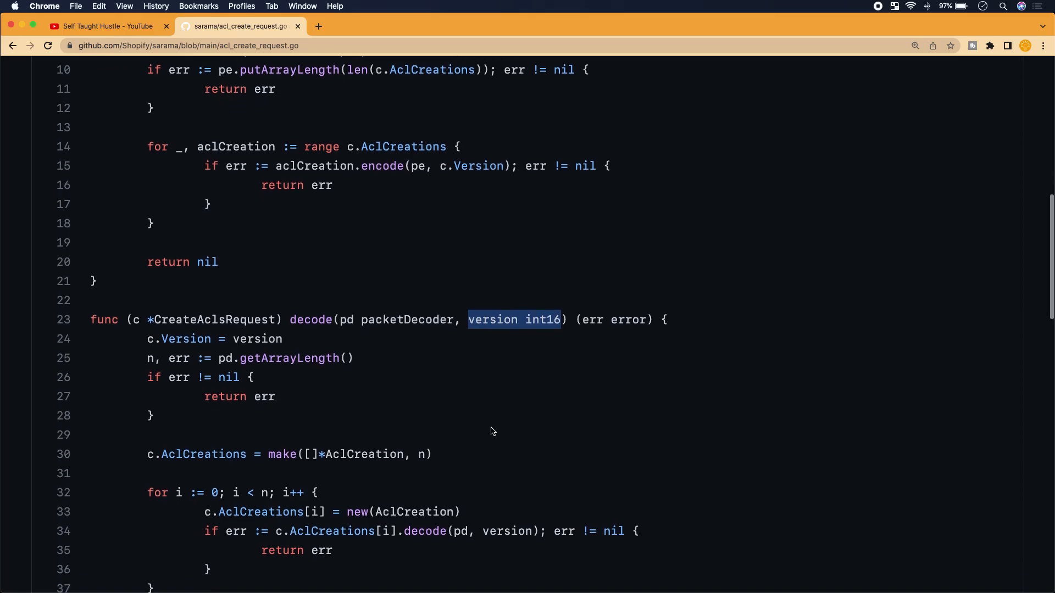
pyautogui.scroll(-3)
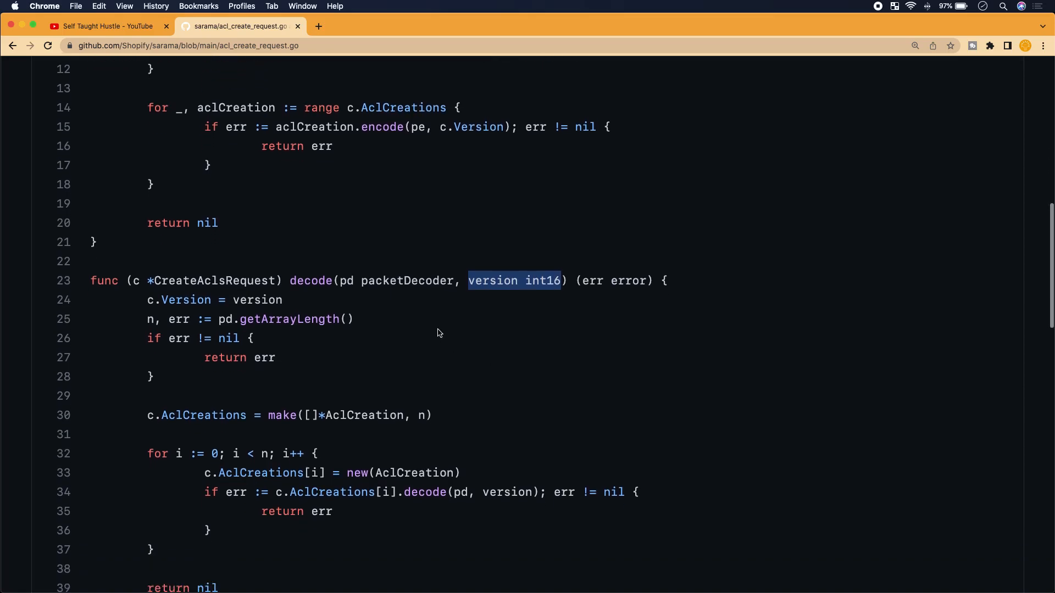
pyautogui.scroll(-3)
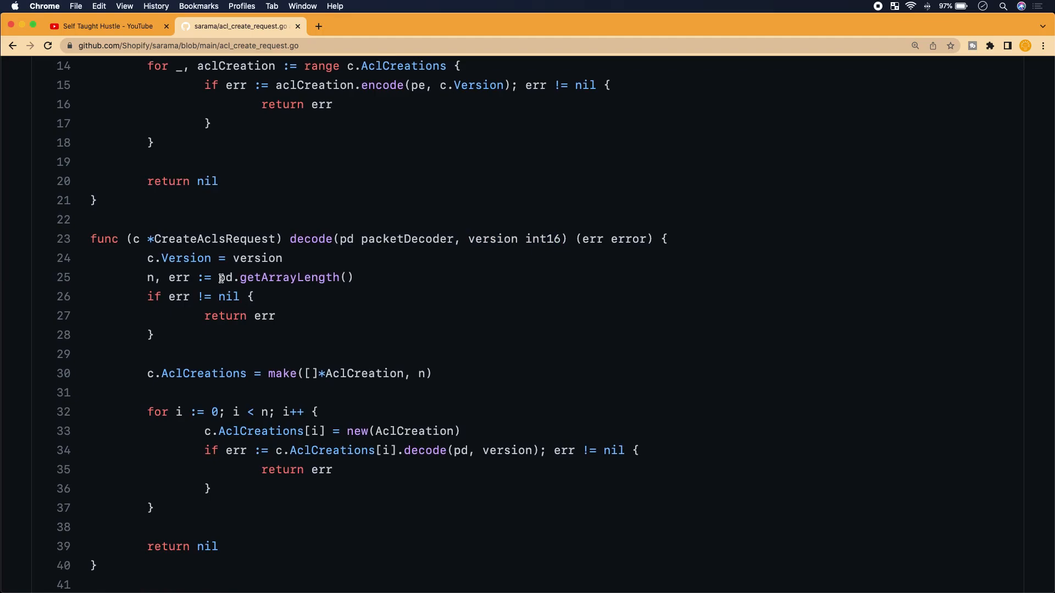
pyautogui.moveTo(355, 233)
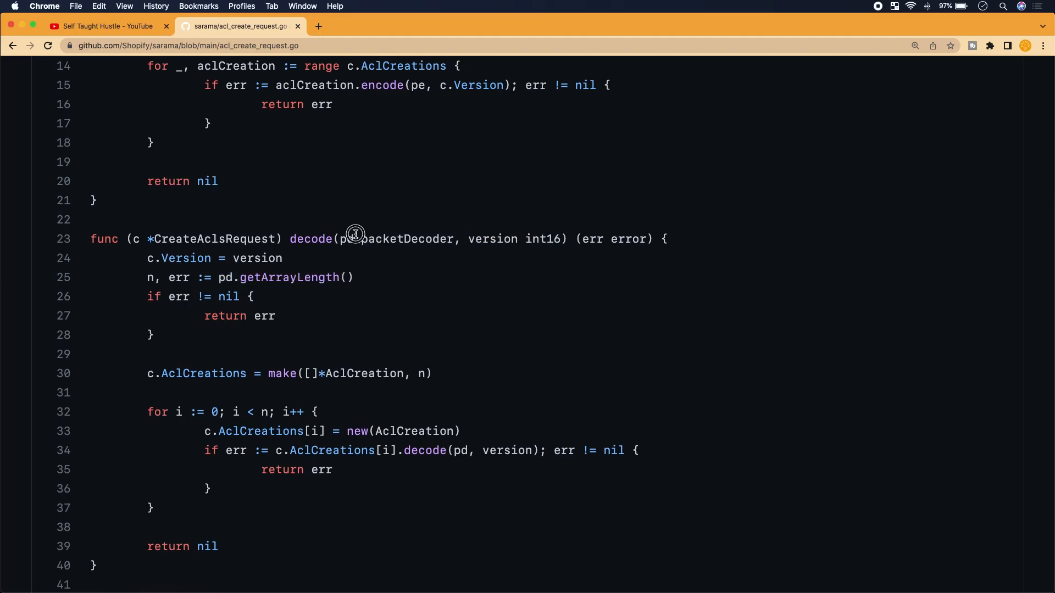
pyautogui.moveTo(221, 277)
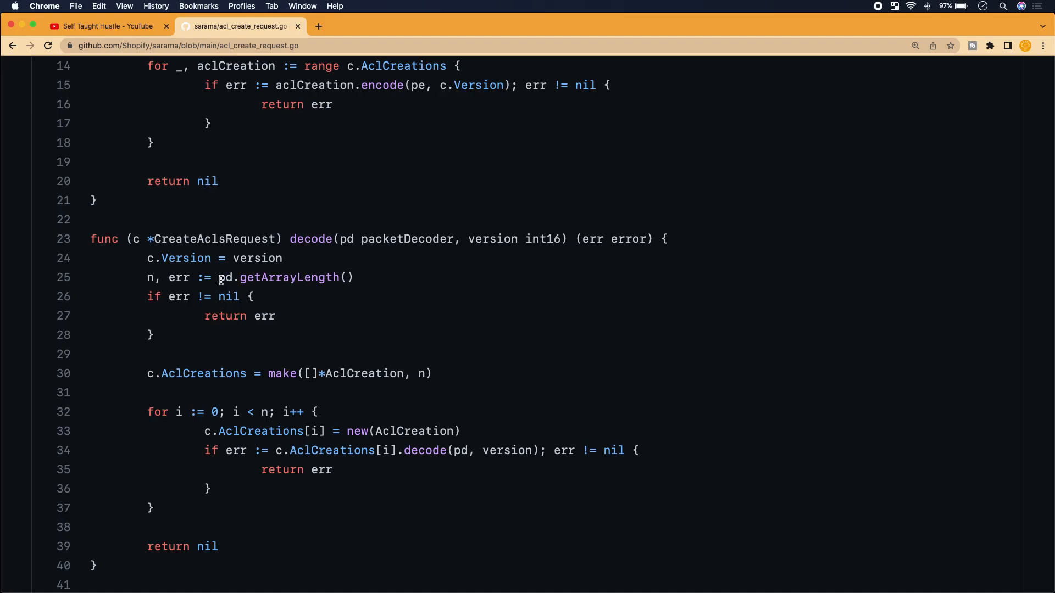
pyautogui.doubleClick(406, 238)
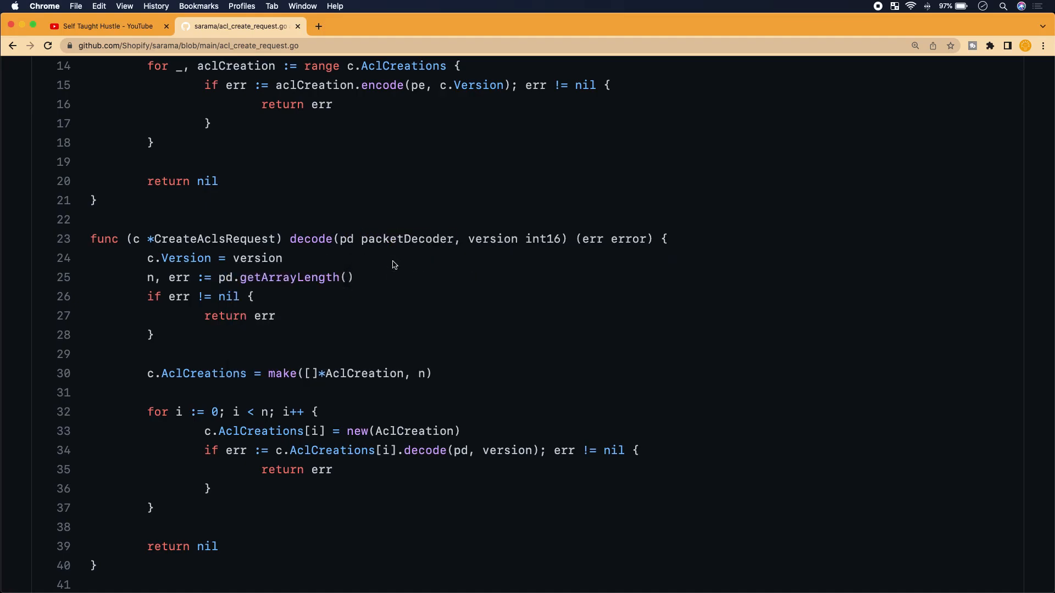
# Show the definition popup for the pd.getArrayLength call in decode
pyautogui.click(289, 277)
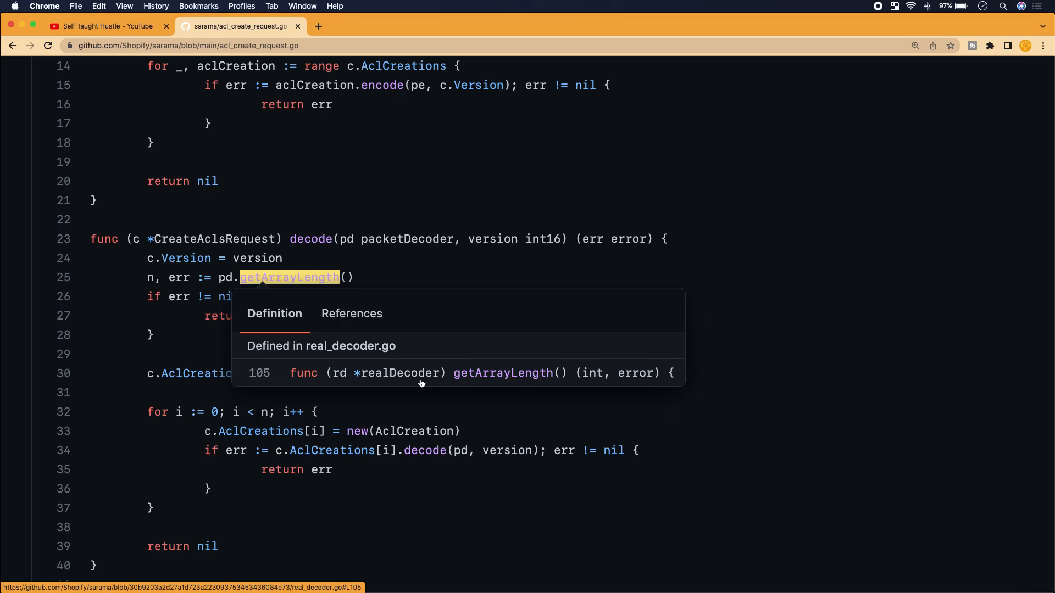
pyautogui.moveTo(349, 371)
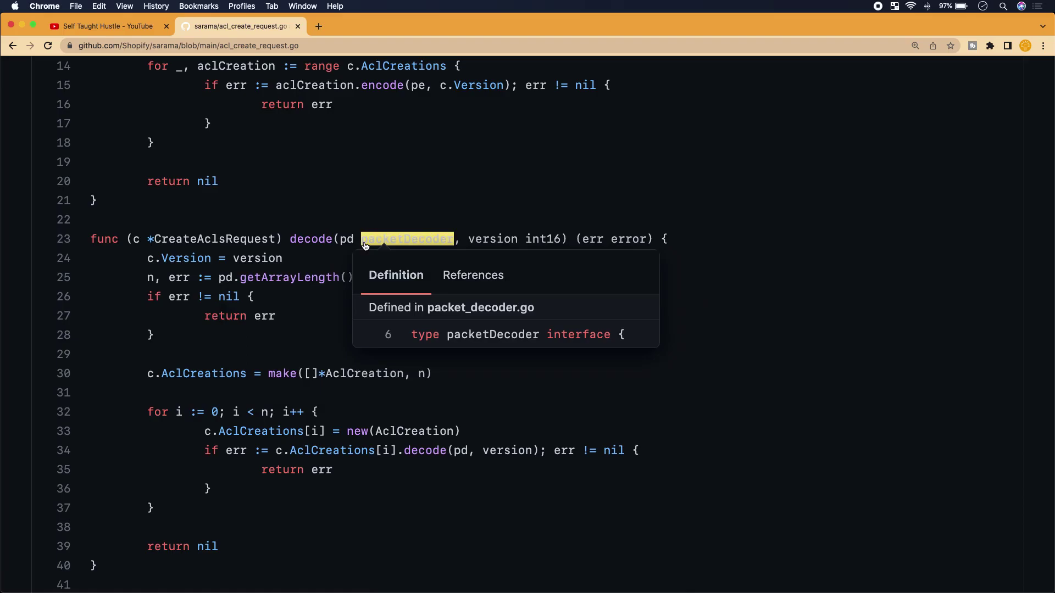
pyautogui.moveTo(470, 358)
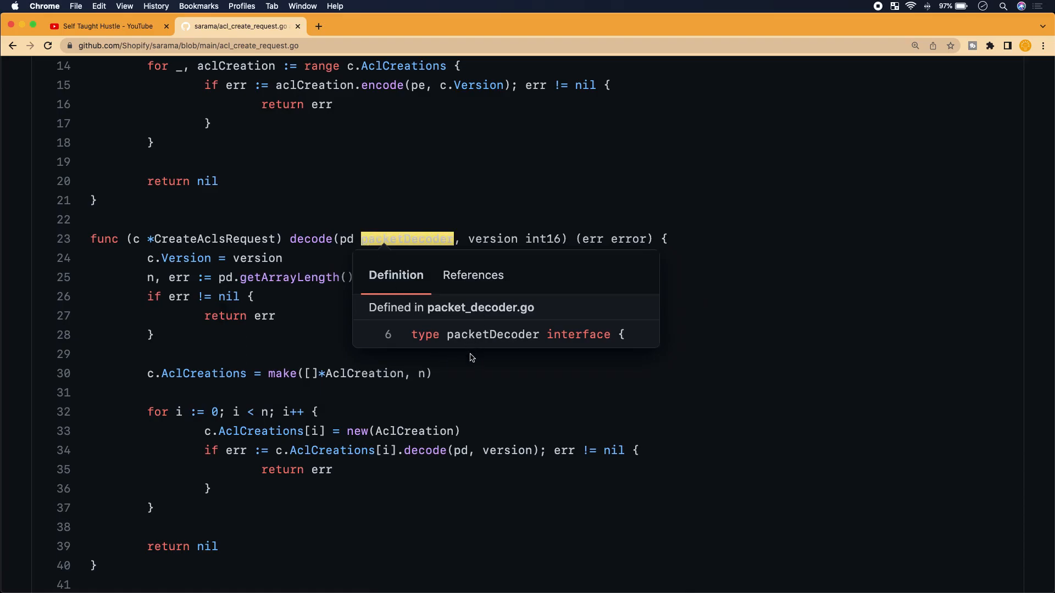
pyautogui.moveTo(462, 376)
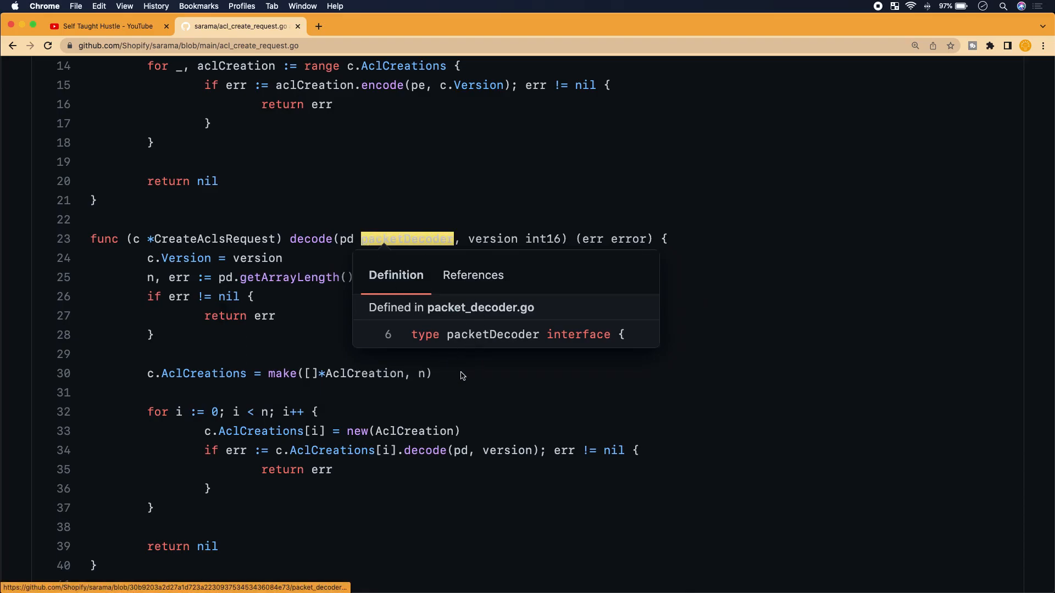
pyautogui.moveTo(439, 336)
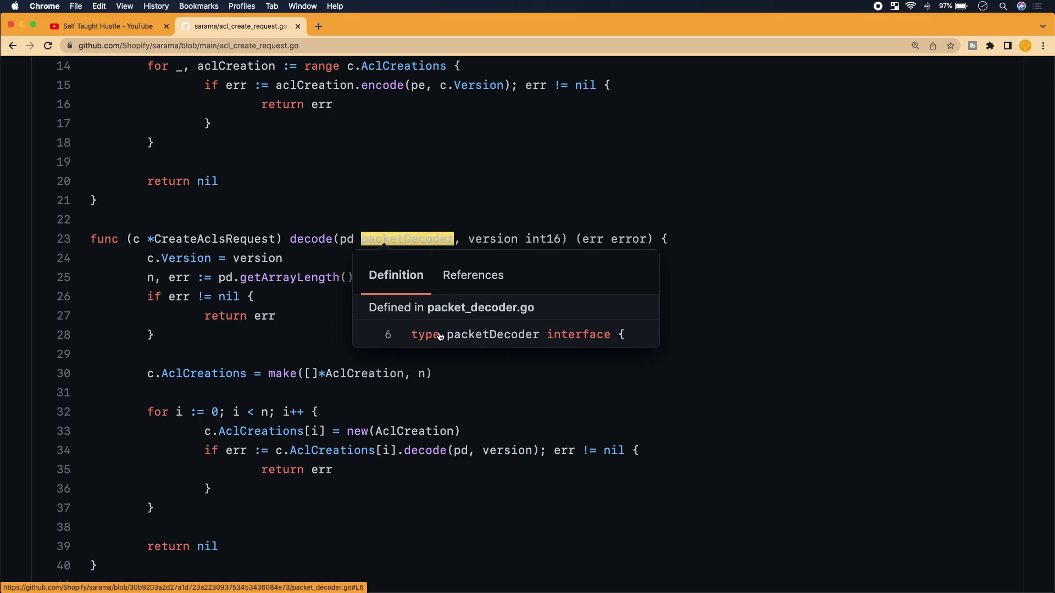
pyautogui.moveTo(510, 341)
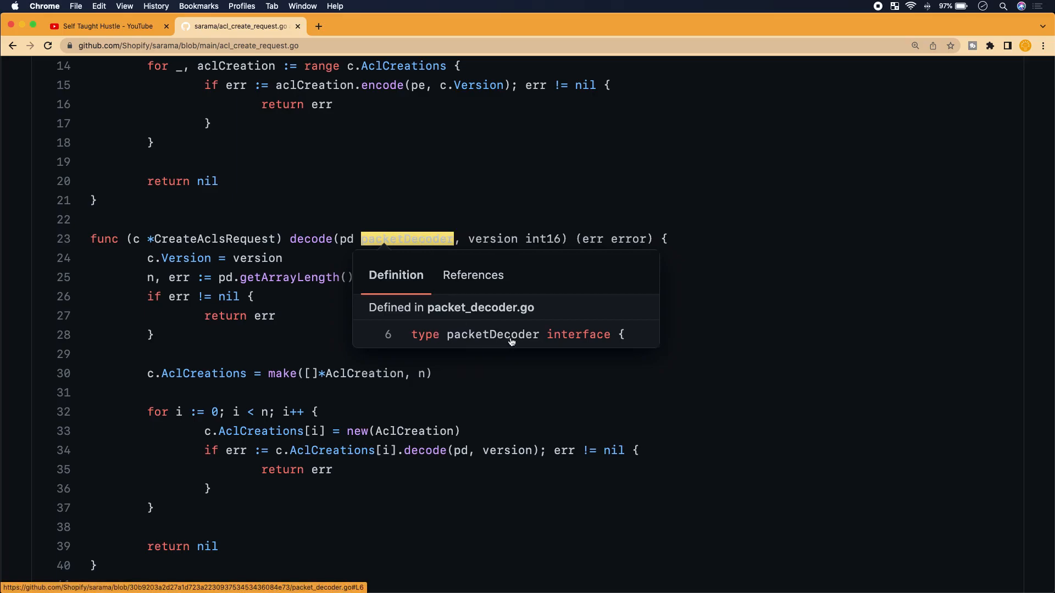
pyautogui.moveTo(501, 342)
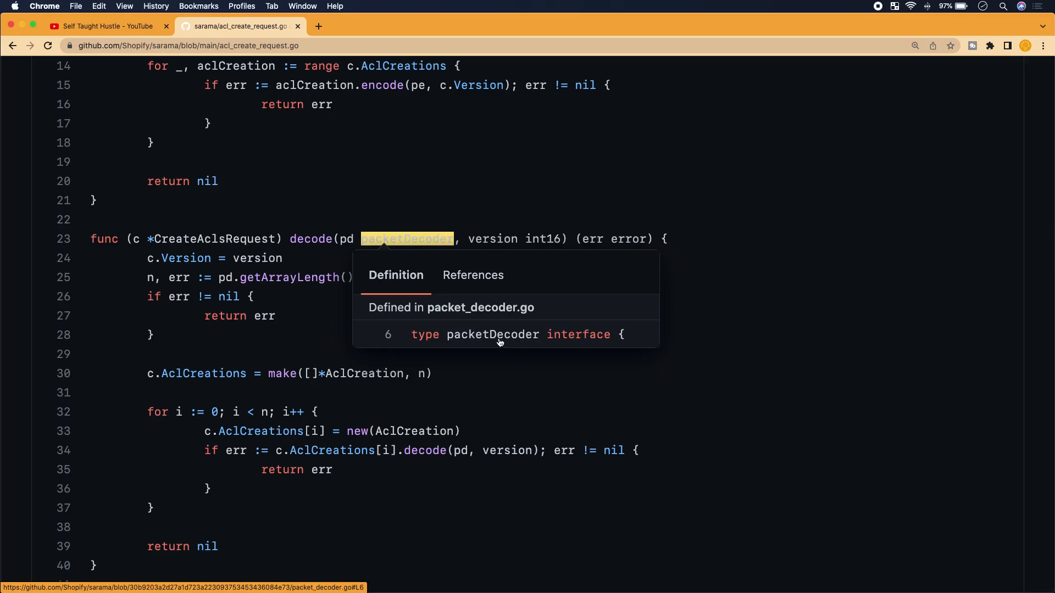
pyautogui.moveTo(568, 340)
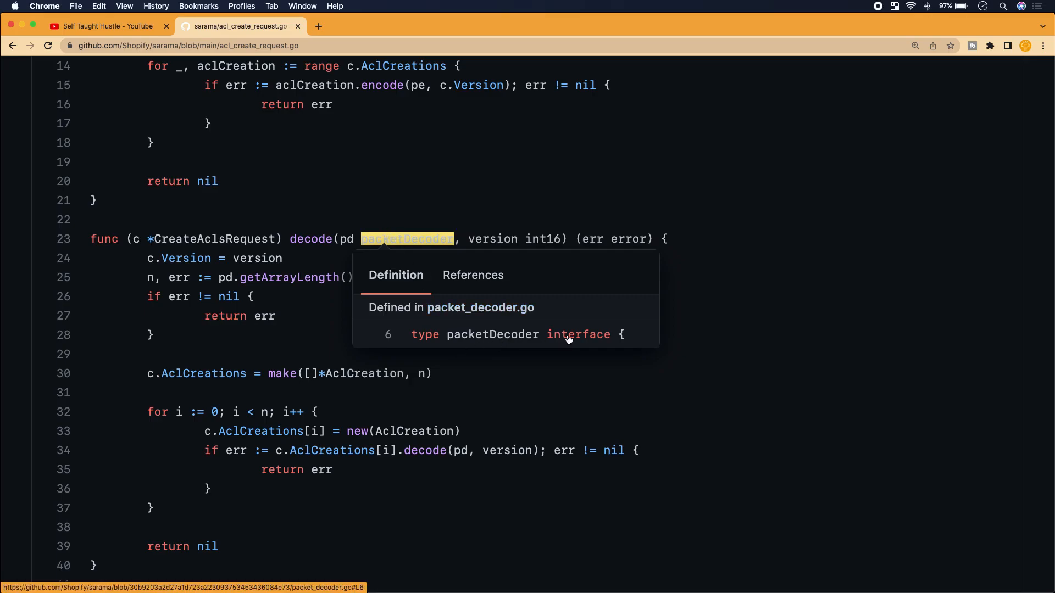
pyautogui.moveTo(298, 497)
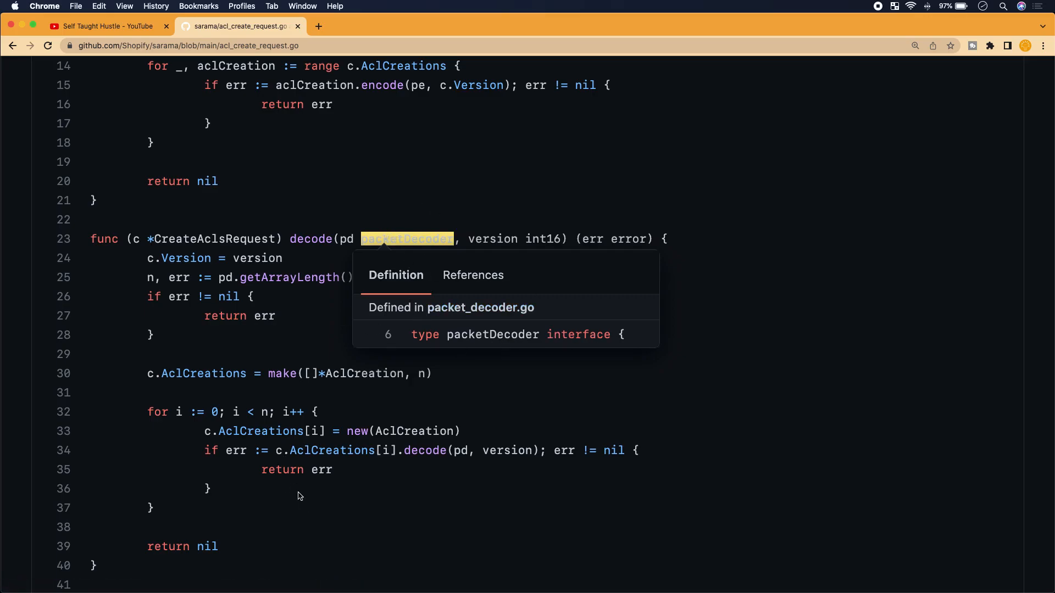
pyautogui.moveTo(463, 334)
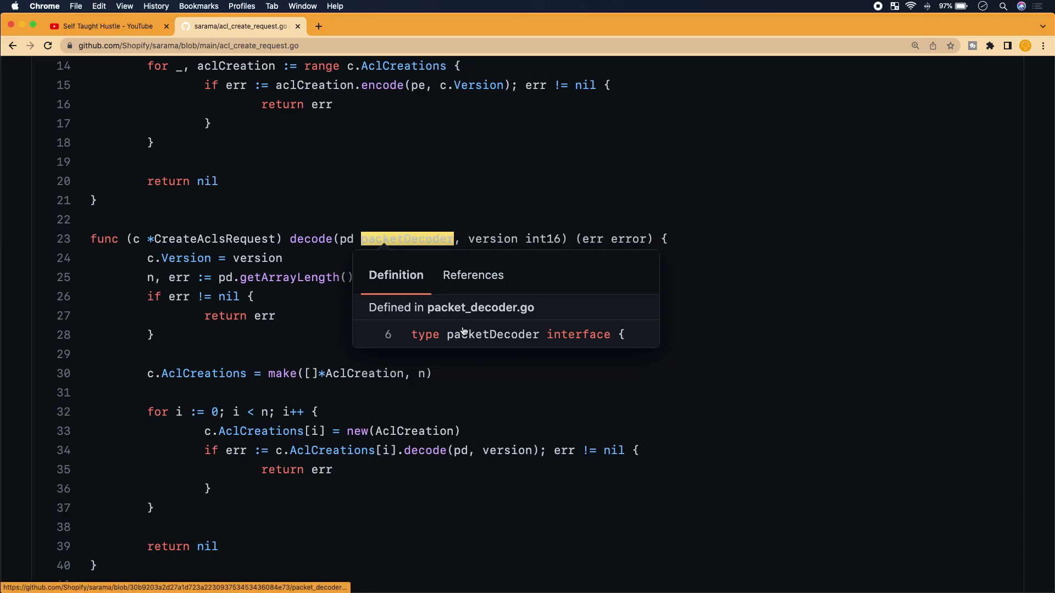
pyautogui.moveTo(447, 346)
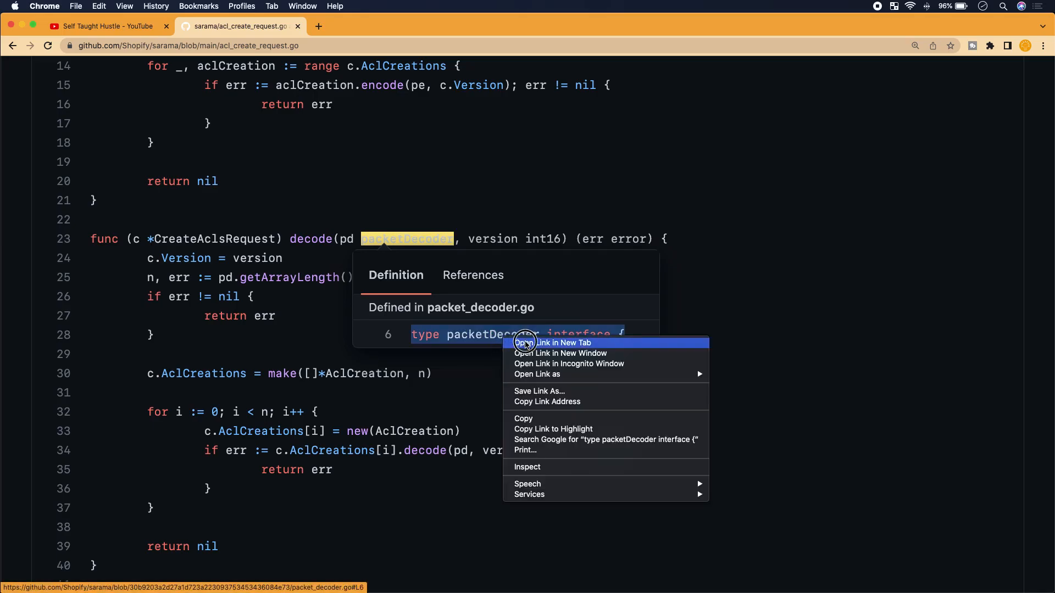
# Open packet_decoder.go in a new tab and read through the packetDecoder interface methods
pyautogui.click(557, 343)
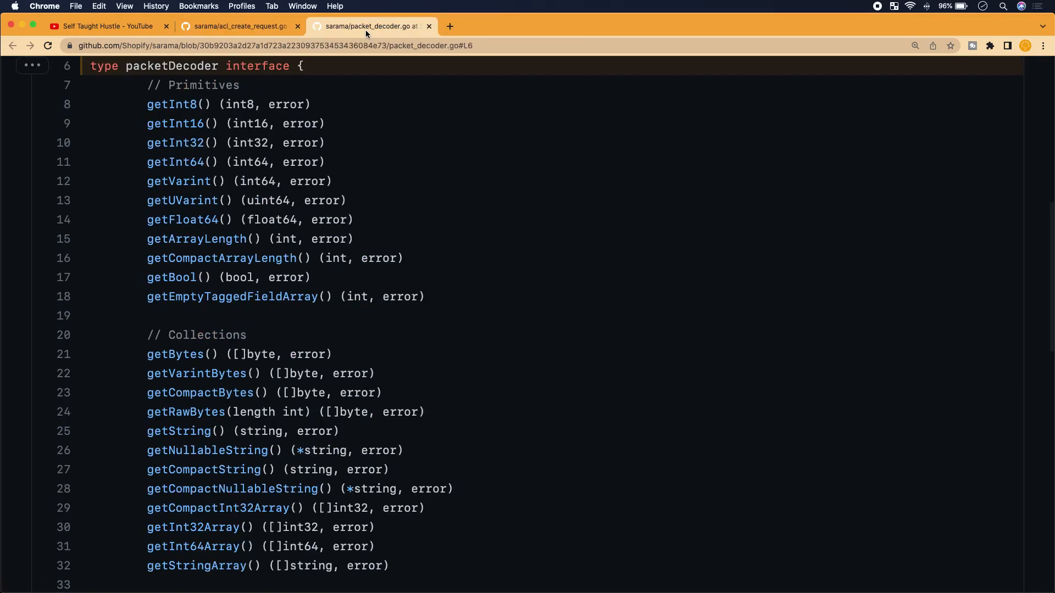
pyautogui.scroll(3)
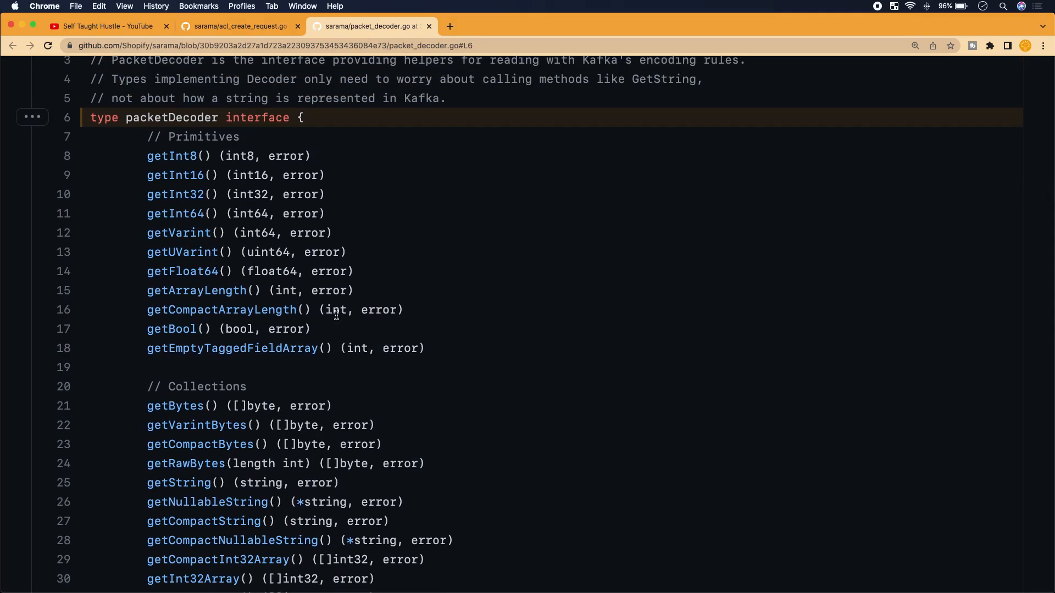
pyautogui.scroll(-3)
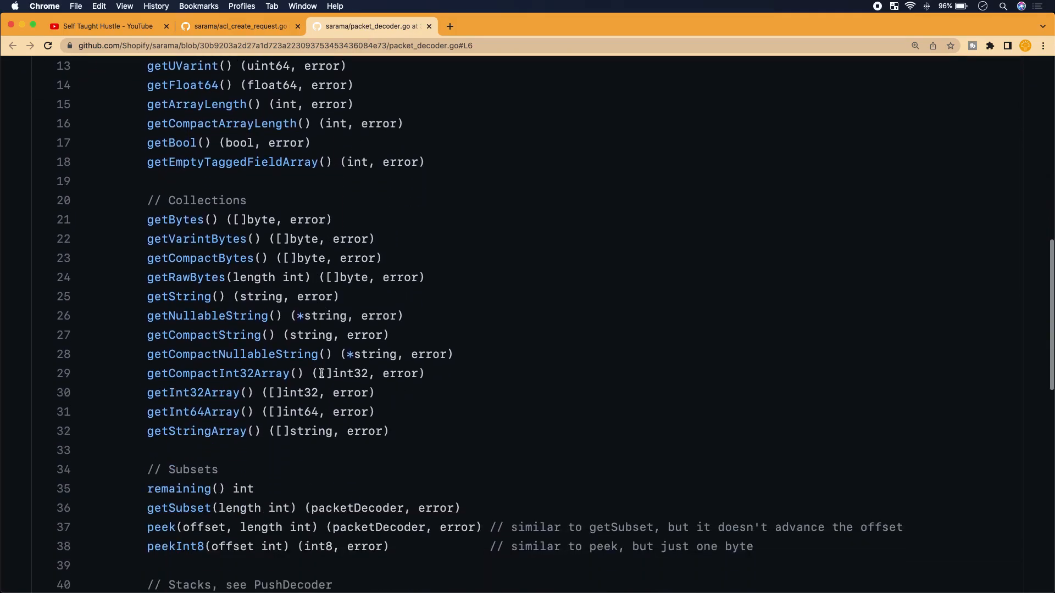
pyautogui.scroll(-3)
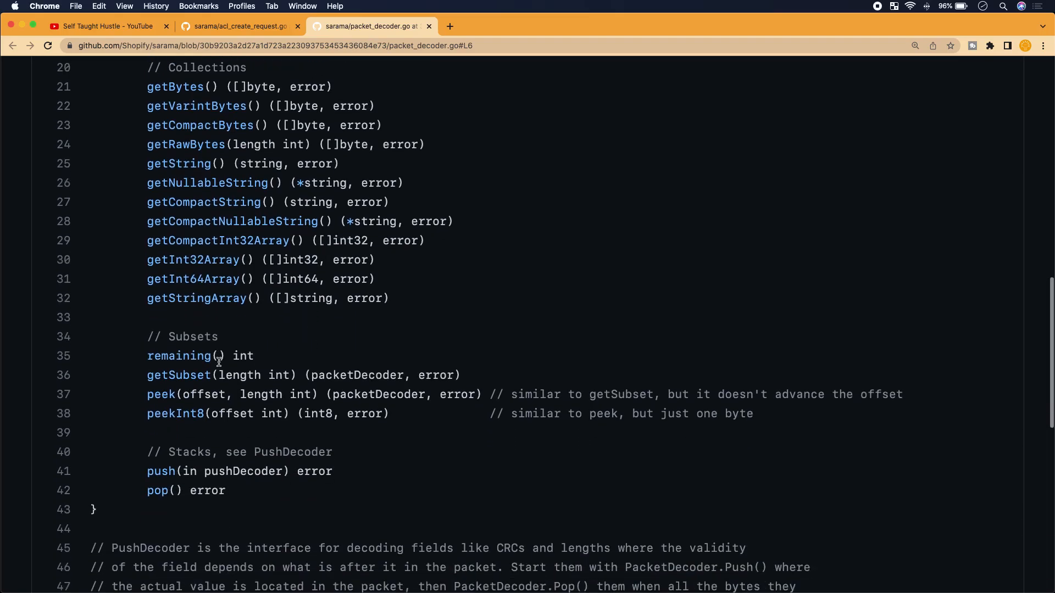
pyautogui.scroll(-3)
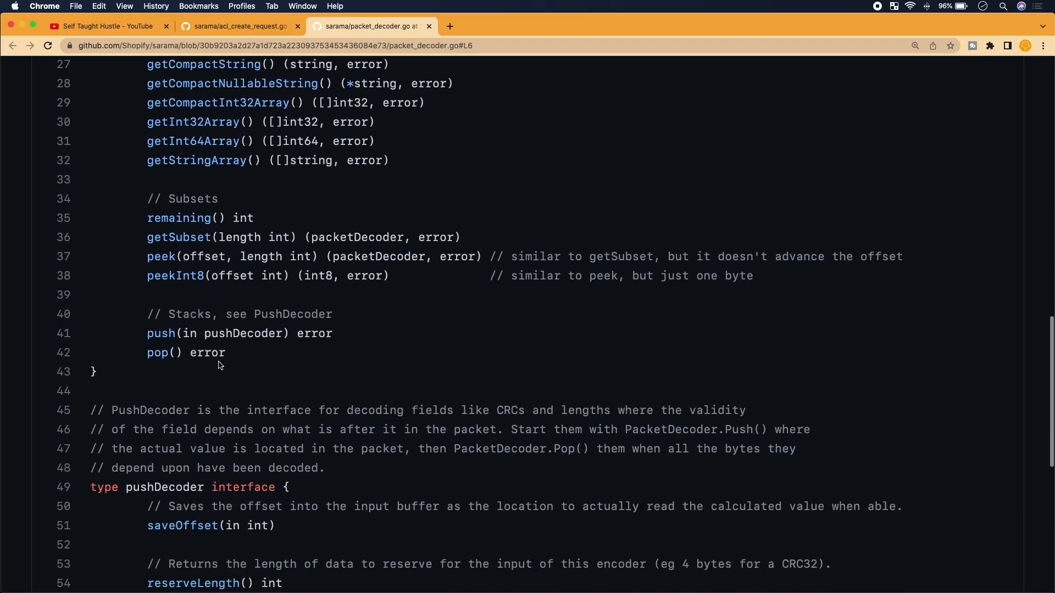
pyautogui.scroll(-3)
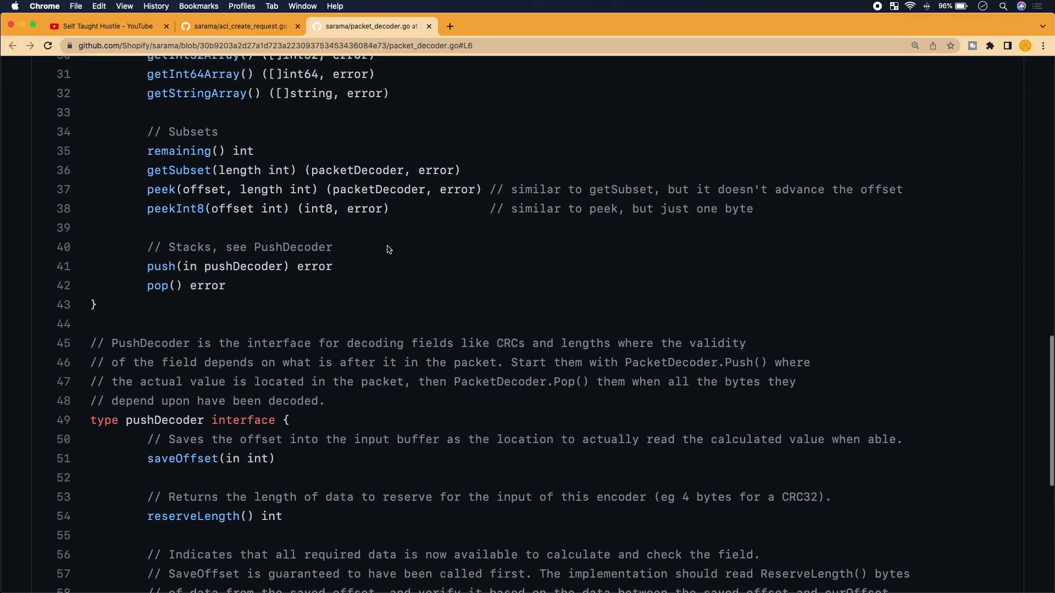
pyautogui.scroll(-3)
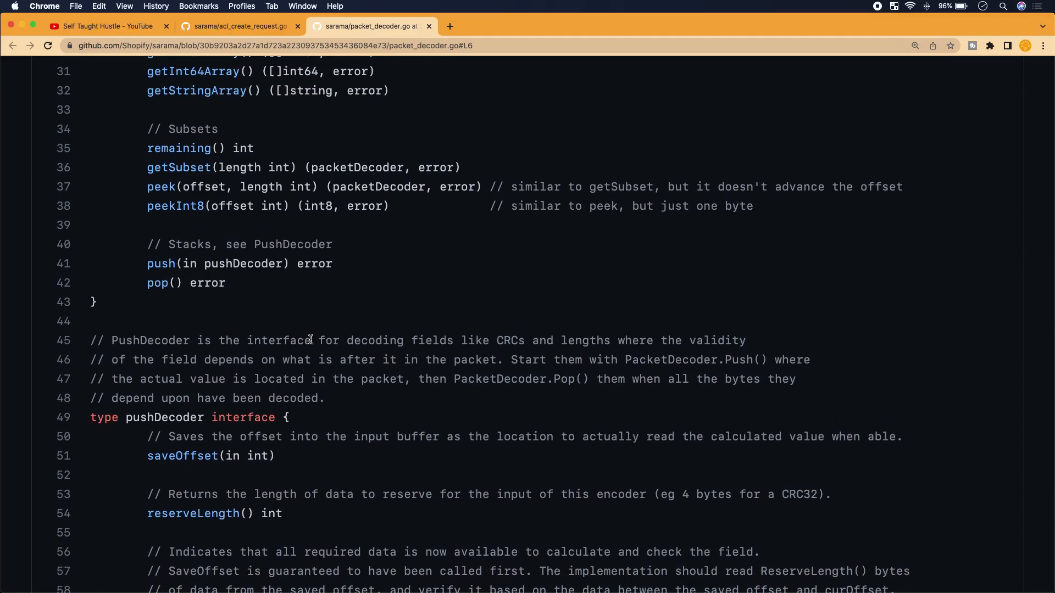
pyautogui.scroll(3)
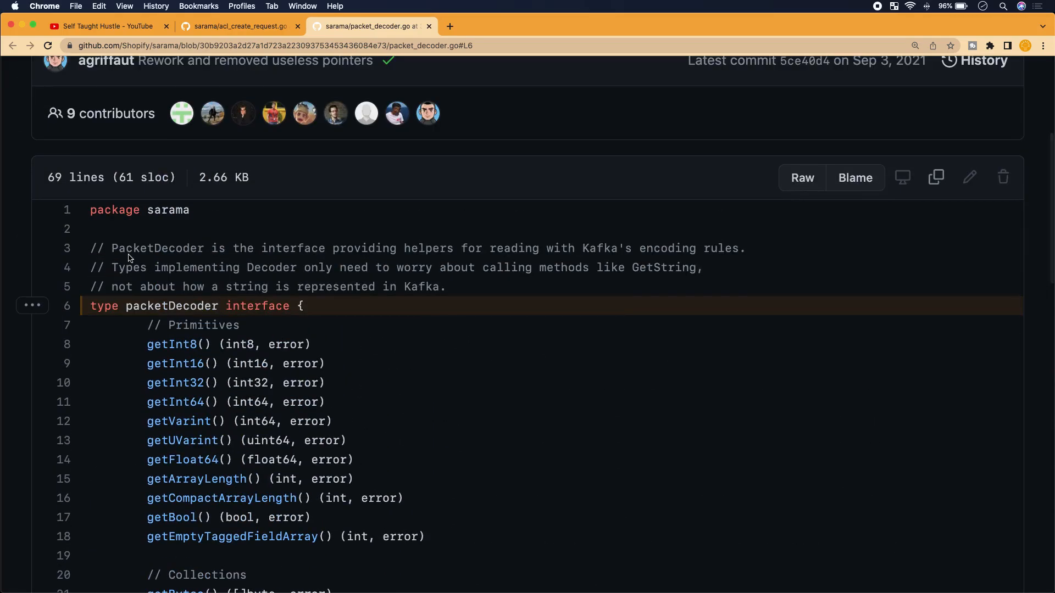
# Pick out a line of the interface and the word 'encoding' in the header comment
pyautogui.moveTo(112, 247); pyautogui.dragTo(445, 247)
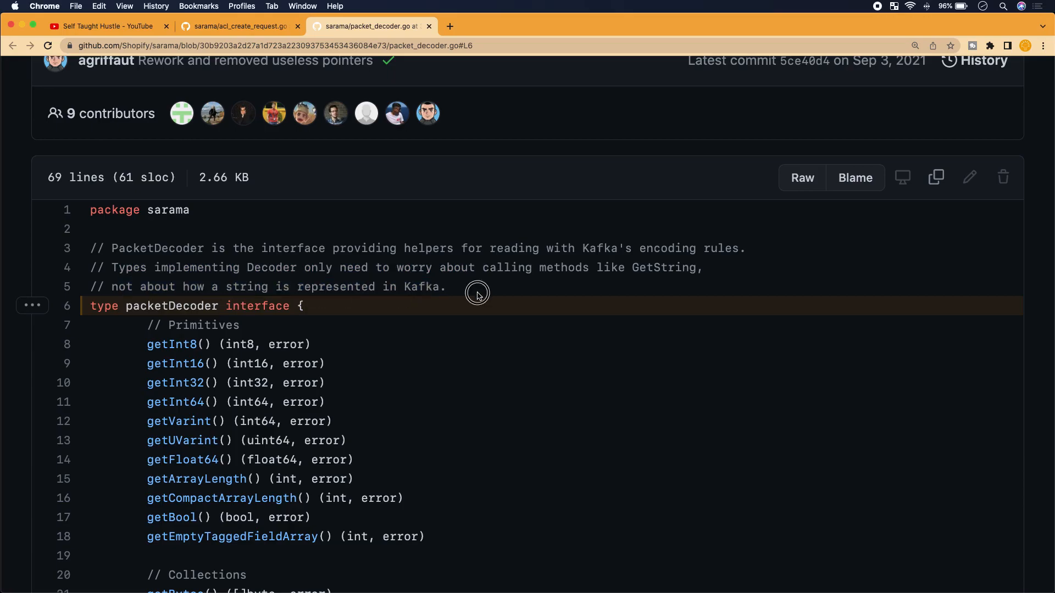
pyautogui.scroll(-3)
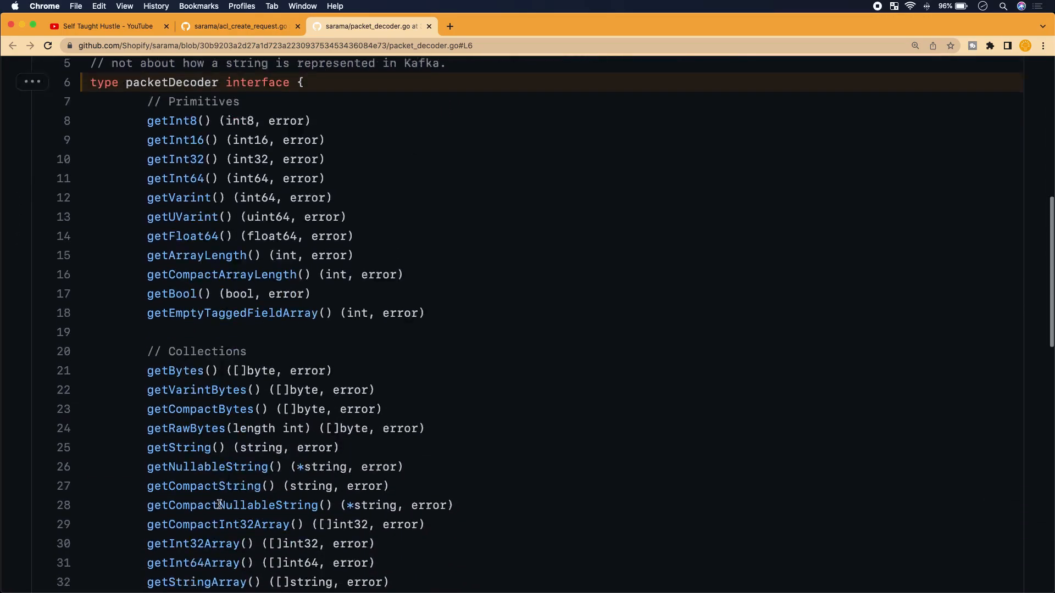
pyautogui.scroll(3)
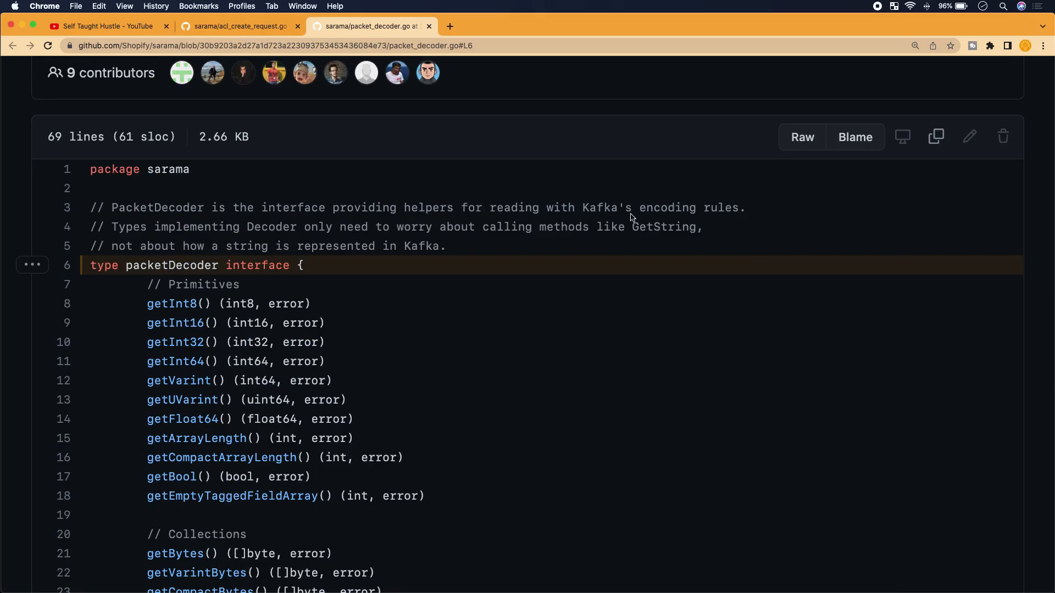
pyautogui.doubleClick(658, 207)
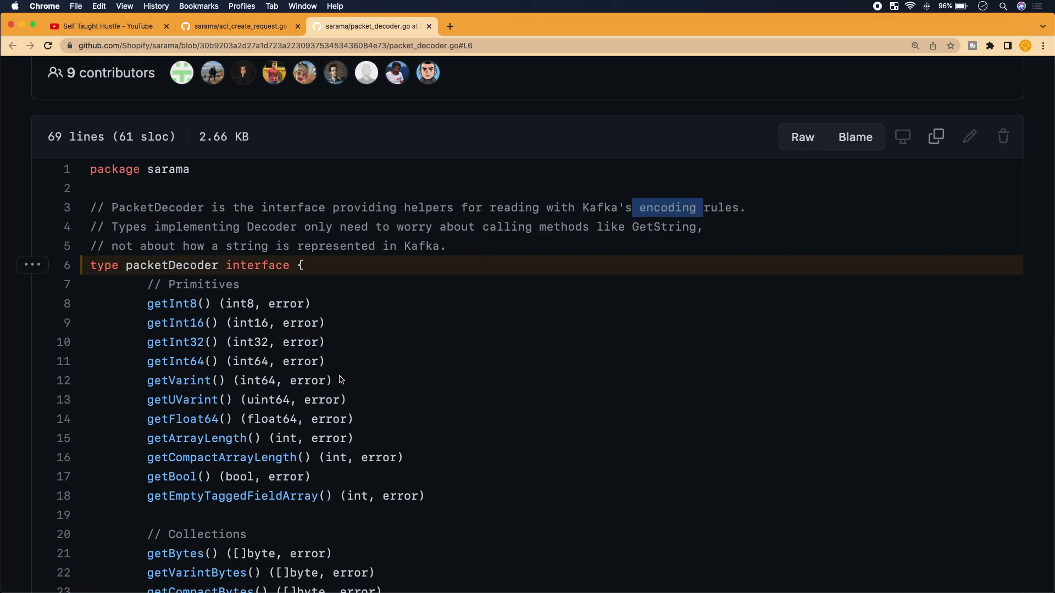
pyautogui.moveTo(548, 355)
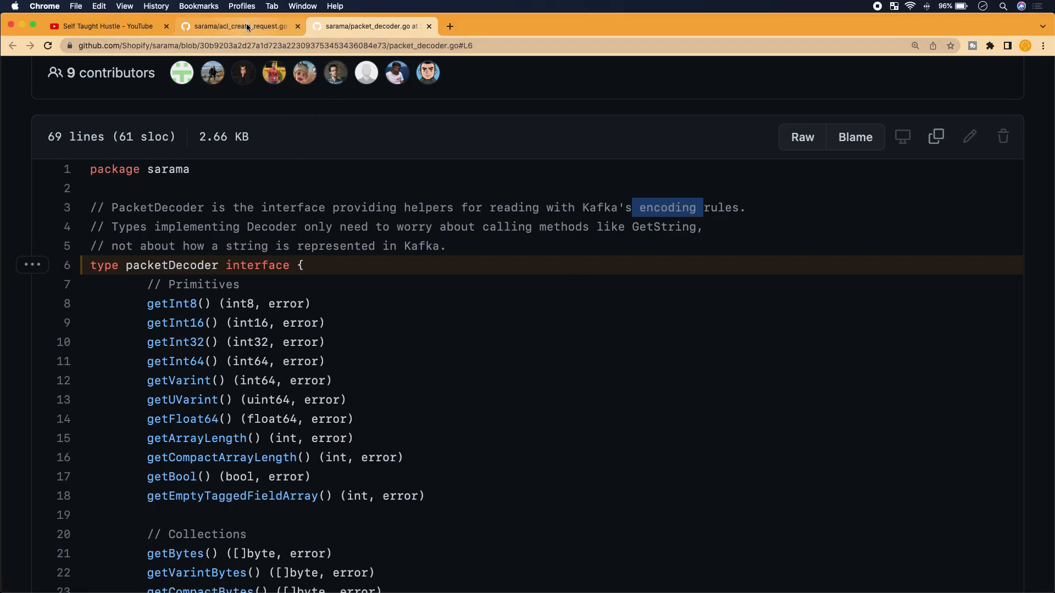
# Return to acl_create_request.go and highlight packetDecoder and the getArrayLength error check in decode
pyautogui.click(239, 26)
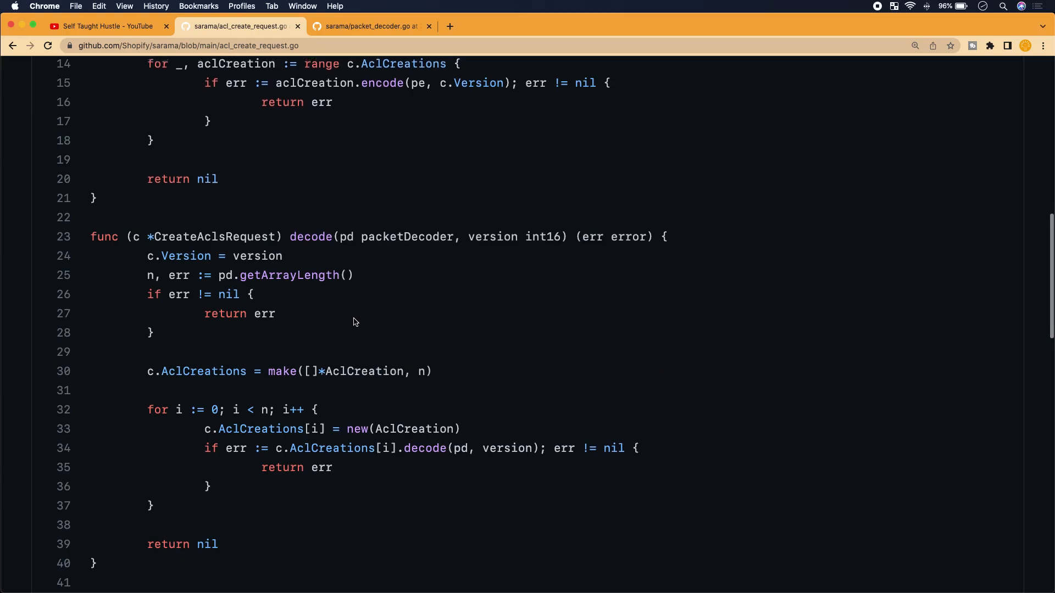
pyautogui.scroll(-3)
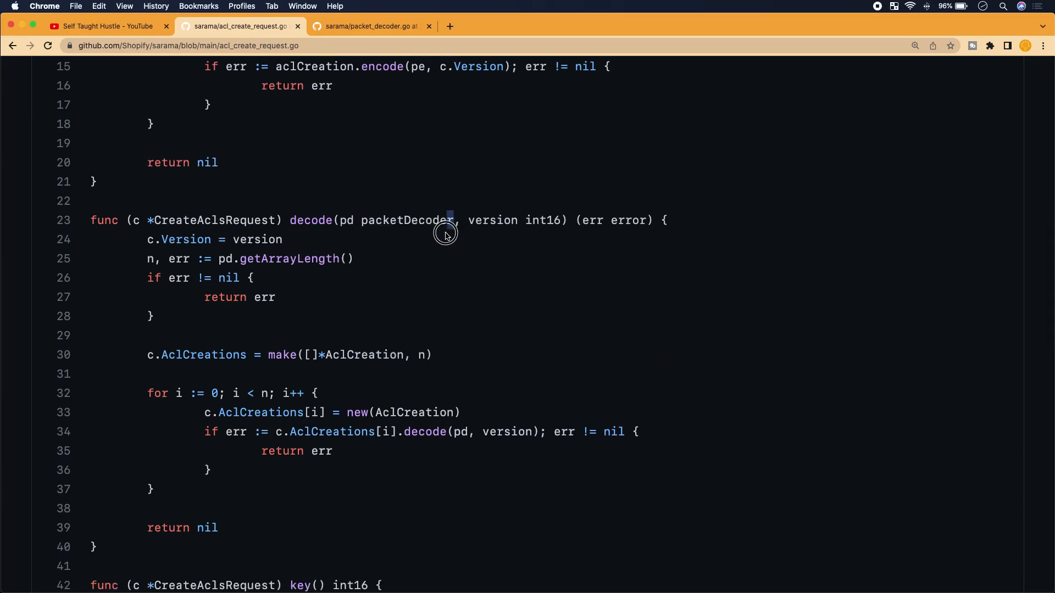
pyautogui.doubleClick(407, 219)
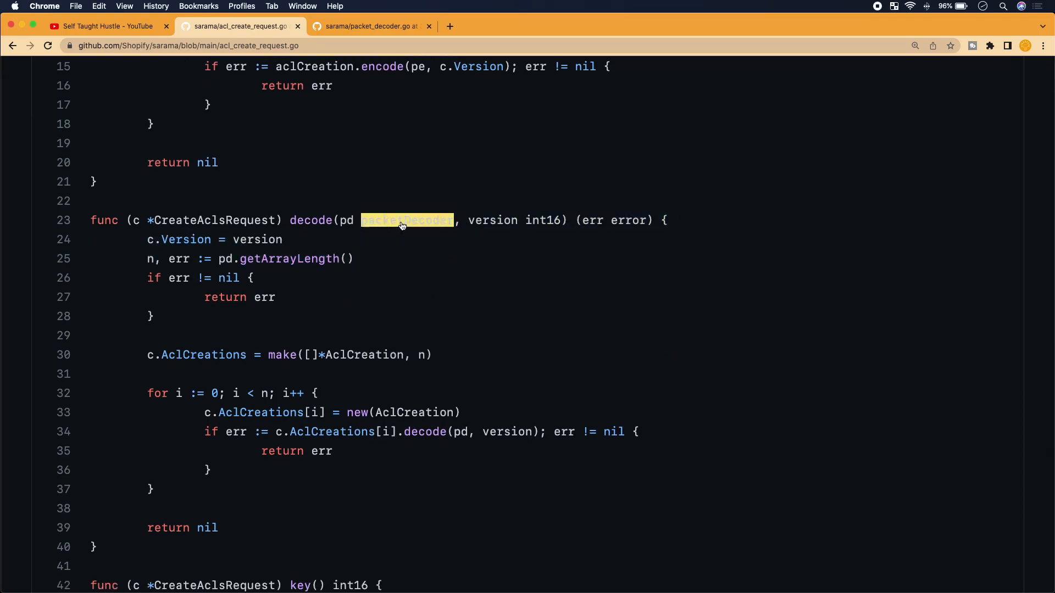
pyautogui.scroll(-3)
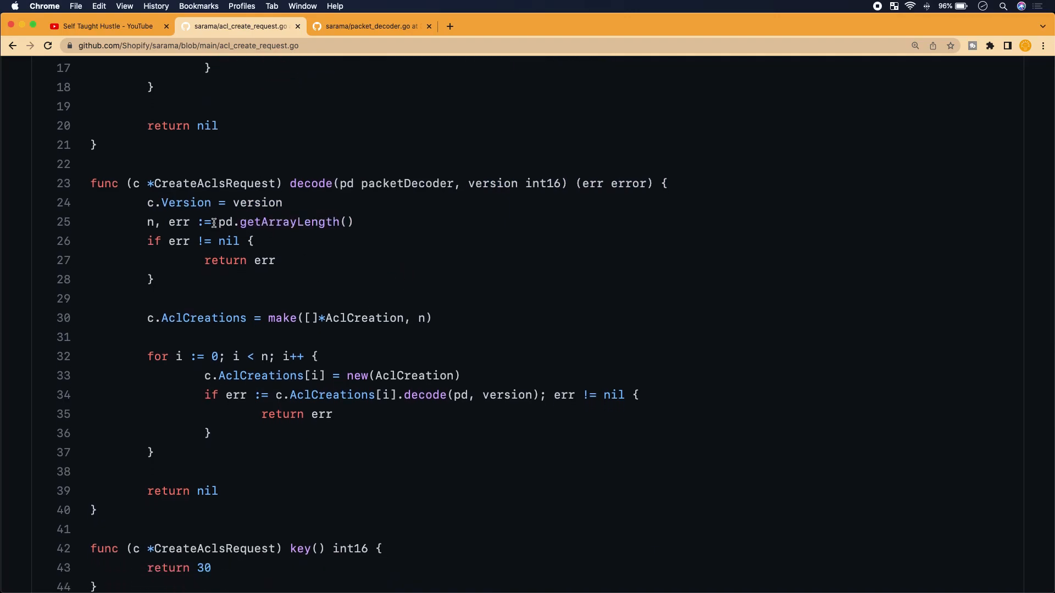
pyautogui.doubleClick(291, 221)
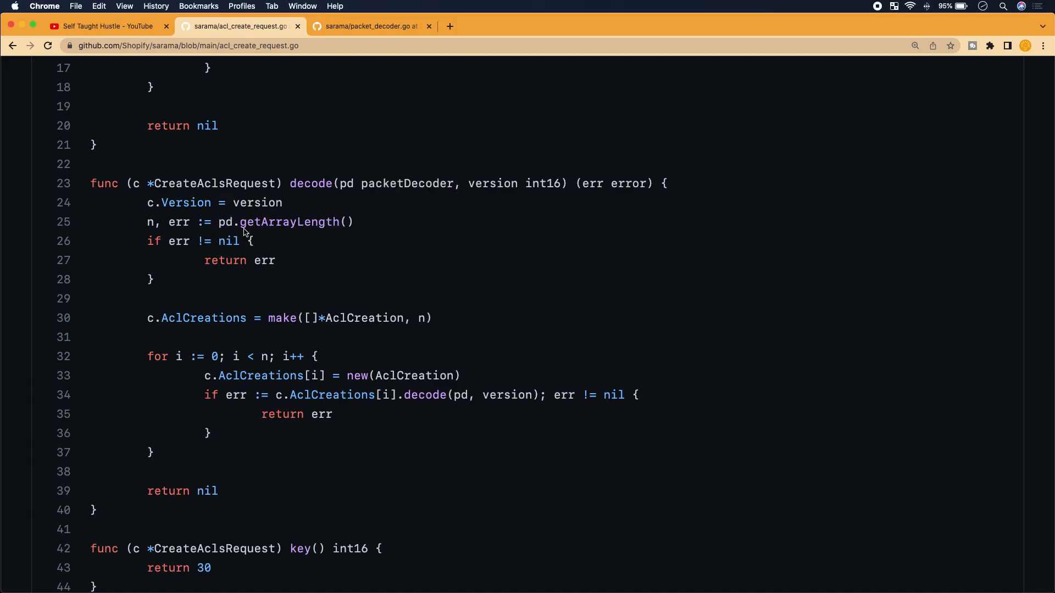
pyautogui.moveTo(257, 237)
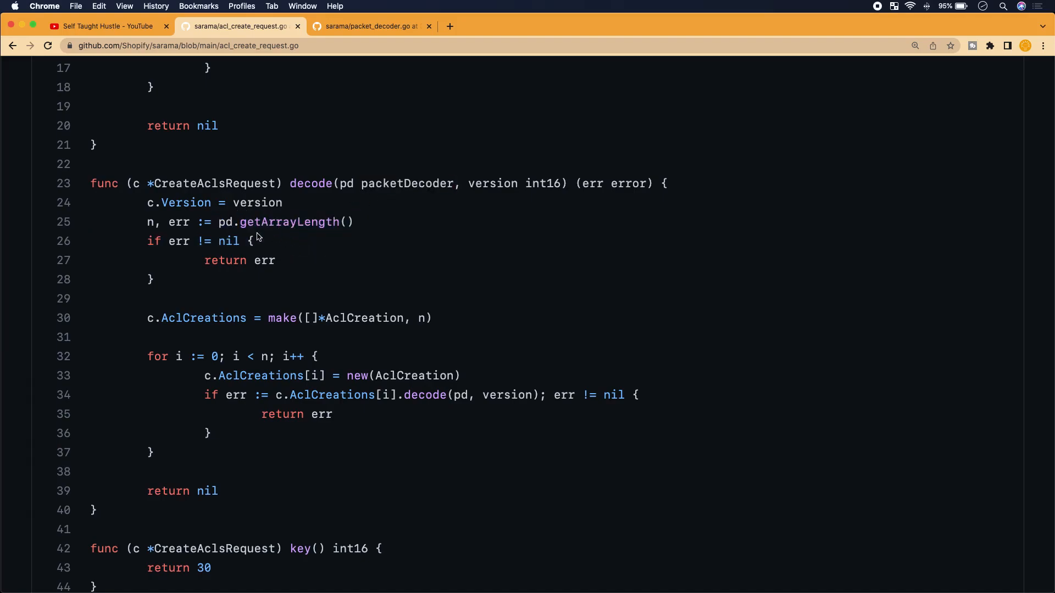
pyautogui.moveTo(322, 258)
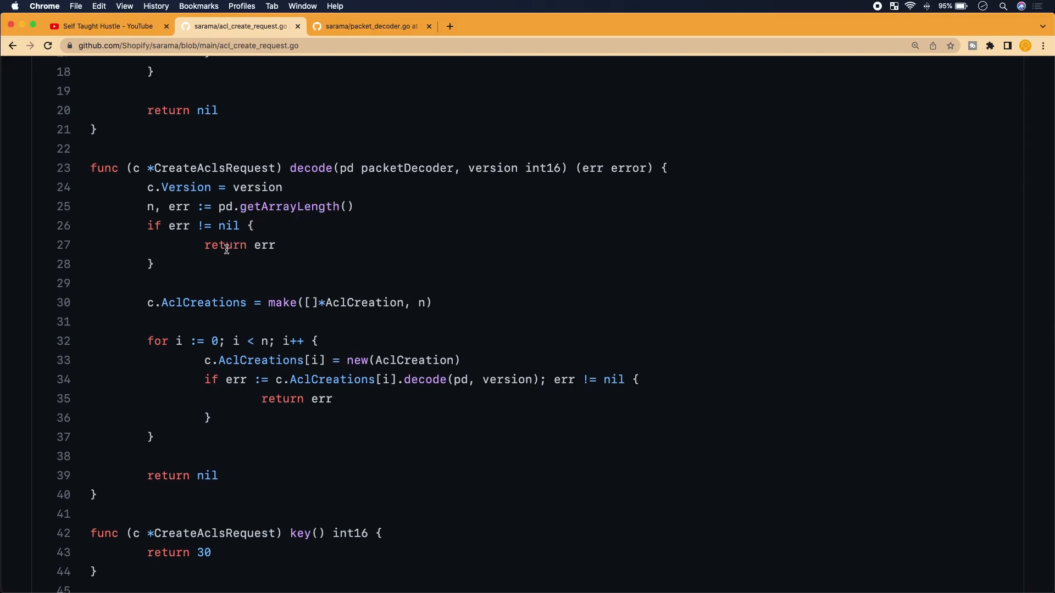
pyautogui.moveTo(184, 203)
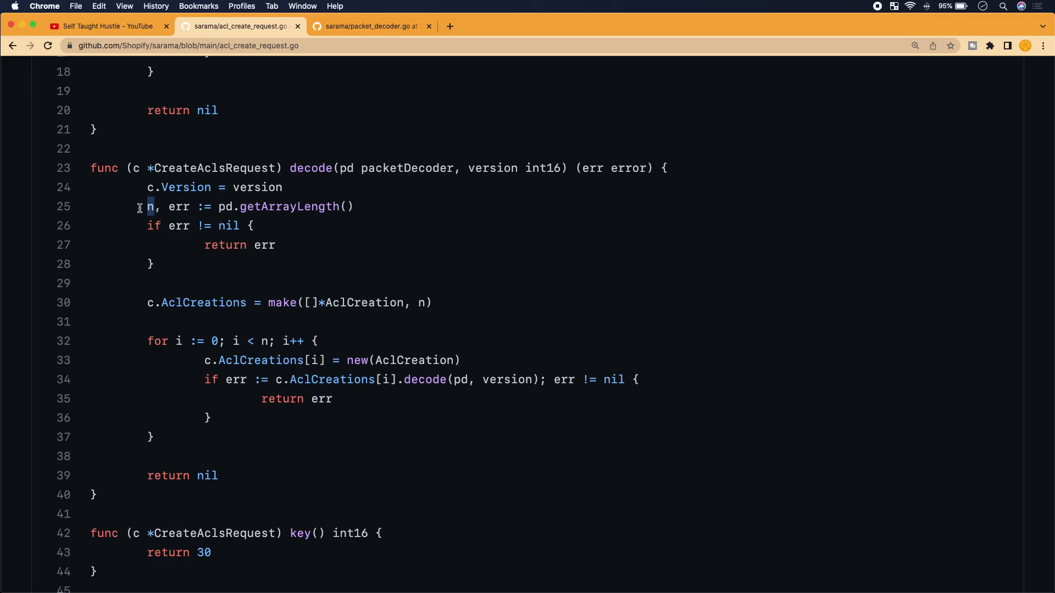
pyautogui.moveTo(160, 218)
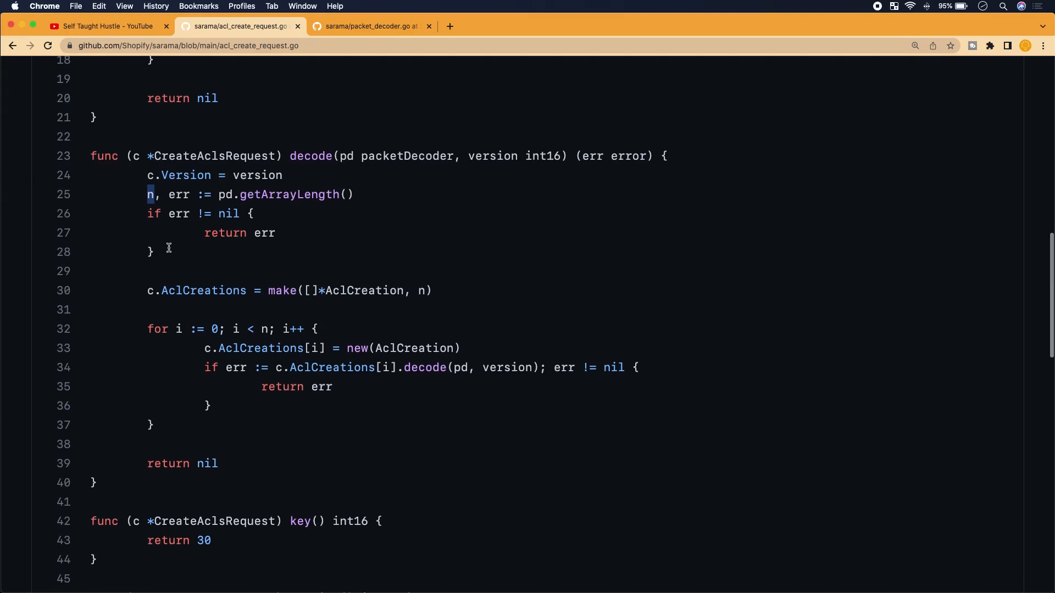
pyautogui.scroll(-3)
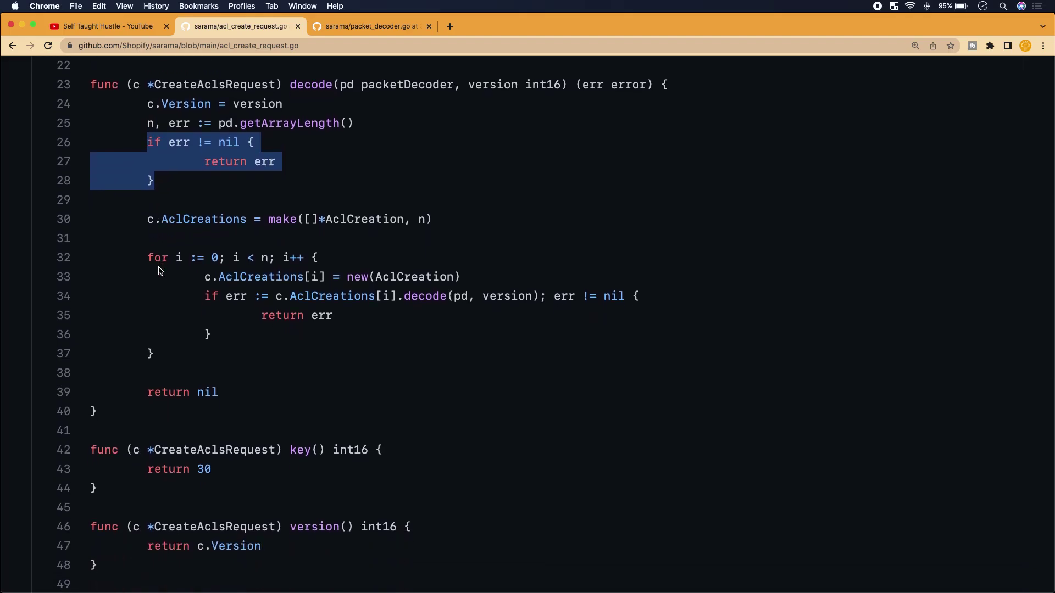
pyautogui.scroll(3)
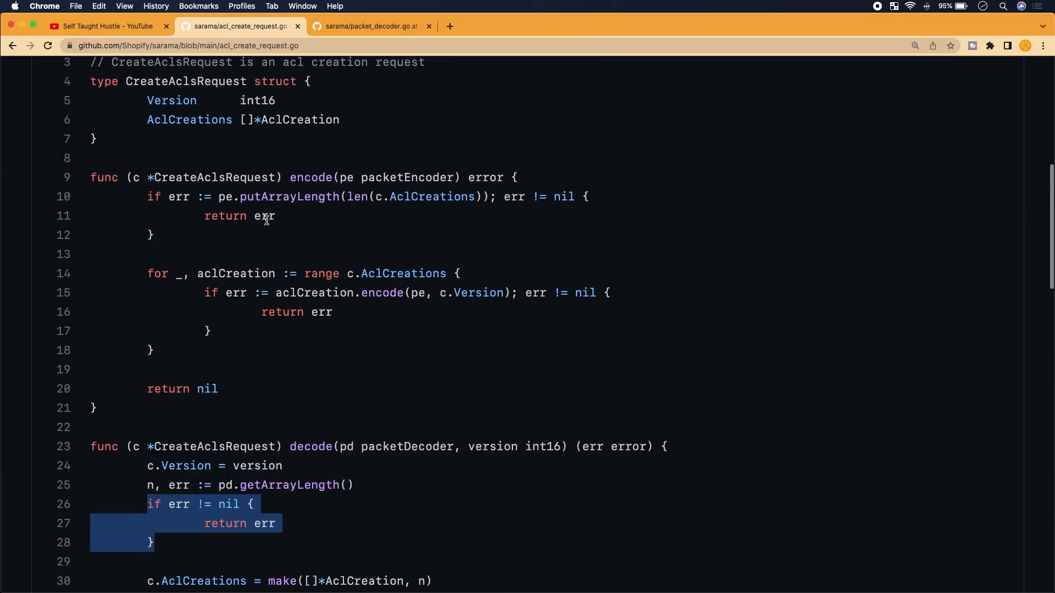
pyautogui.scroll(3)
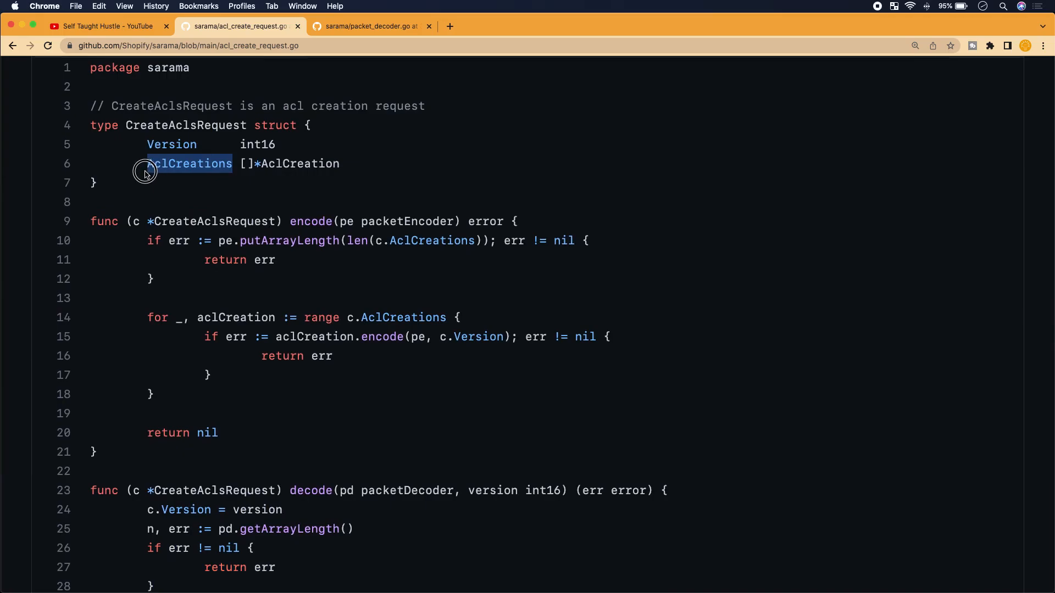
pyautogui.doubleClick(188, 163)
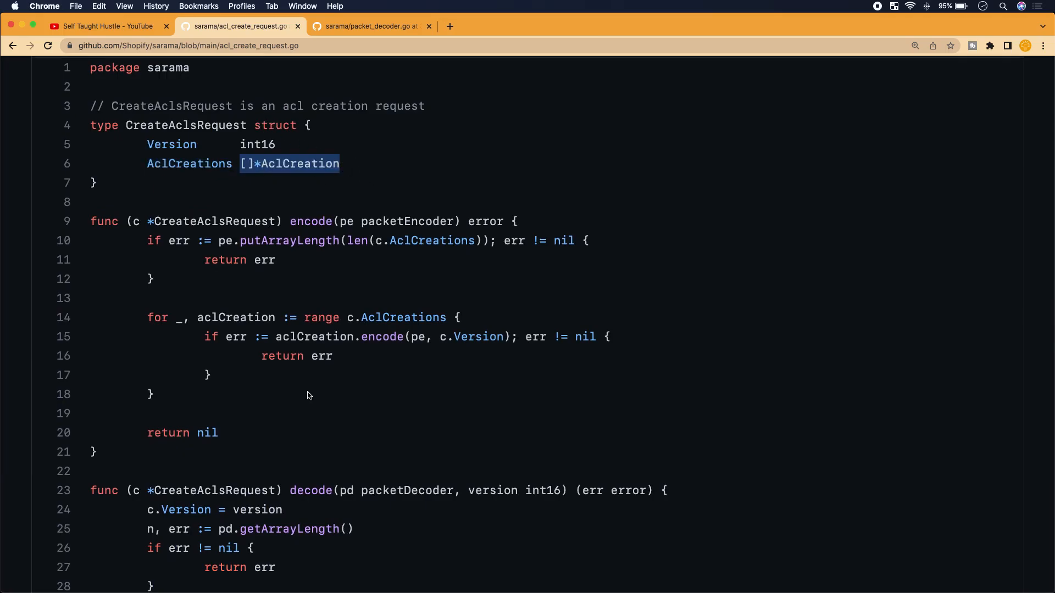
pyautogui.scroll(-3)
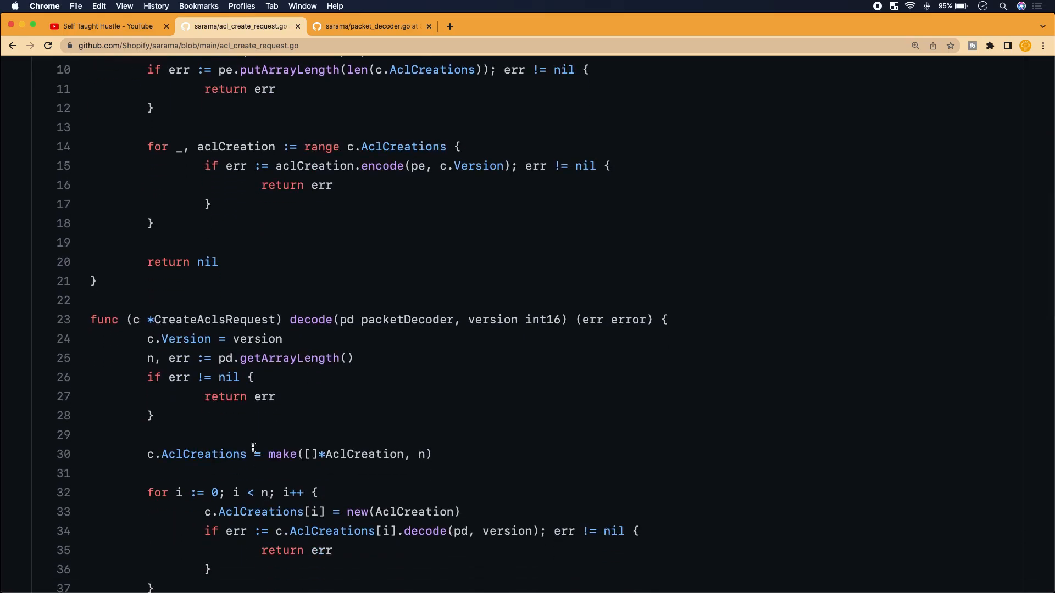
pyautogui.scroll(-3)
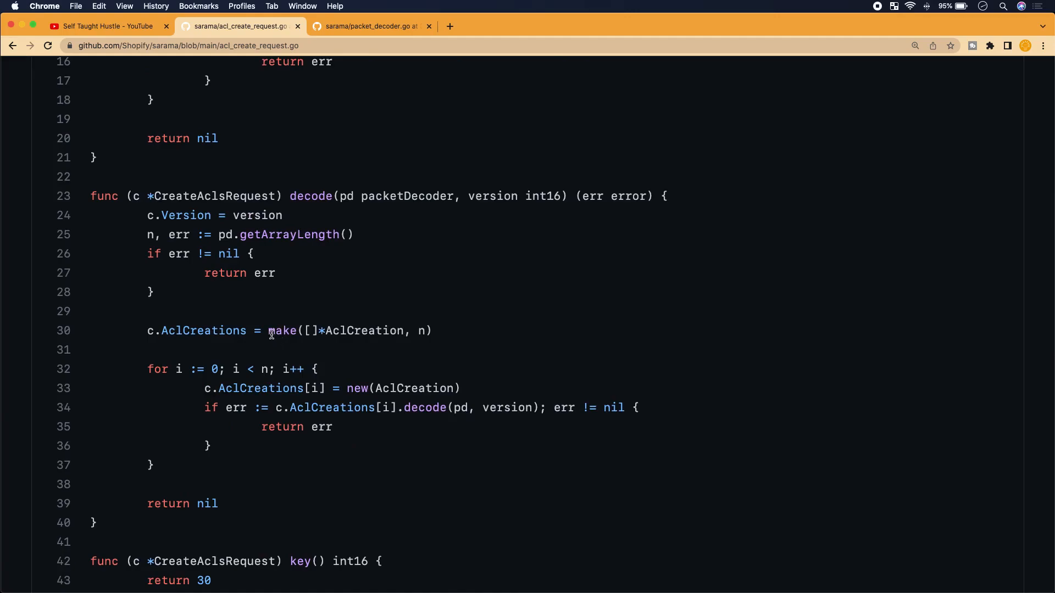
pyautogui.doubleClick(283, 331)
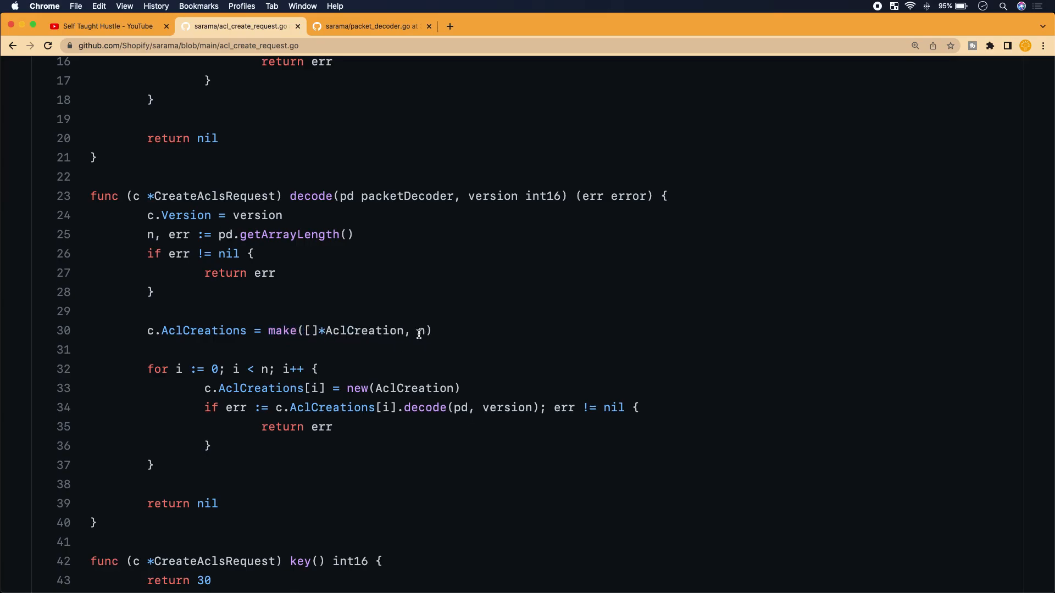
pyautogui.moveTo(410, 343)
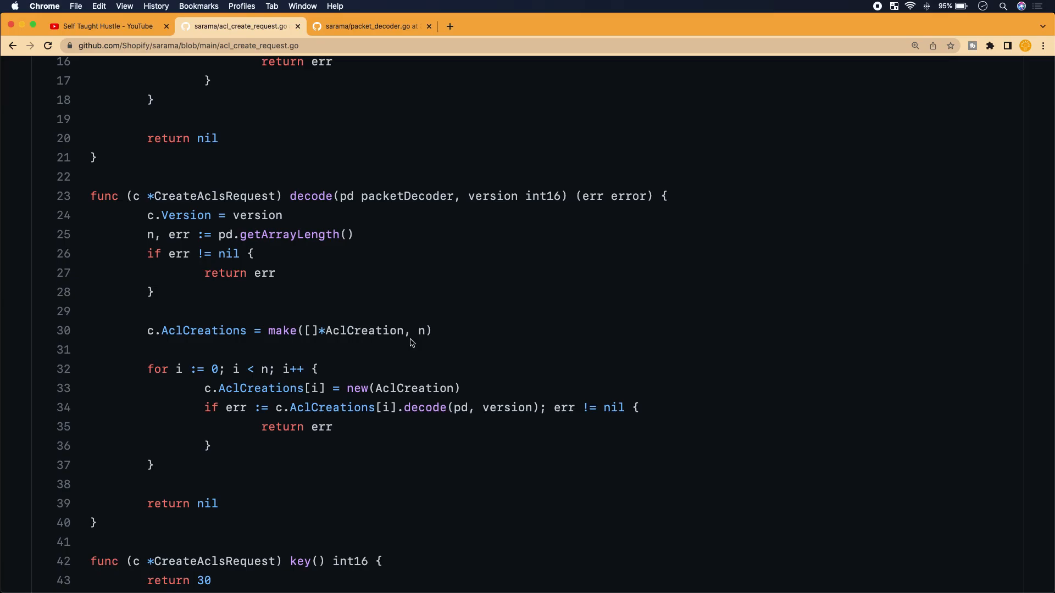
pyautogui.doubleClick(363, 331)
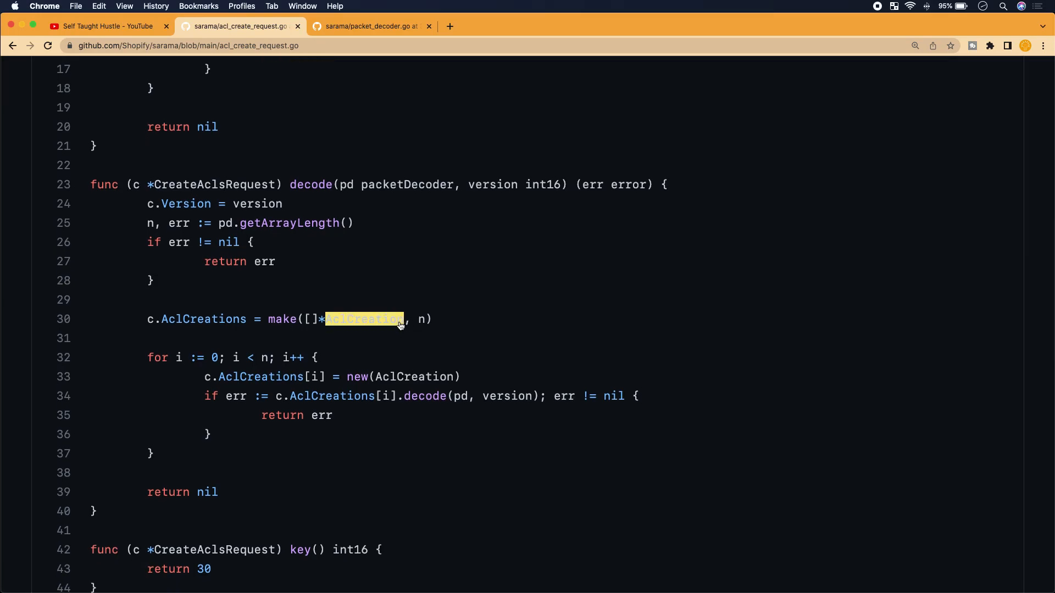
pyautogui.click(363, 318)
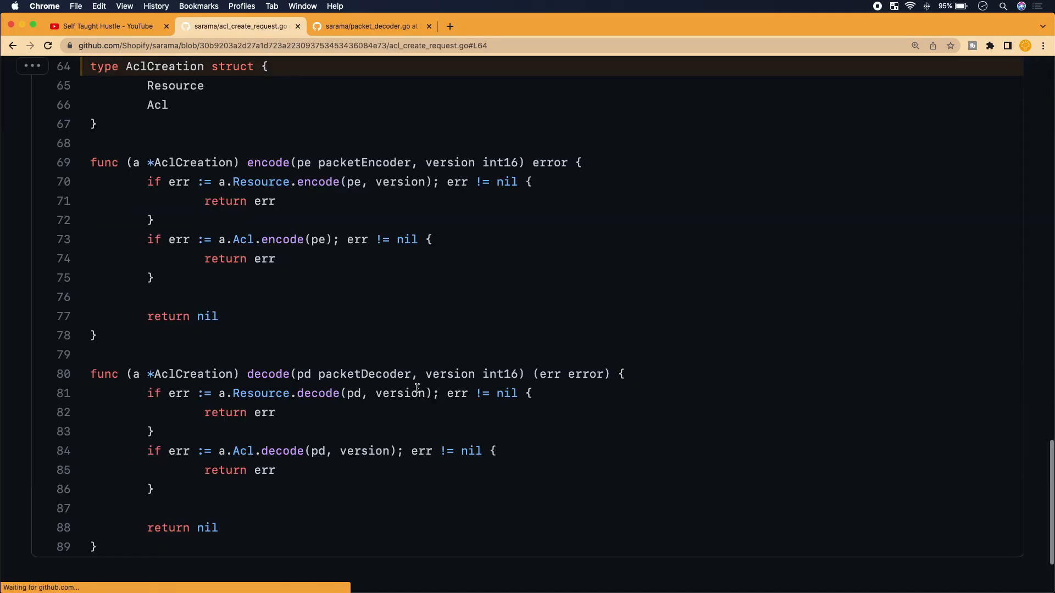
pyautogui.scroll(3)
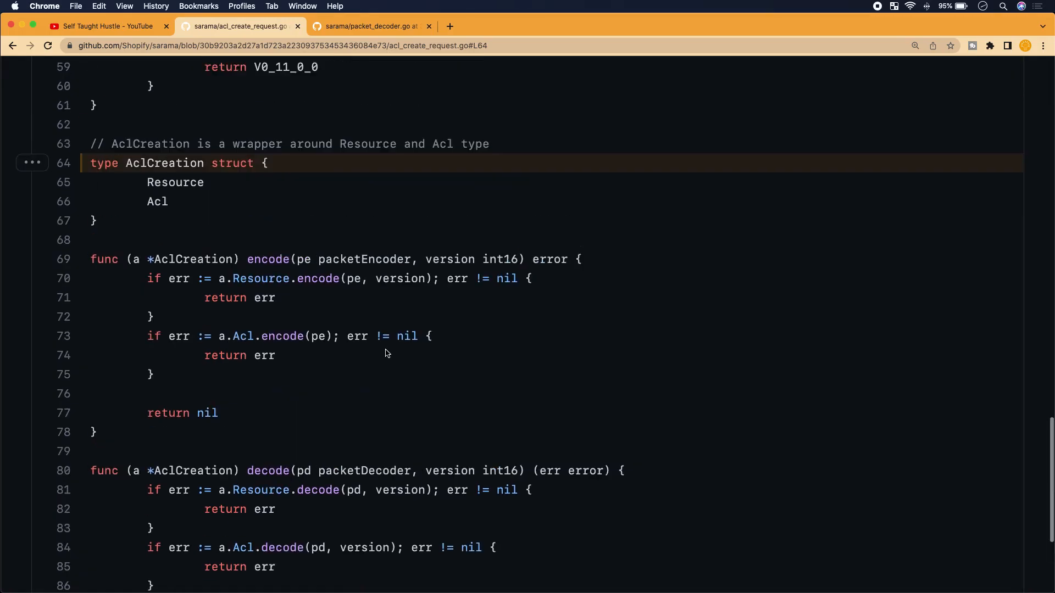
pyautogui.scroll(3)
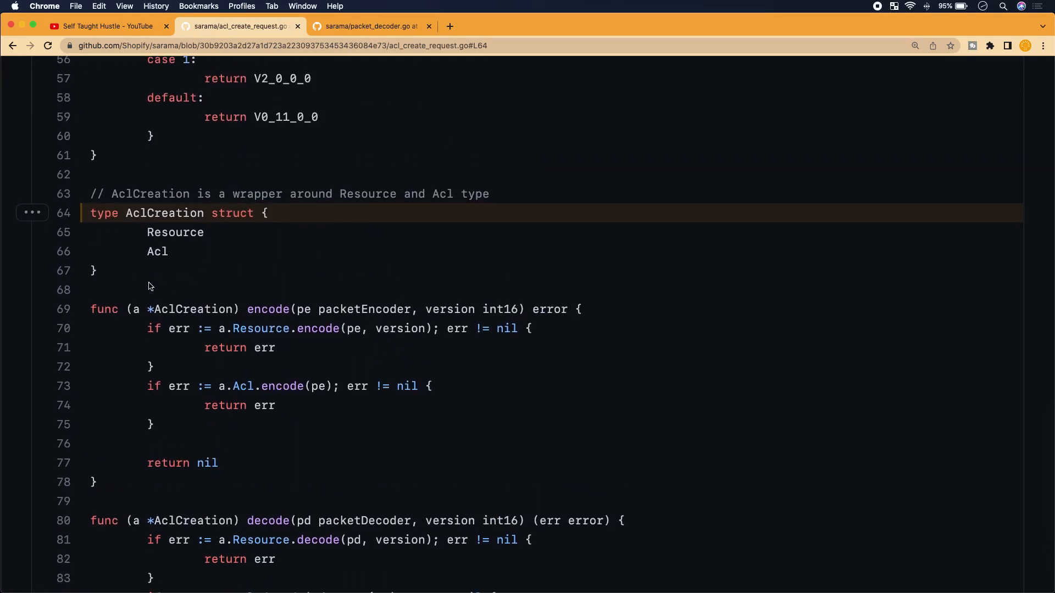
pyautogui.moveTo(116, 263)
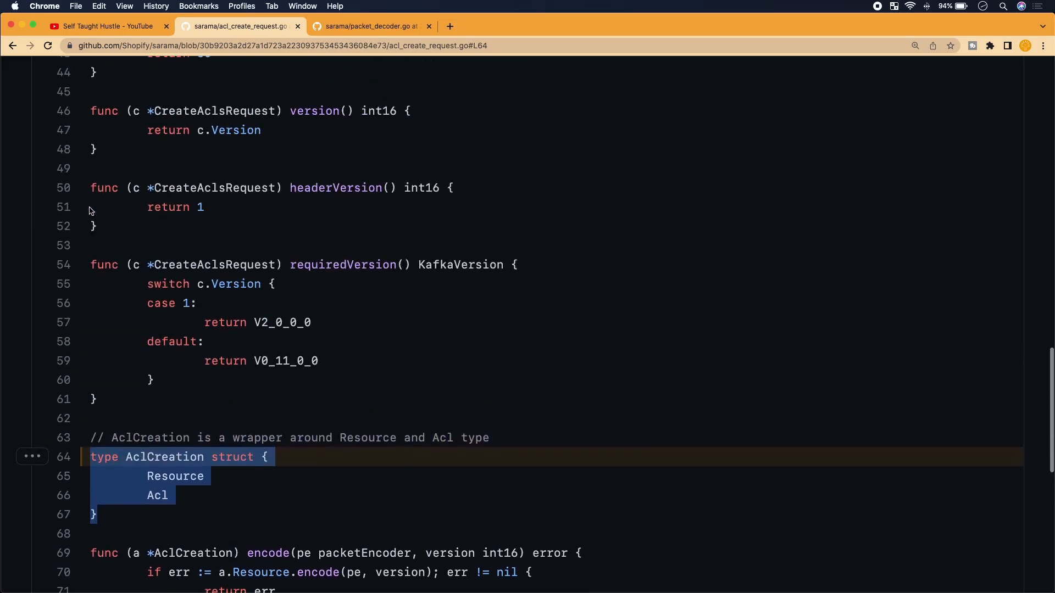
pyautogui.scroll(3)
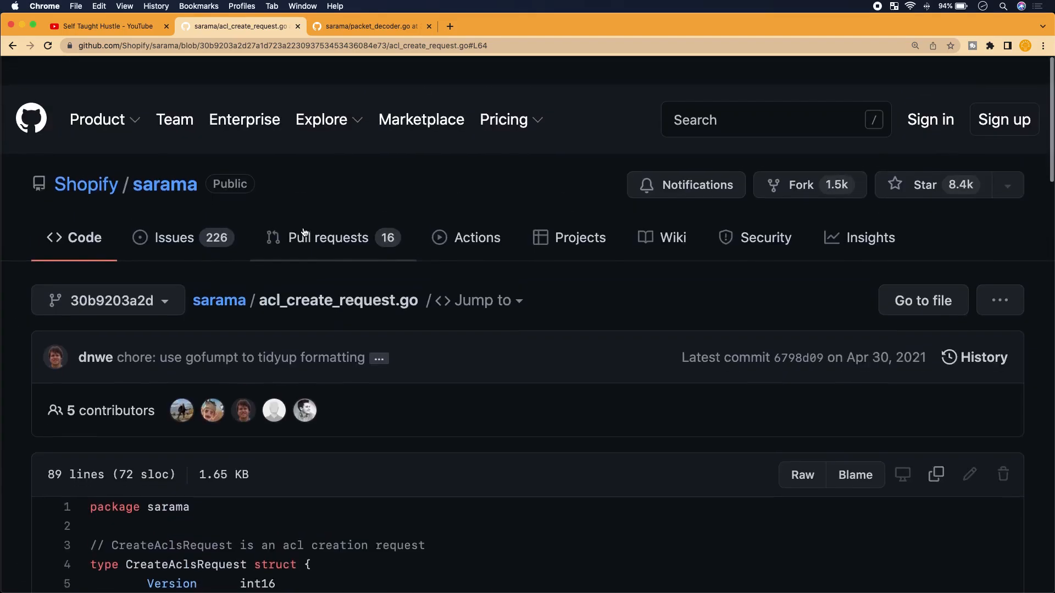
pyautogui.scroll(-3)
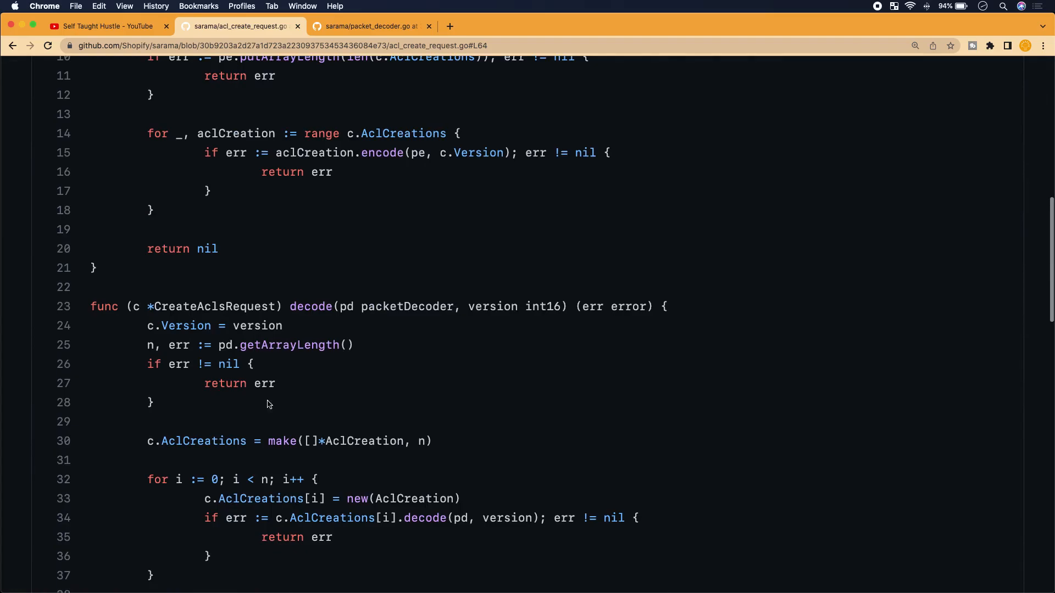
pyautogui.scroll(-3)
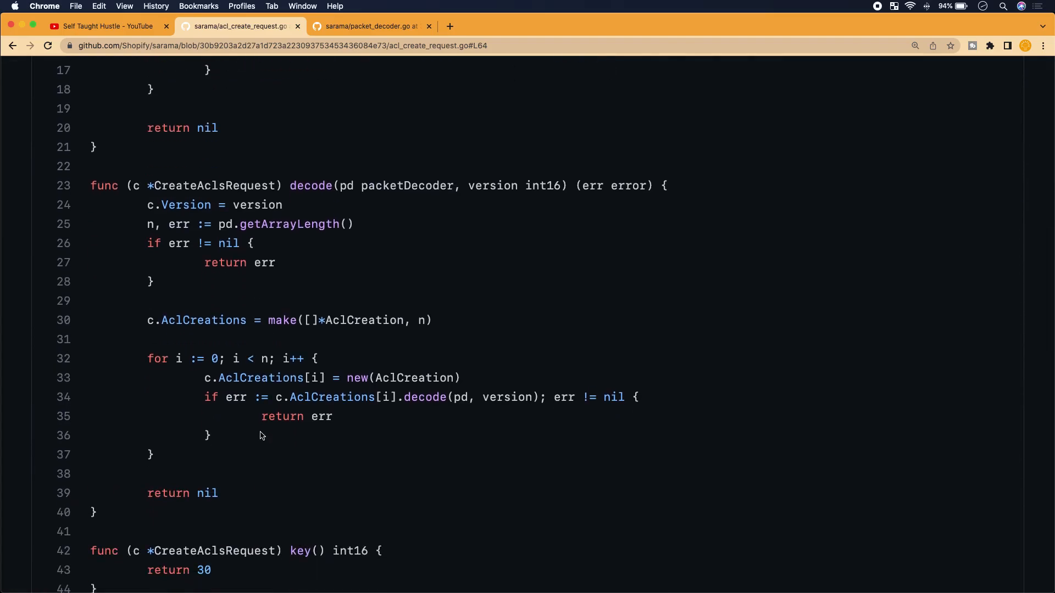
pyautogui.scroll(-3)
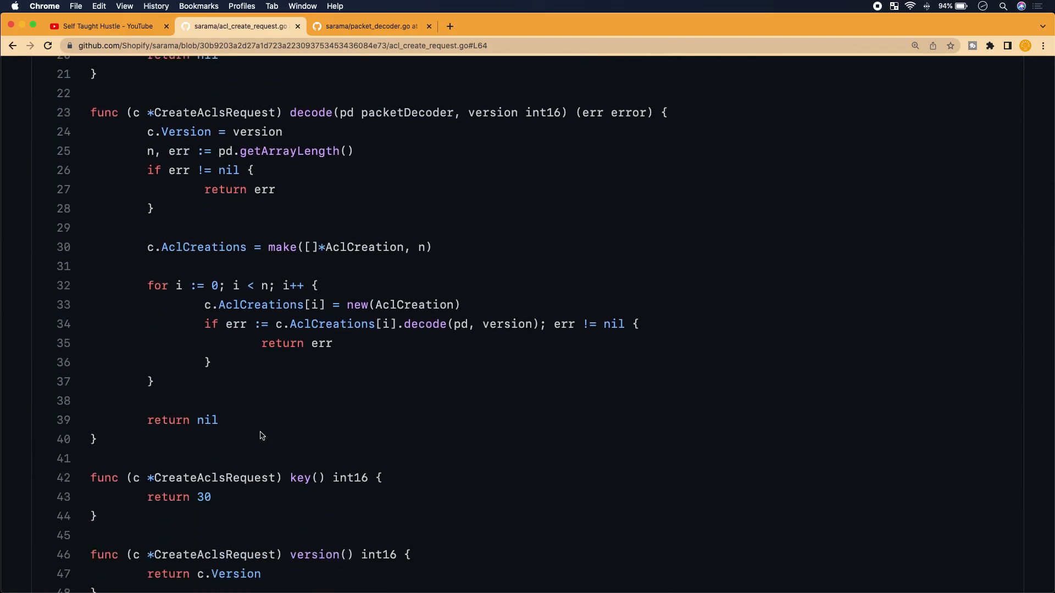
pyautogui.scroll(3)
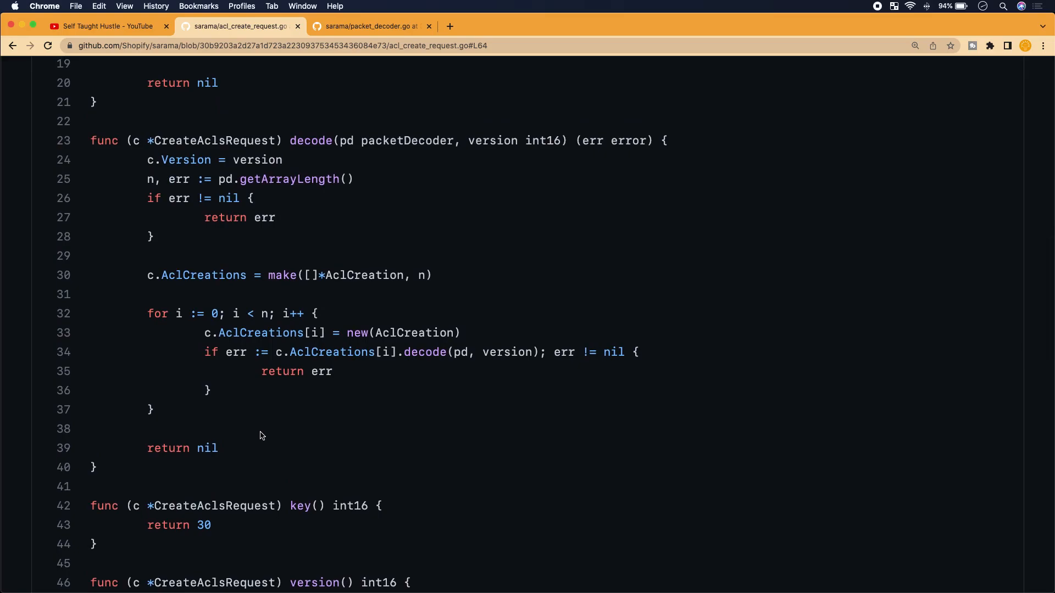
pyautogui.doubleClick(364, 308)
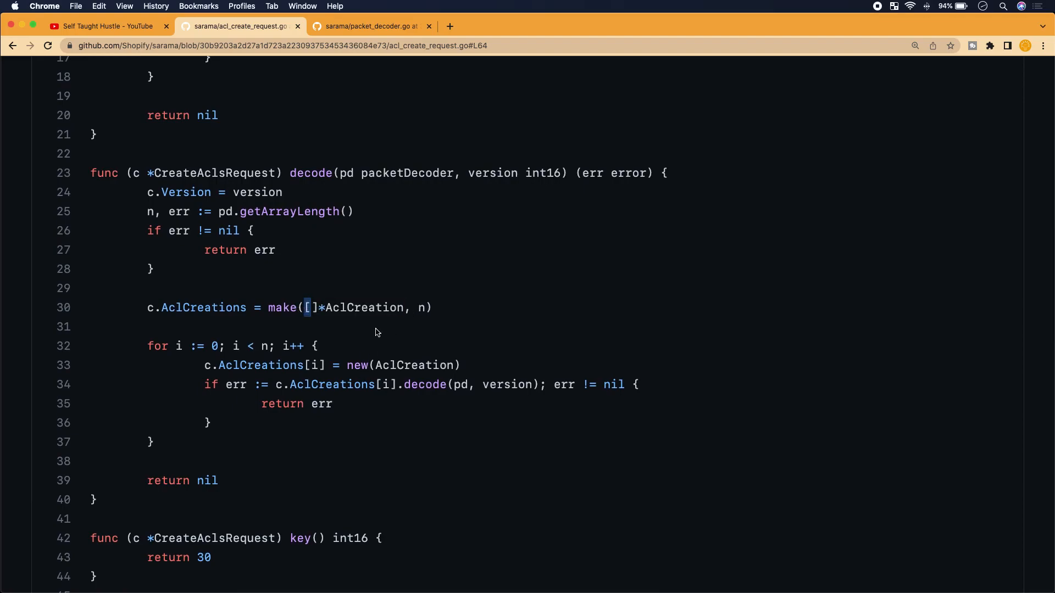
pyautogui.moveTo(364, 323)
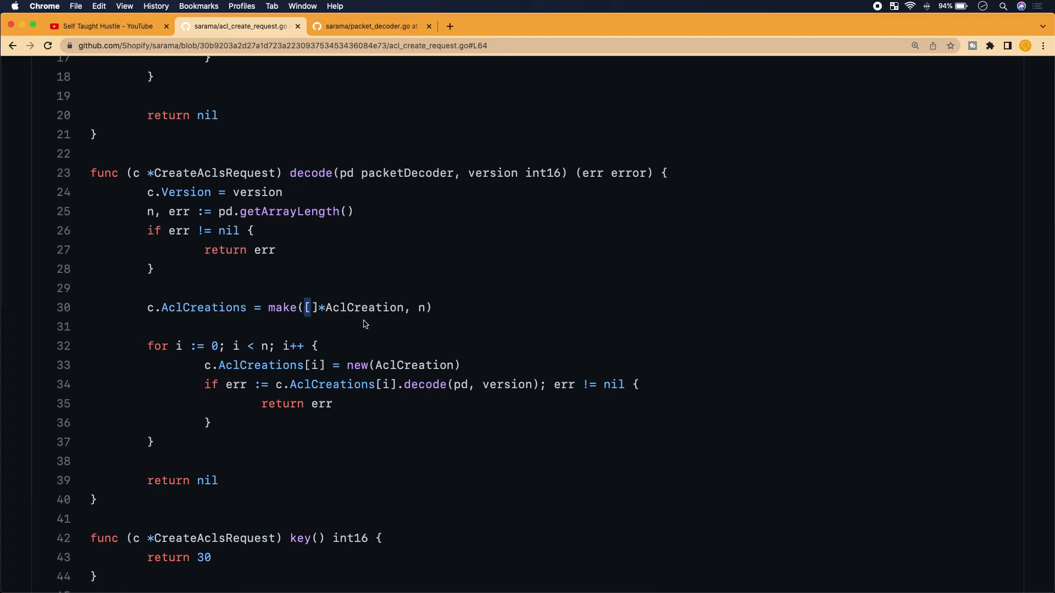
pyautogui.doubleClick(367, 307)
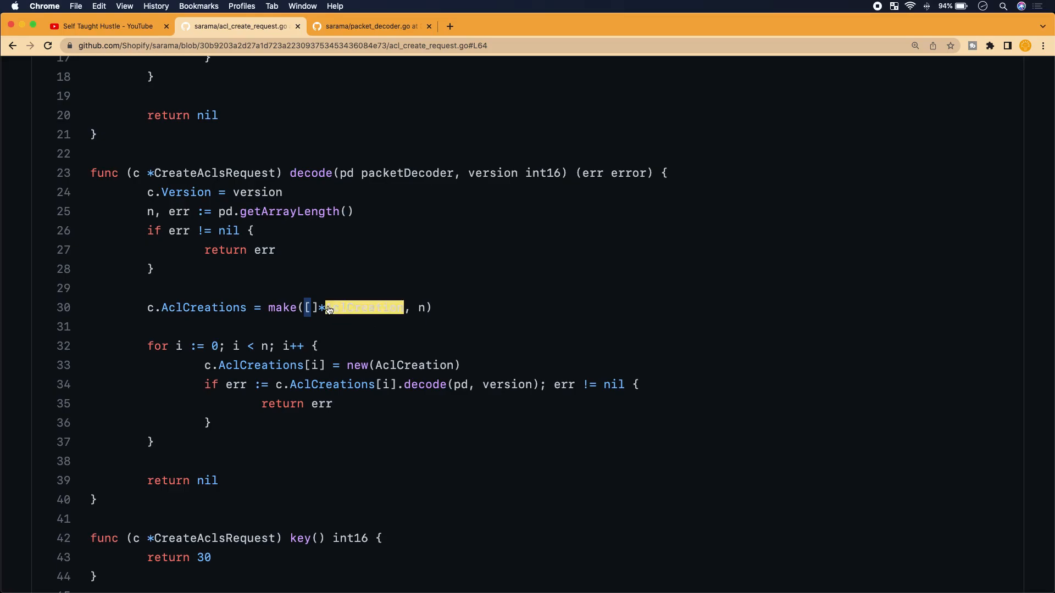
pyautogui.moveTo(439, 313)
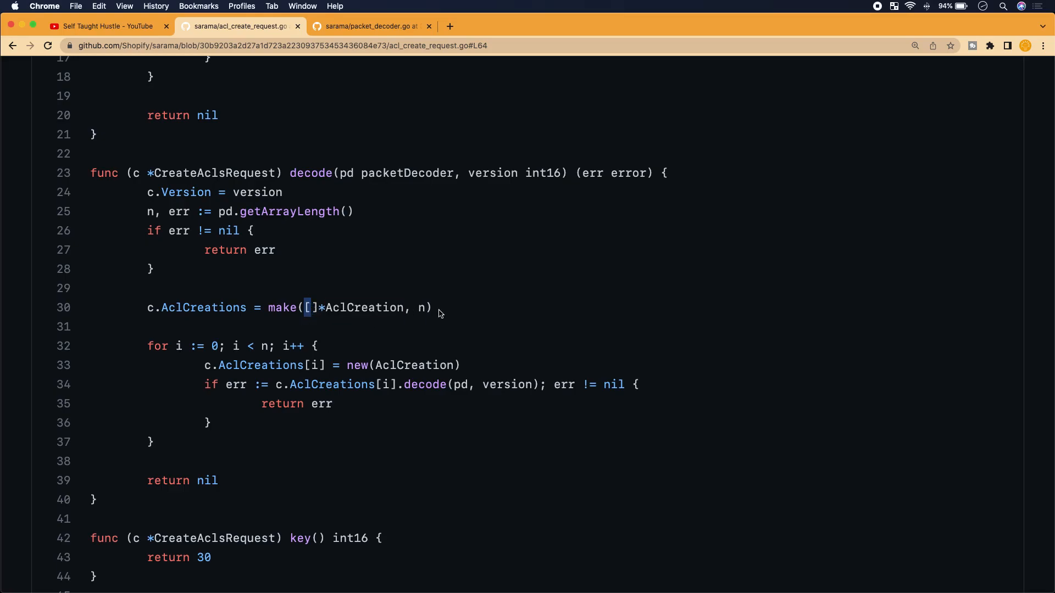
pyautogui.moveTo(332, 418)
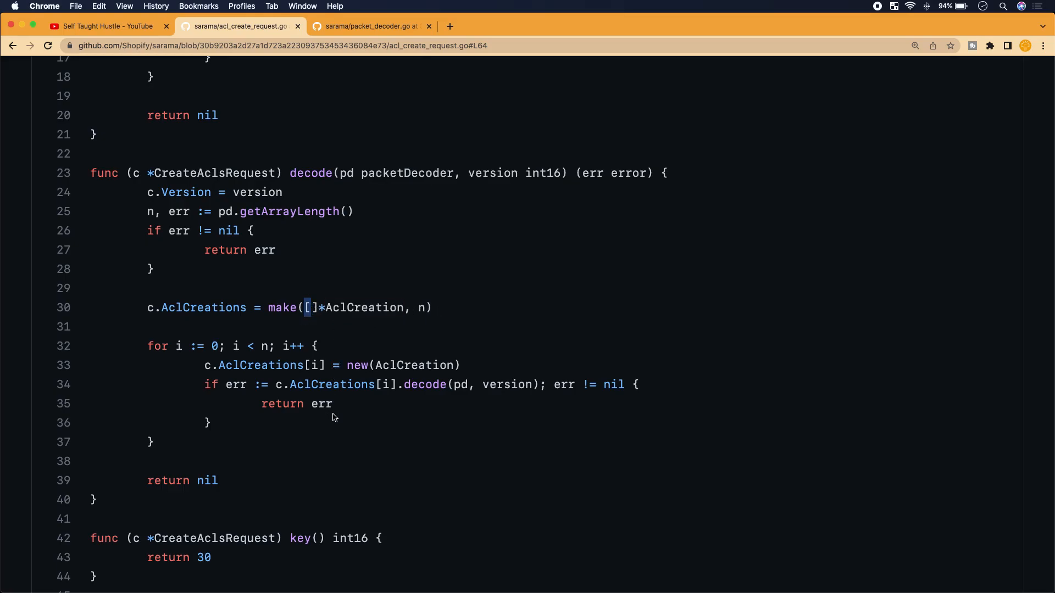
pyautogui.scroll(-3)
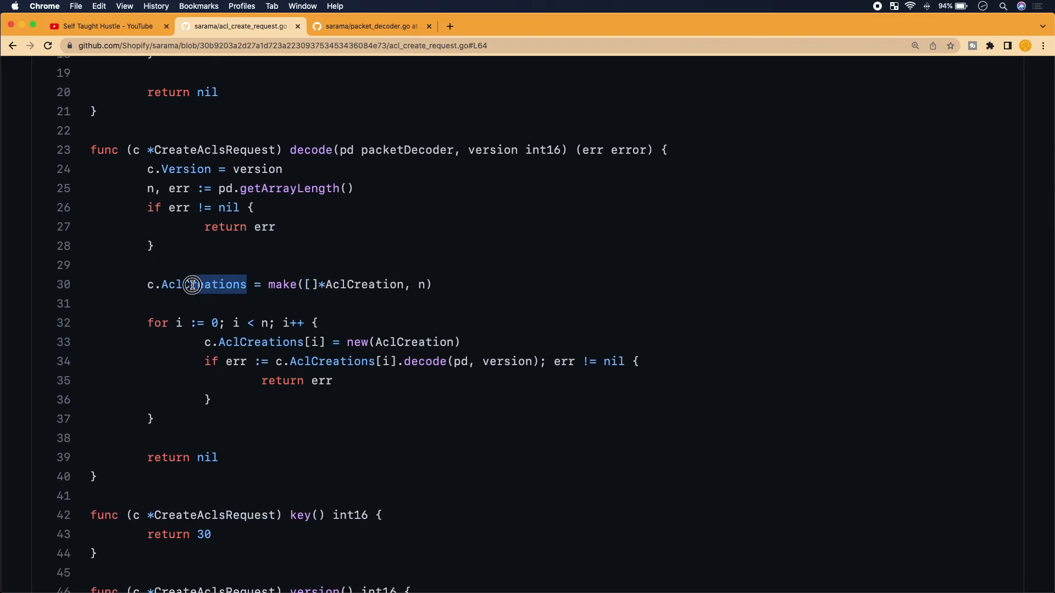
pyautogui.scroll(3)
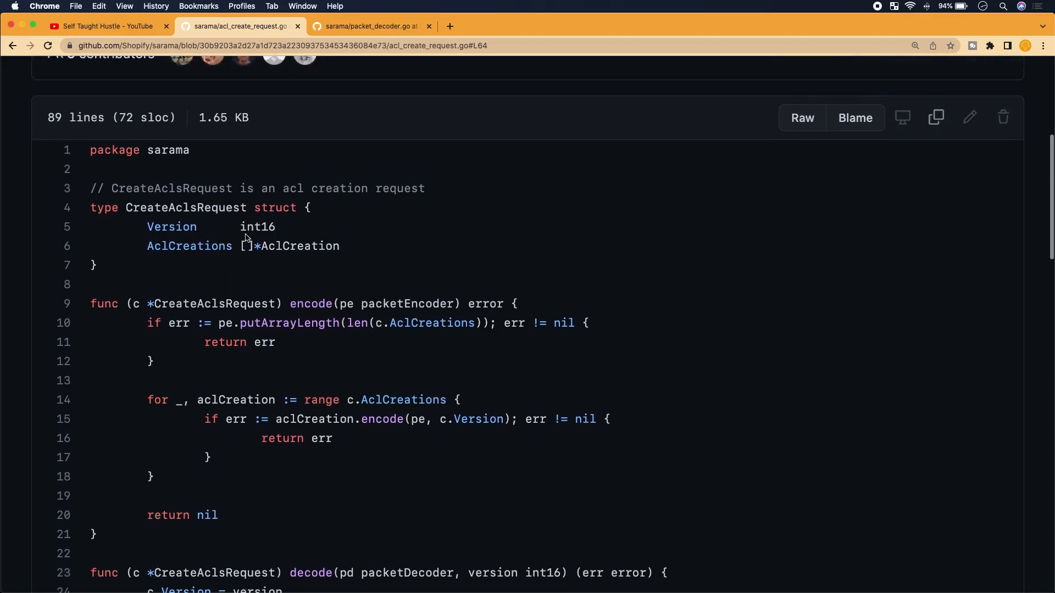
pyautogui.scroll(-3)
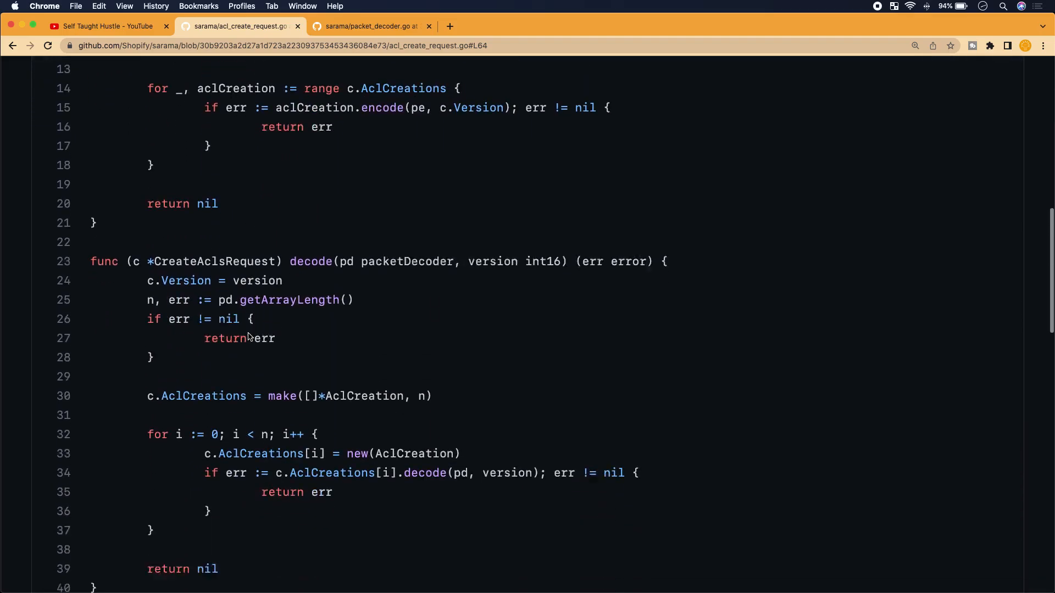
pyautogui.scroll(-3)
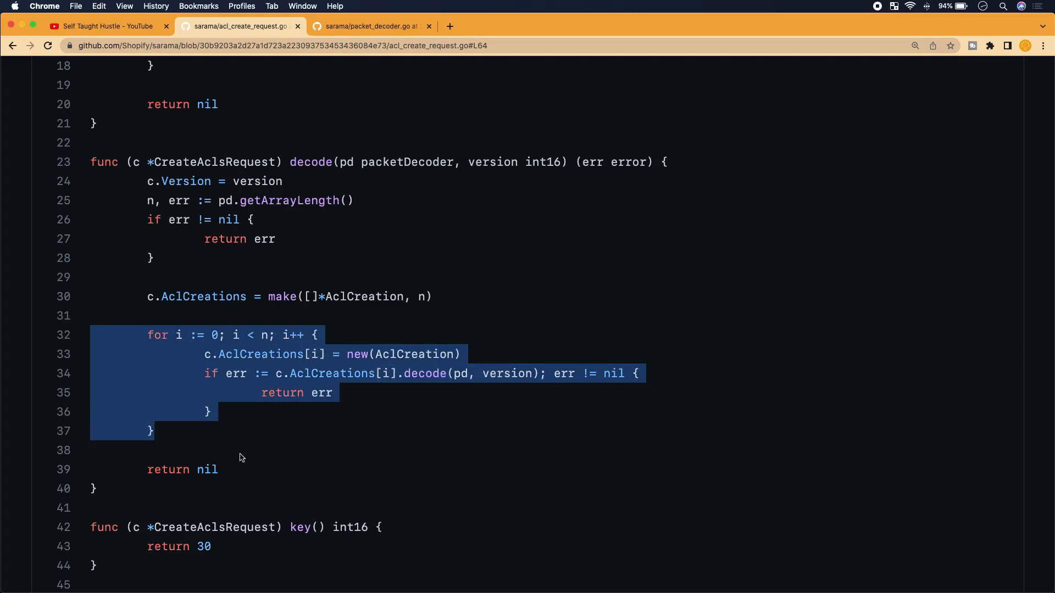
pyautogui.moveTo(168, 349)
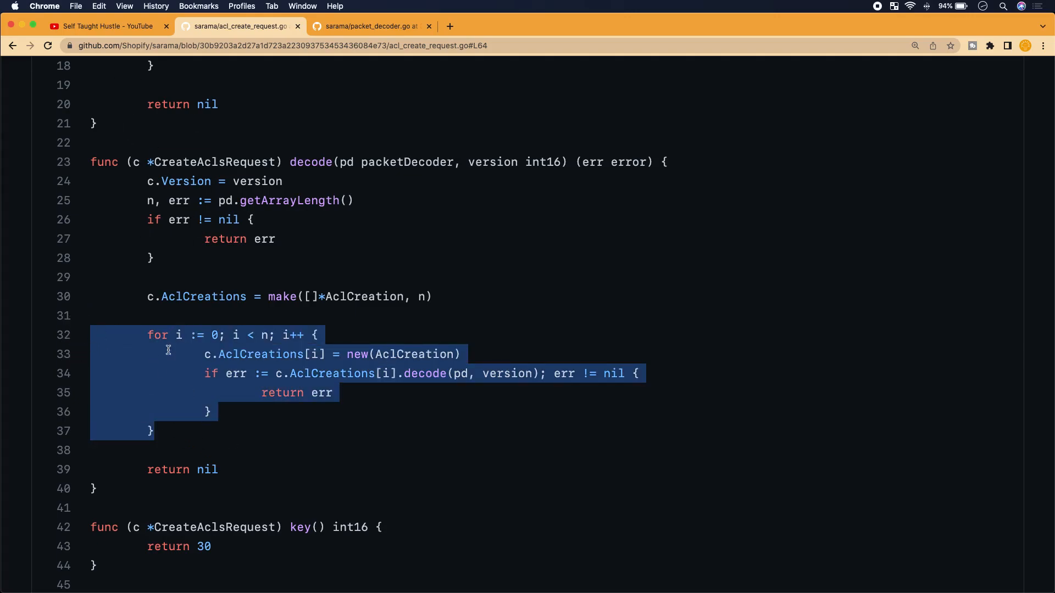
pyautogui.click(209, 447)
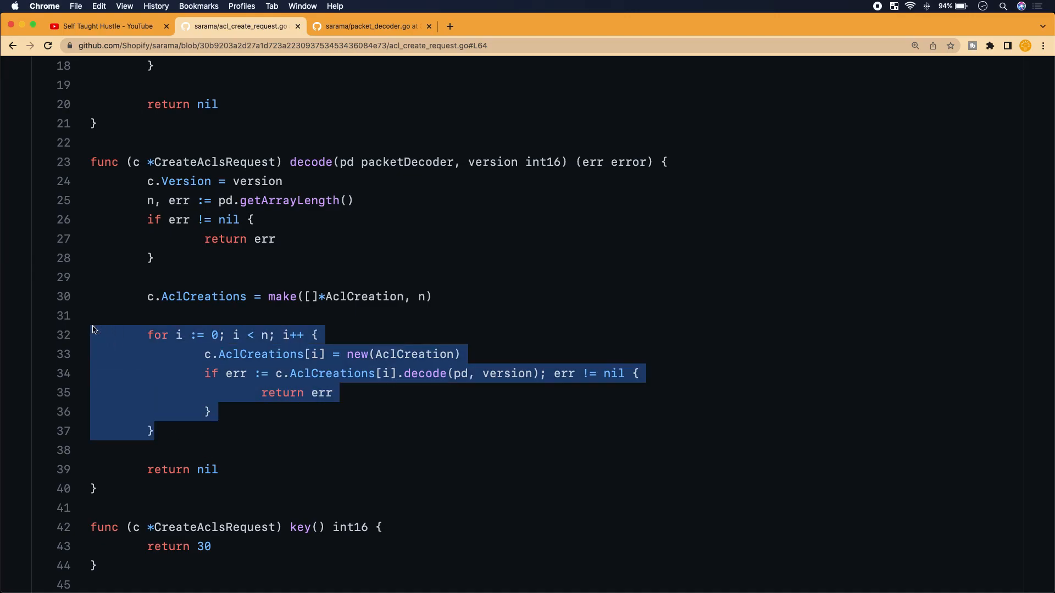
pyautogui.click(168, 442)
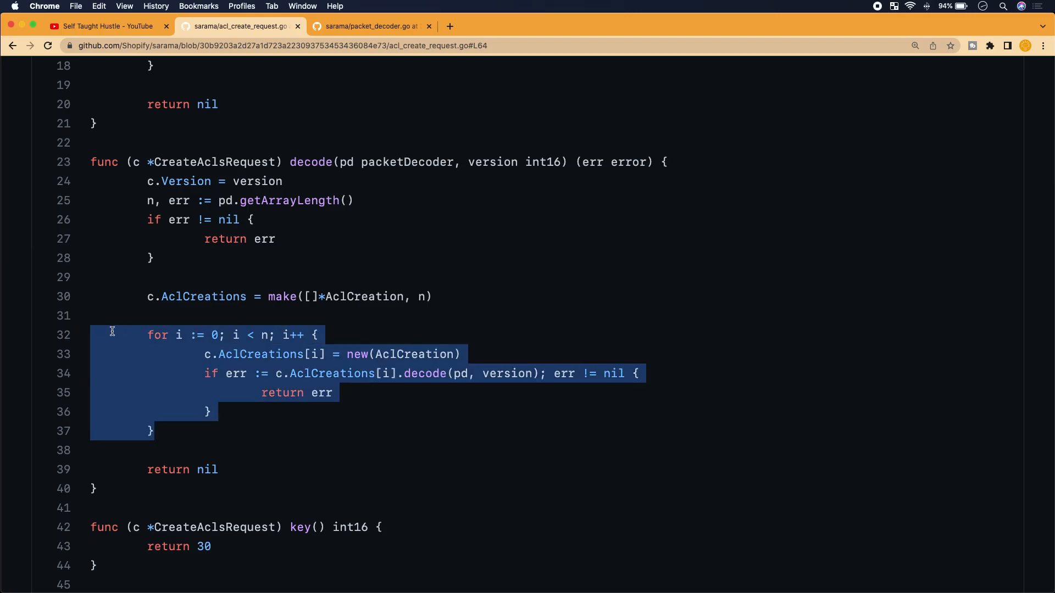
pyautogui.moveTo(172, 429)
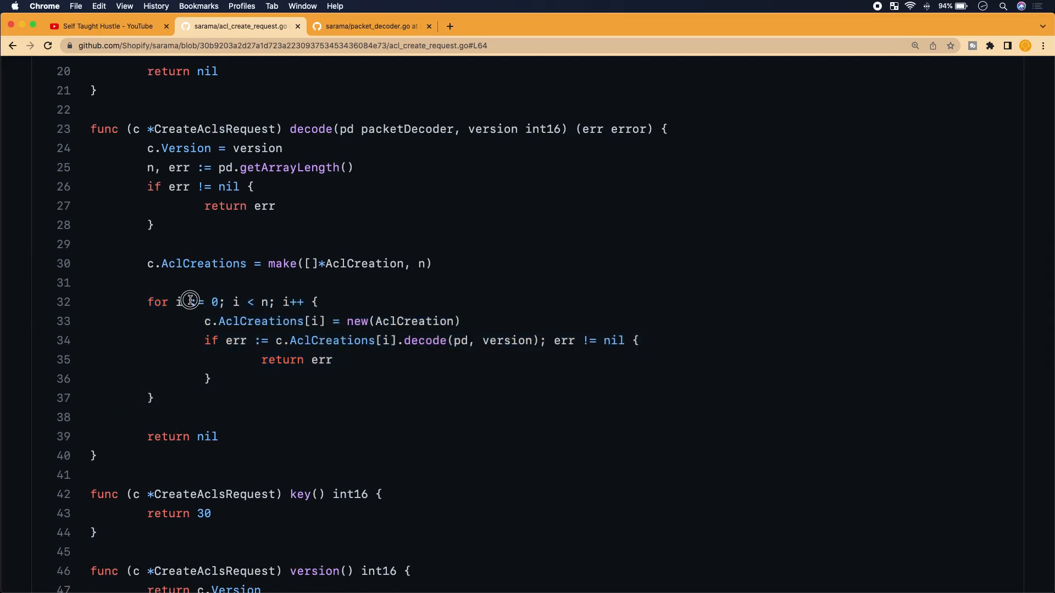
pyautogui.doubleClick(198, 302)
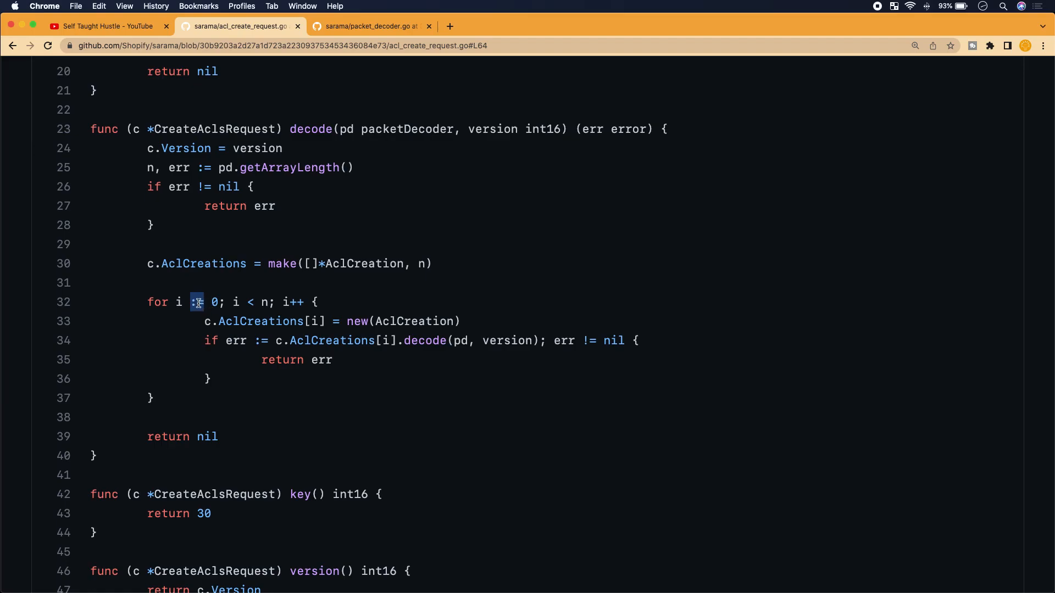
pyautogui.click(268, 387)
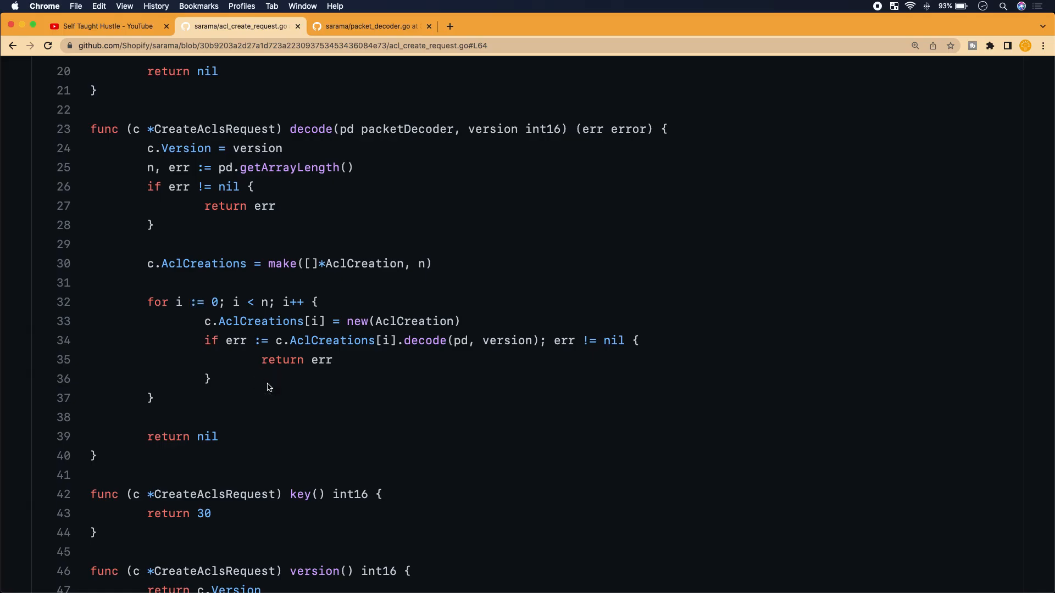
pyautogui.scroll(-3)
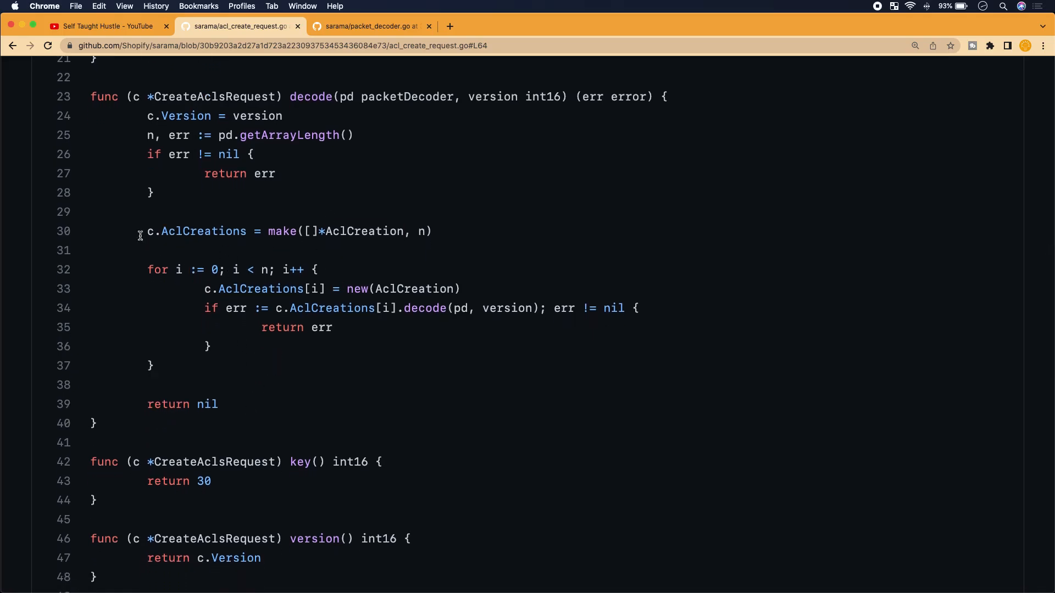
pyautogui.doubleClick(202, 232)
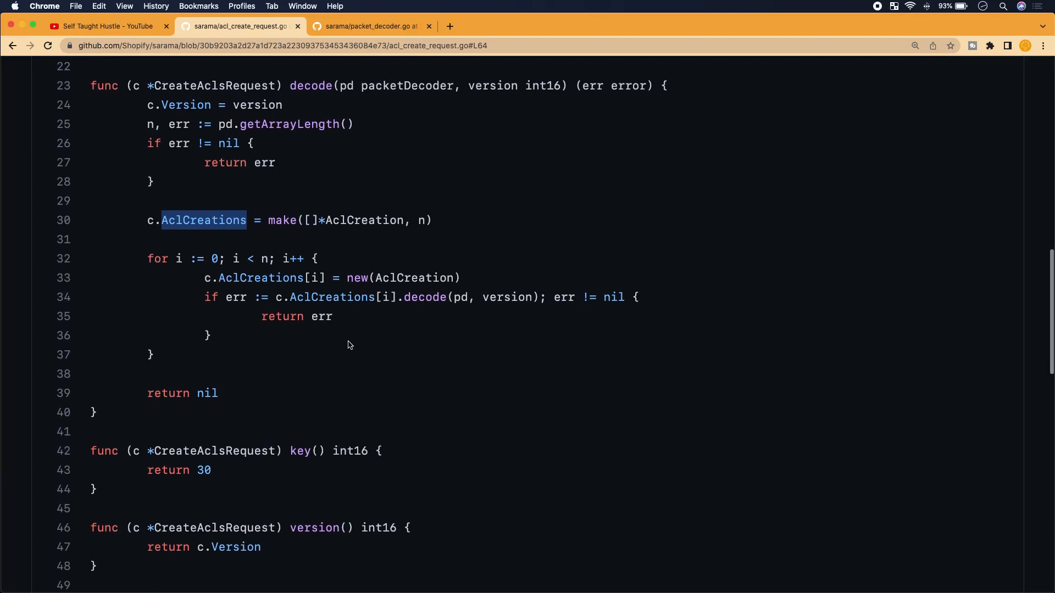
pyautogui.doubleClick(413, 278)
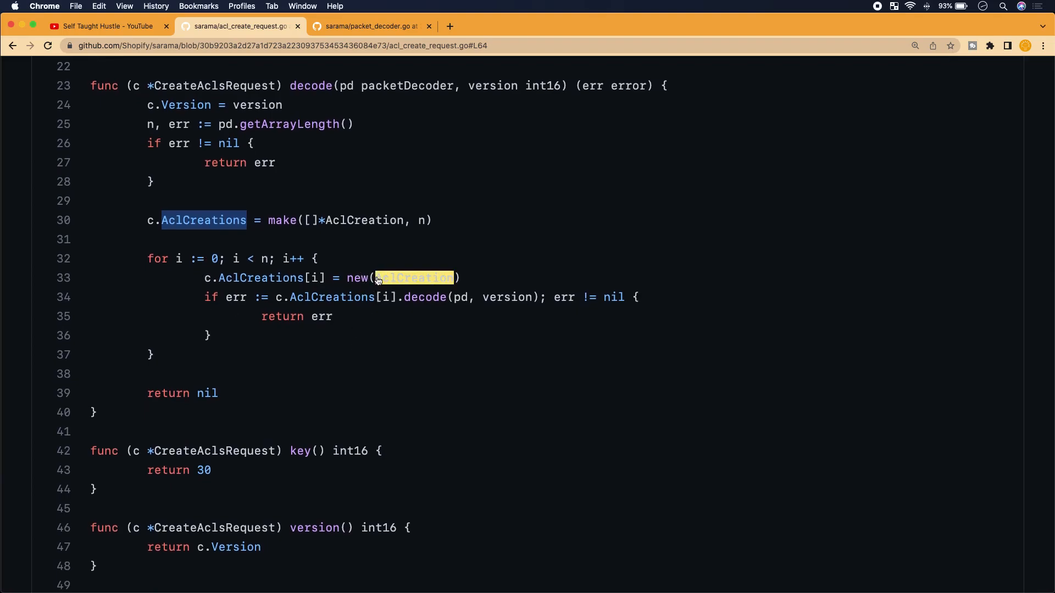
pyautogui.moveTo(452, 289)
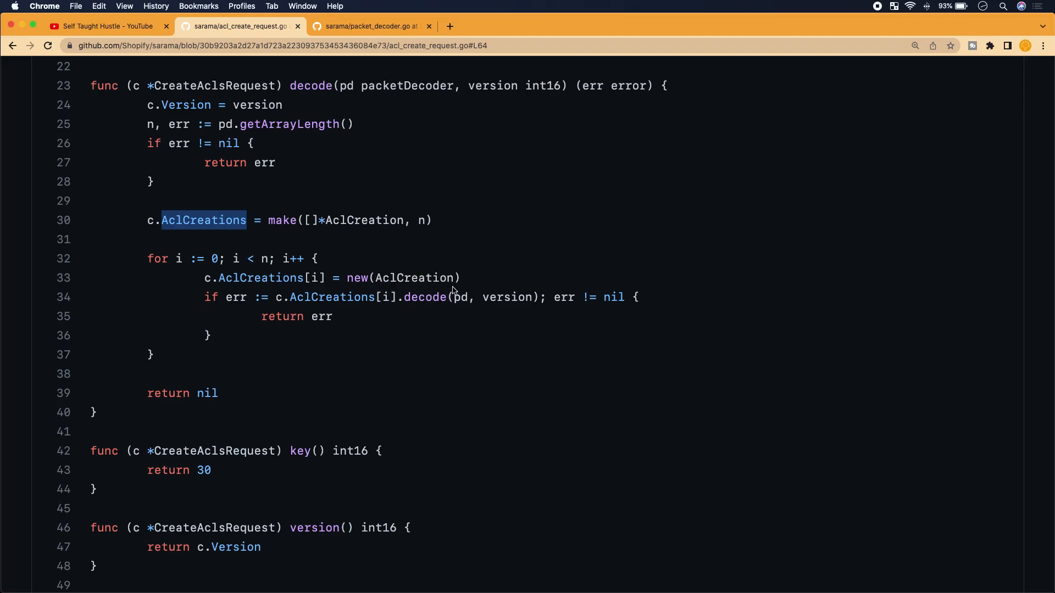
pyautogui.moveTo(345, 321)
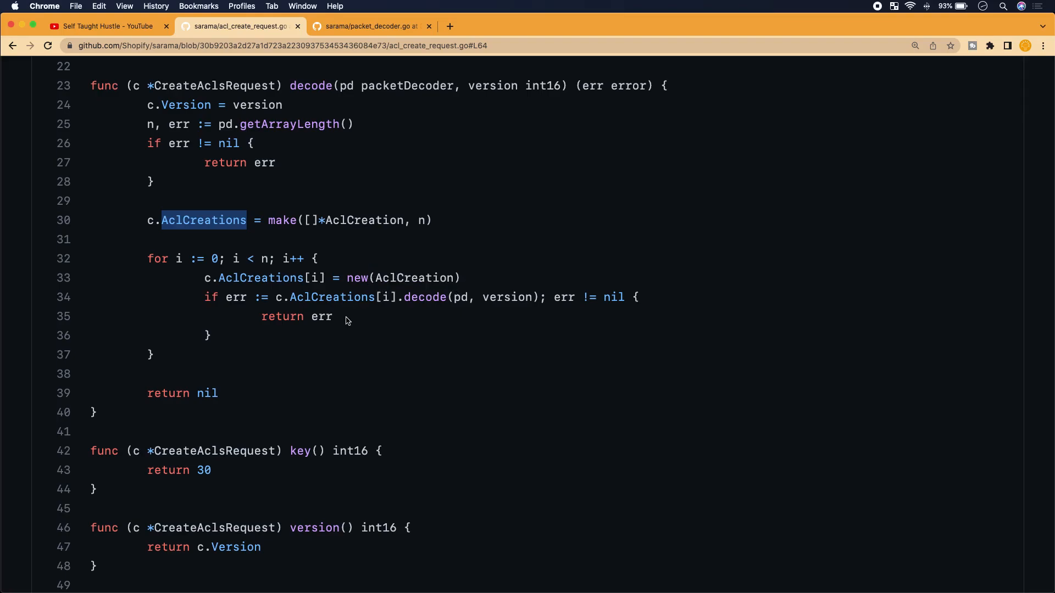
pyautogui.moveTo(413, 381)
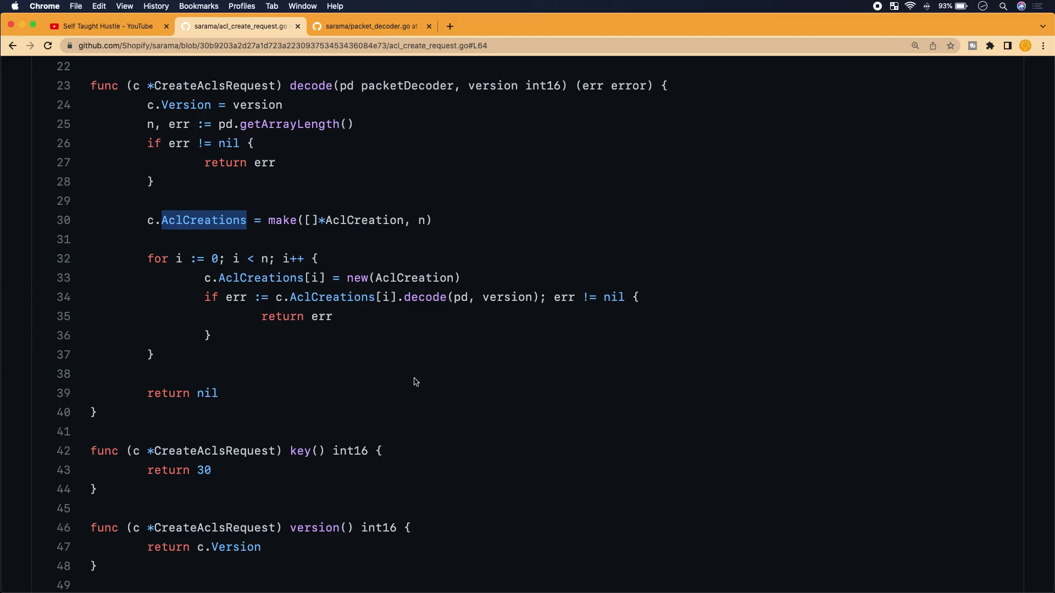
pyautogui.moveTo(368, 310)
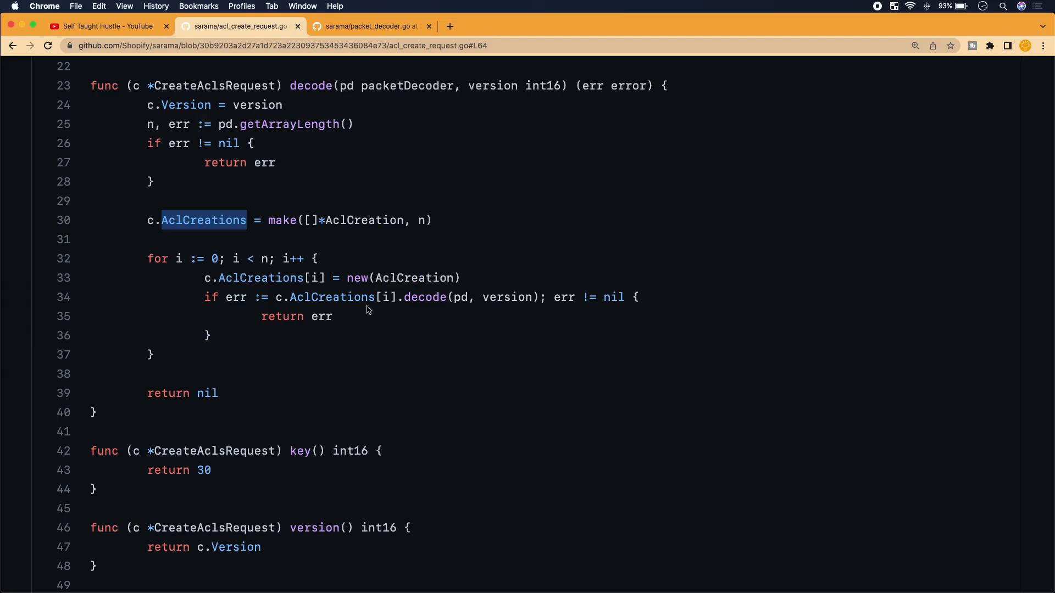
pyautogui.doubleClick(403, 278)
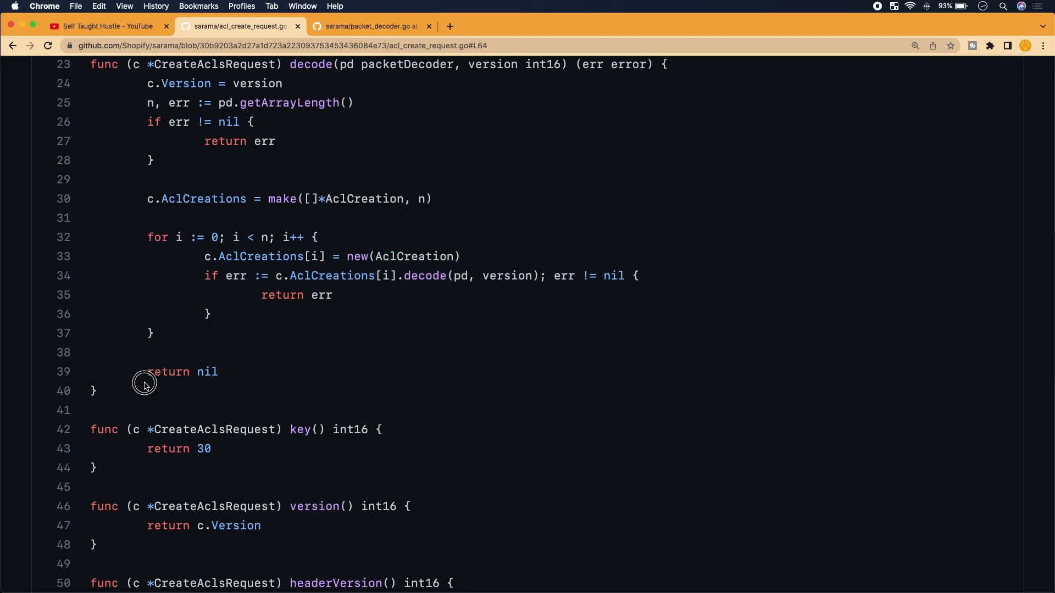
pyautogui.scroll(3)
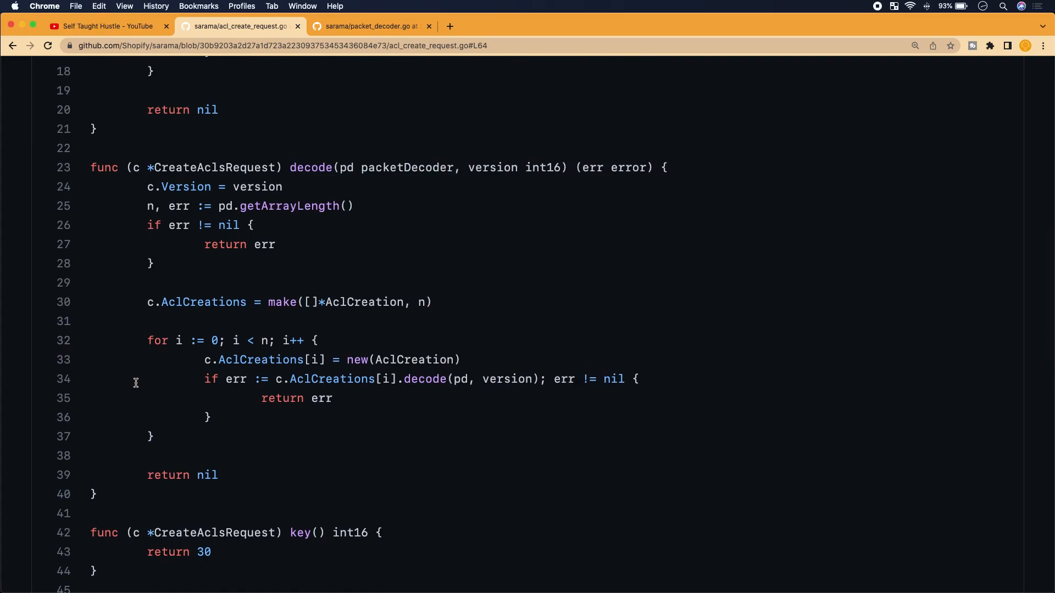
pyautogui.scroll(-3)
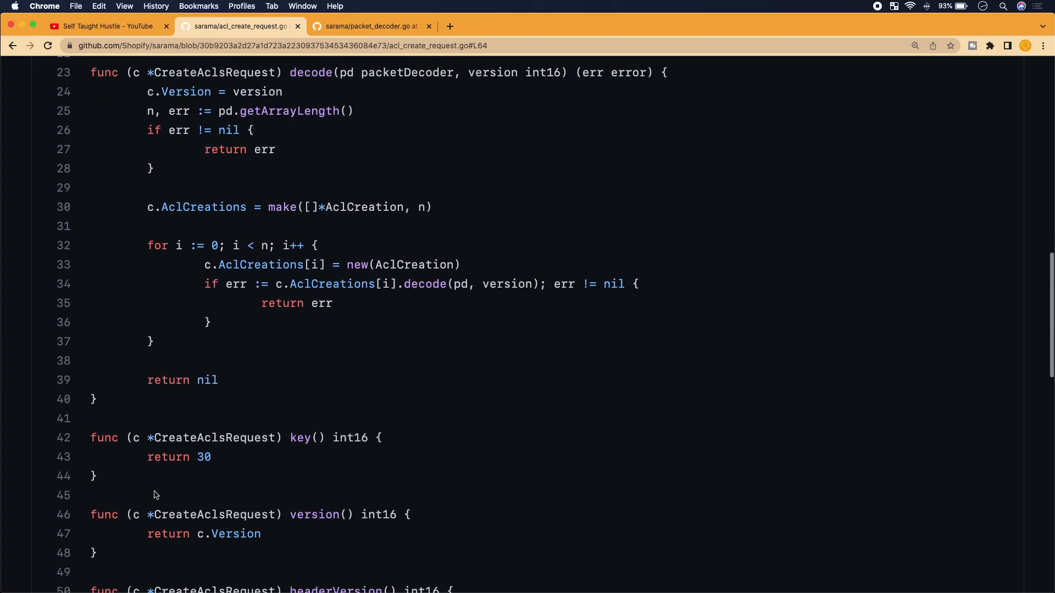
pyautogui.moveTo(294, 315)
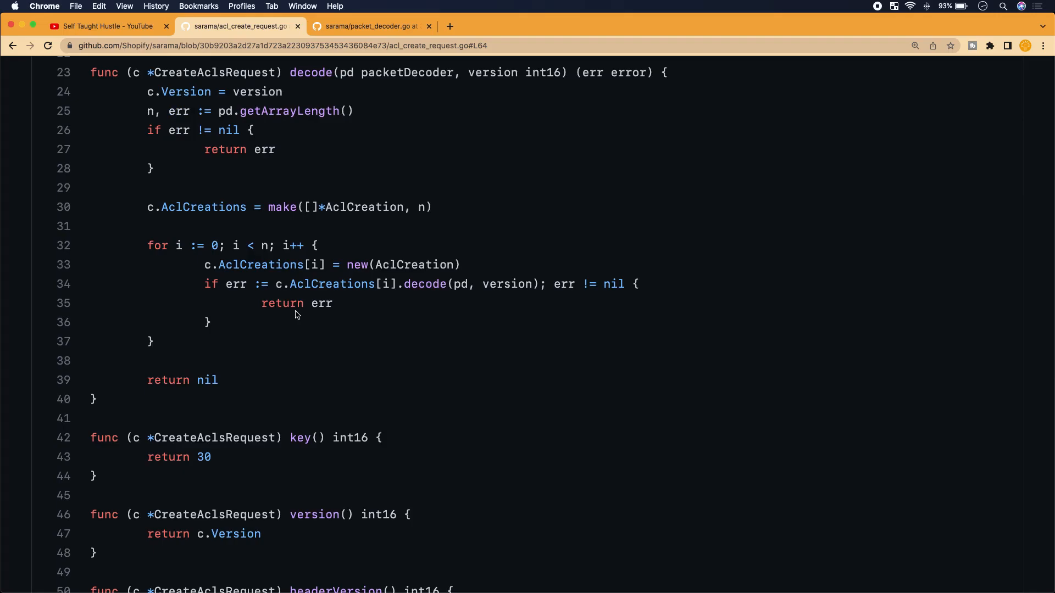
pyautogui.scroll(-3)
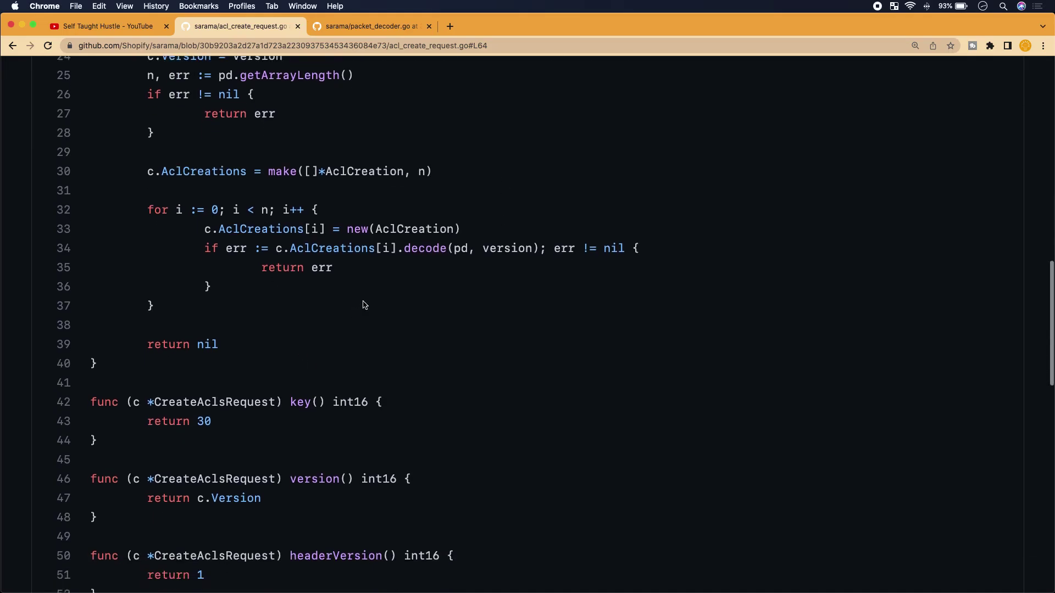
pyautogui.doubleClick(402, 228)
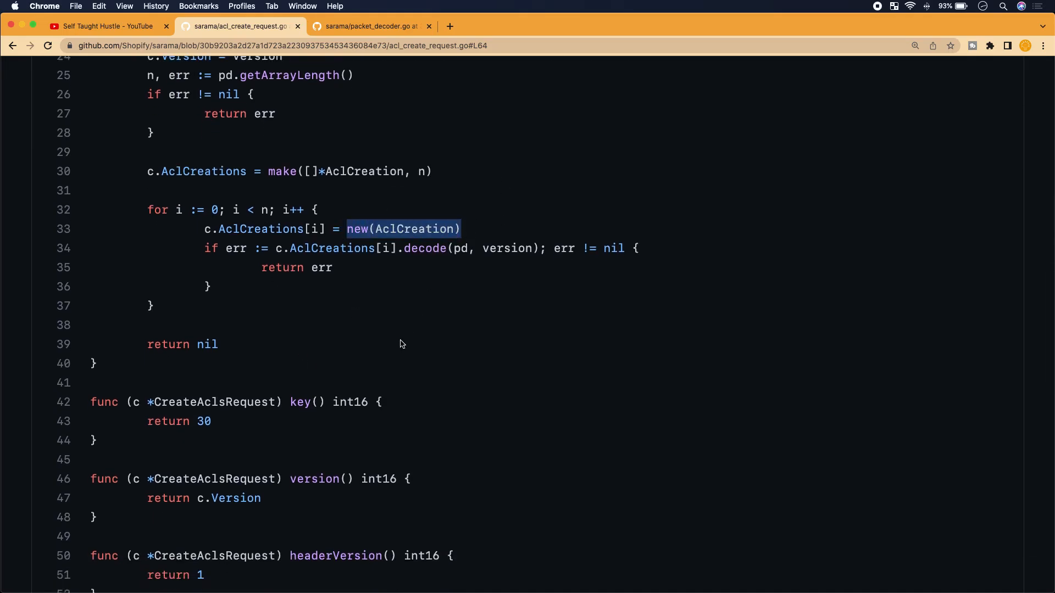
pyautogui.moveTo(238, 314)
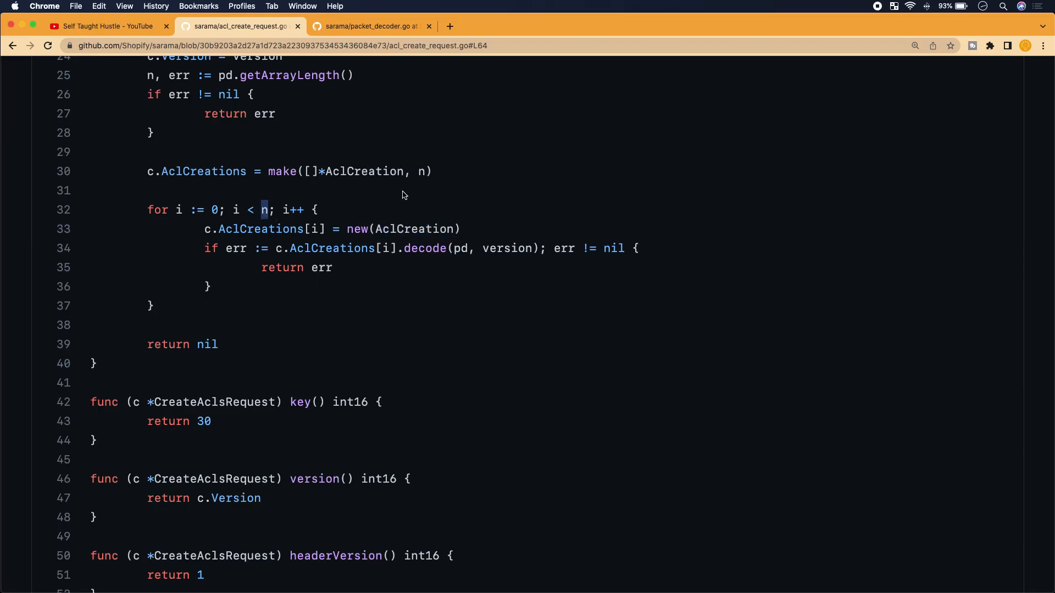
pyautogui.scroll(3)
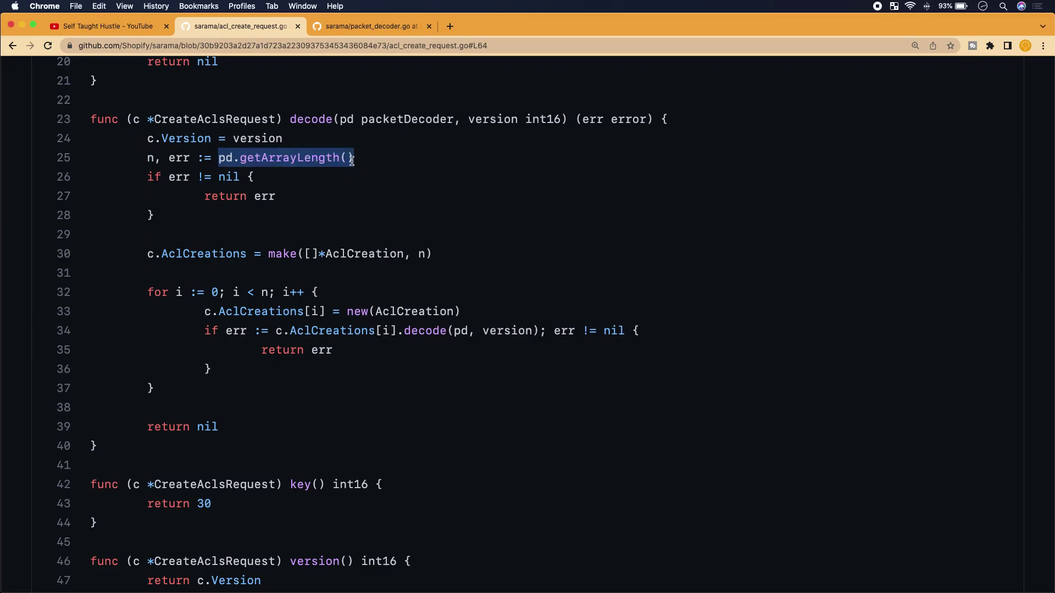
pyautogui.doubleClick(178, 158)
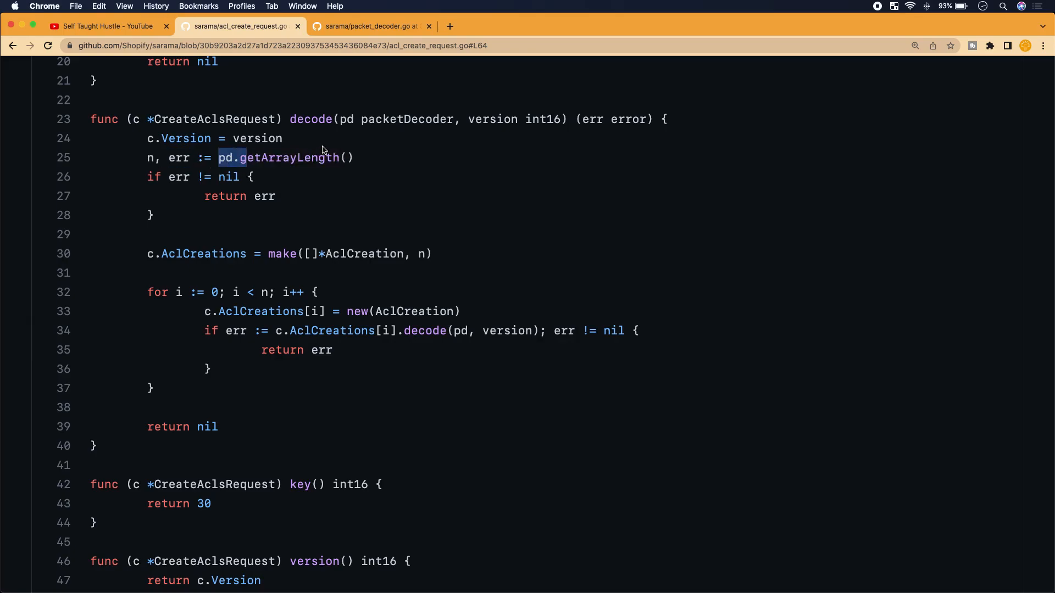
pyautogui.moveTo(309, 170)
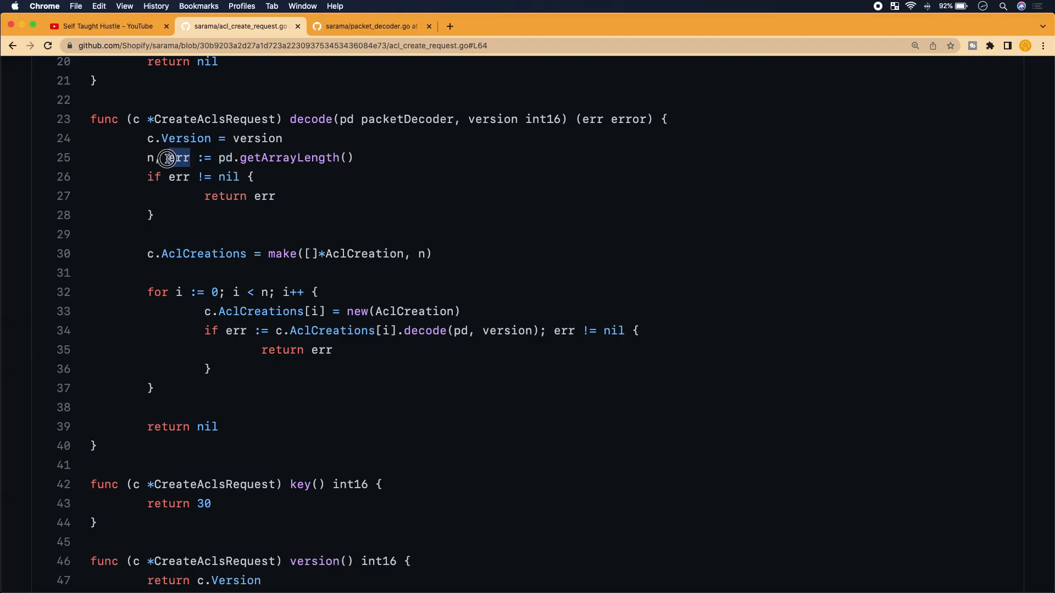
pyautogui.doubleClick(178, 158)
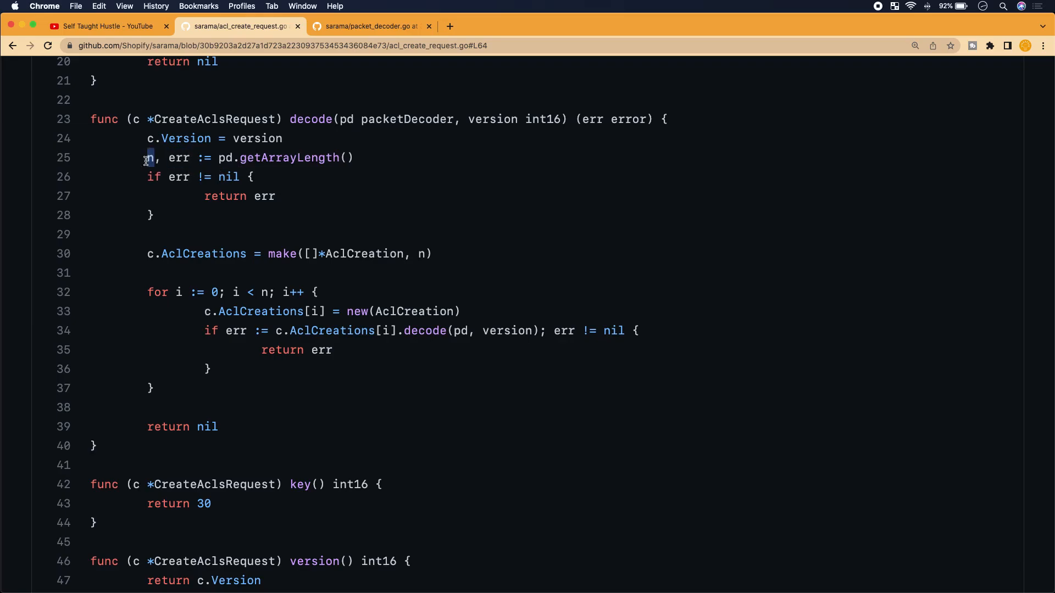
pyautogui.scroll(-3)
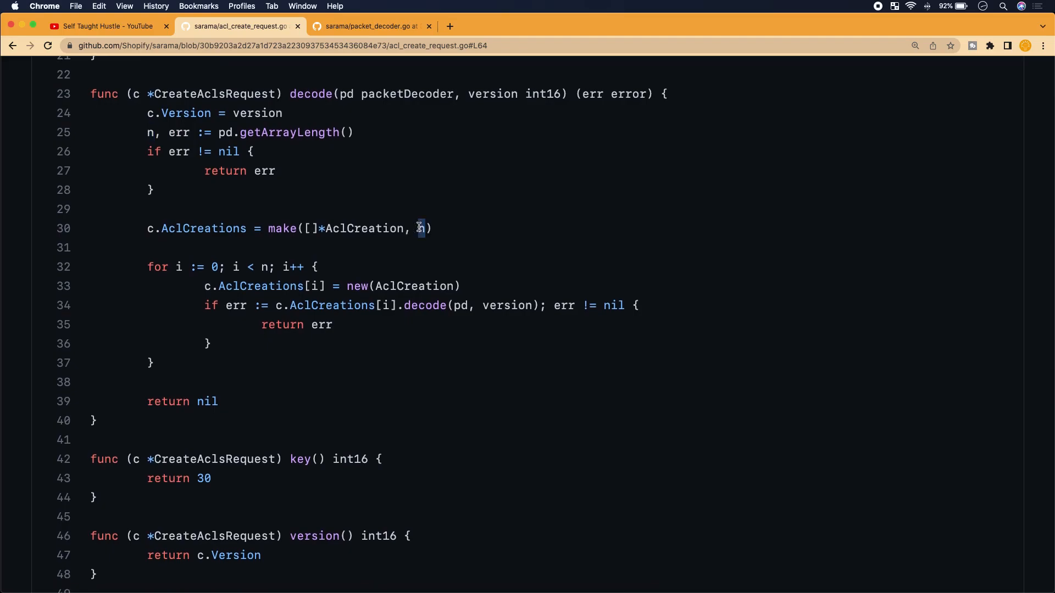
pyautogui.scroll(-3)
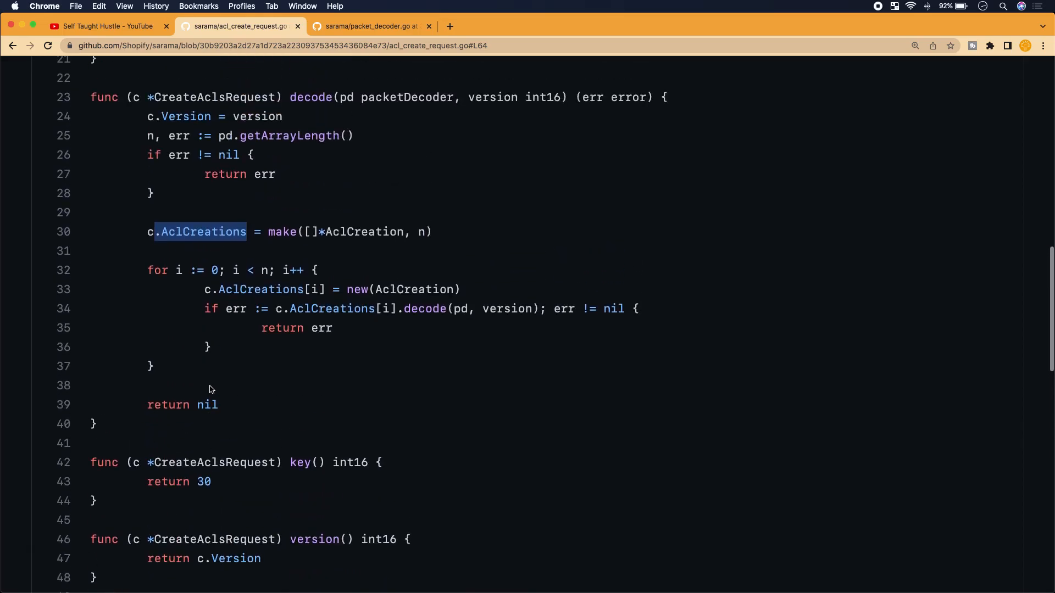
pyautogui.scroll(3)
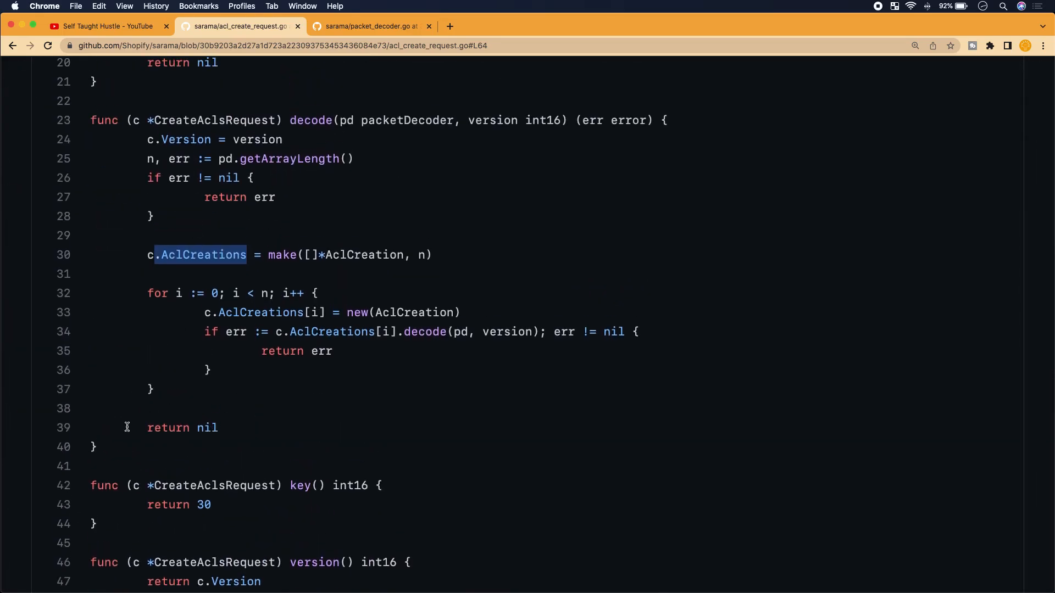
pyautogui.scroll(3)
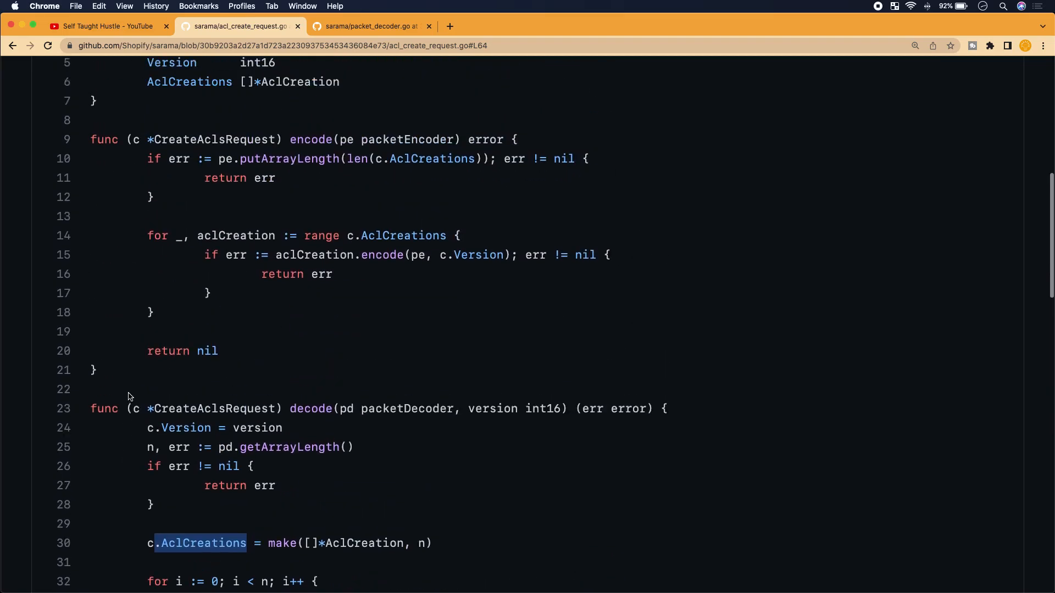
pyautogui.scroll(3)
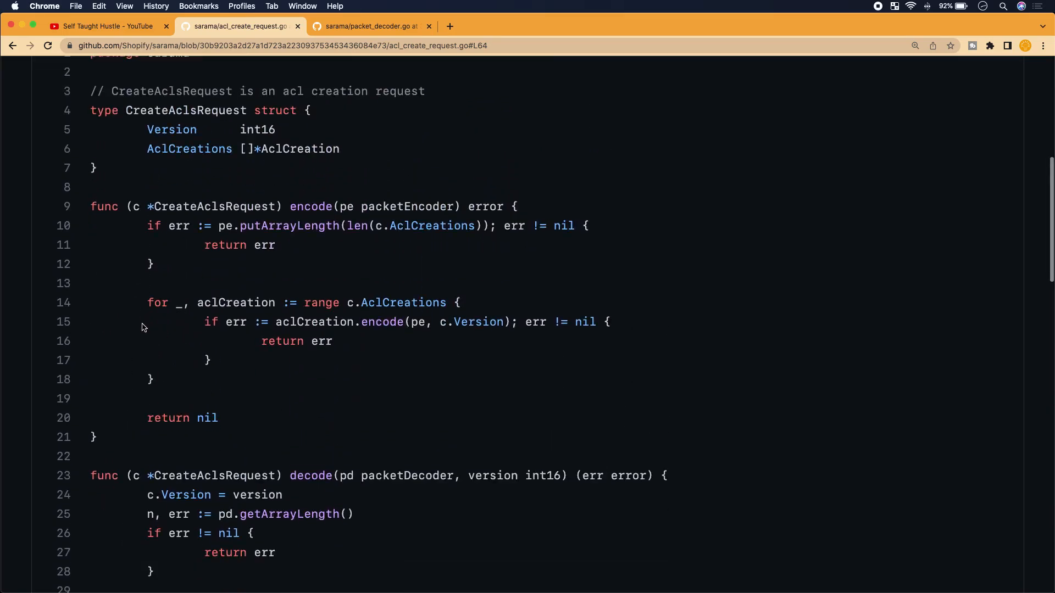
pyautogui.doubleClick(214, 379)
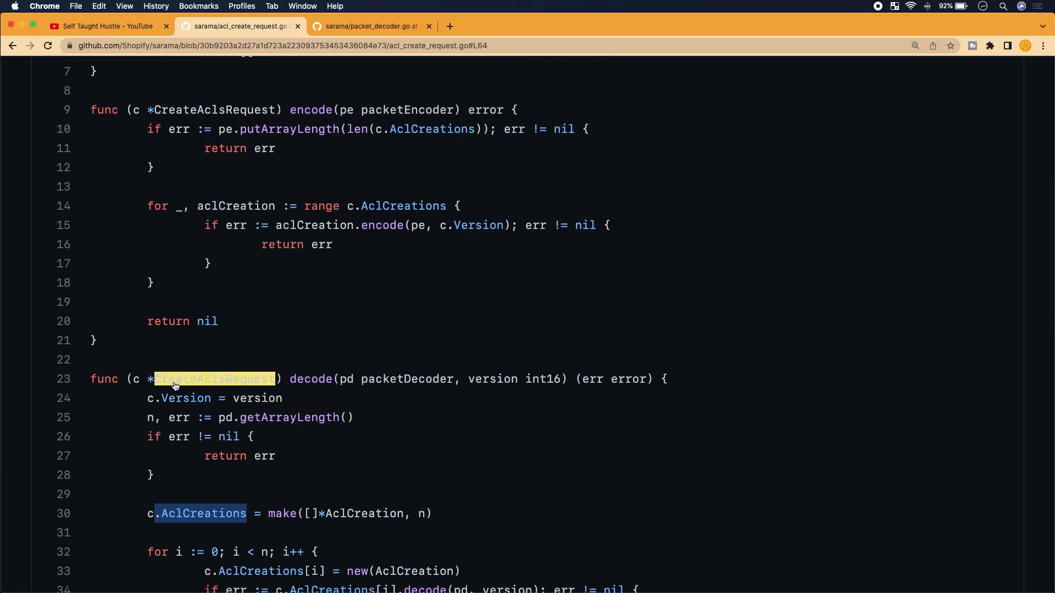
pyautogui.scroll(3)
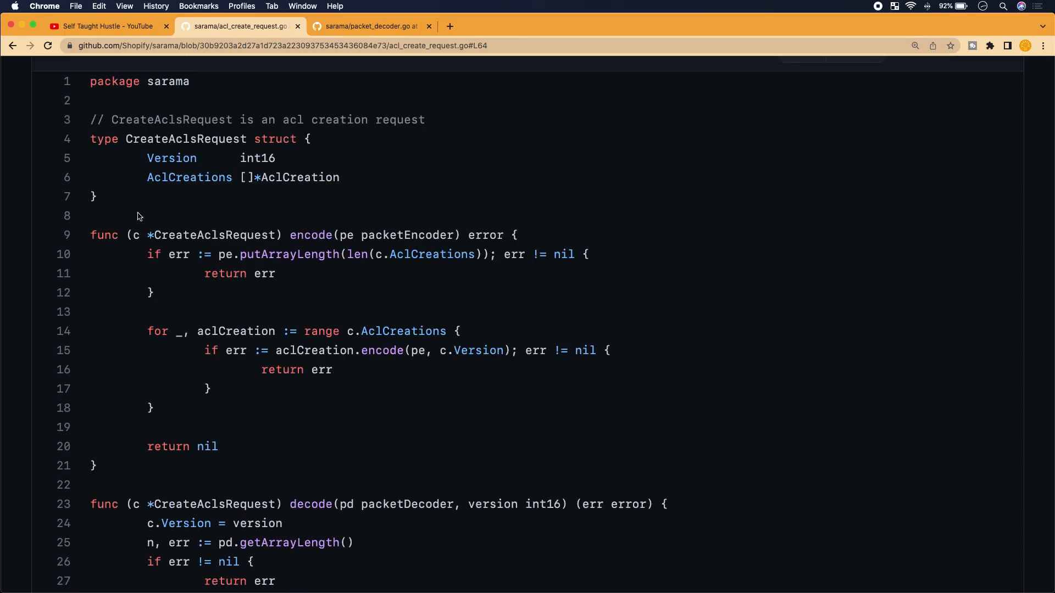
pyautogui.scroll(-3)
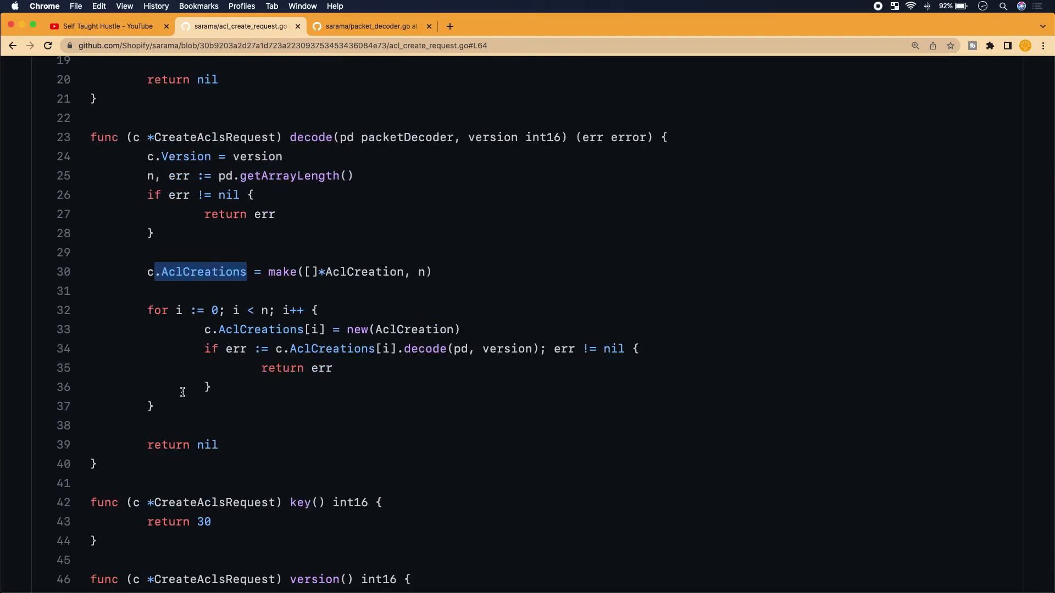
pyautogui.scroll(-3)
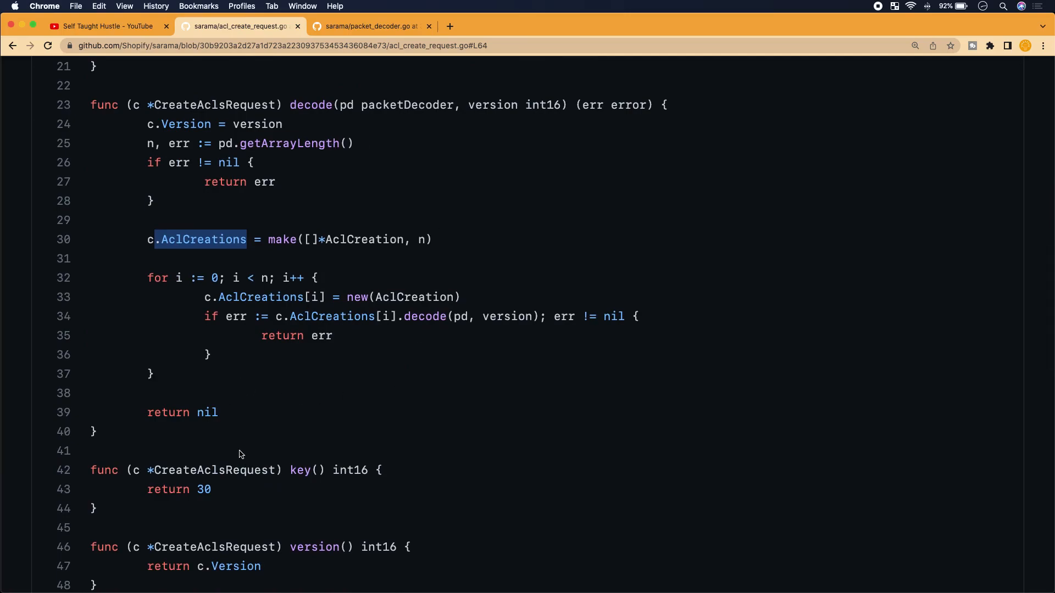
pyautogui.moveTo(334, 238)
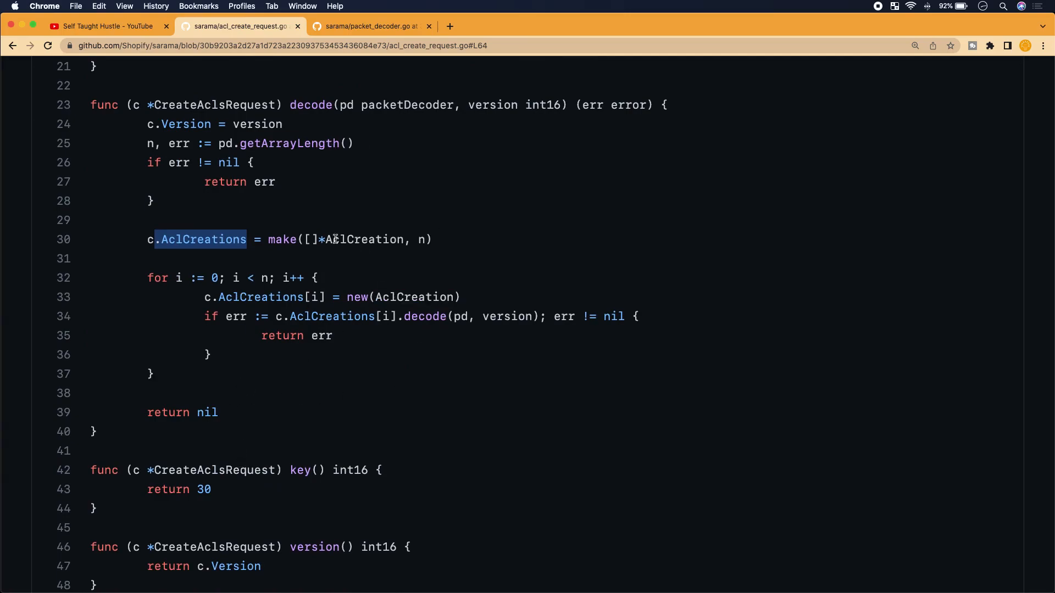
pyautogui.doubleClick(364, 240)
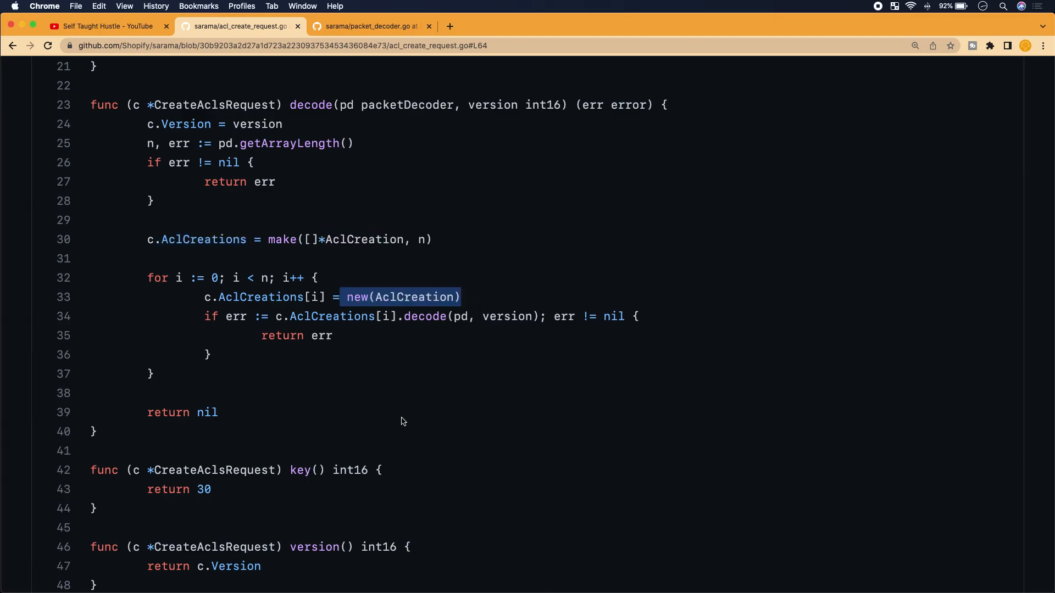
pyautogui.scroll(-3)
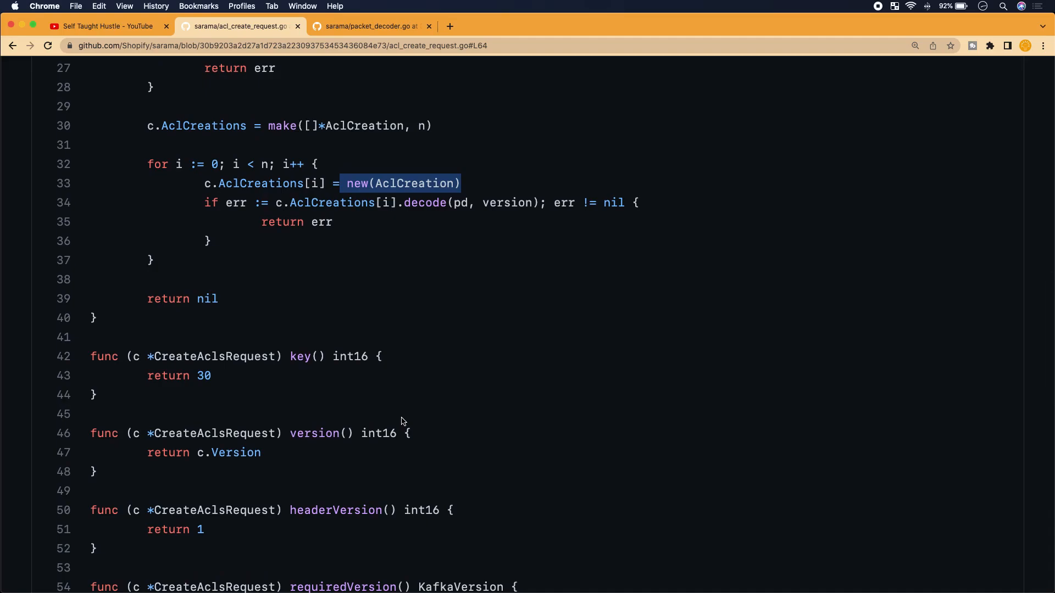
pyautogui.scroll(-3)
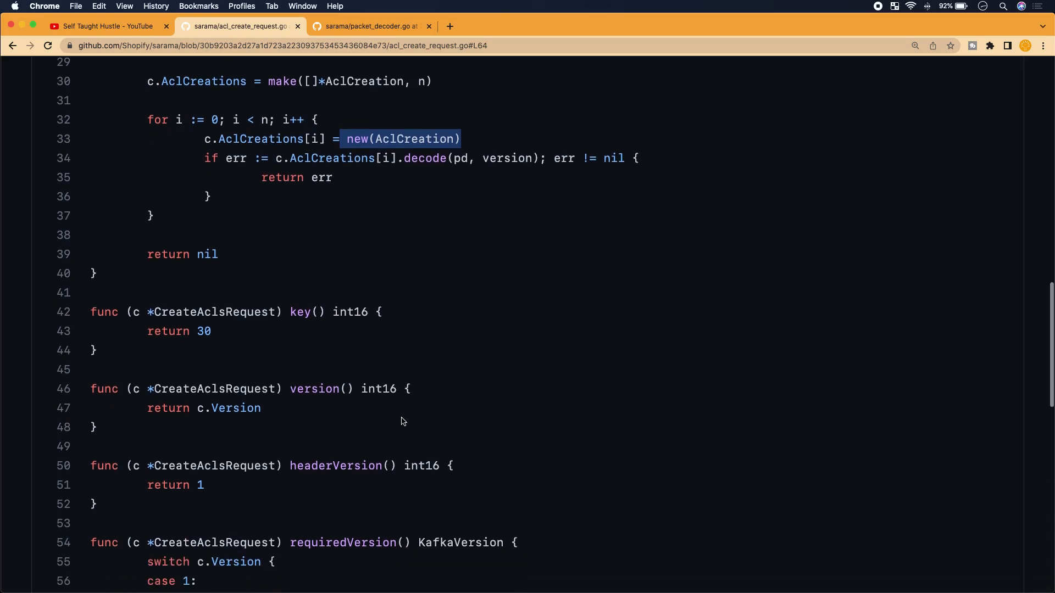
pyautogui.scroll(-3)
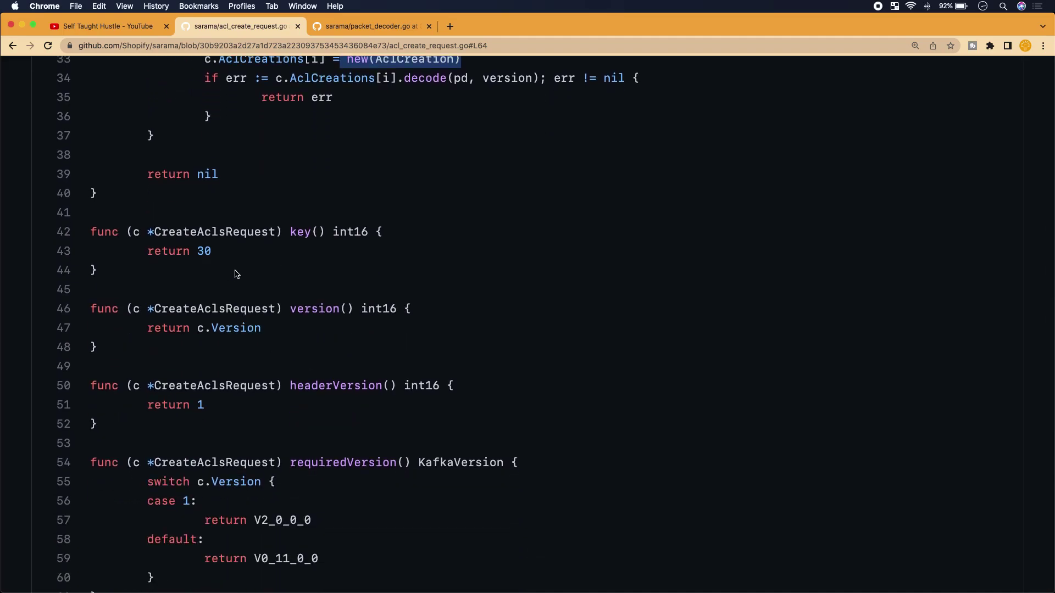
pyautogui.moveTo(296, 381)
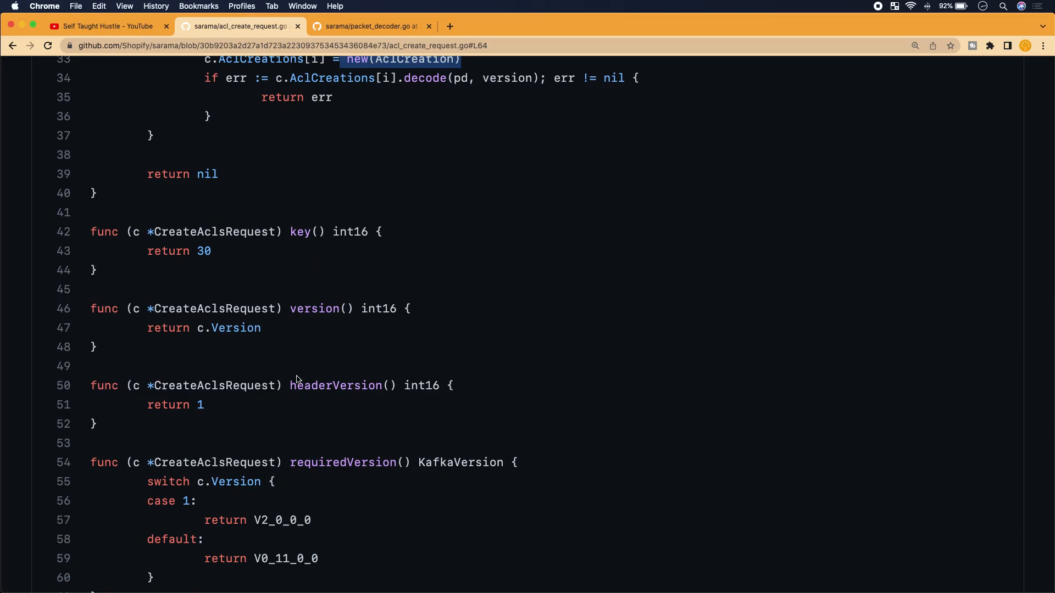
pyautogui.scroll(-3)
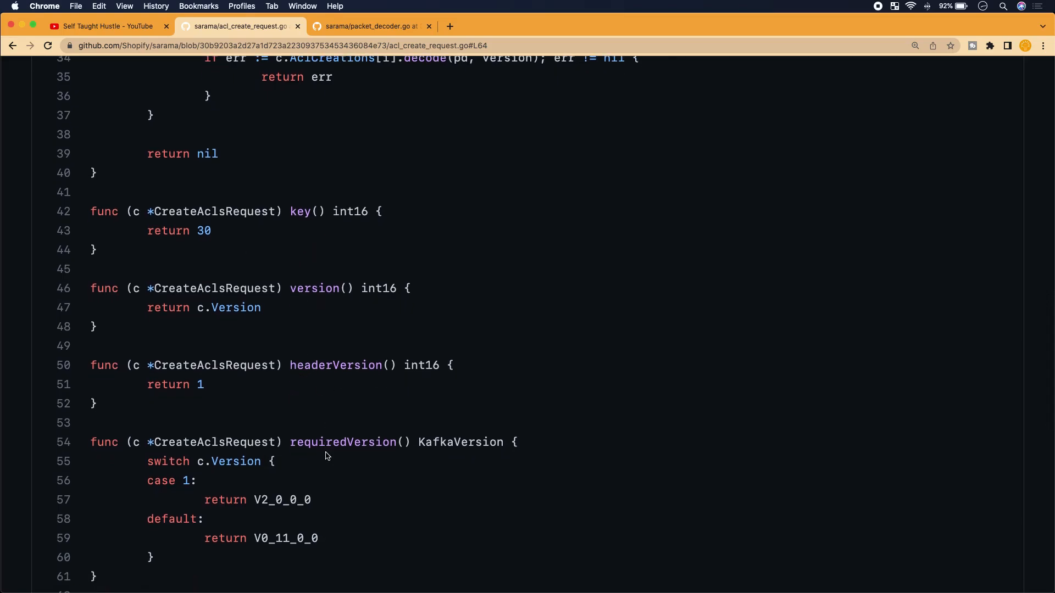
# Read through the key, version, headerVersion and requiredVersion methods
pyautogui.scroll(-3)
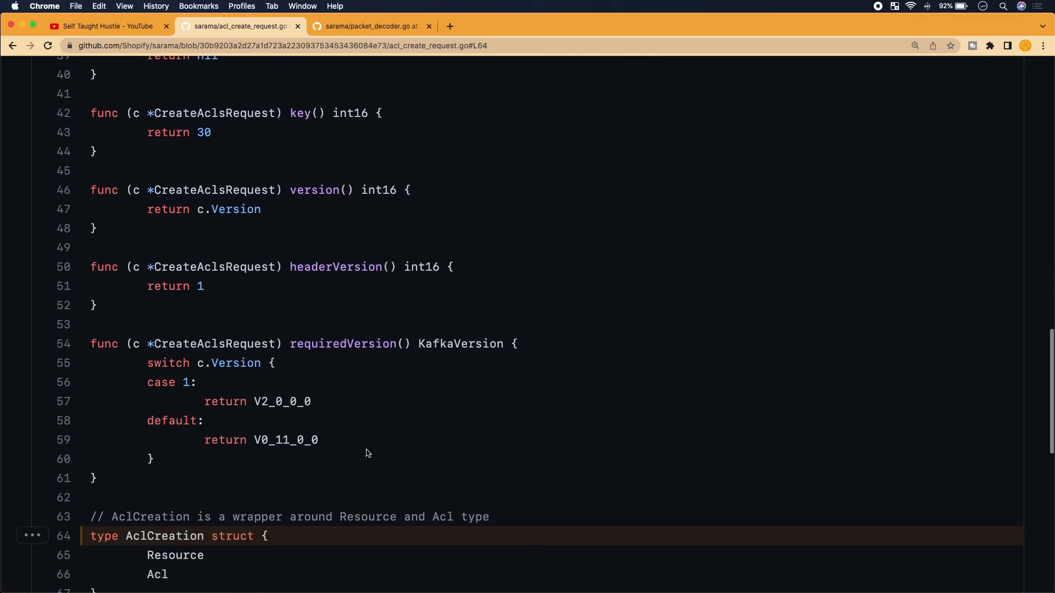
pyautogui.moveTo(346, 387)
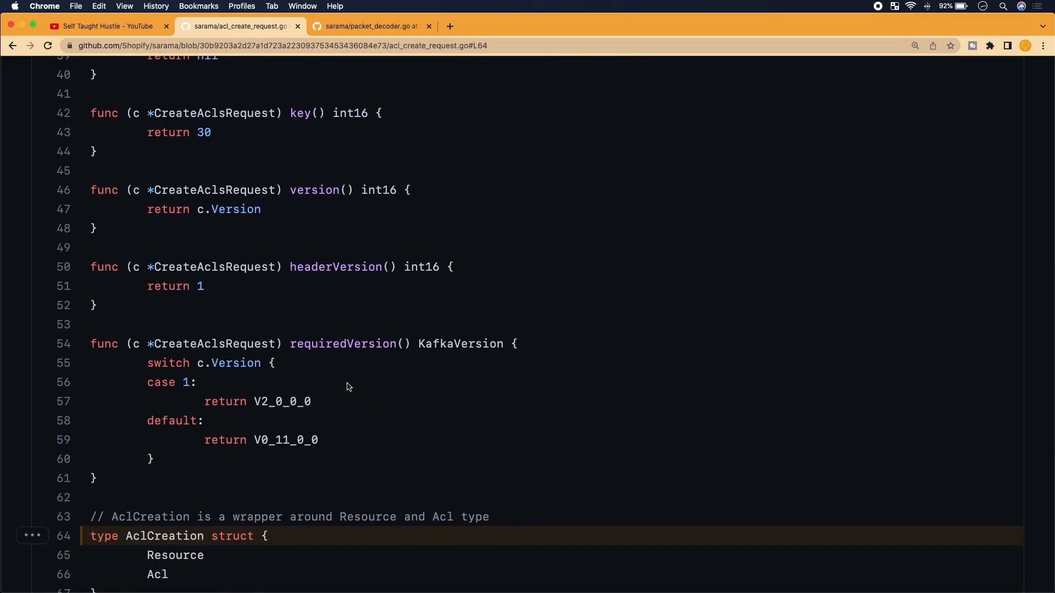
pyautogui.moveTo(374, 370)
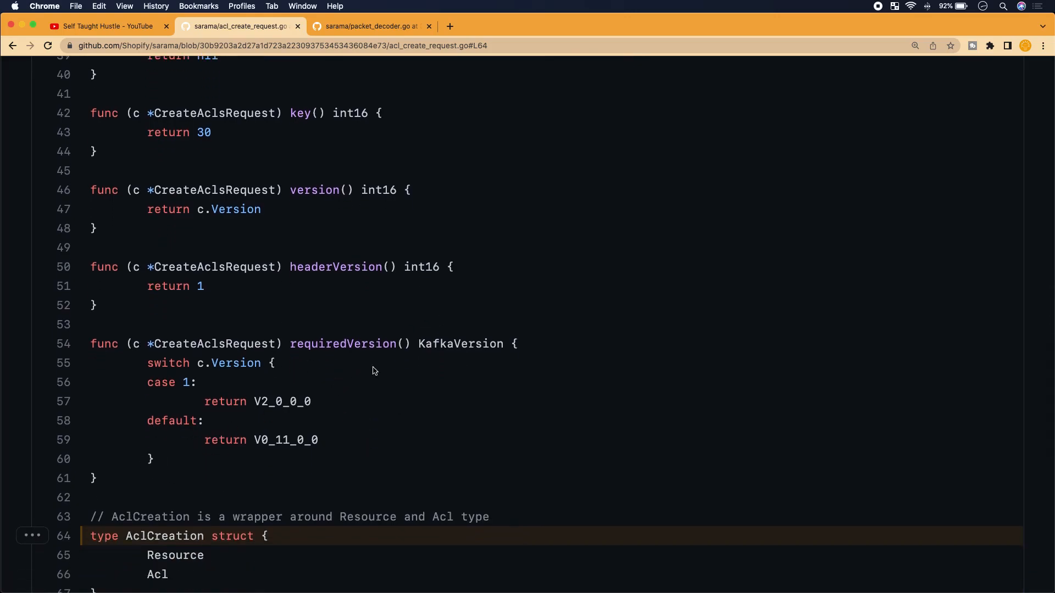
pyautogui.moveTo(227, 293)
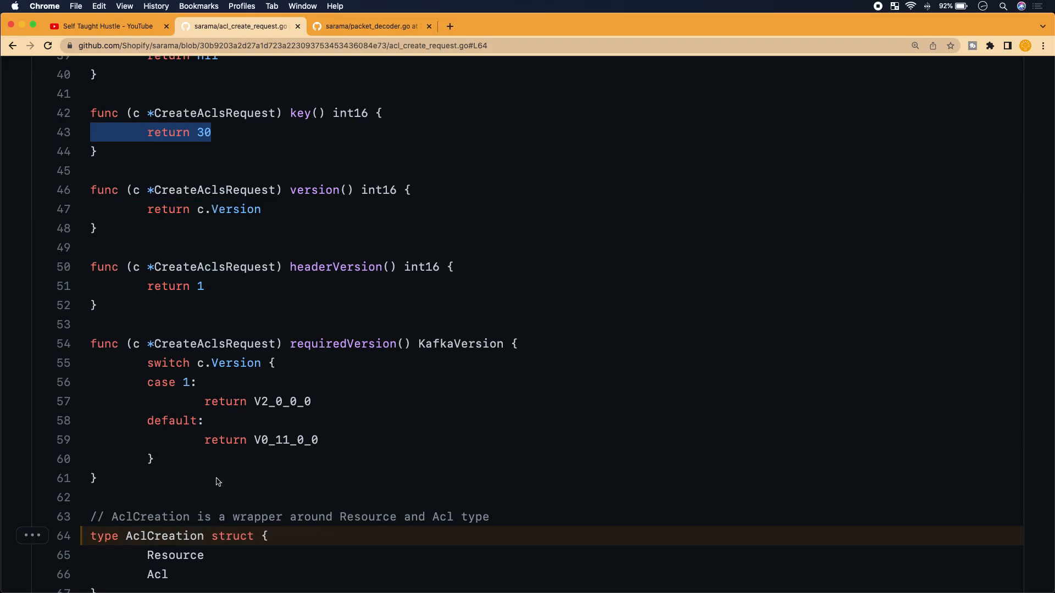
pyautogui.scroll(3)
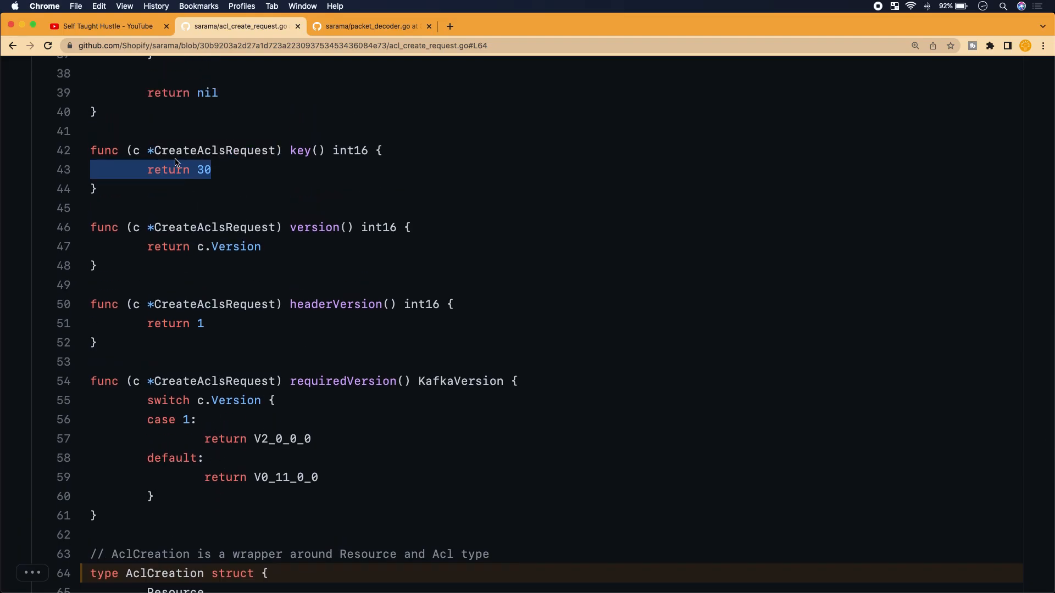
pyautogui.scroll(3)
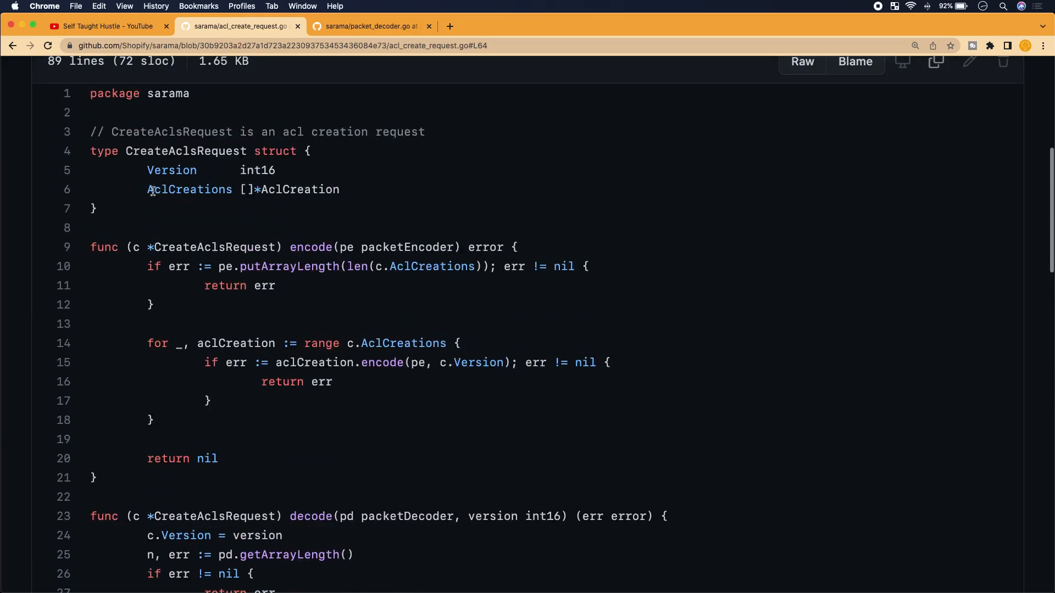
pyautogui.scroll(-3)
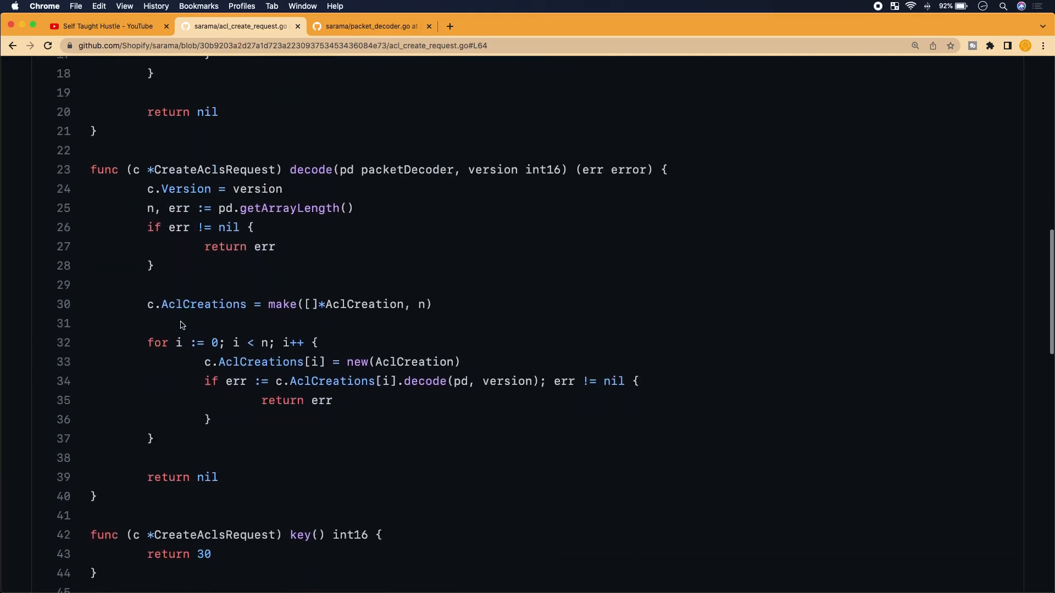
pyautogui.scroll(-3)
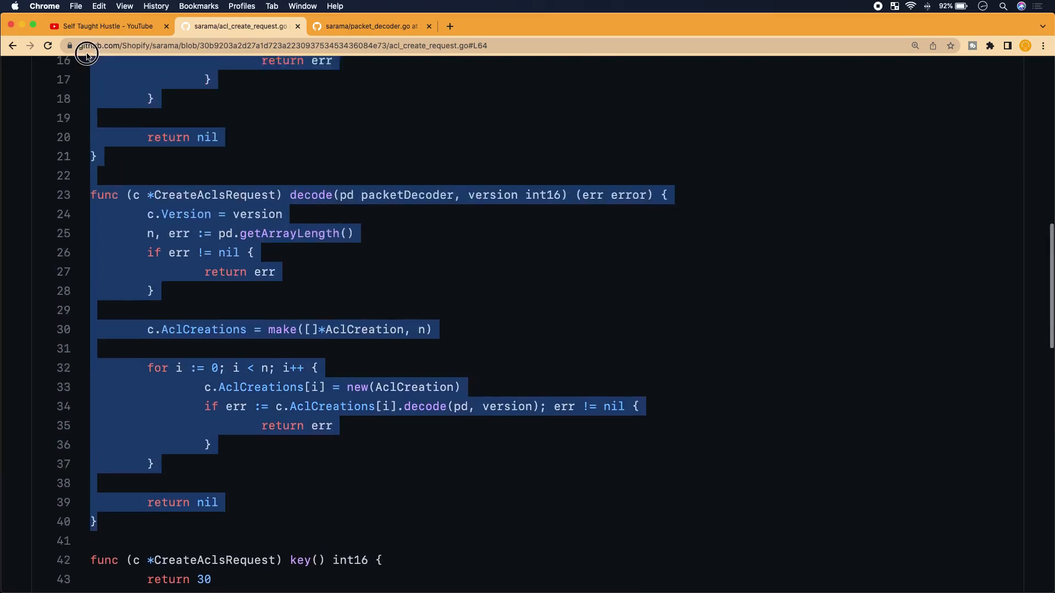
pyautogui.scroll(-3)
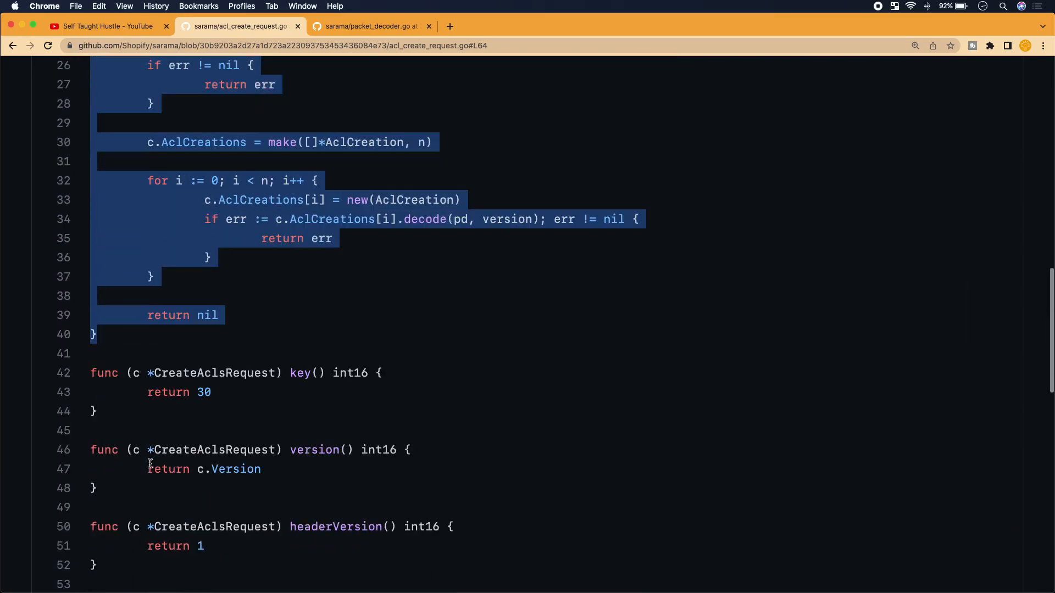
pyautogui.scroll(-3)
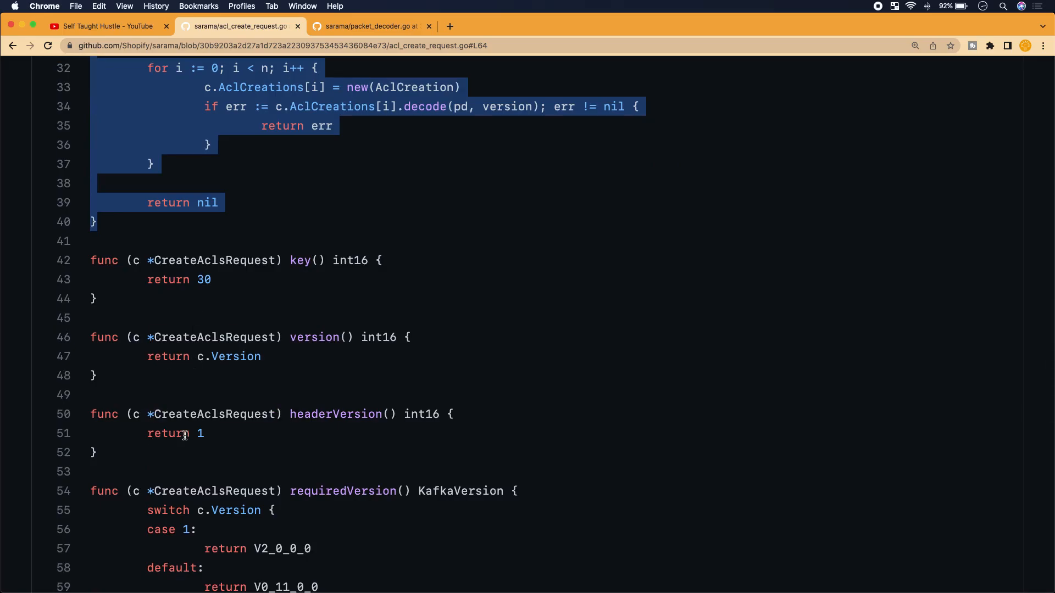
# Highlight headerVersion, then move down to the AclCreation struct and its encode method
pyautogui.doubleClick(304, 260)
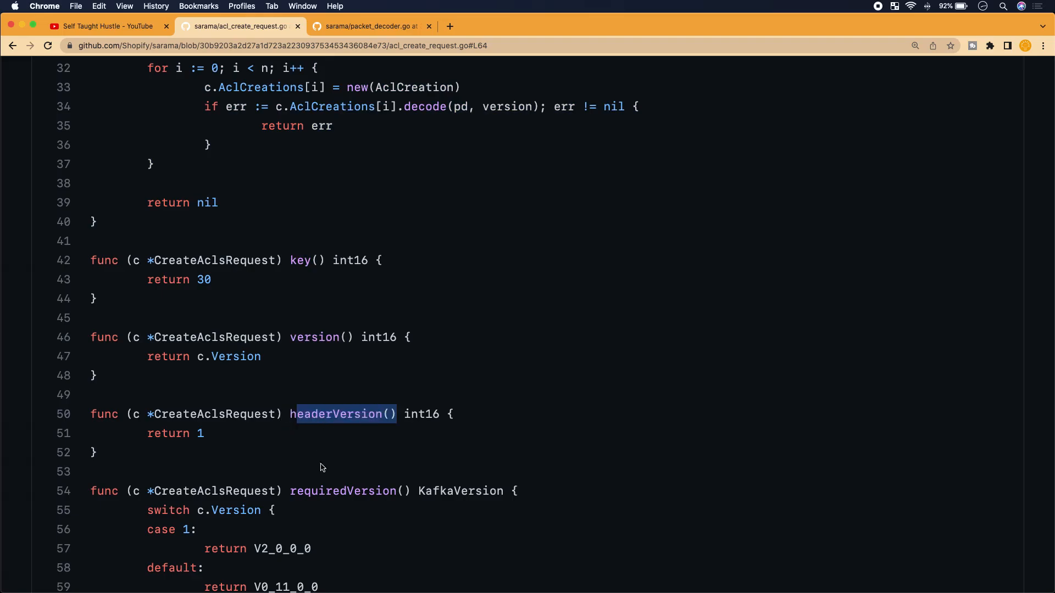
pyautogui.scroll(-3)
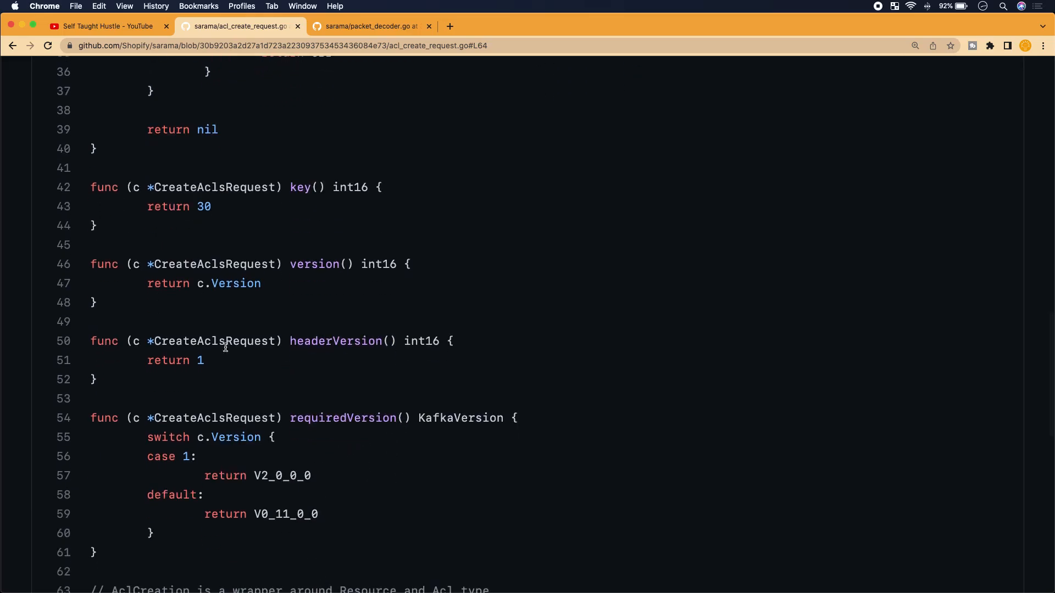
pyautogui.scroll(-3)
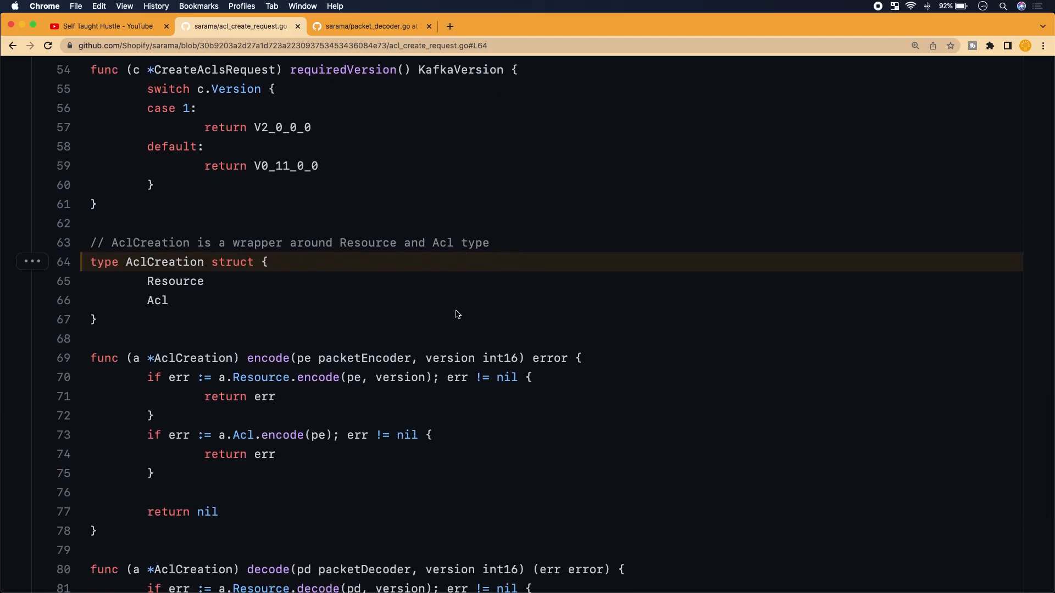
# Read AclCreation's encode and decode methods to the file's end, picking out packetDecoder
pyautogui.scroll(-3)
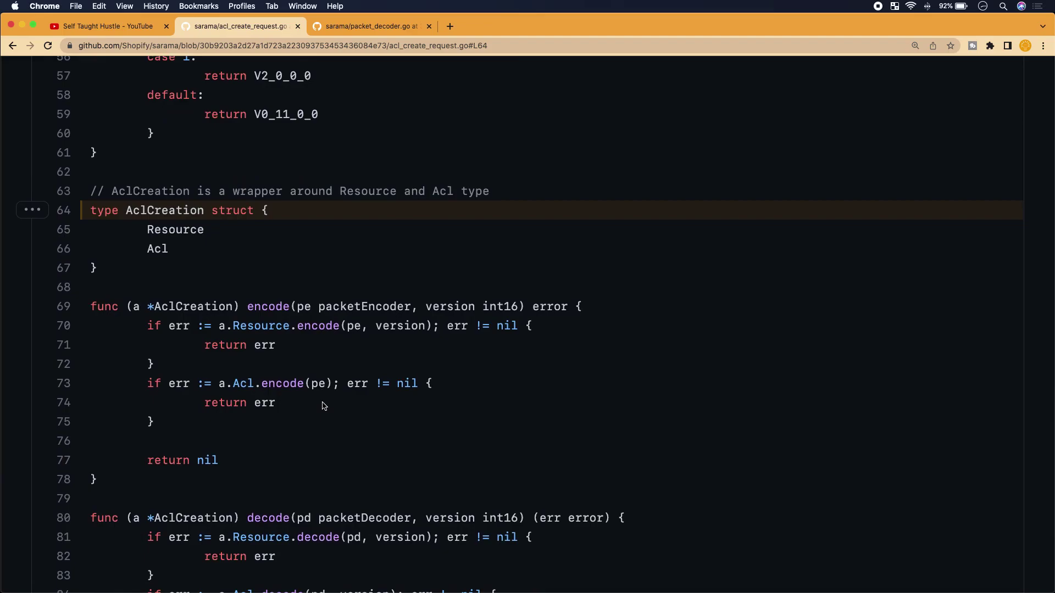
pyautogui.moveTo(319, 430)
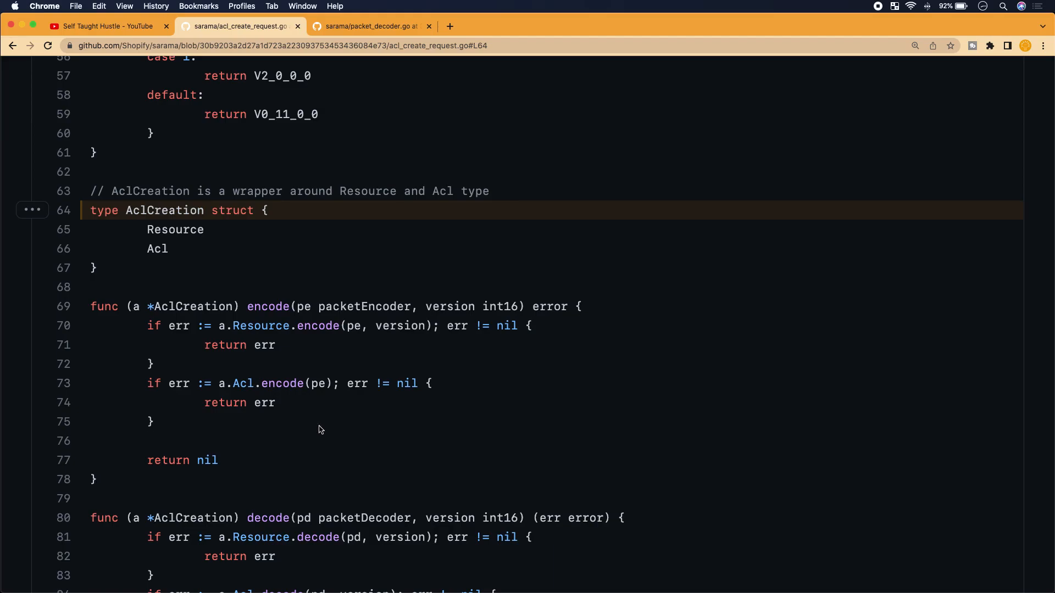
pyautogui.scroll(-3)
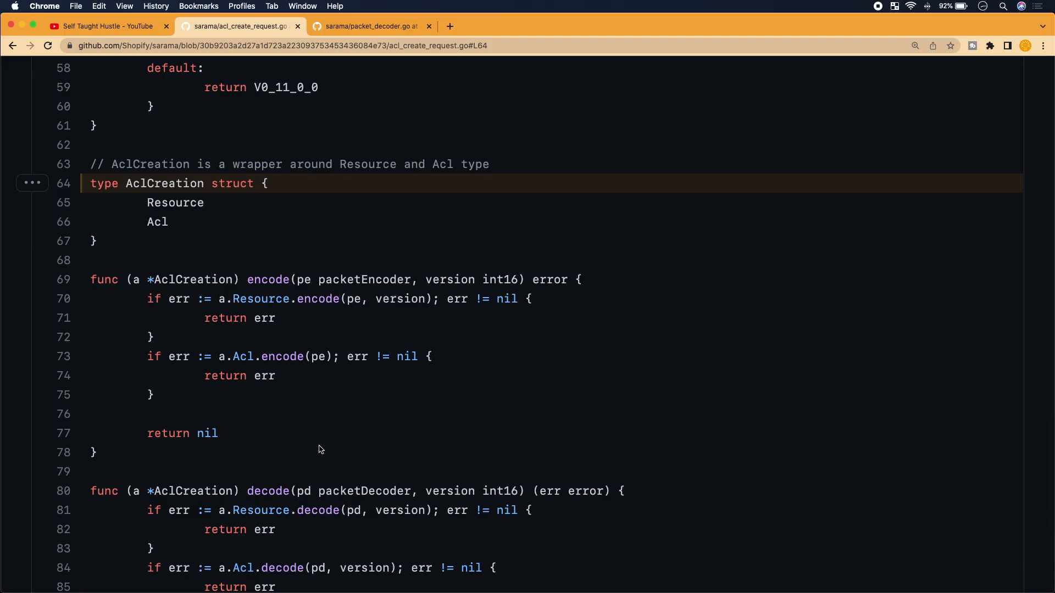
pyautogui.moveTo(294, 391)
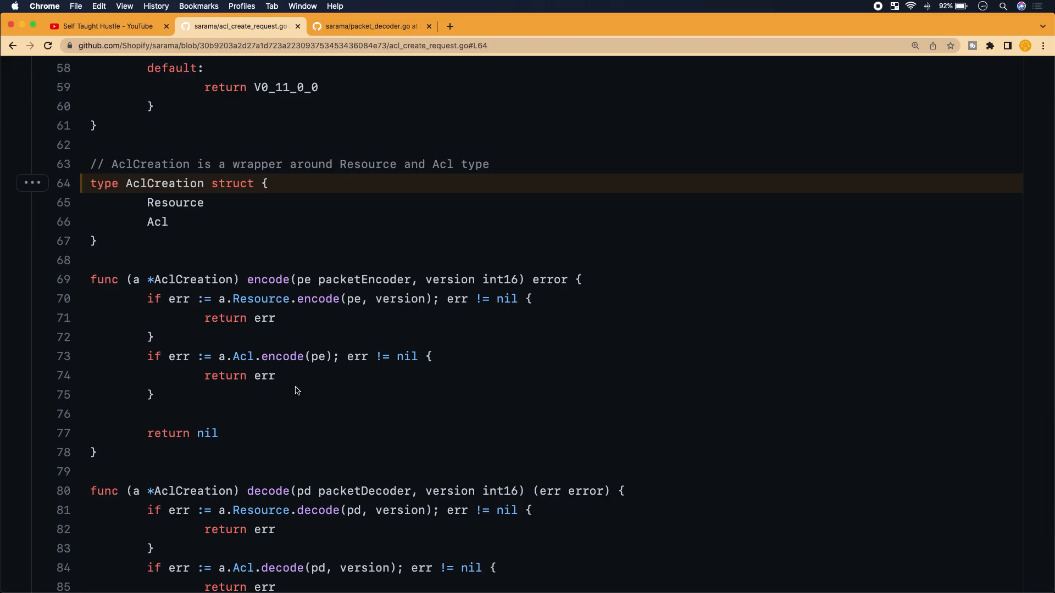
pyautogui.scroll(3)
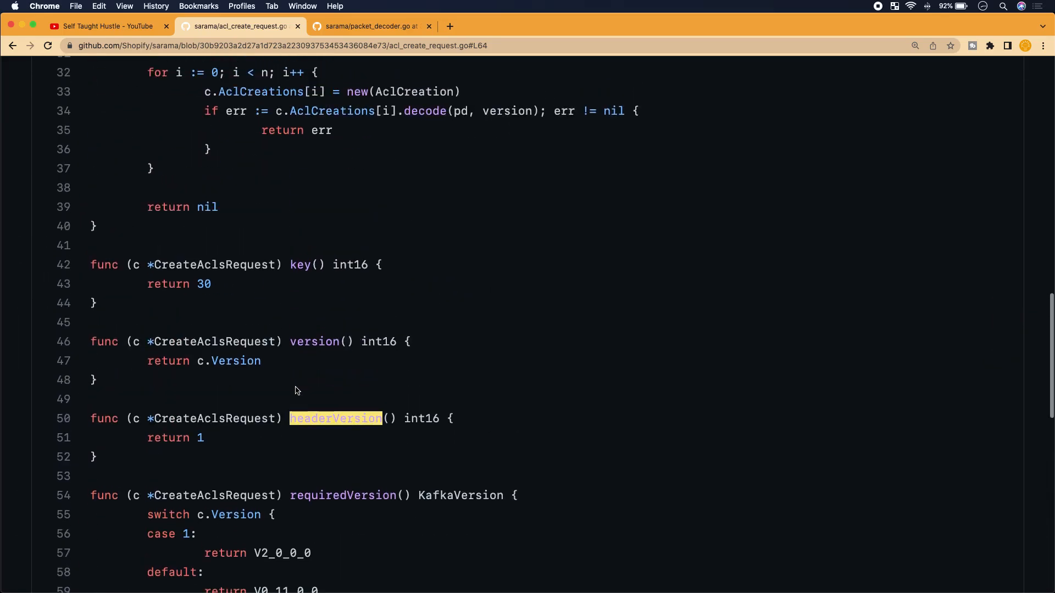
pyautogui.scroll(-3)
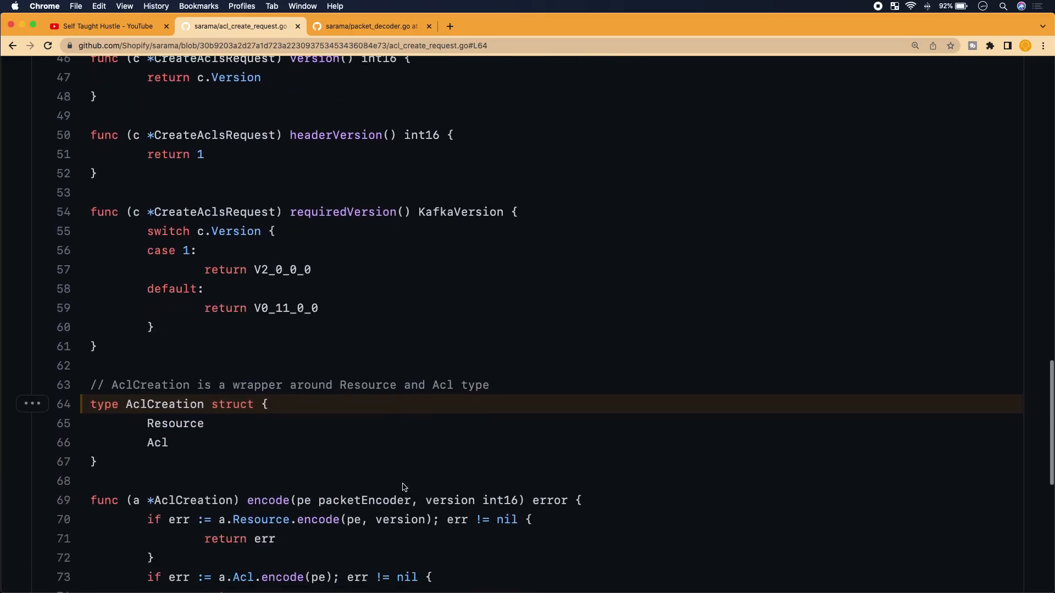
pyautogui.scroll(-3)
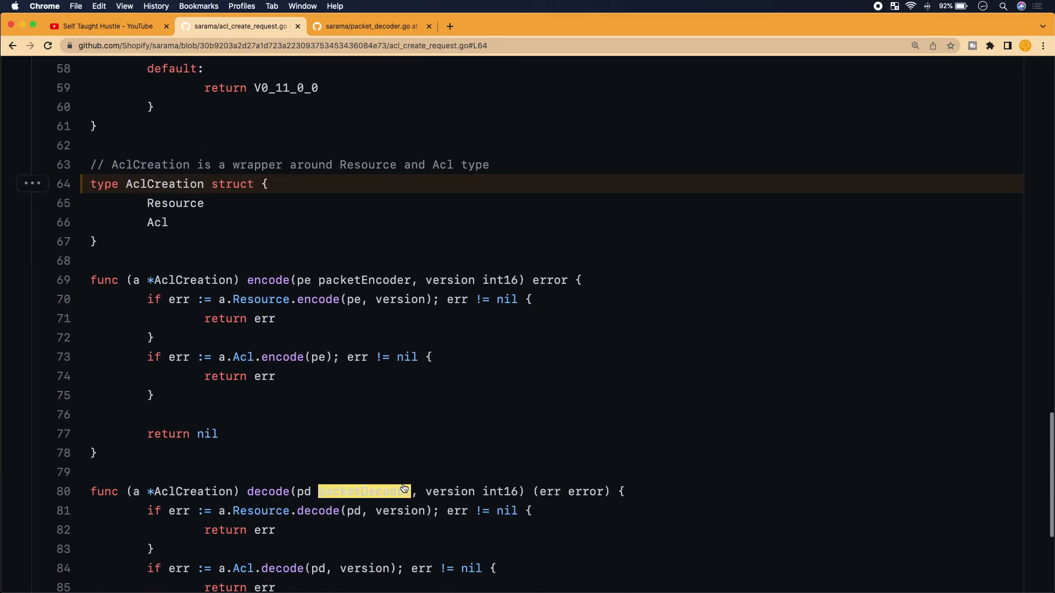
pyautogui.doubleClick(191, 280)
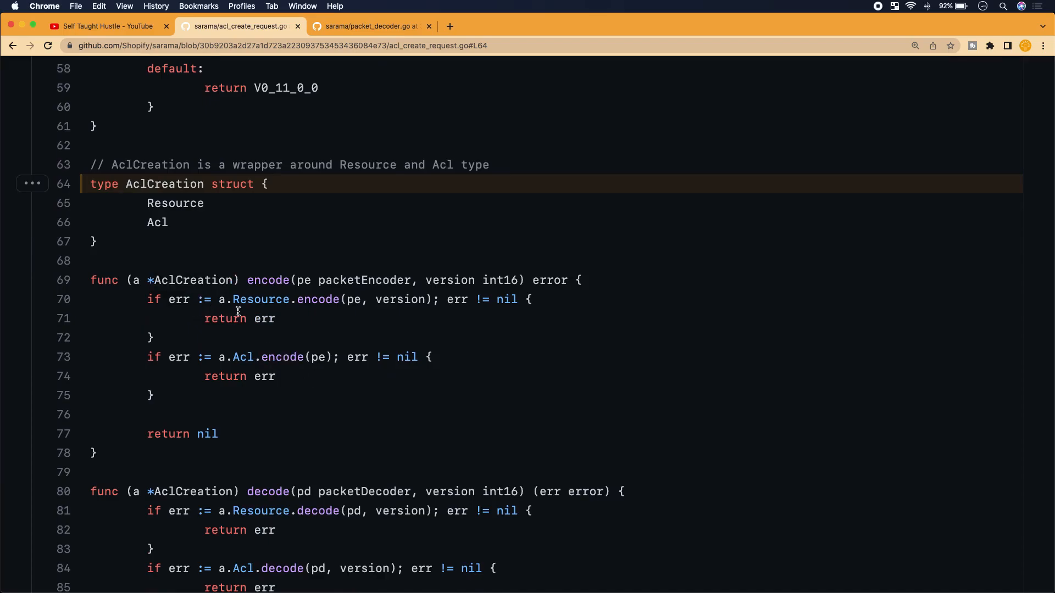
pyautogui.moveTo(387, 322)
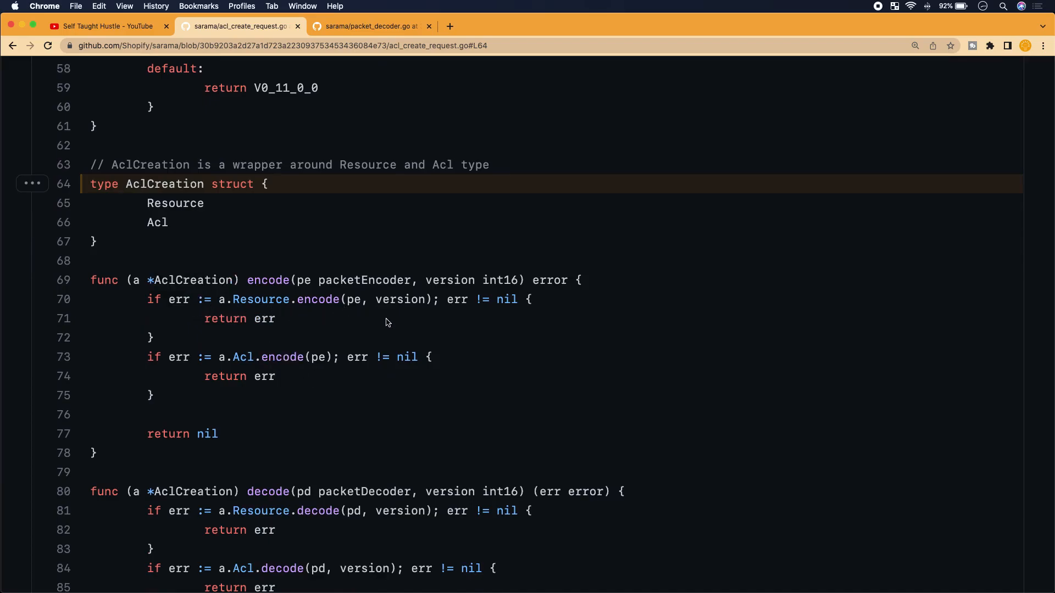
pyautogui.moveTo(464, 338)
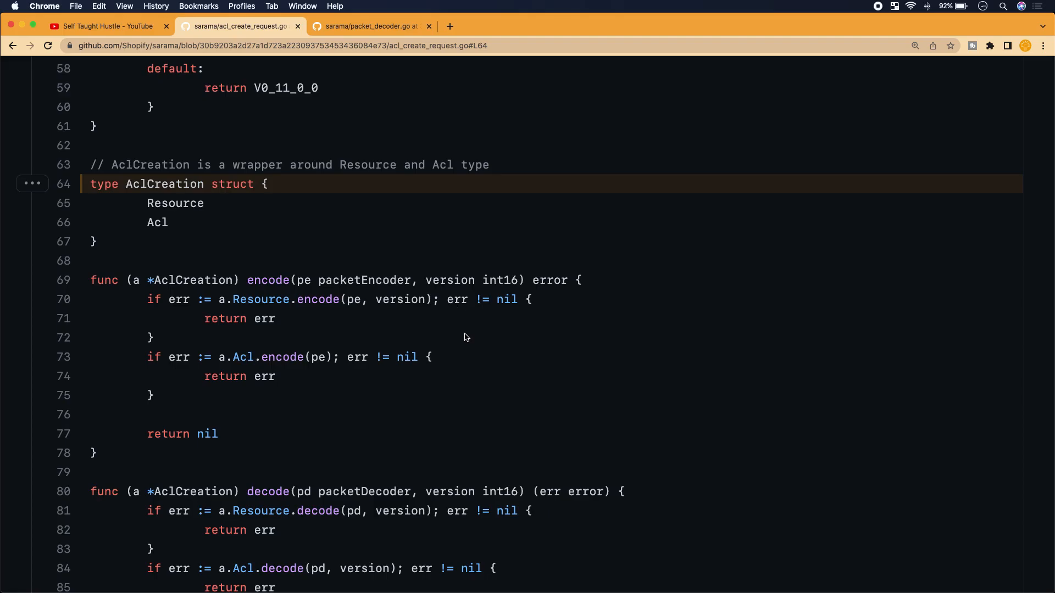
pyautogui.scroll(-3)
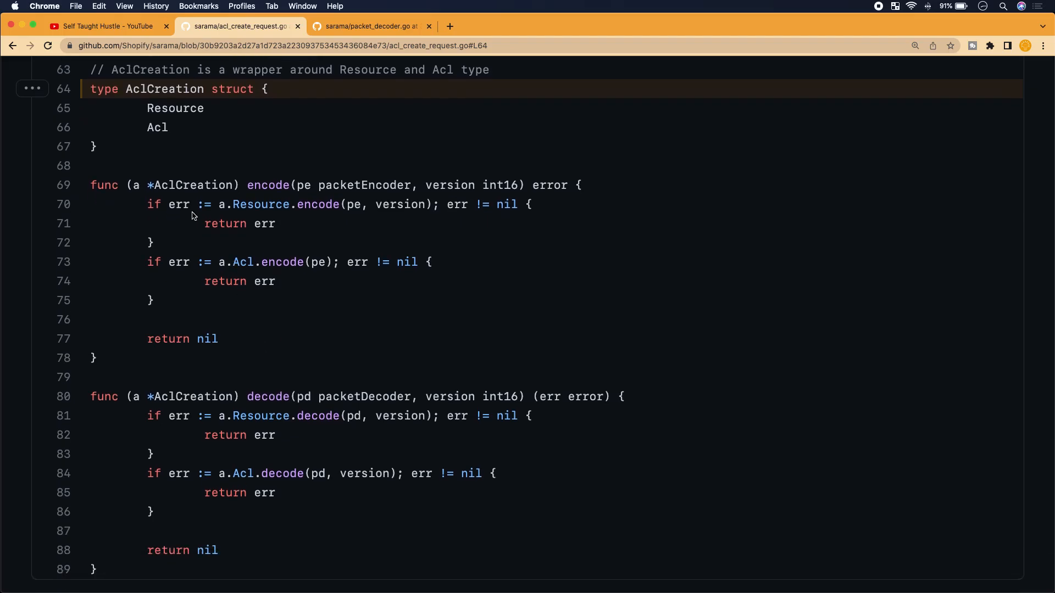
pyautogui.doubleClick(191, 185)
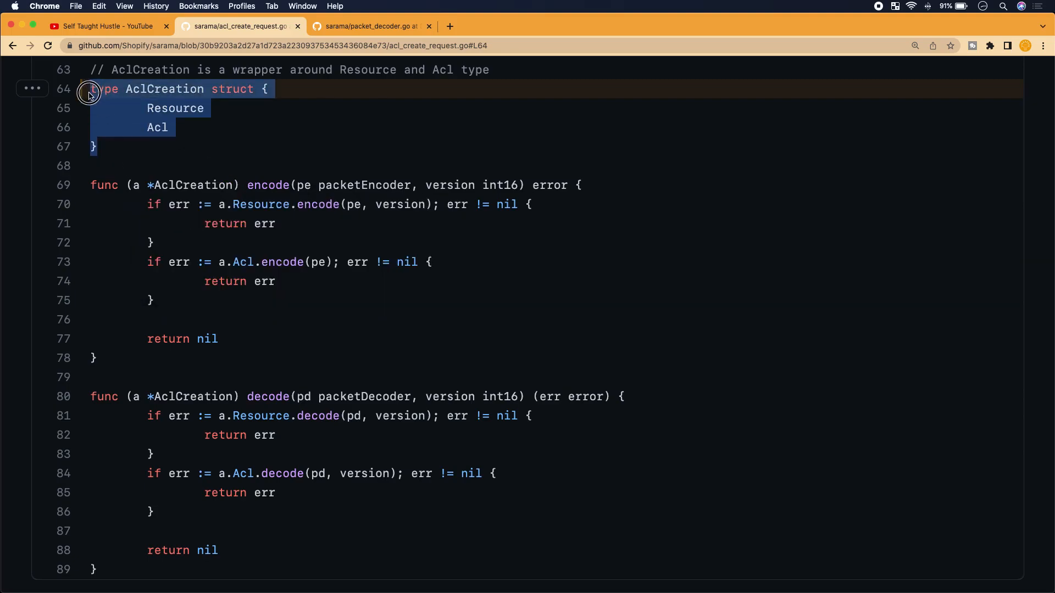
pyautogui.click(132, 184)
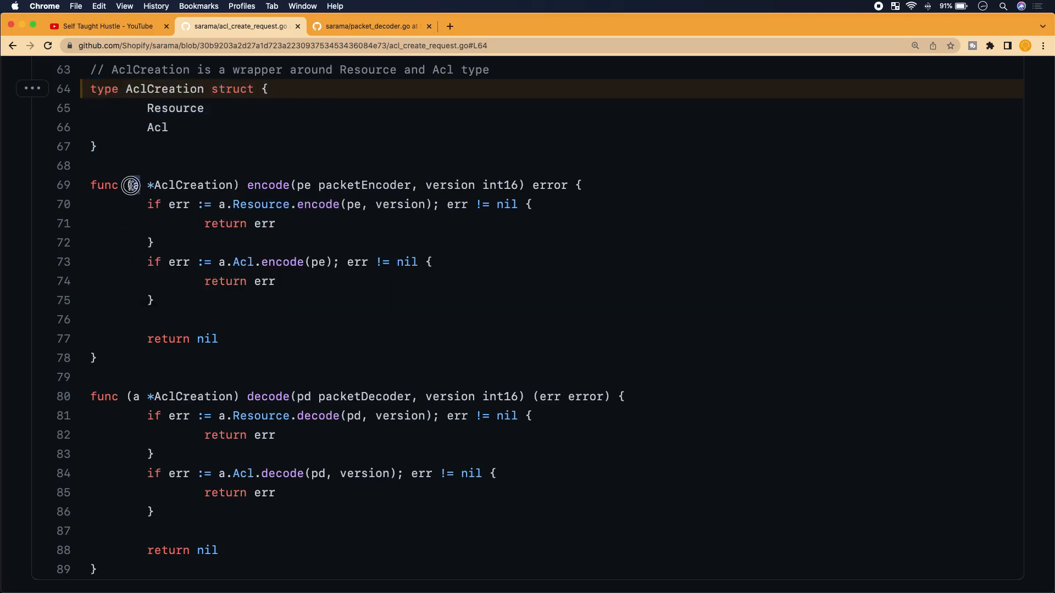
pyautogui.doubleClick(134, 185)
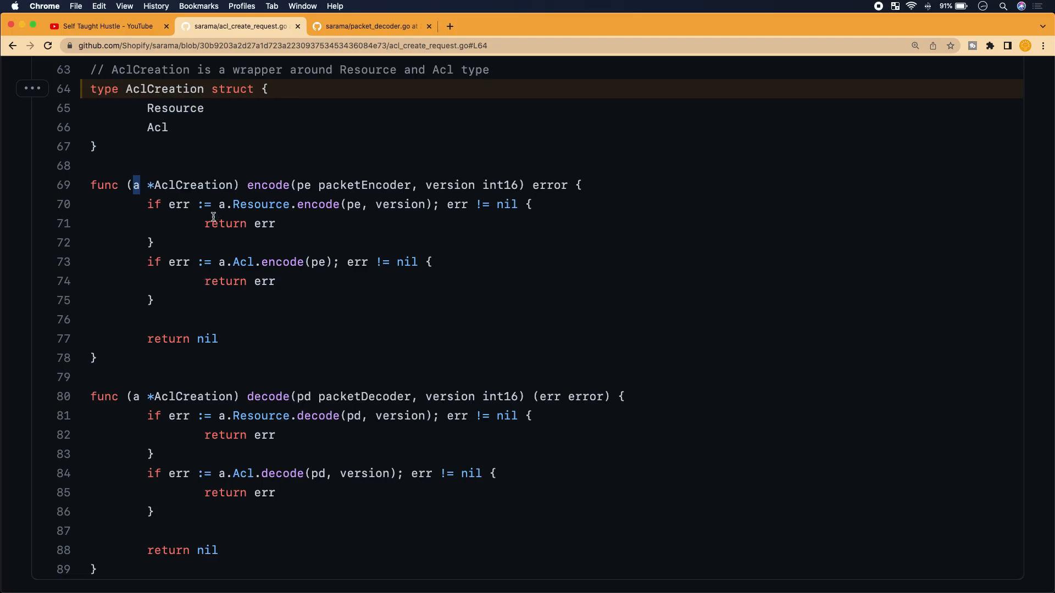
pyautogui.moveTo(302, 207)
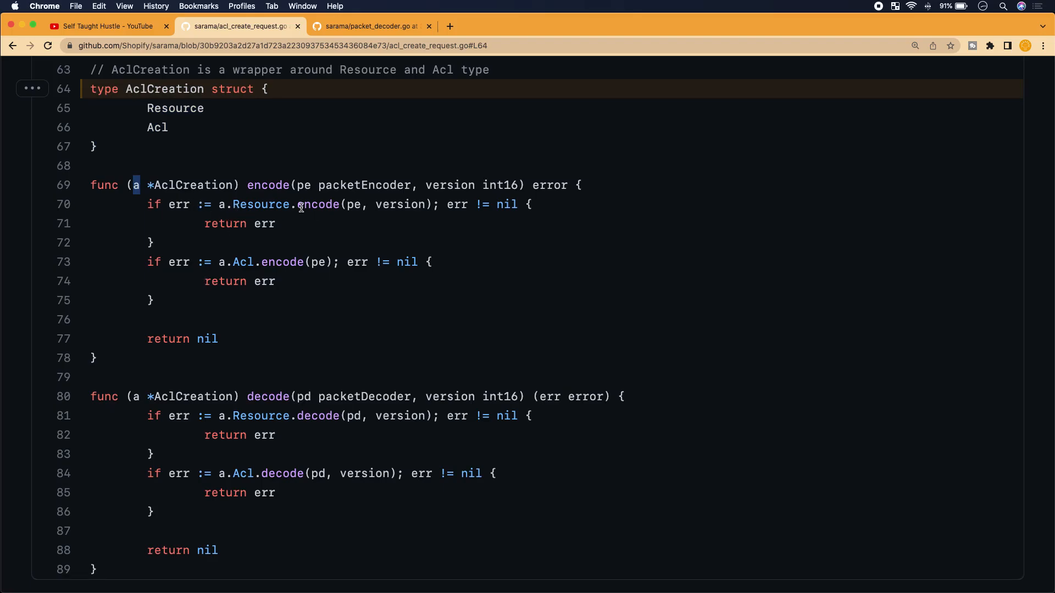
pyautogui.doubleClick(175, 109)
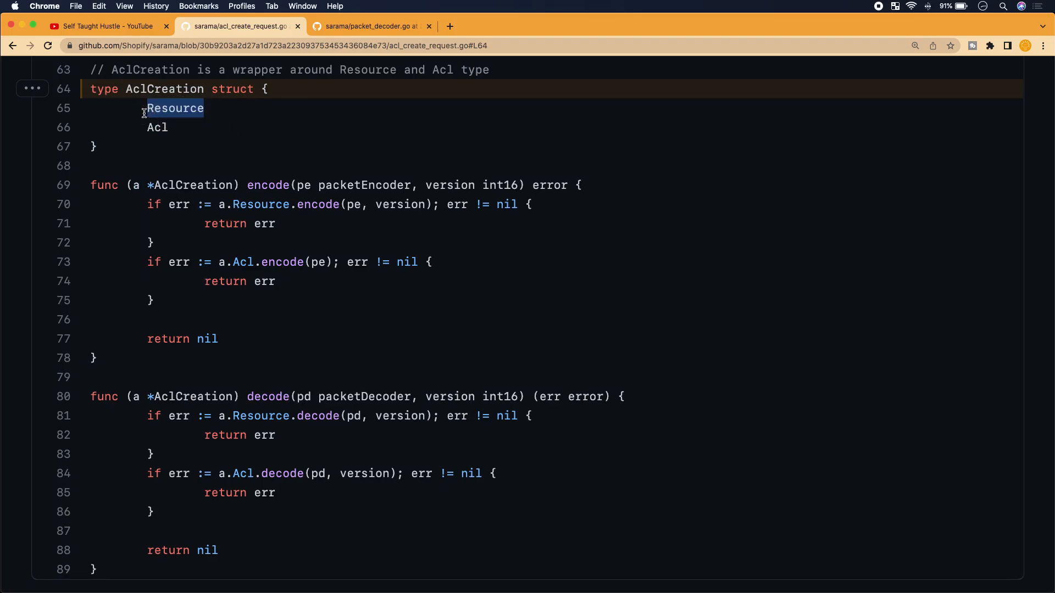
pyautogui.moveTo(356, 216)
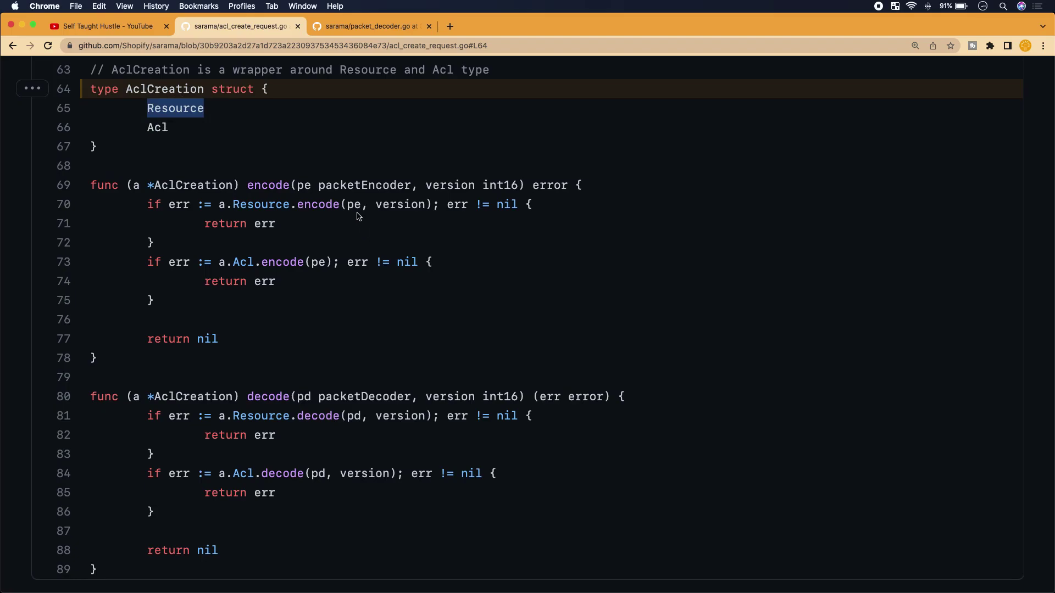
pyautogui.doubleClick(397, 204)
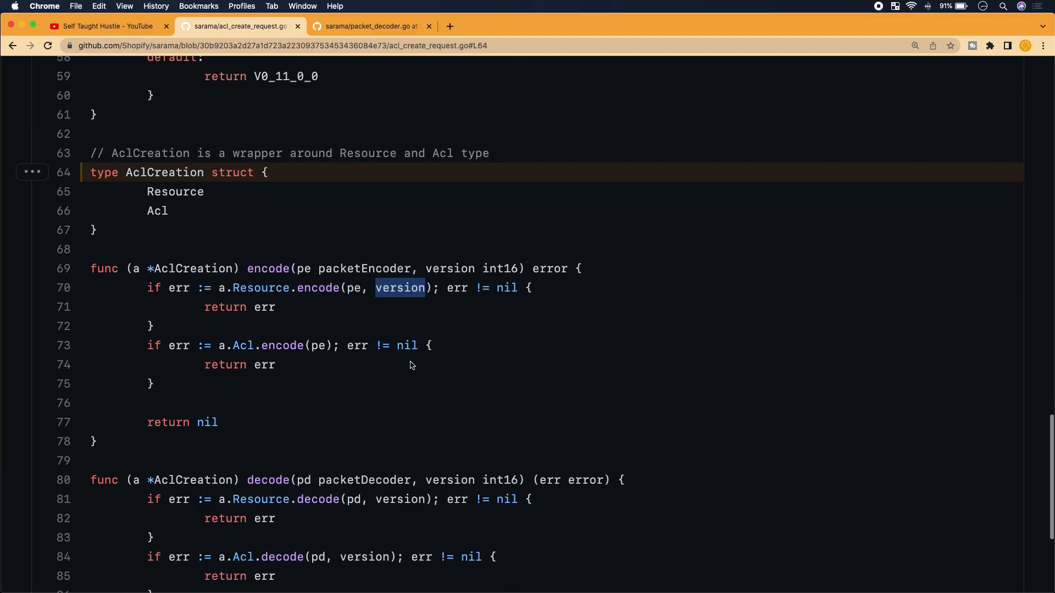
pyautogui.moveTo(244, 231)
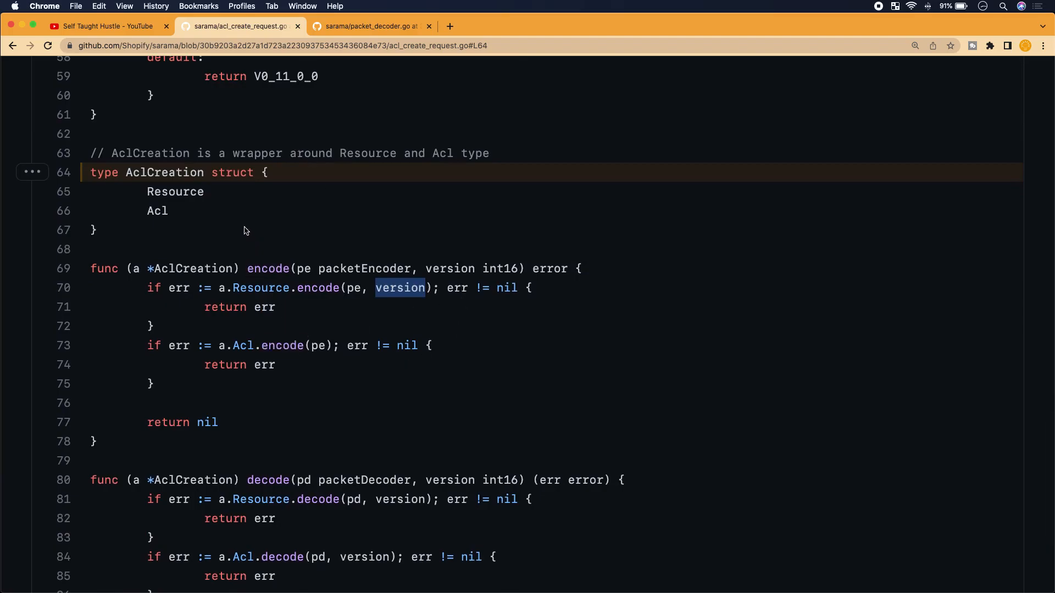
pyautogui.moveTo(322, 325)
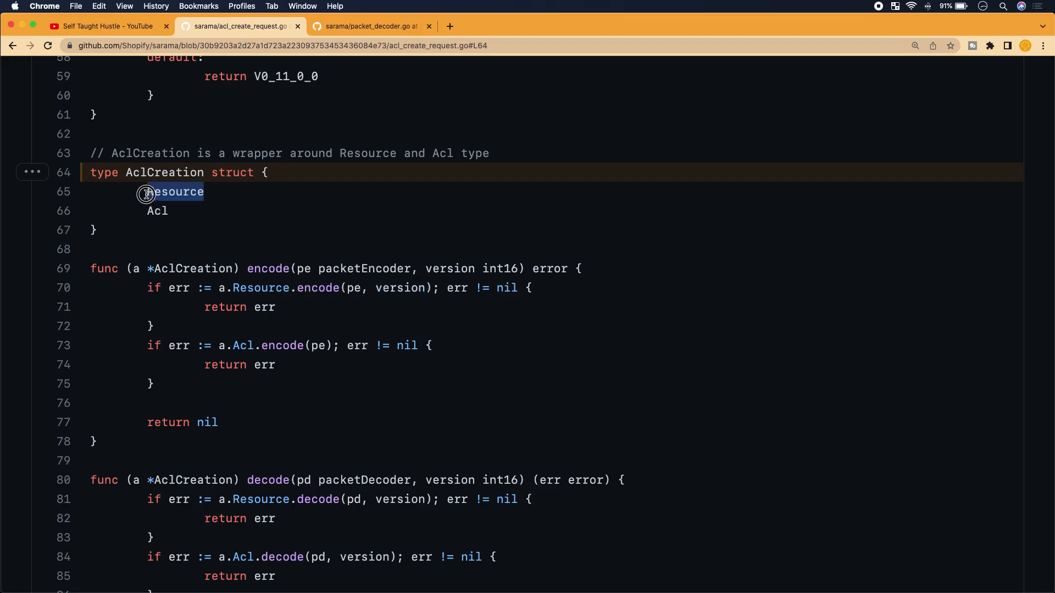
pyautogui.click(175, 191)
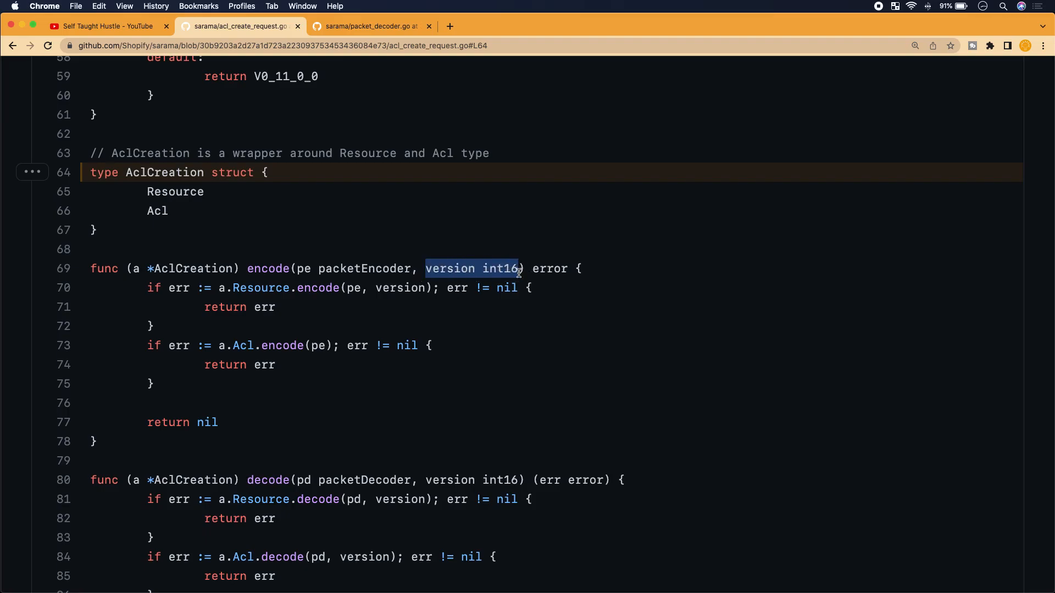
pyautogui.scroll(-3)
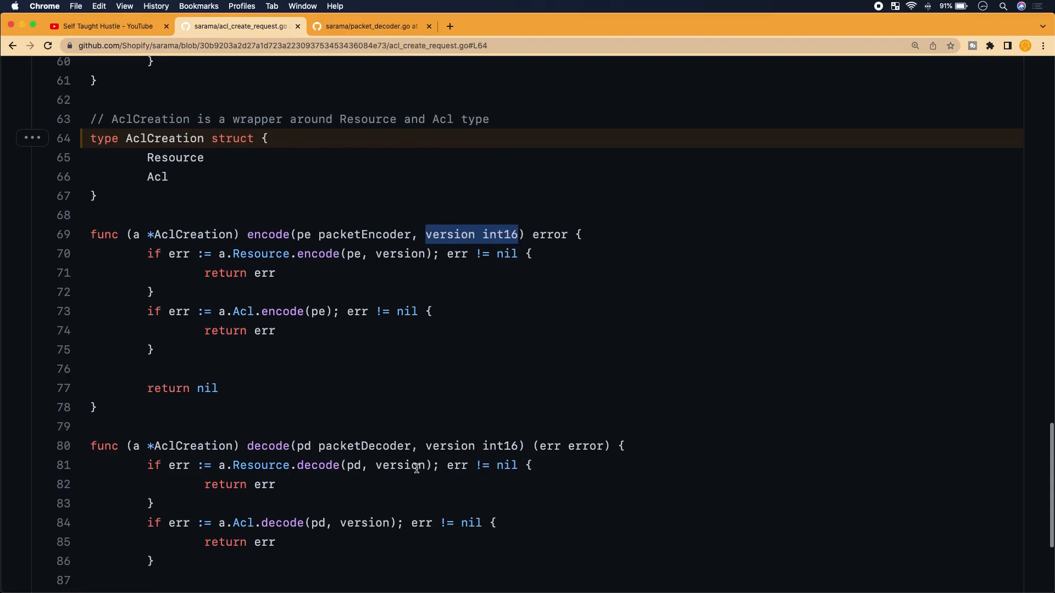
pyautogui.scroll(-3)
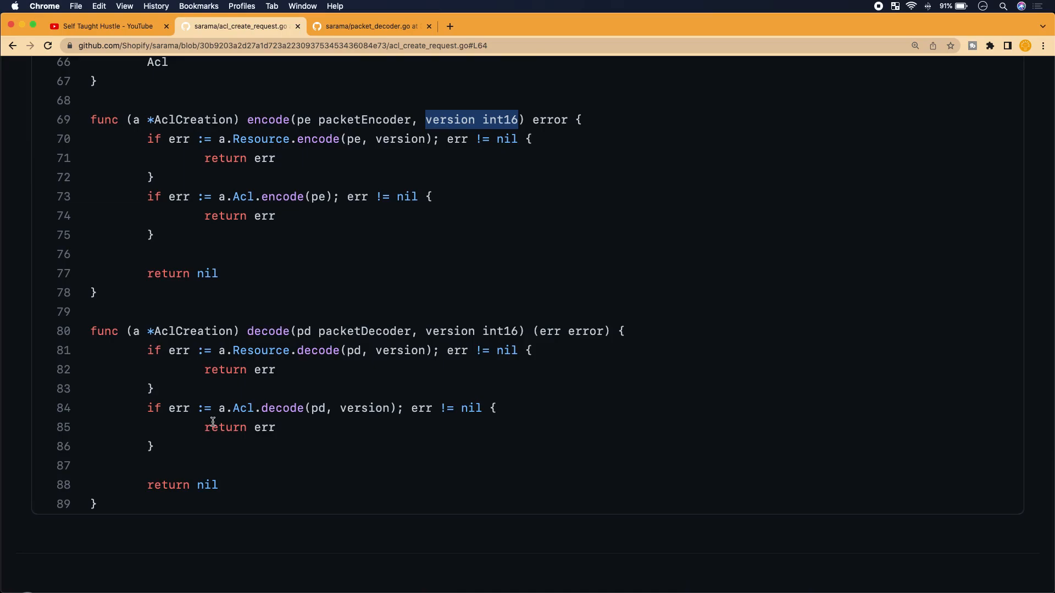
pyautogui.scroll(3)
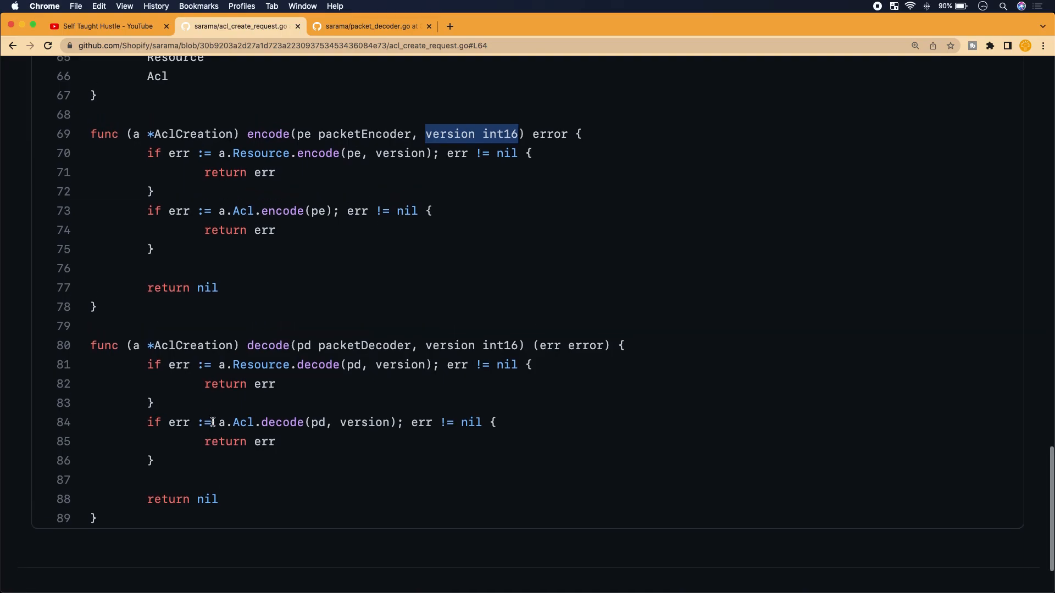
pyautogui.scroll(3)
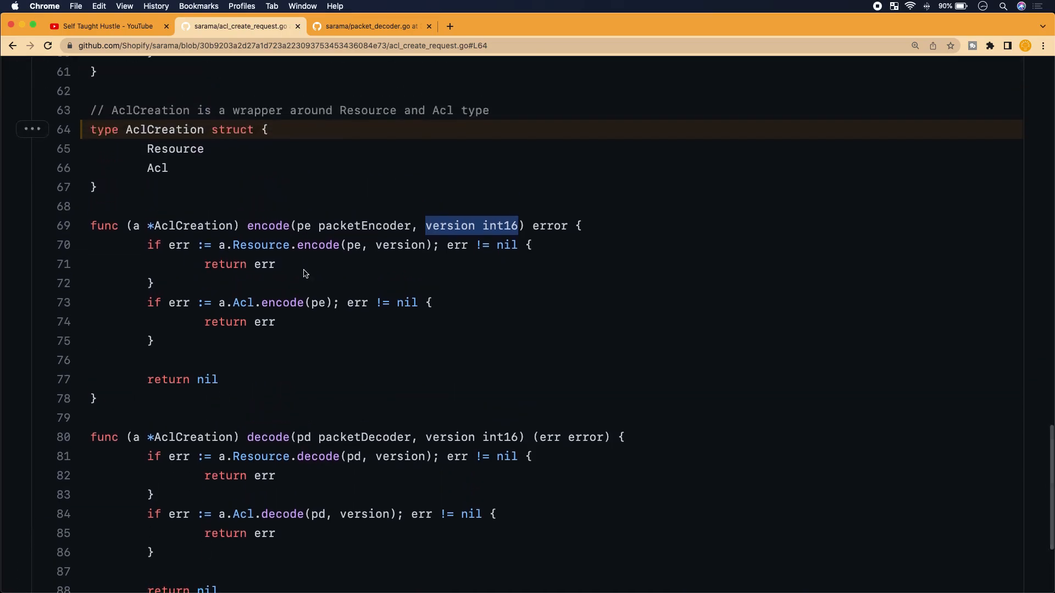
pyautogui.moveTo(262, 421)
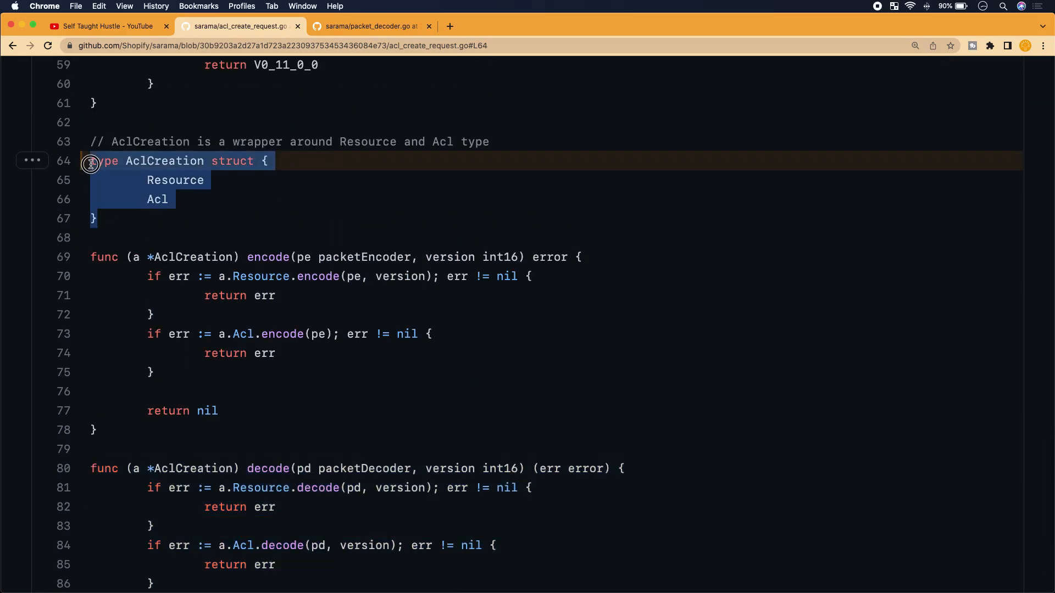
pyautogui.scroll(3)
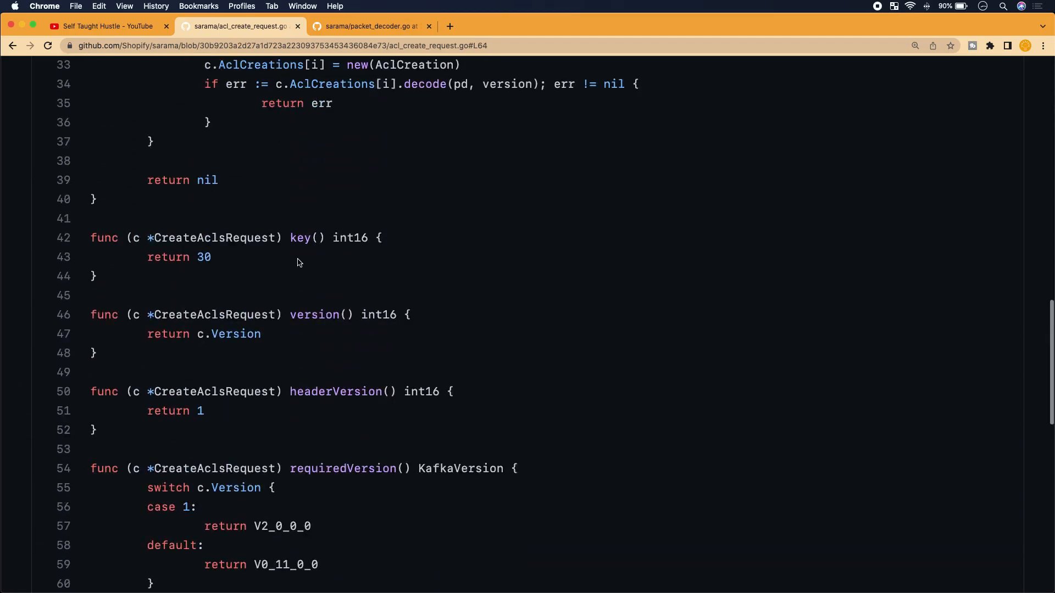
pyautogui.scroll(3)
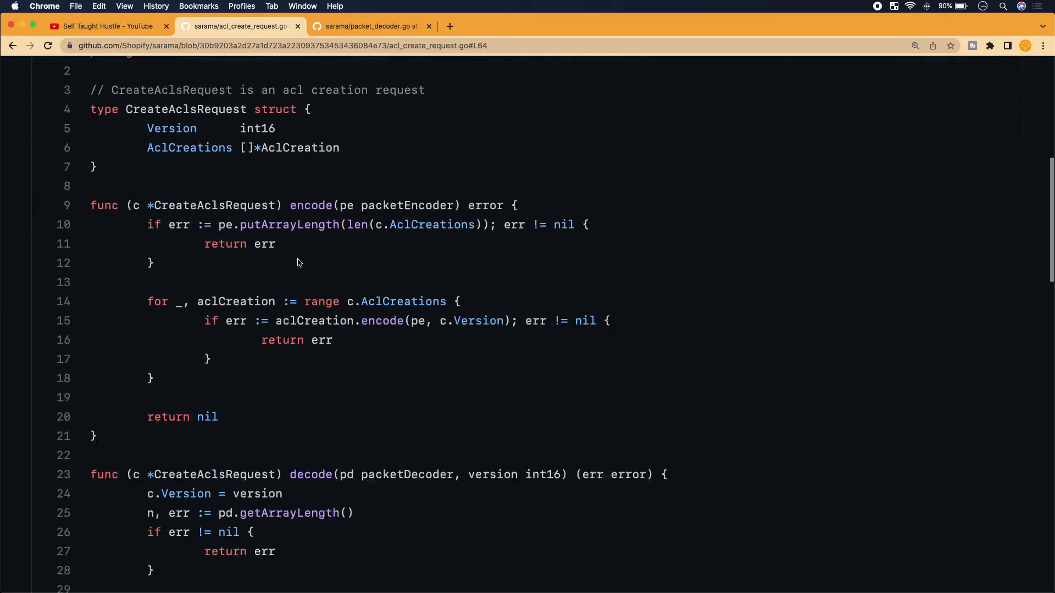
pyautogui.scroll(3)
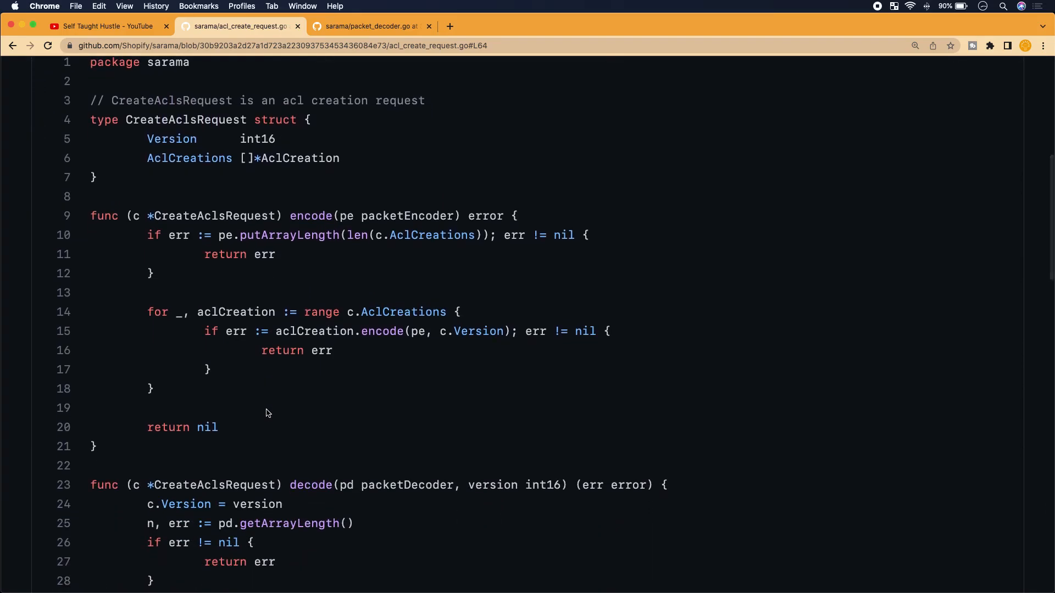
pyautogui.scroll(-3)
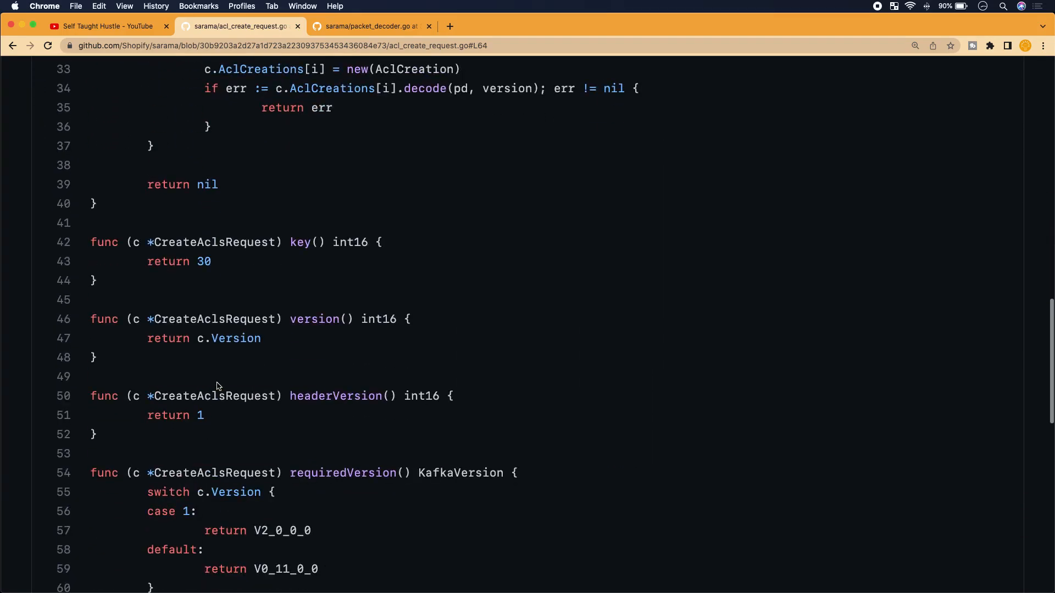
pyautogui.scroll(-3)
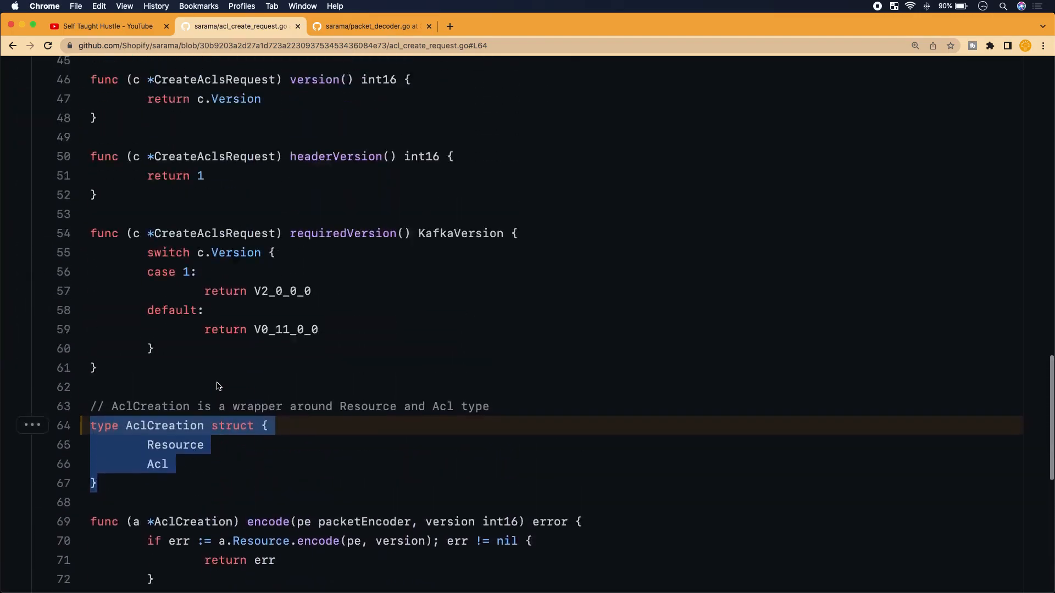
pyautogui.scroll(3)
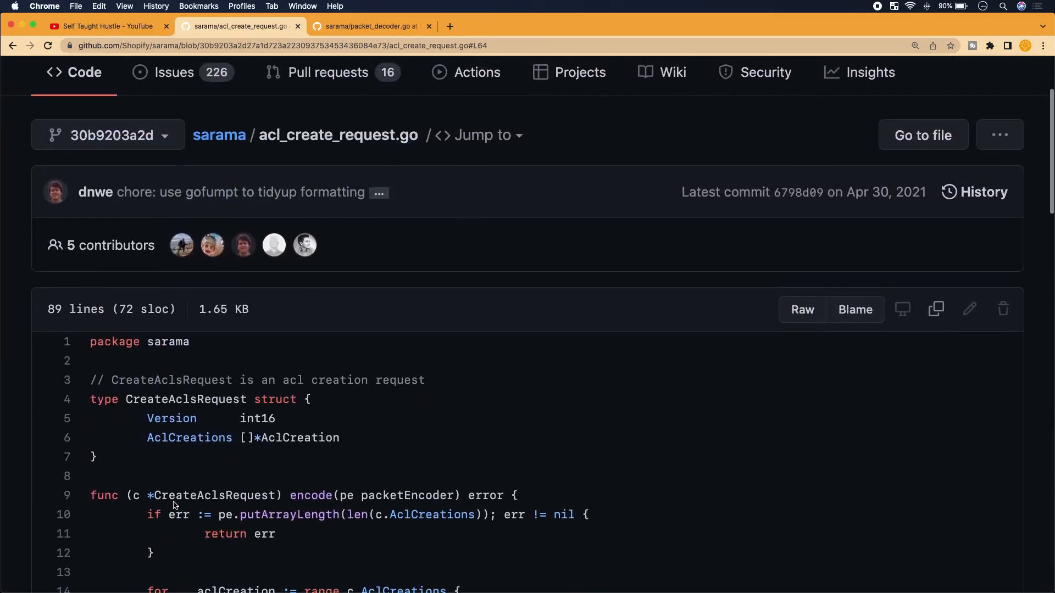
pyautogui.moveTo(188, 421)
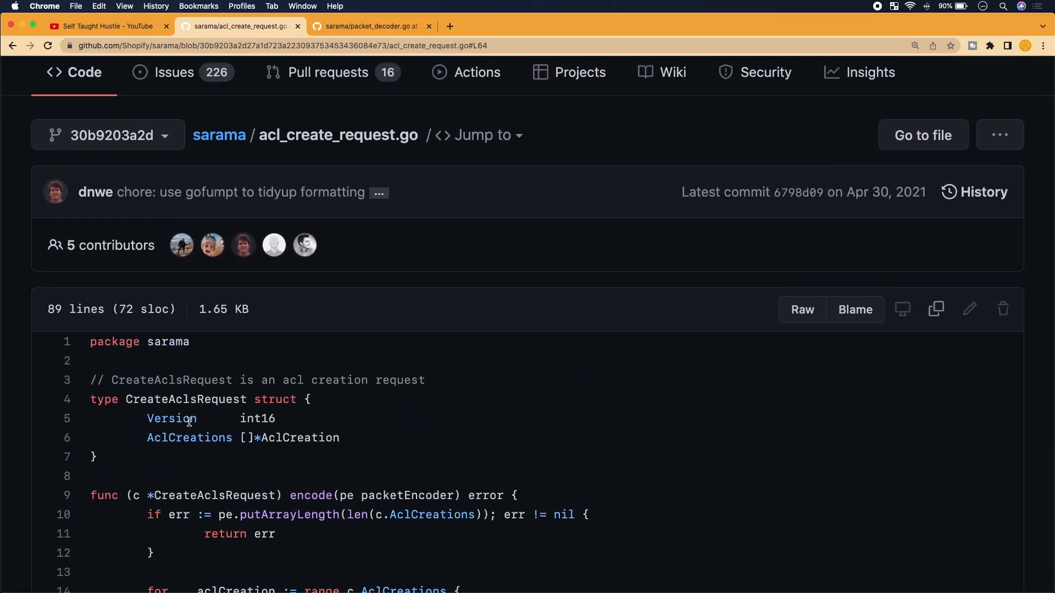
pyautogui.moveTo(176, 459)
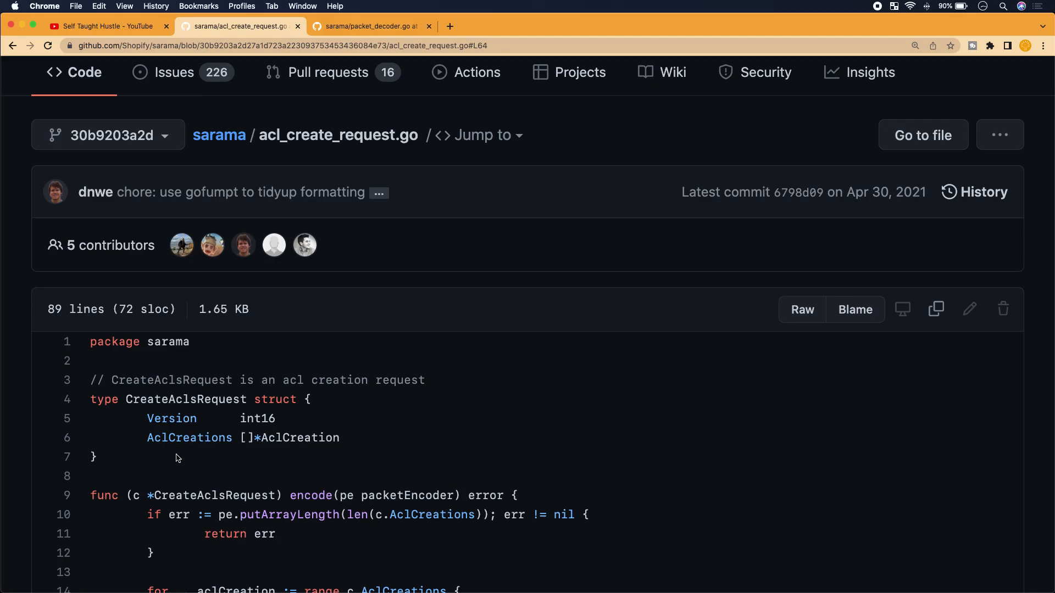
pyautogui.scroll(-3)
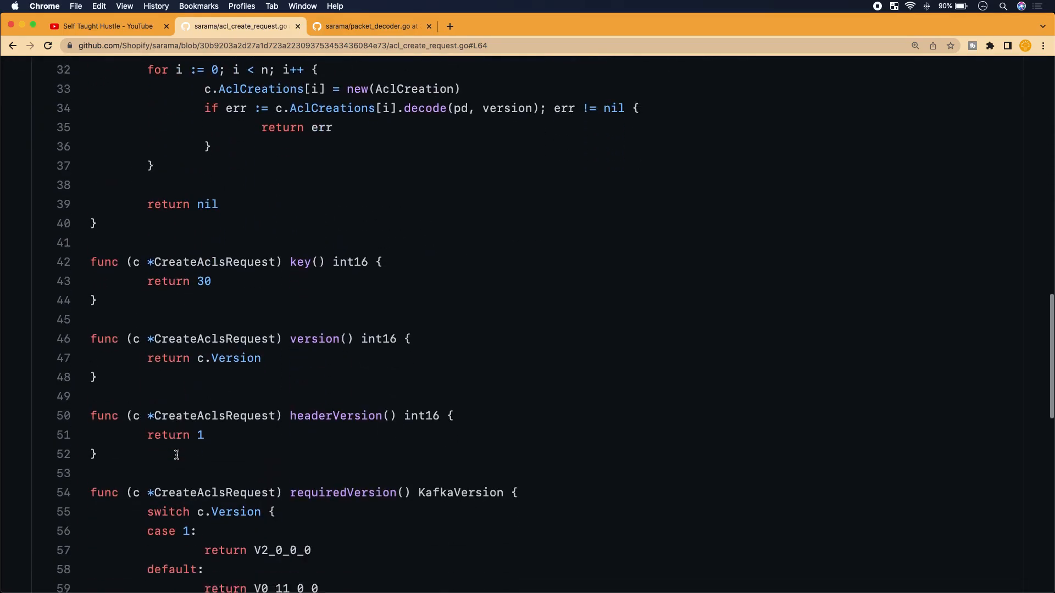
pyautogui.scroll(-3)
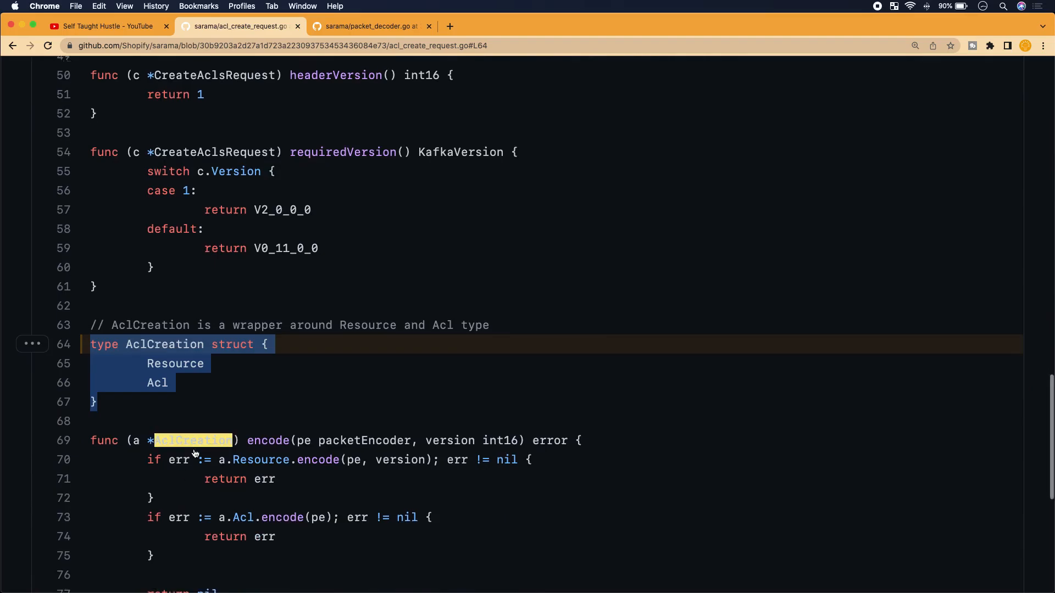
pyautogui.scroll(-3)
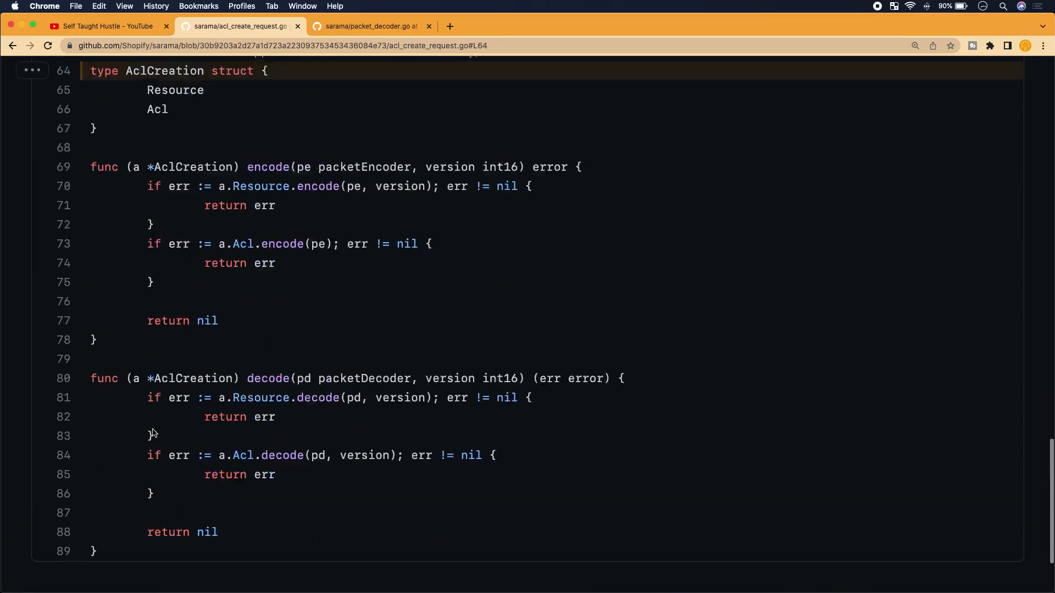
pyautogui.scroll(3)
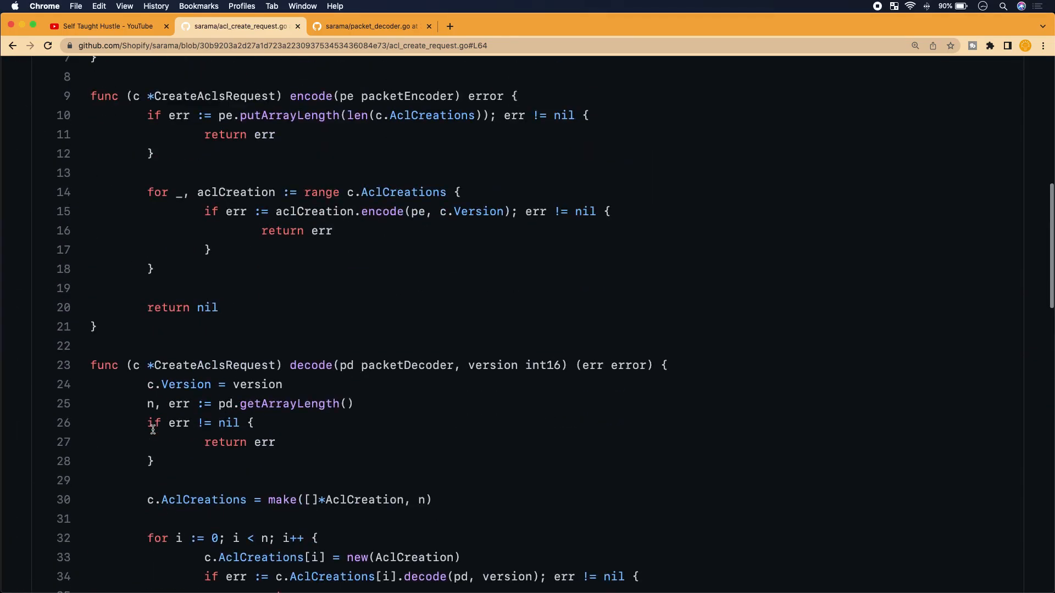
pyautogui.scroll(3)
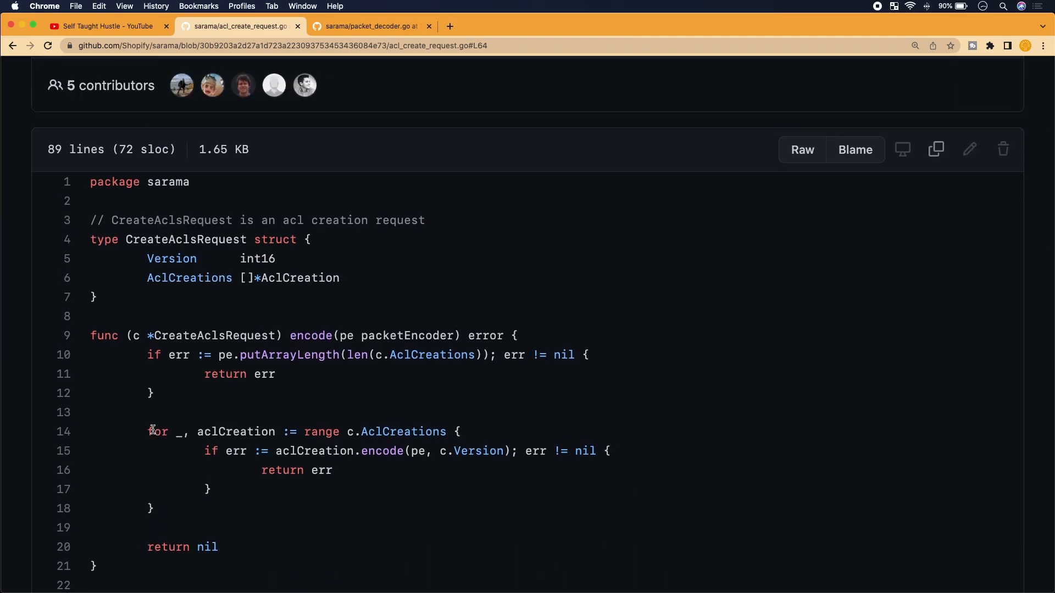
pyautogui.scroll(3)
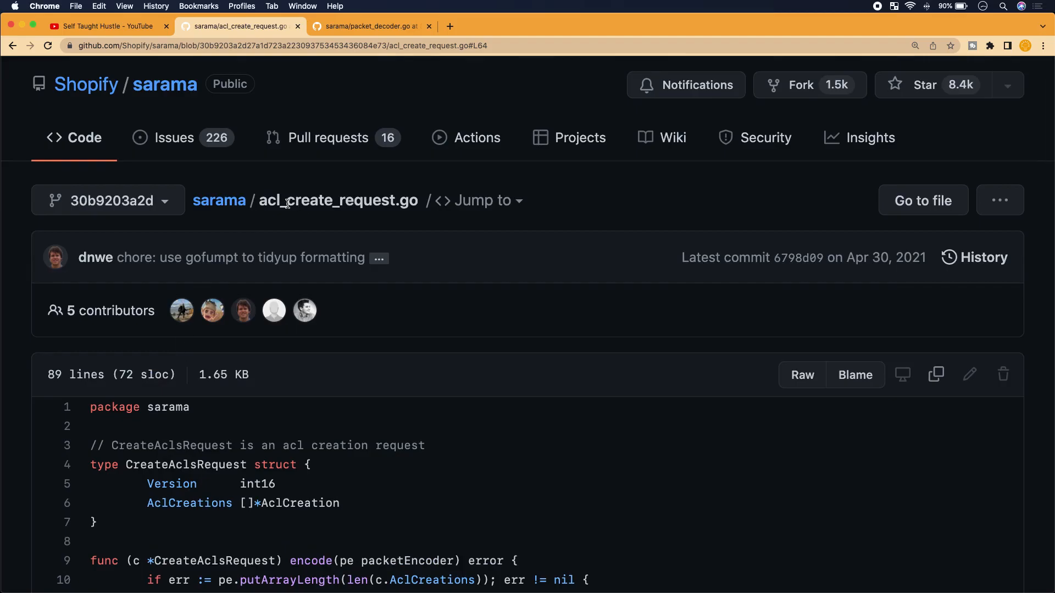
pyautogui.scroll(-3)
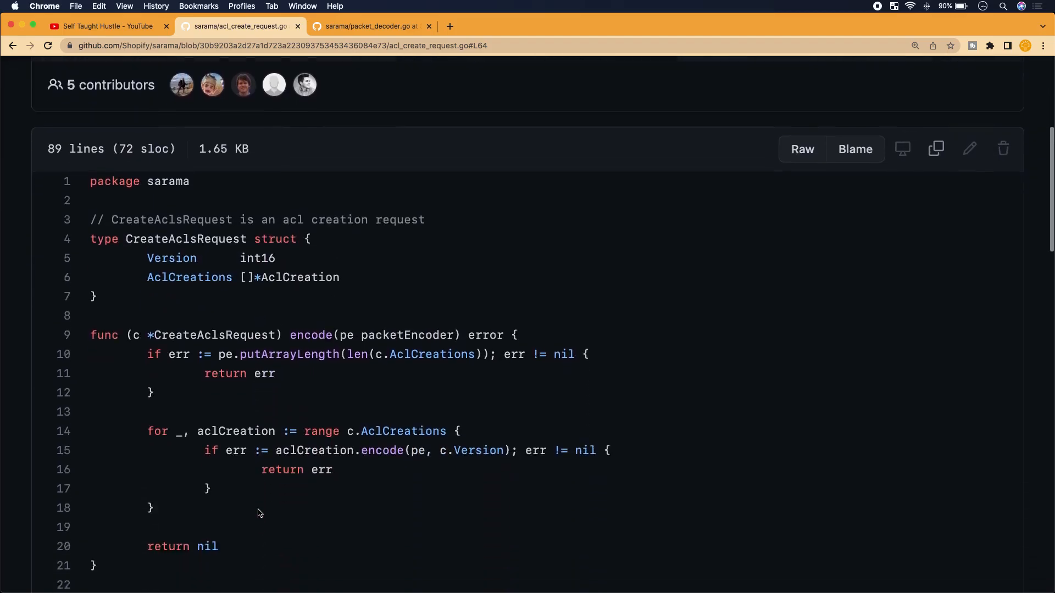
pyautogui.scroll(-3)
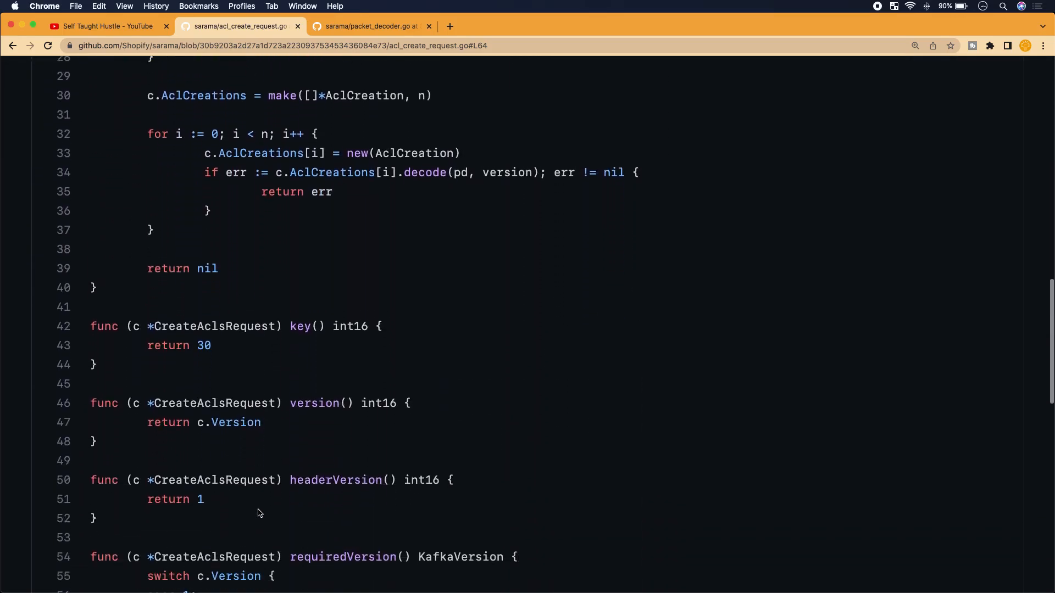
pyautogui.scroll(3)
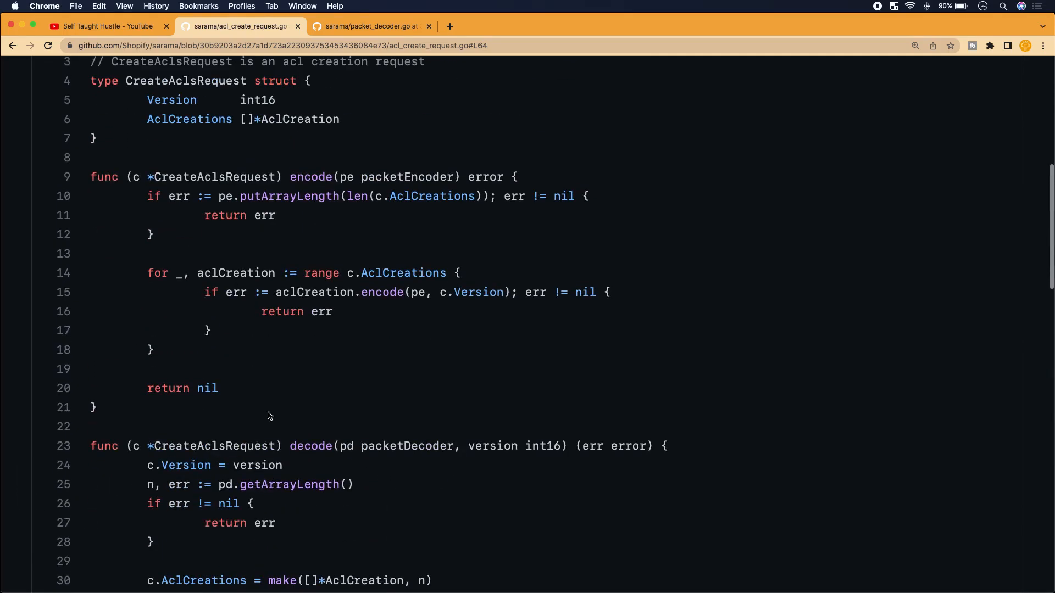
pyautogui.scroll(3)
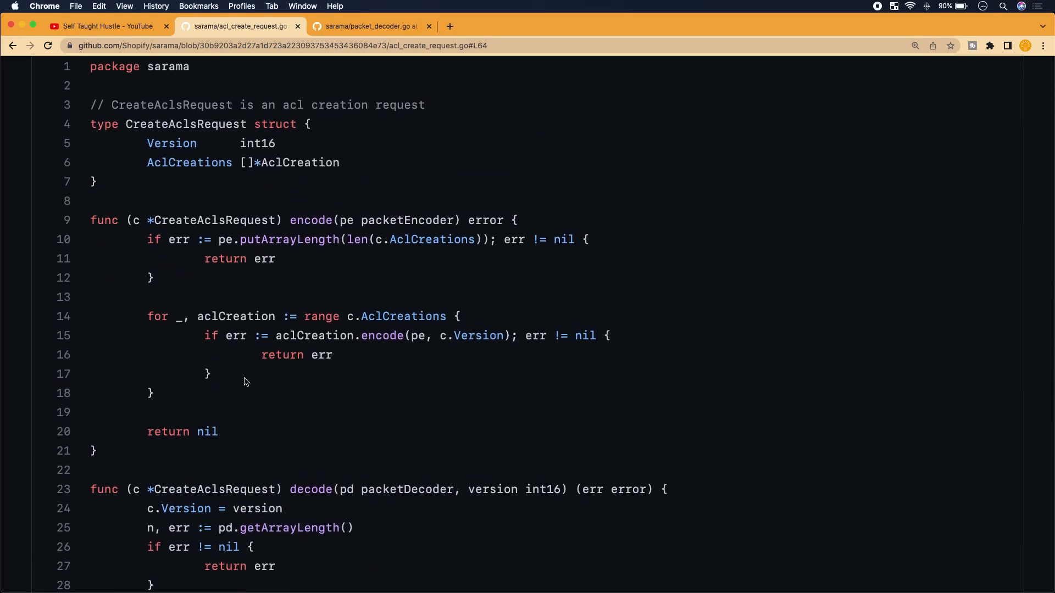
pyautogui.moveTo(393, 361)
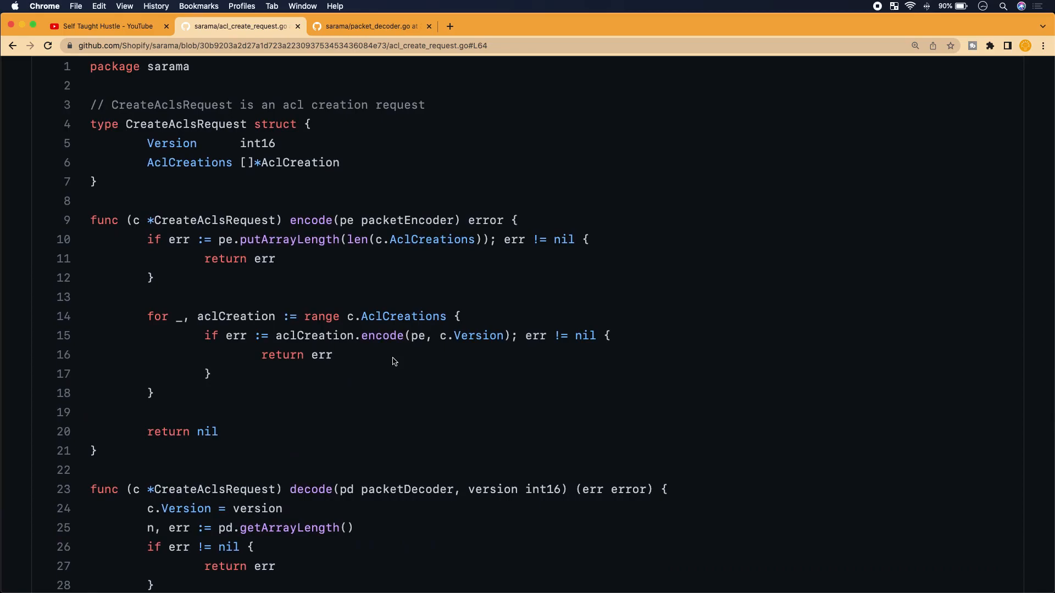
pyautogui.scroll(3)
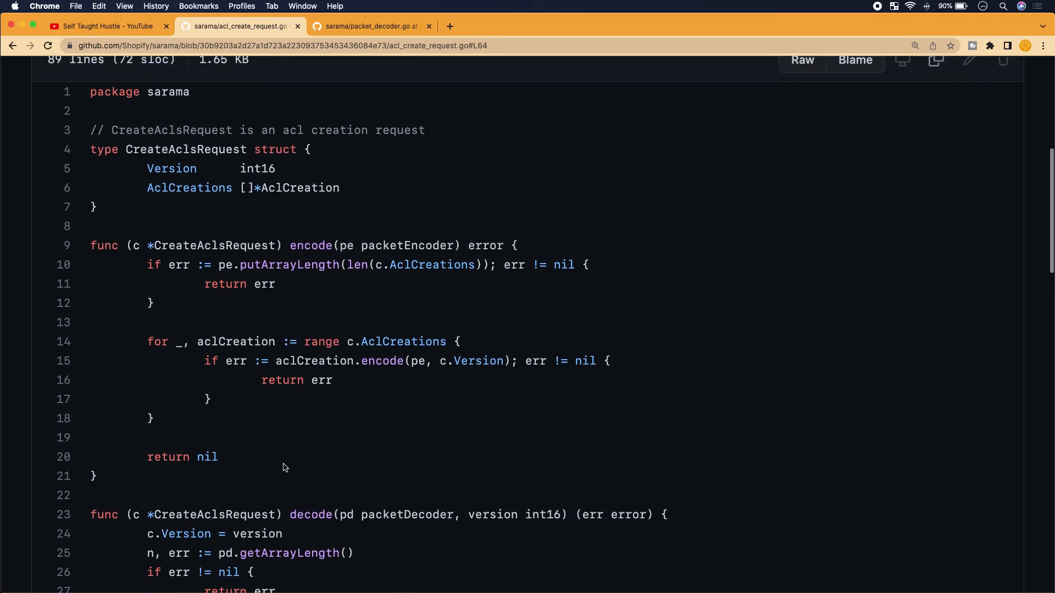
pyautogui.scroll(-3)
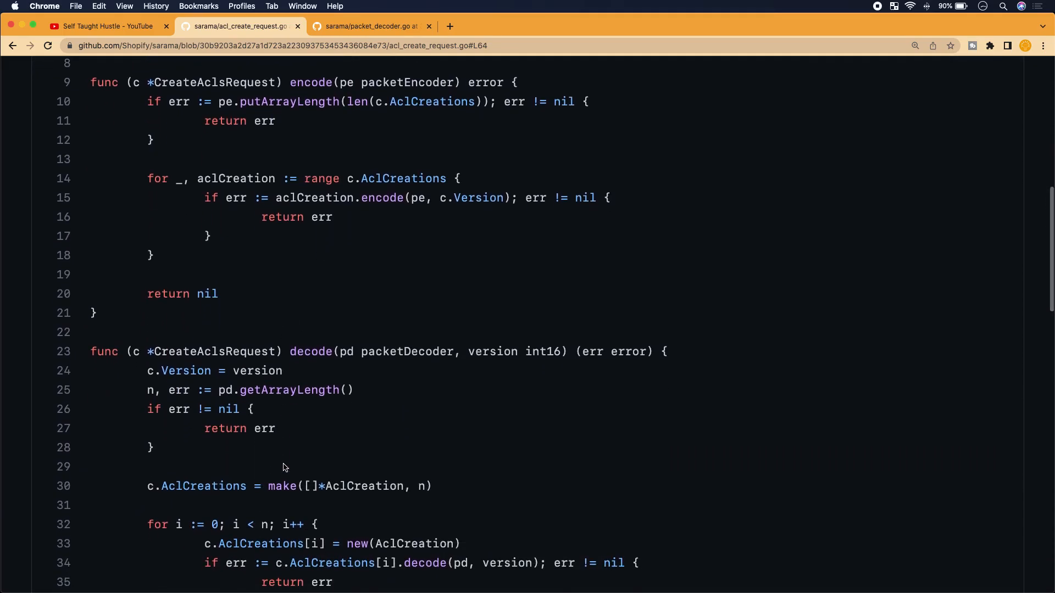
pyautogui.moveTo(292, 441)
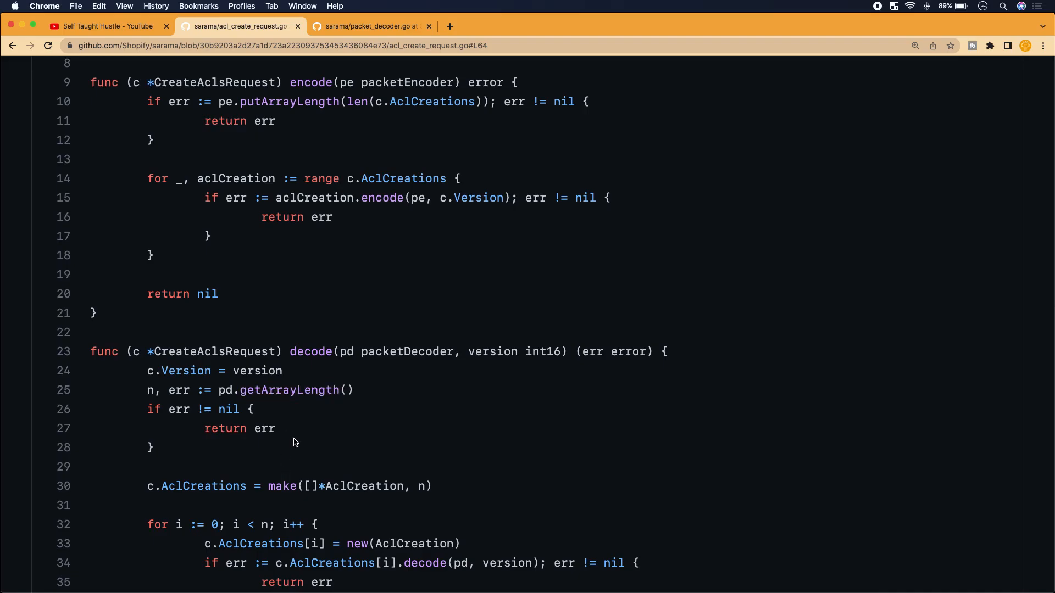
pyautogui.moveTo(293, 433)
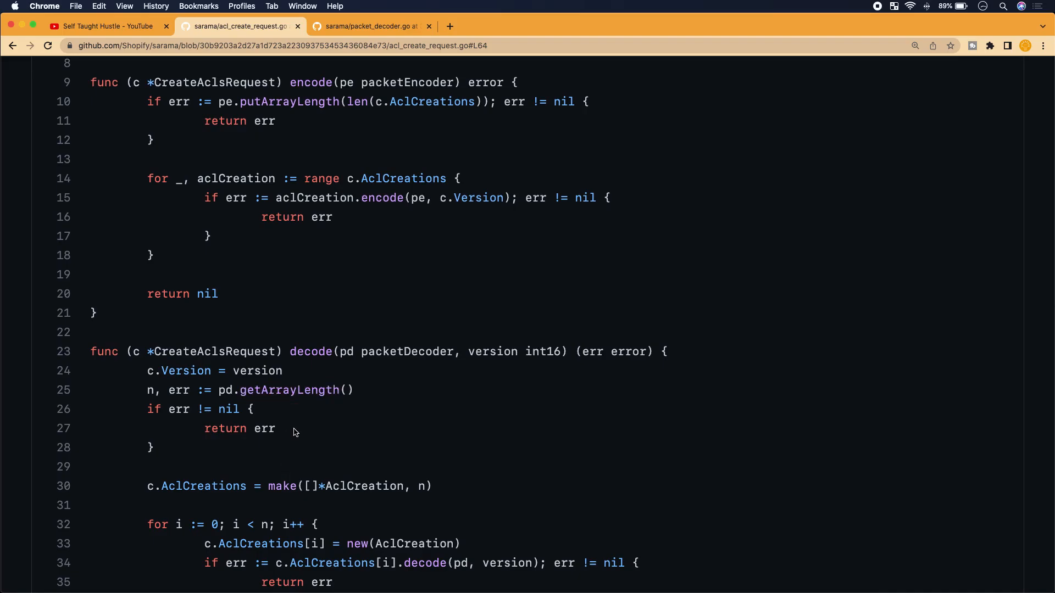
pyautogui.scroll(3)
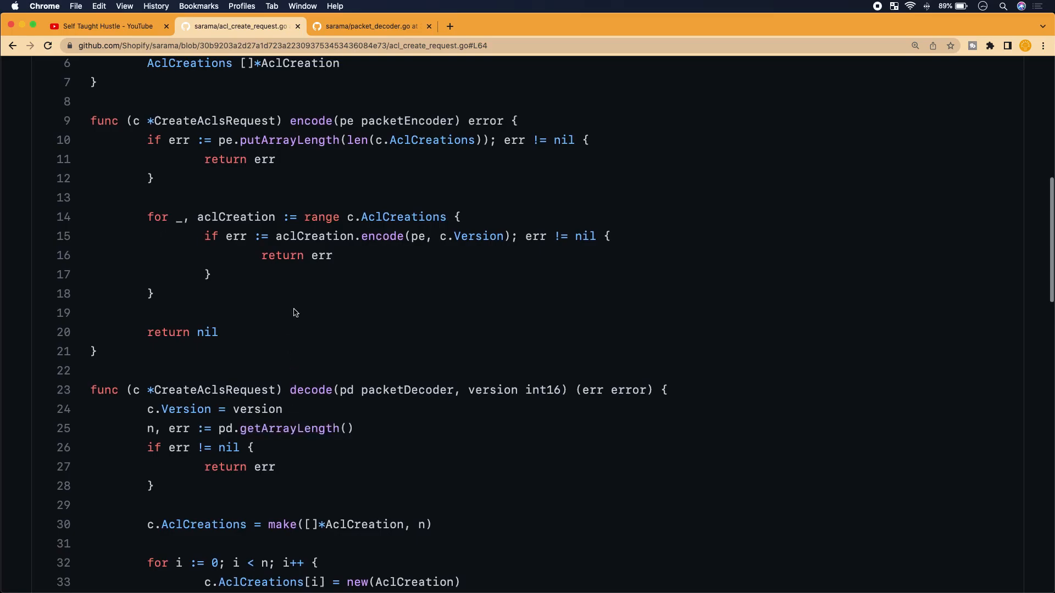
pyautogui.scroll(3)
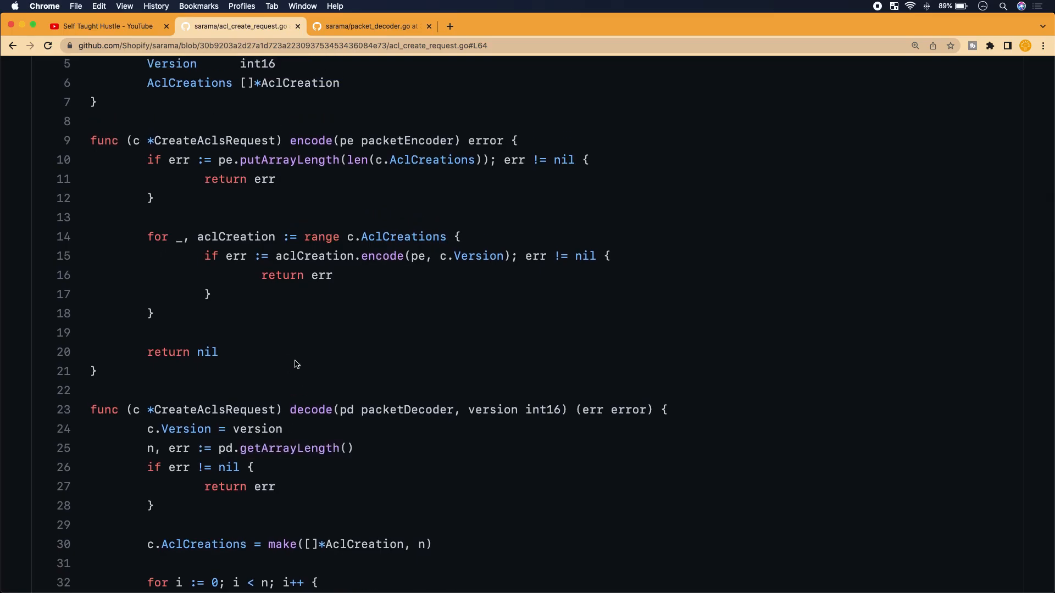
pyautogui.scroll(3)
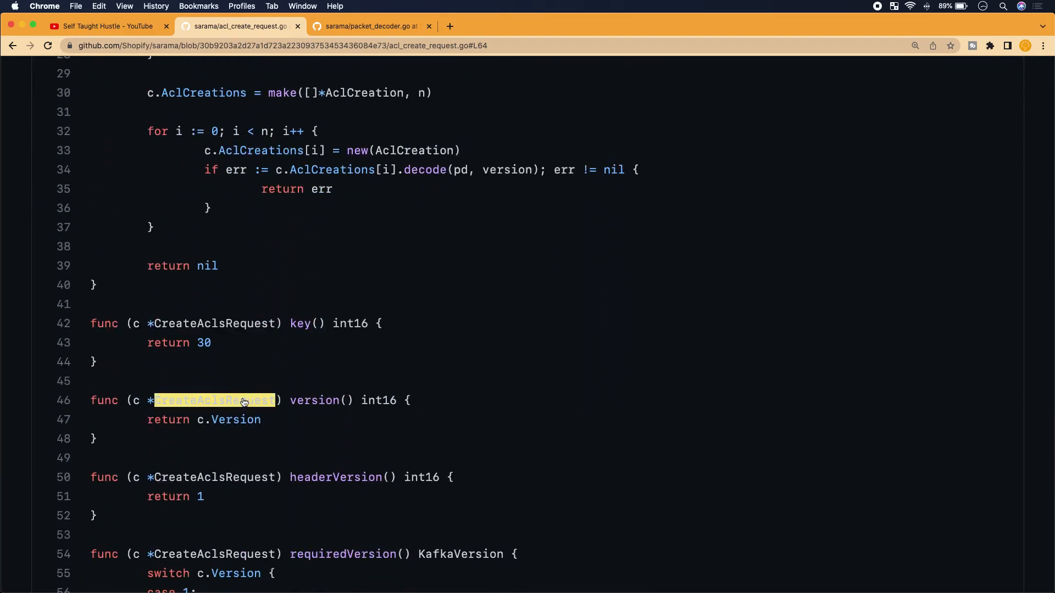
pyautogui.scroll(3)
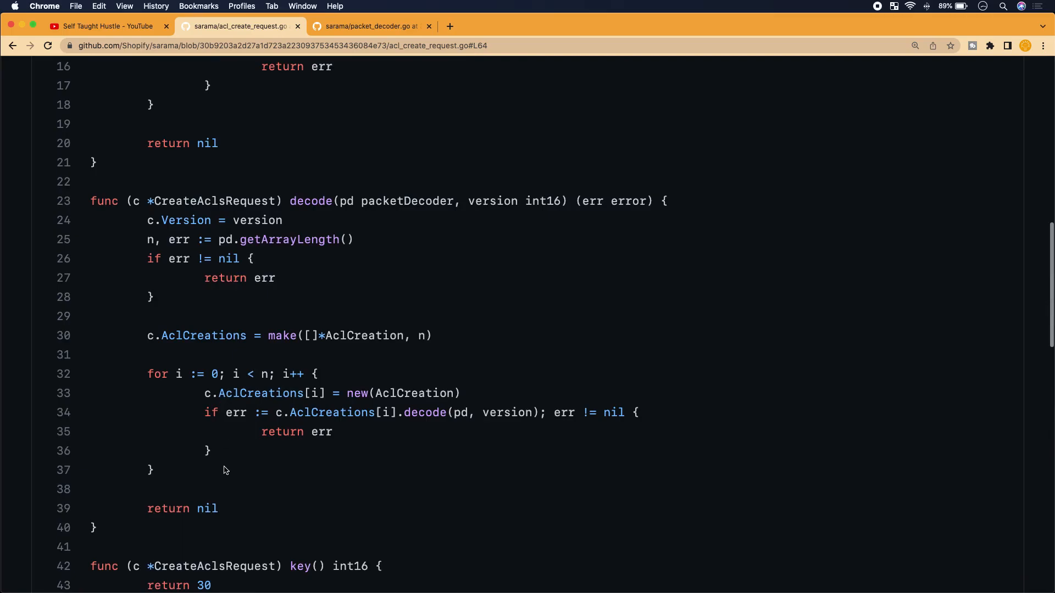
pyautogui.scroll(3)
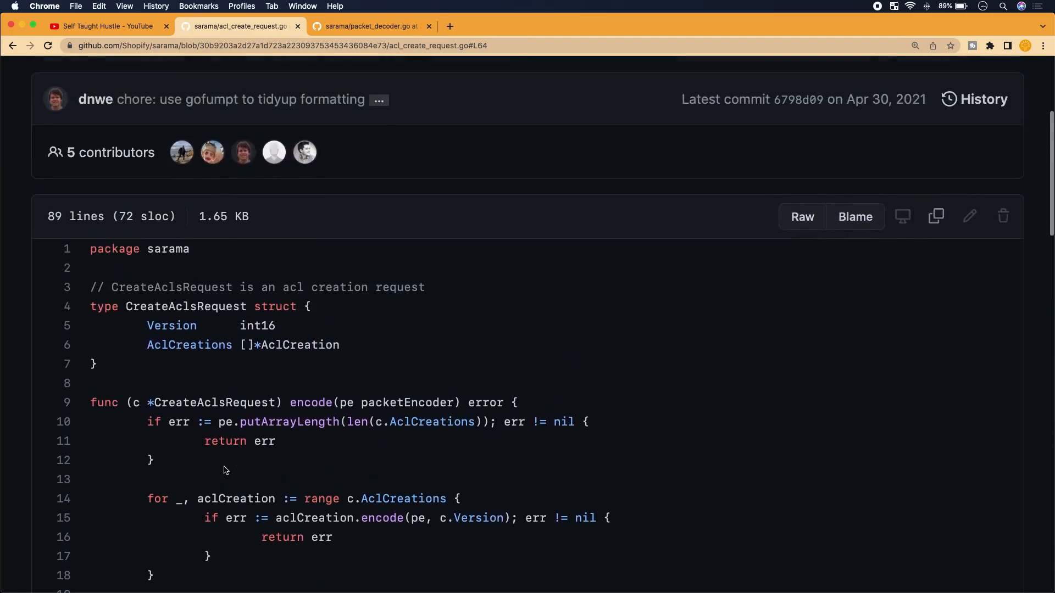
pyautogui.scroll(-3)
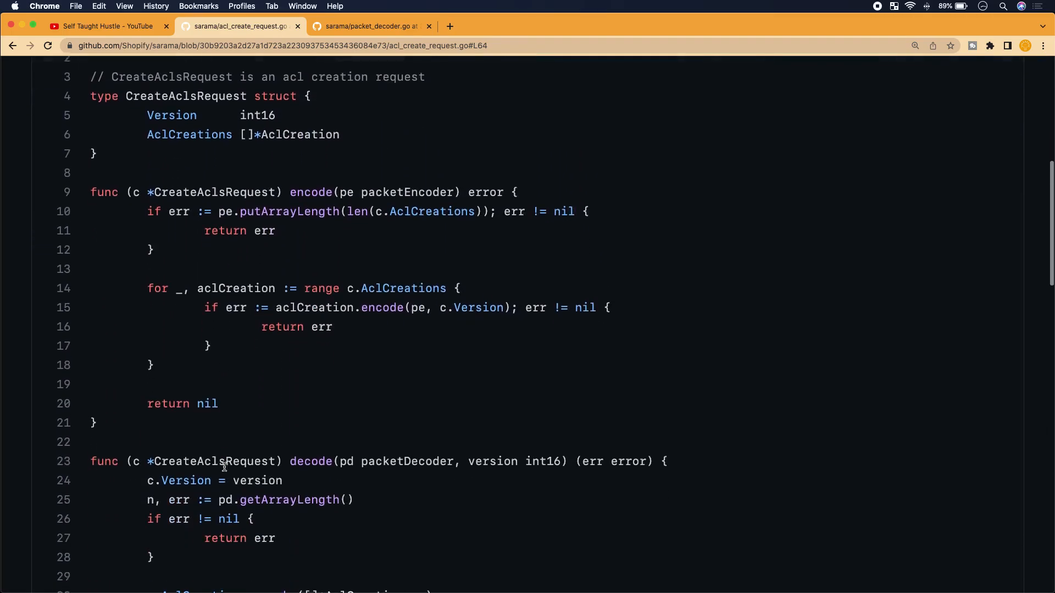
pyautogui.scroll(-3)
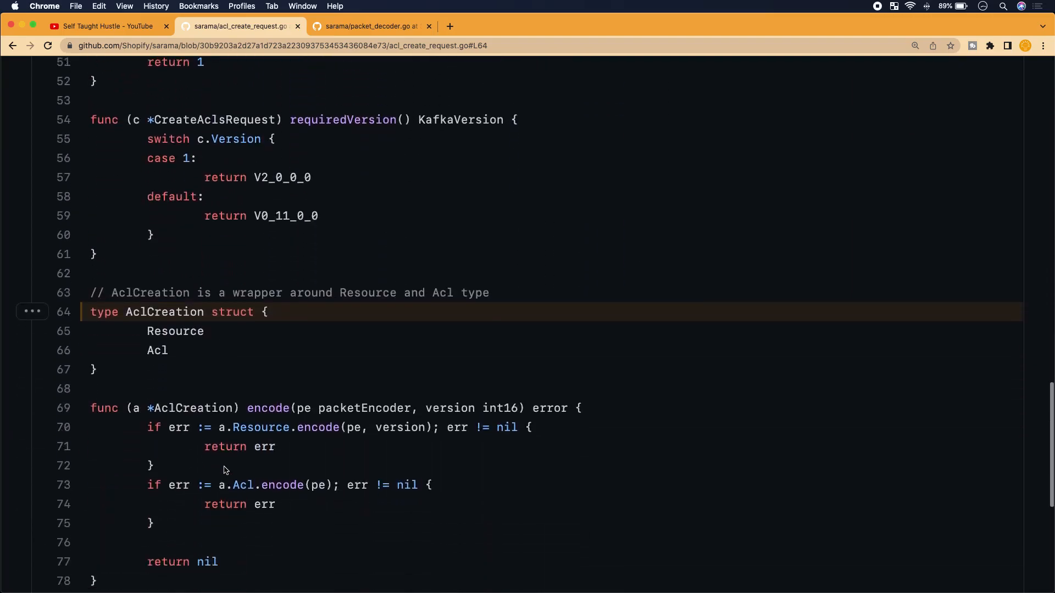
pyautogui.scroll(-3)
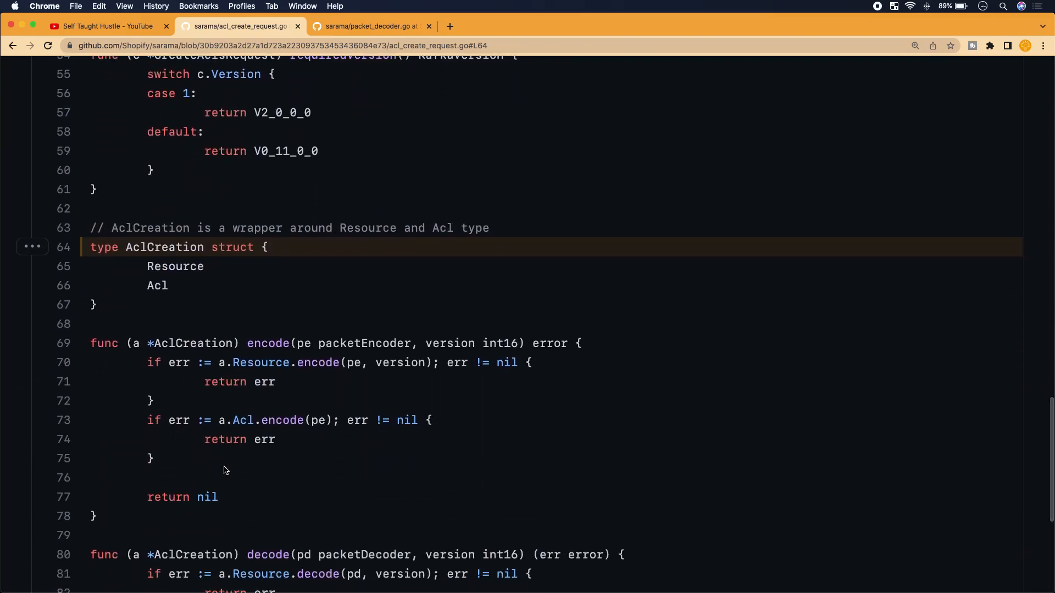
pyautogui.scroll(-3)
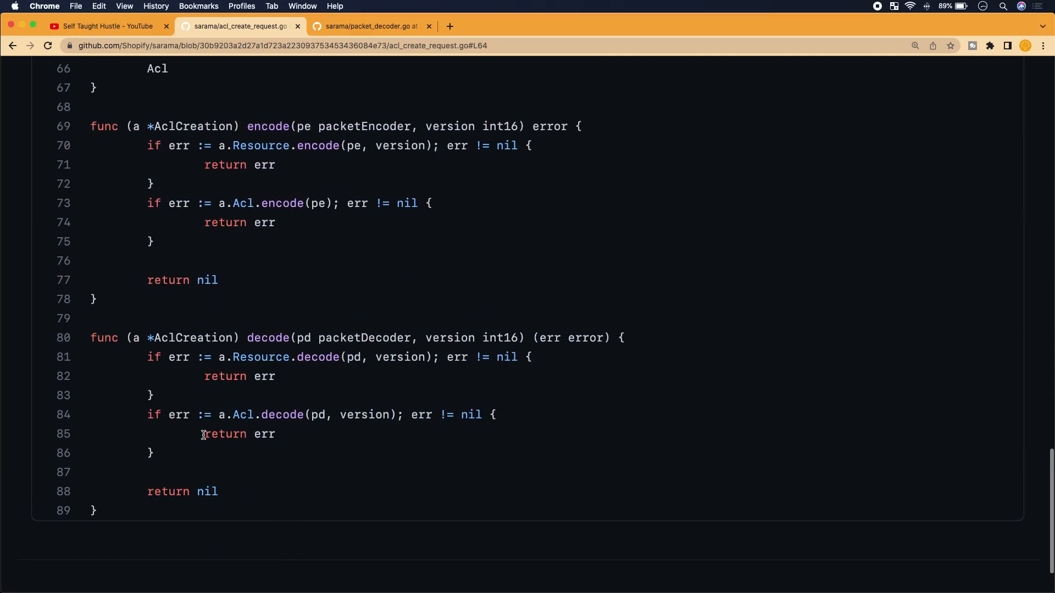
pyautogui.scroll(3)
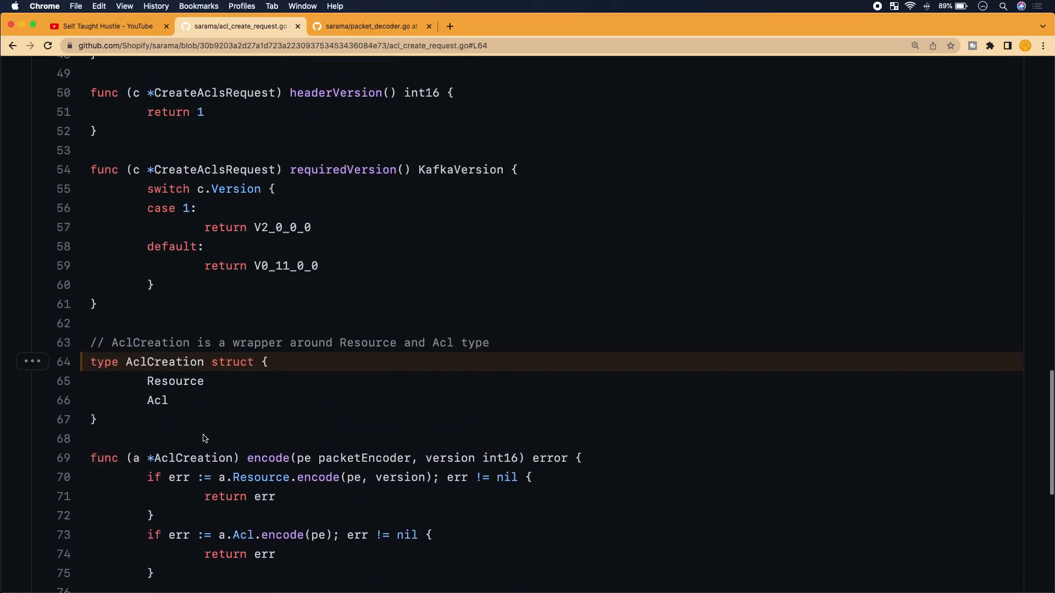
pyautogui.moveTo(192, 410)
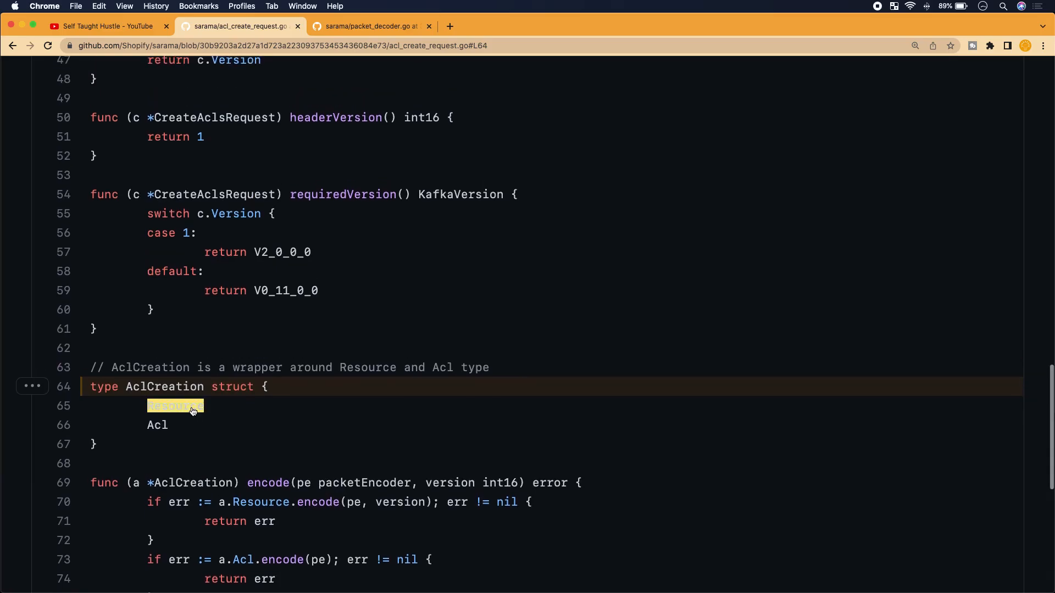
pyautogui.scroll(3)
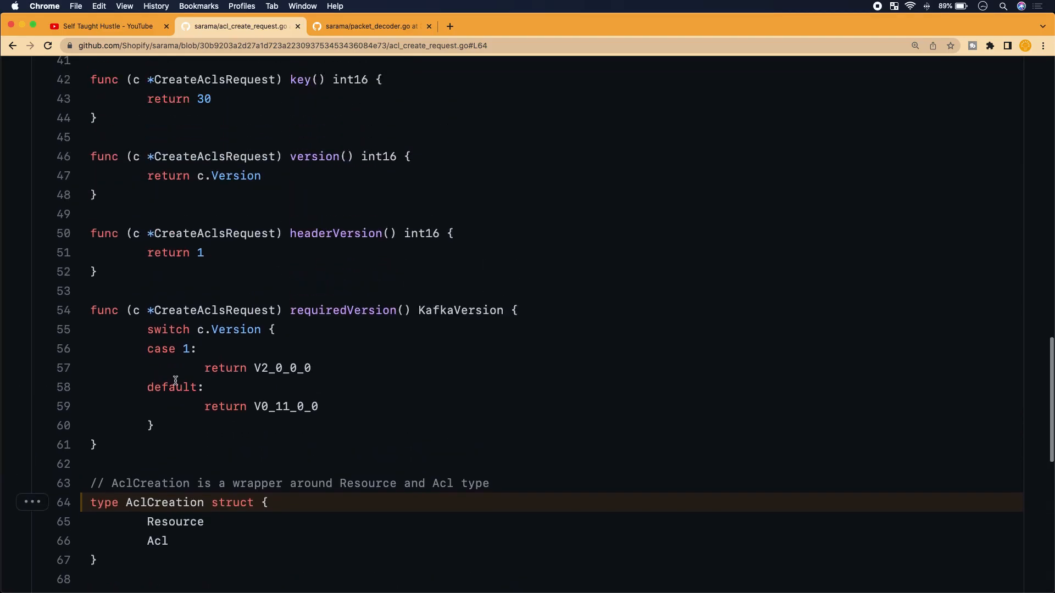
pyautogui.scroll(3)
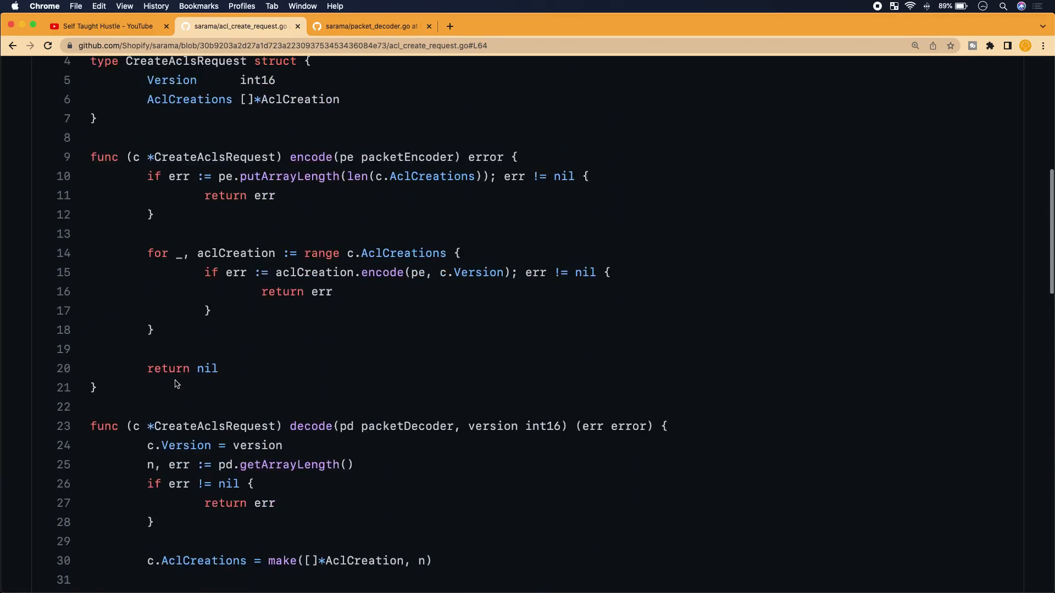
pyautogui.scroll(-3)
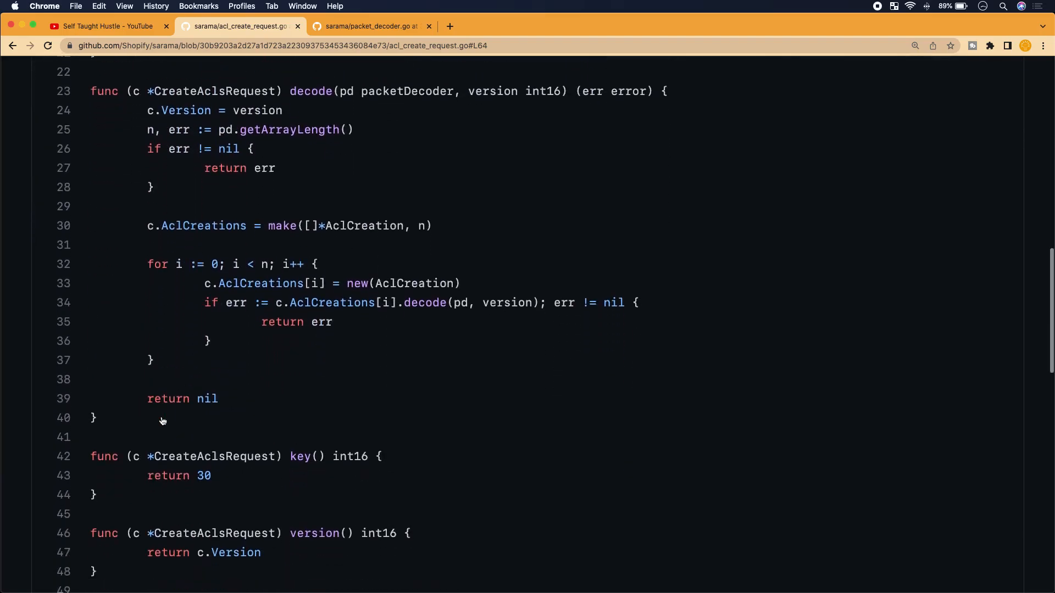
pyautogui.scroll(-3)
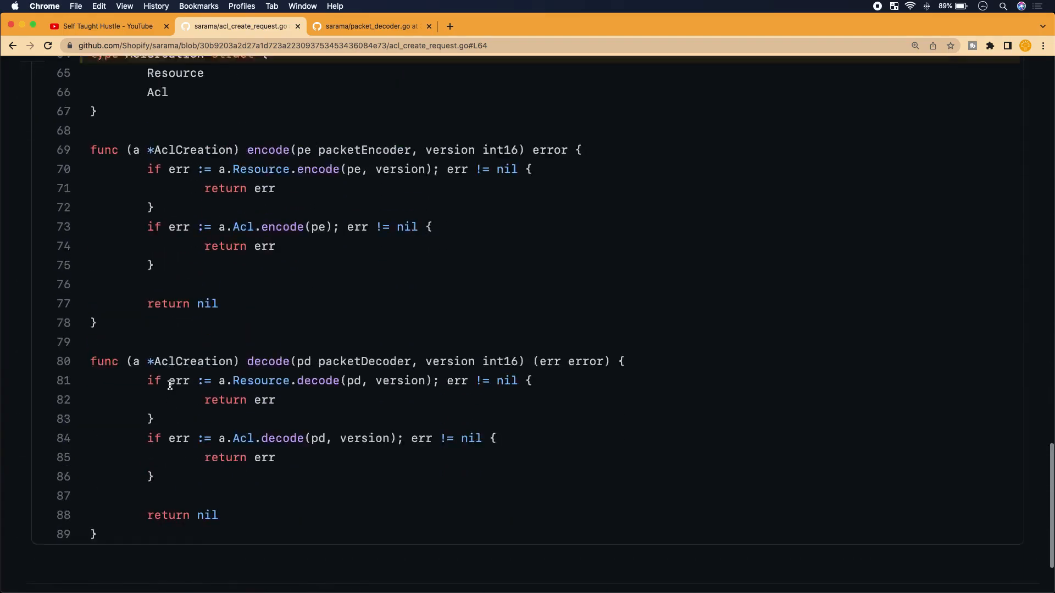
pyautogui.scroll(3)
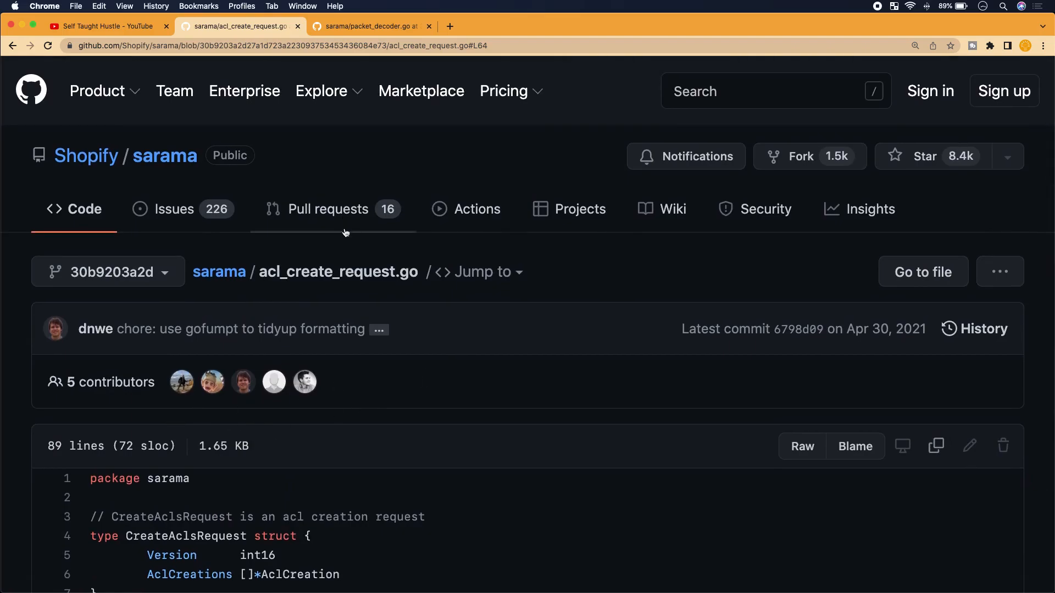
pyautogui.moveTo(374, 271)
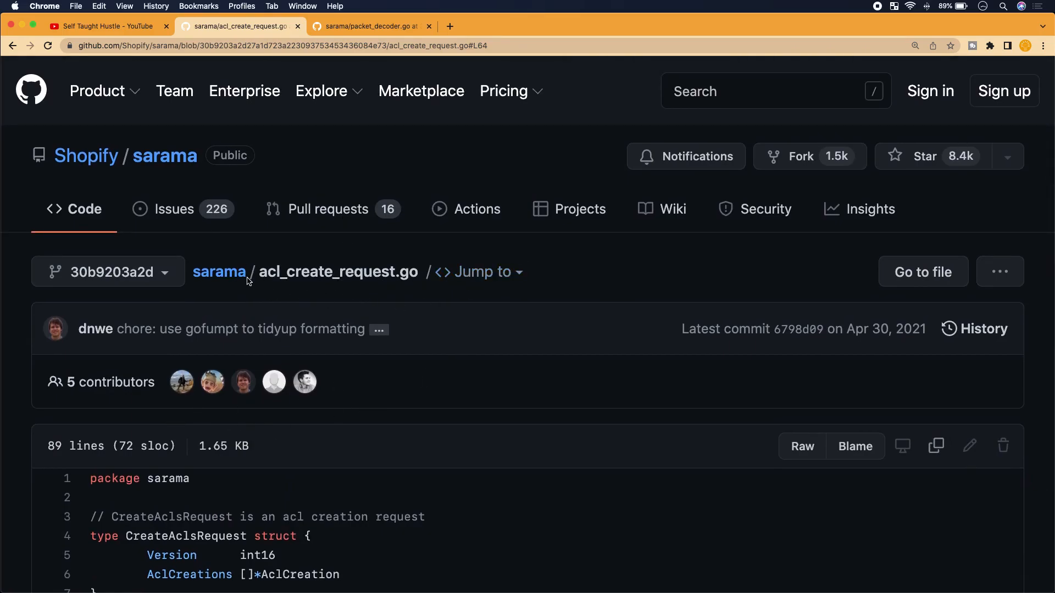
pyautogui.click(218, 272)
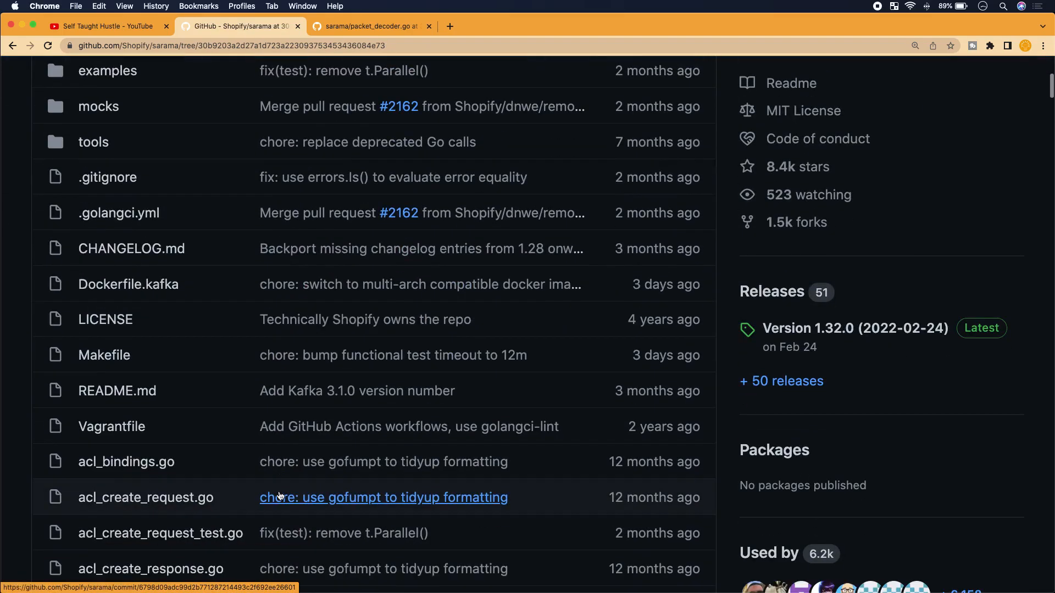
# Browse the sarama file list past the acl_ request and response files to acl_types.go and back
pyautogui.scroll(-3)
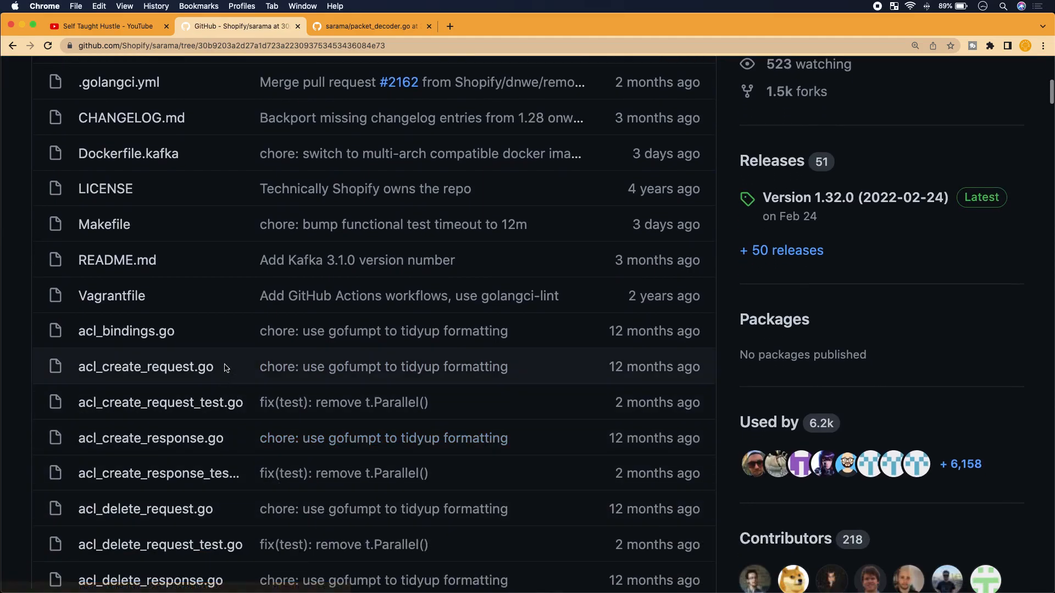
pyautogui.scroll(3)
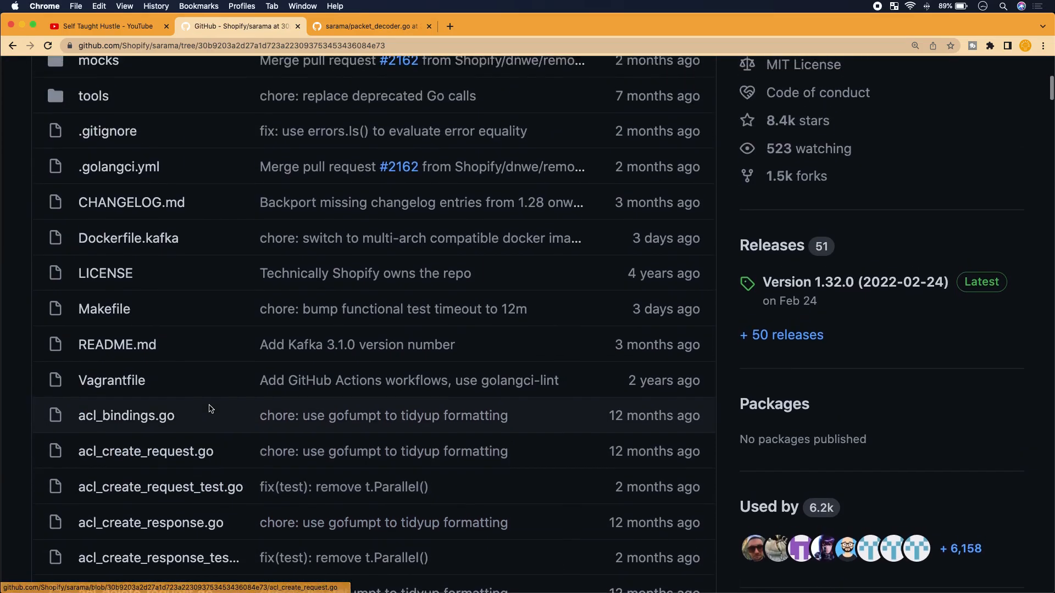
pyautogui.scroll(3)
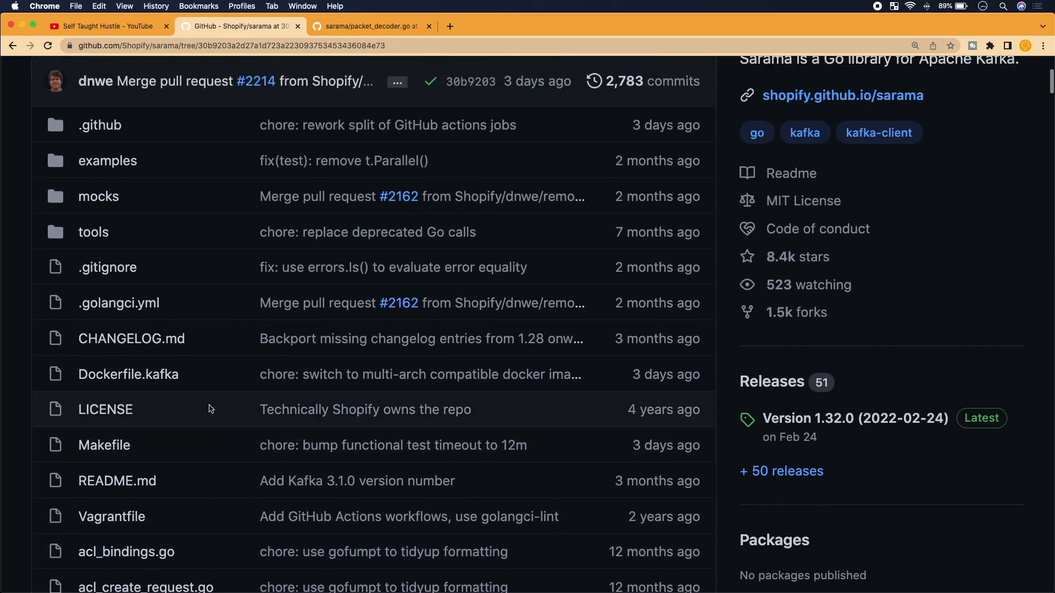
pyautogui.scroll(-3)
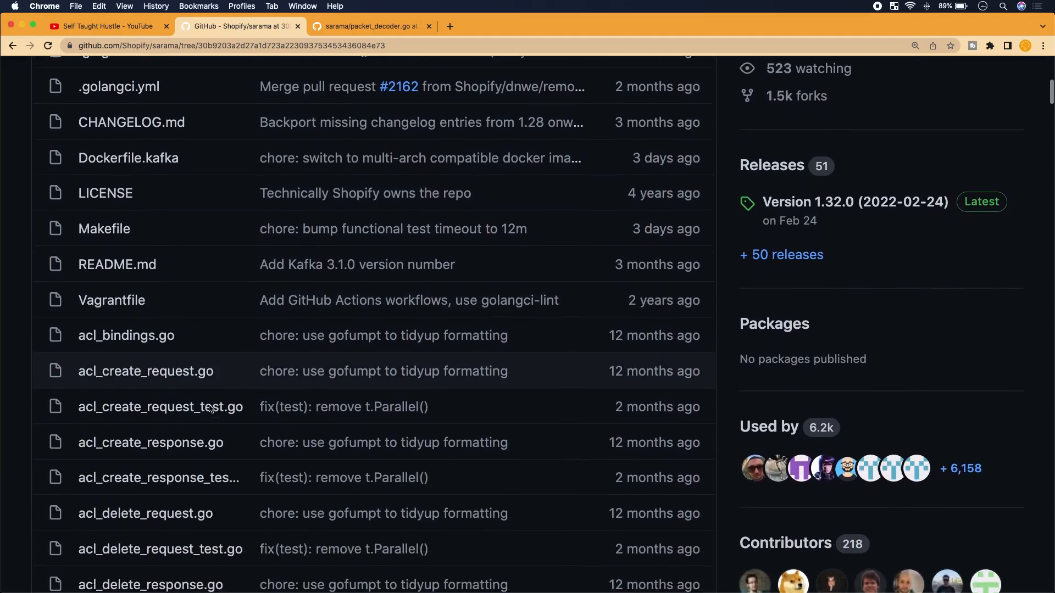
pyautogui.scroll(-3)
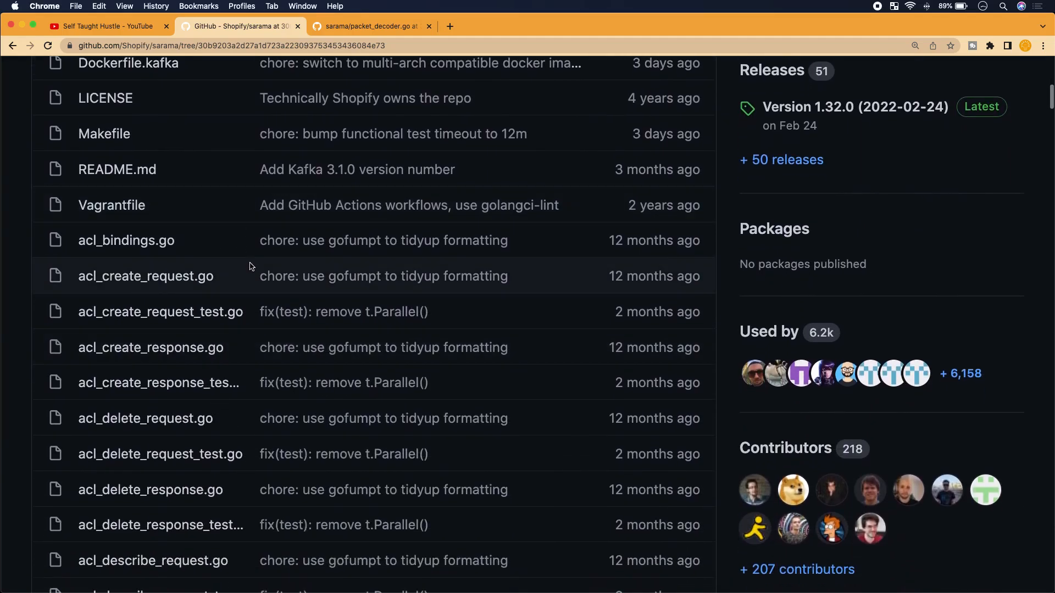
pyautogui.scroll(-3)
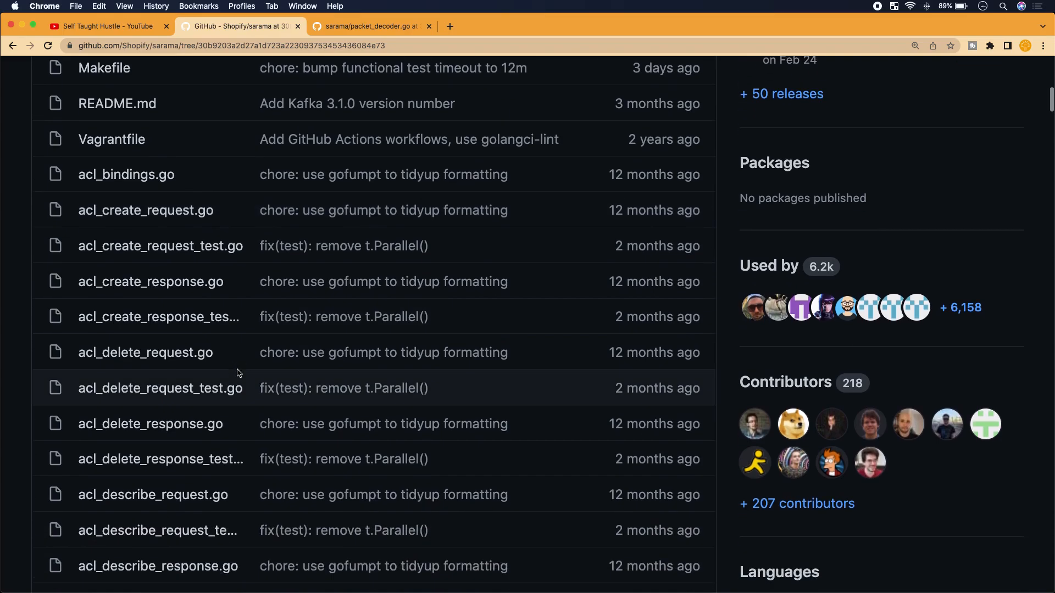
pyautogui.scroll(-3)
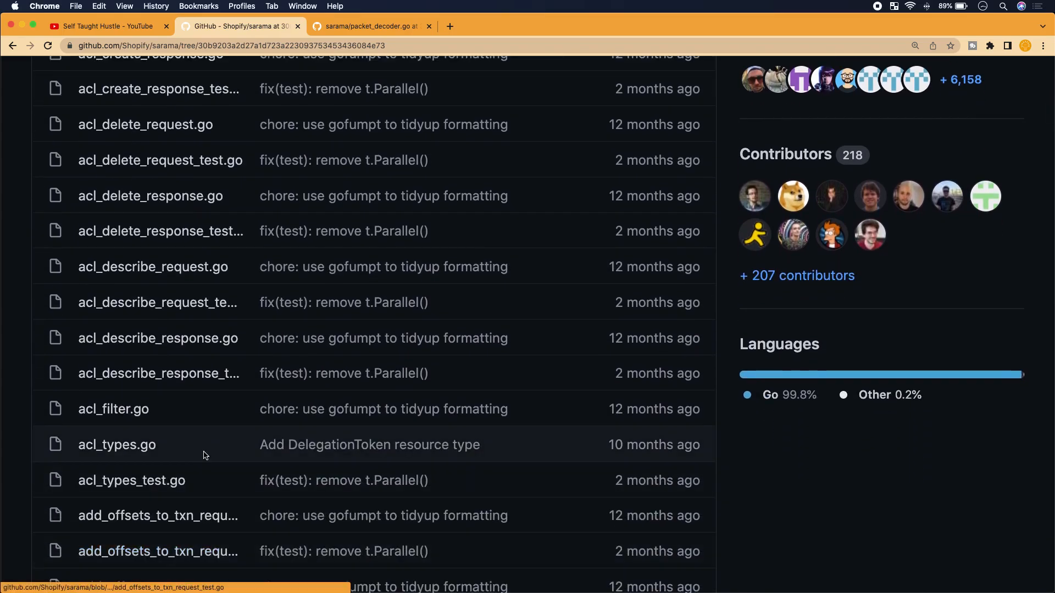
pyautogui.scroll(3)
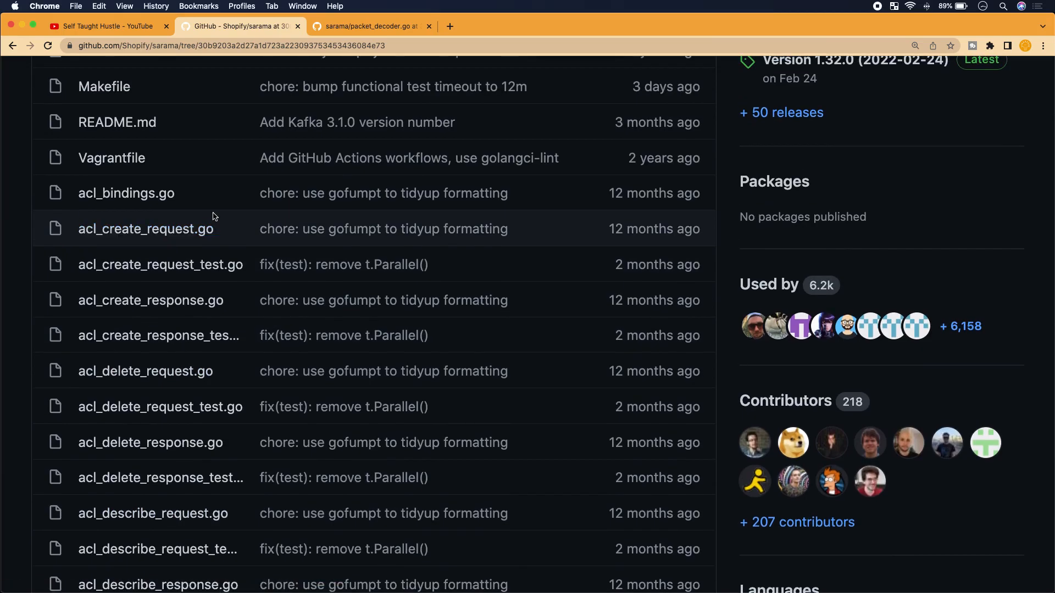
pyautogui.moveTo(216, 251)
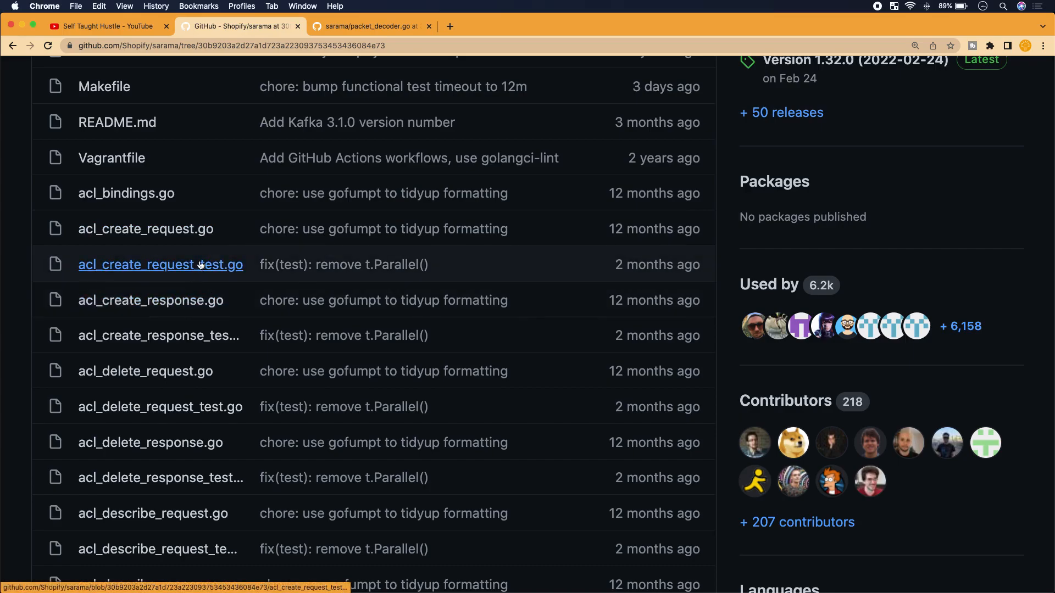
pyautogui.moveTo(204, 243)
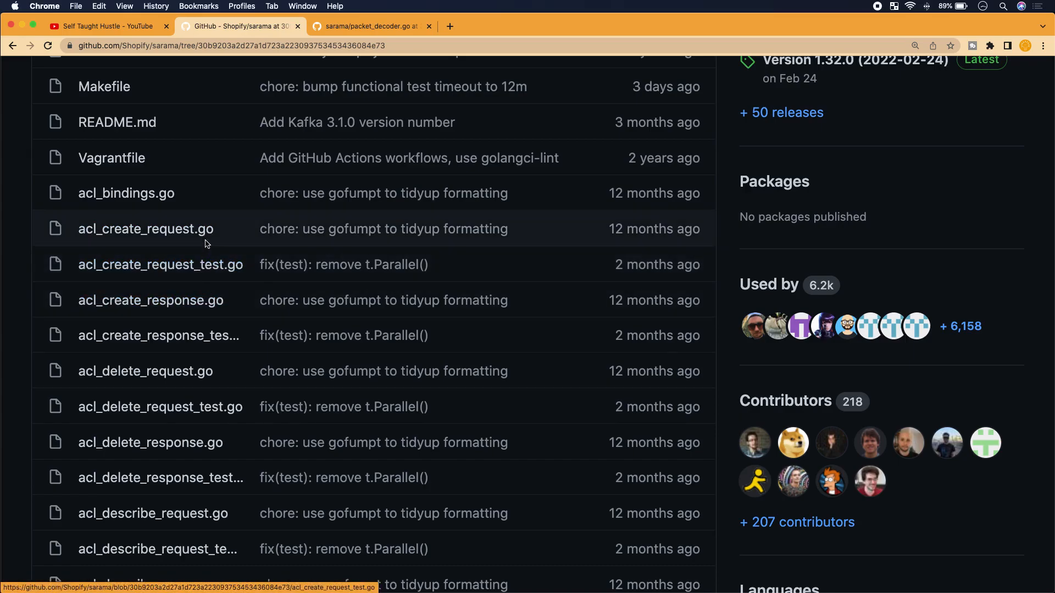
pyautogui.moveTo(190, 253)
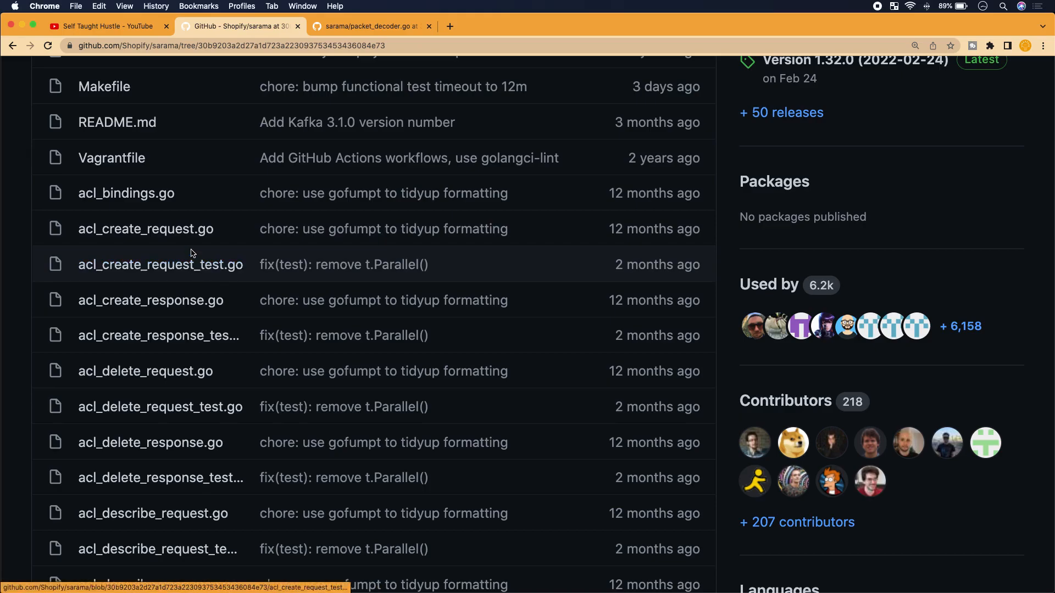
pyautogui.moveTo(146, 229)
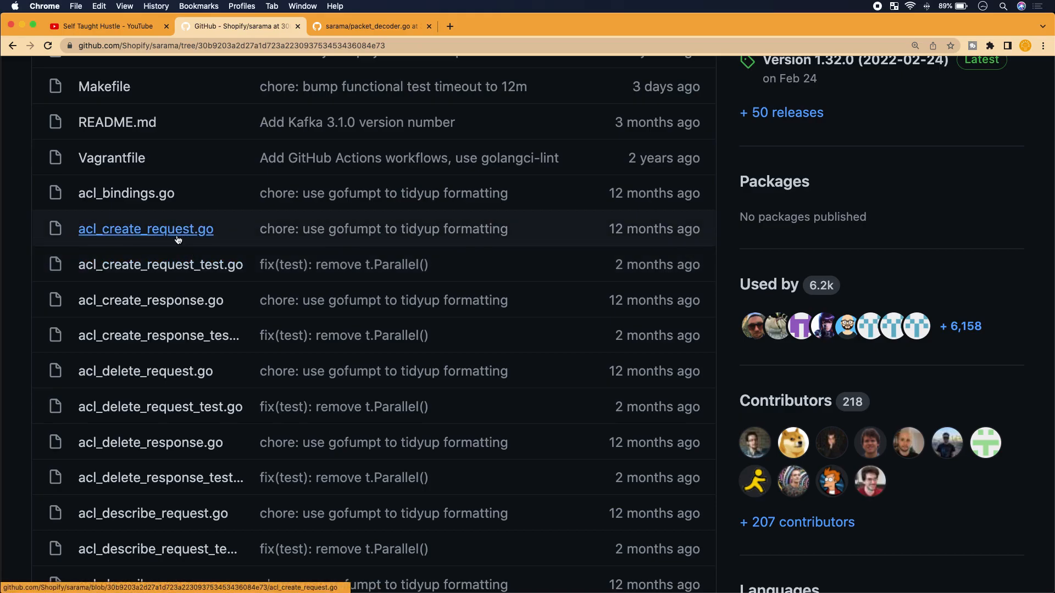
pyautogui.moveTo(160, 265)
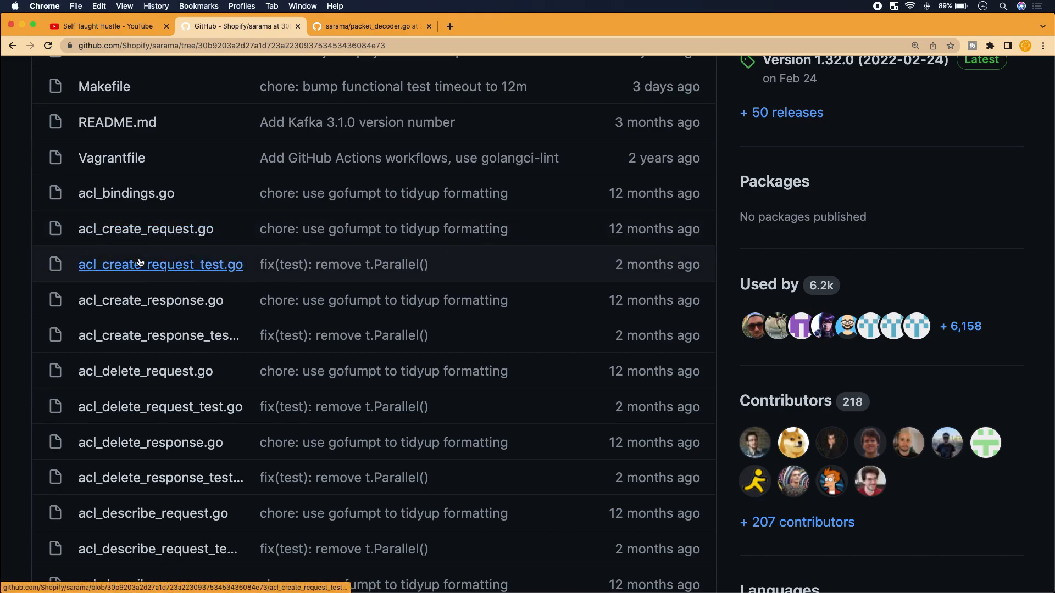
pyautogui.click(145, 229)
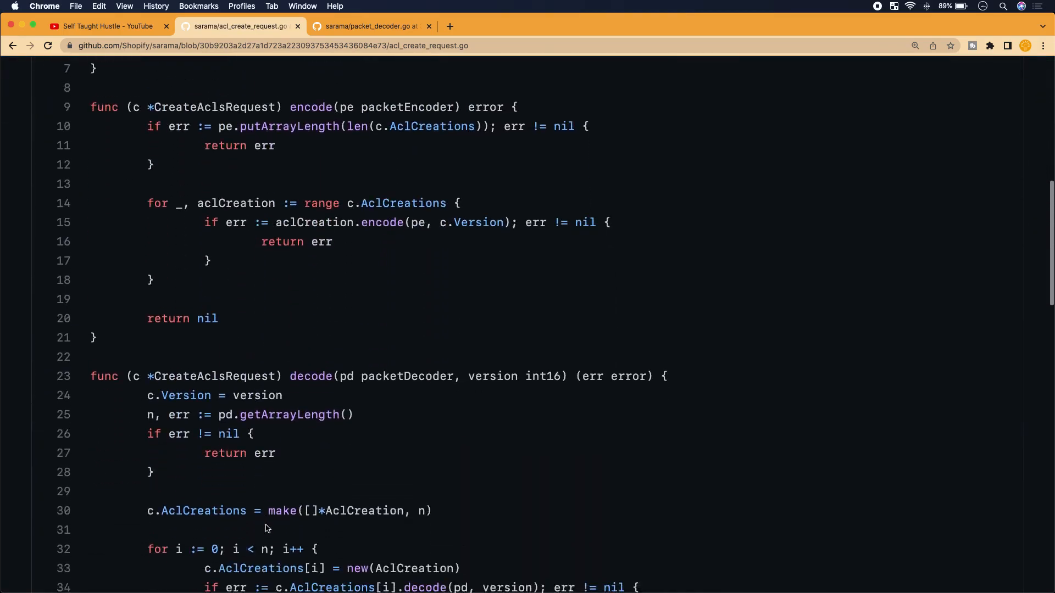
pyautogui.scroll(3)
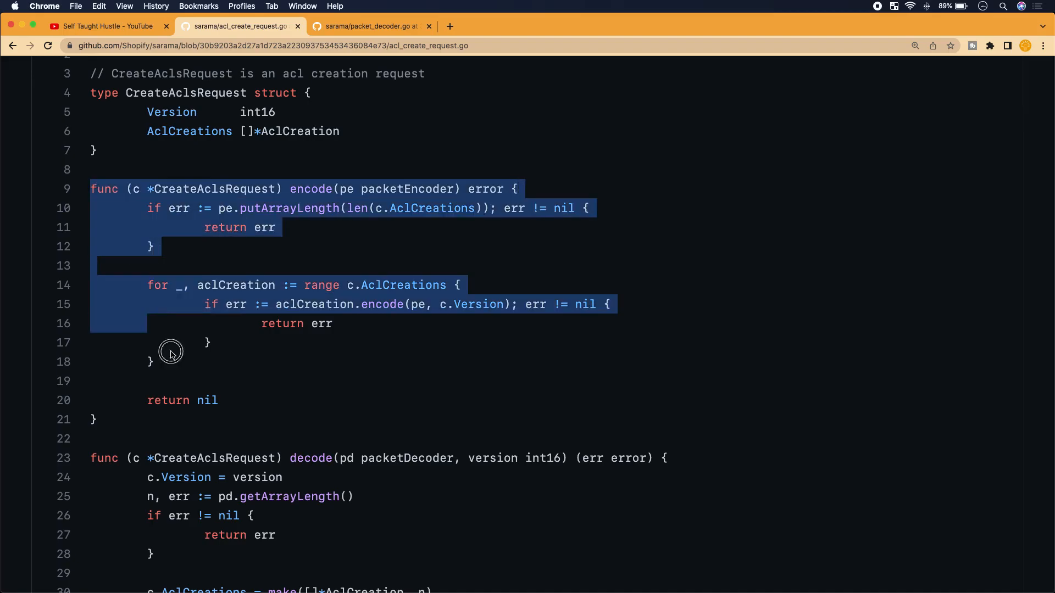
pyautogui.scroll(-3)
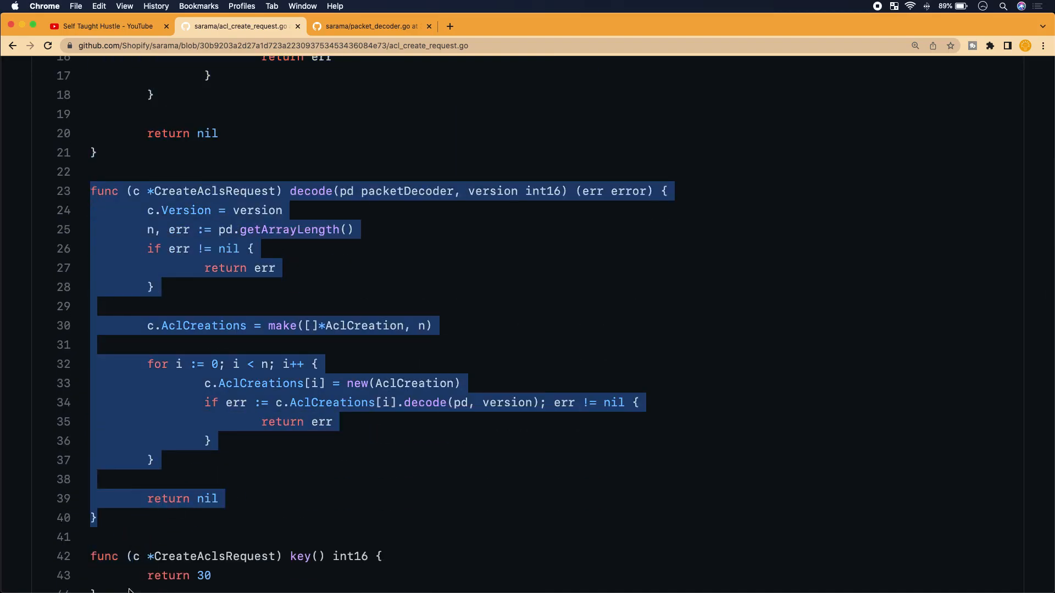
pyautogui.scroll(-3)
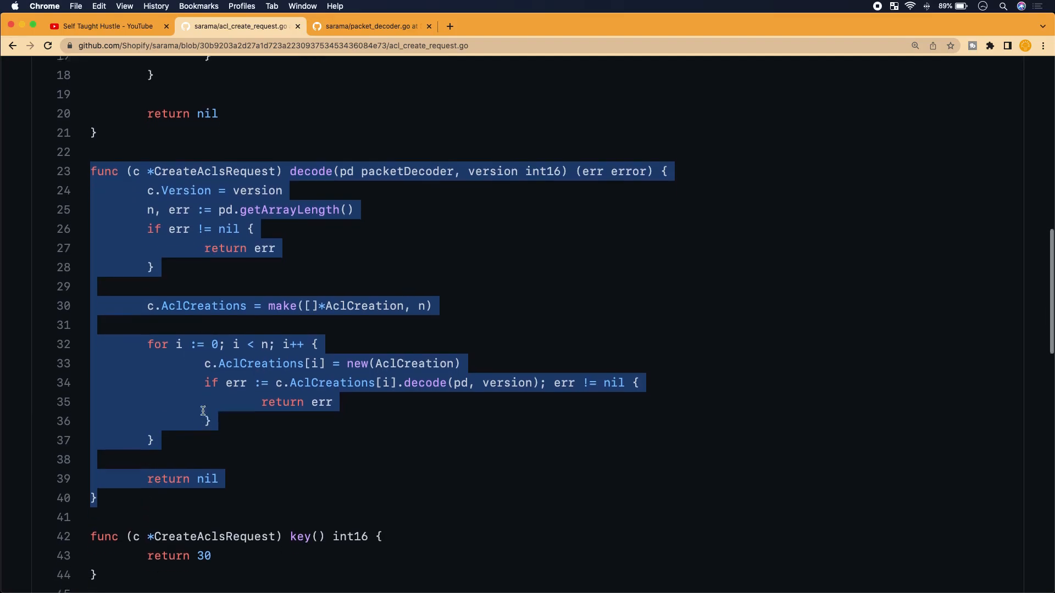
pyautogui.scroll(-3)
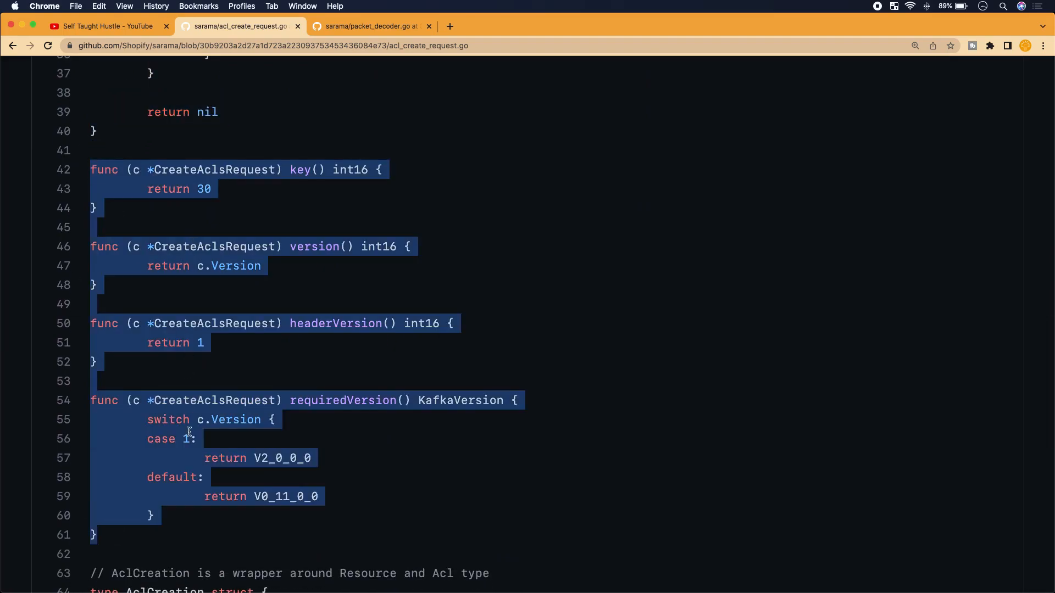
pyautogui.doubleClick(212, 246)
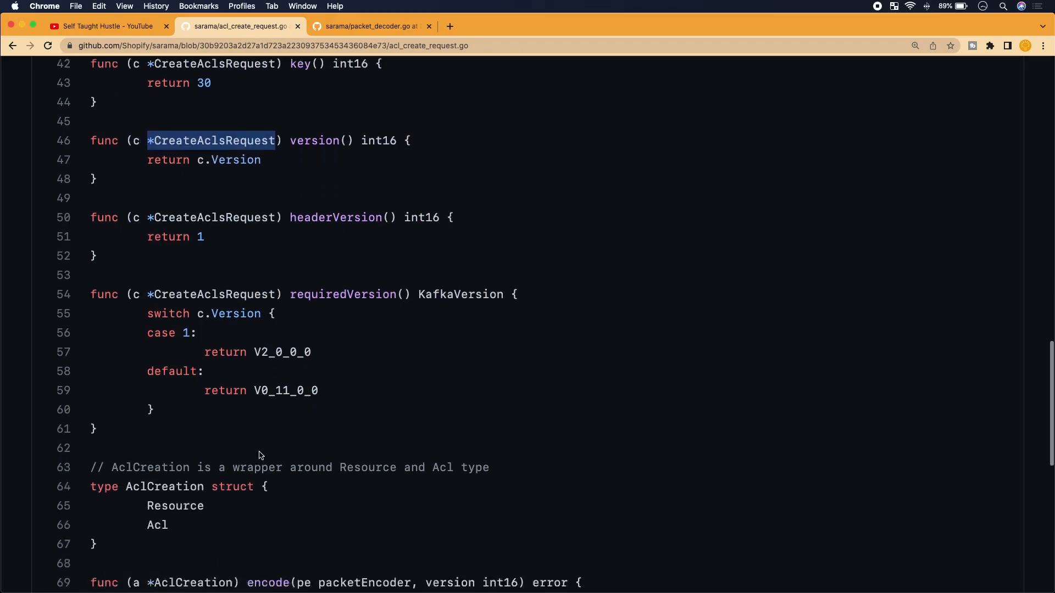
pyautogui.scroll(-3)
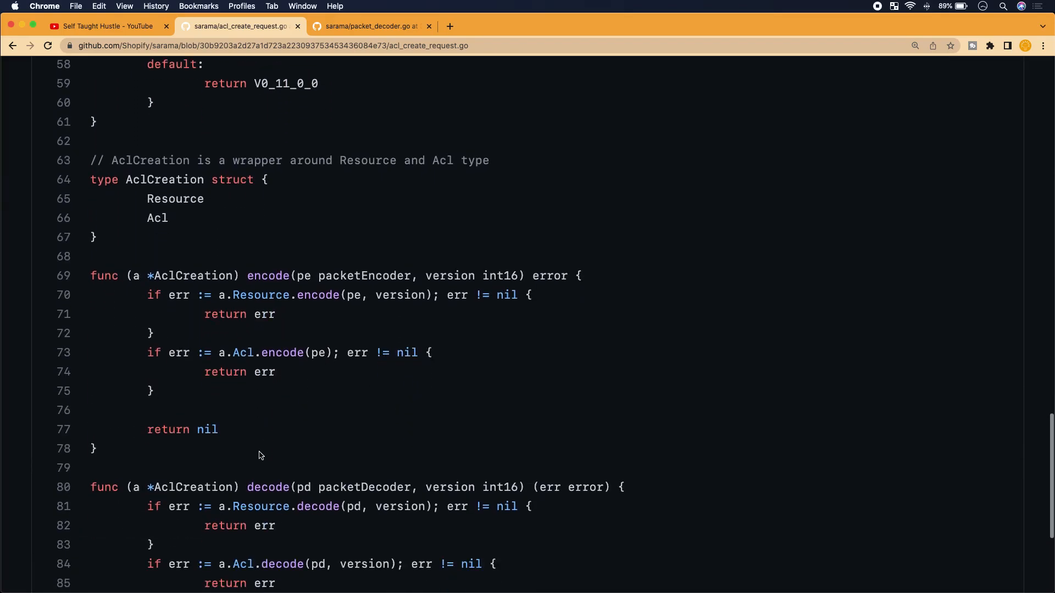
pyautogui.scroll(-3)
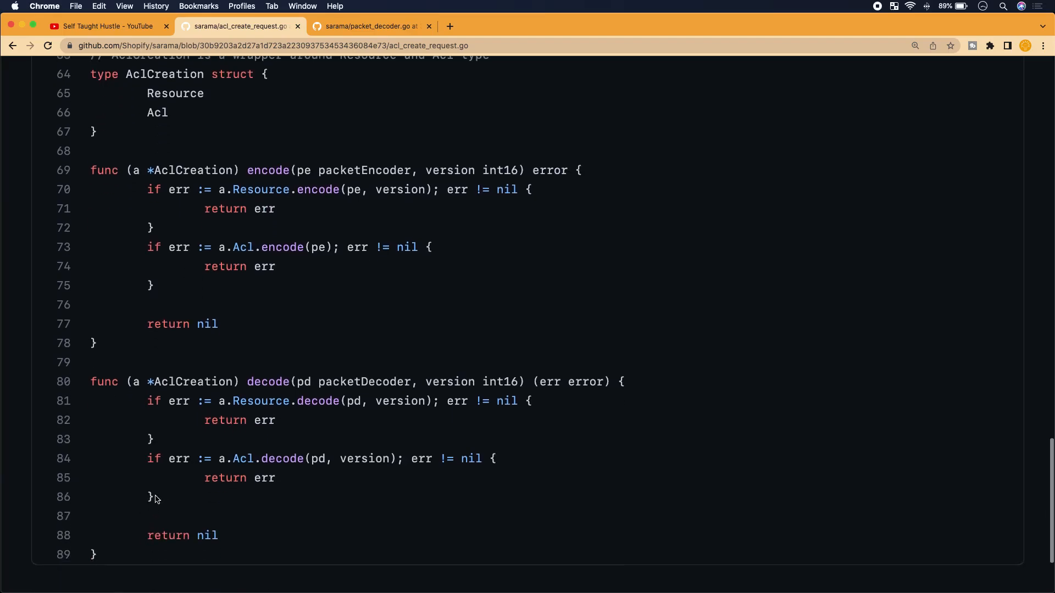
pyautogui.scroll(3)
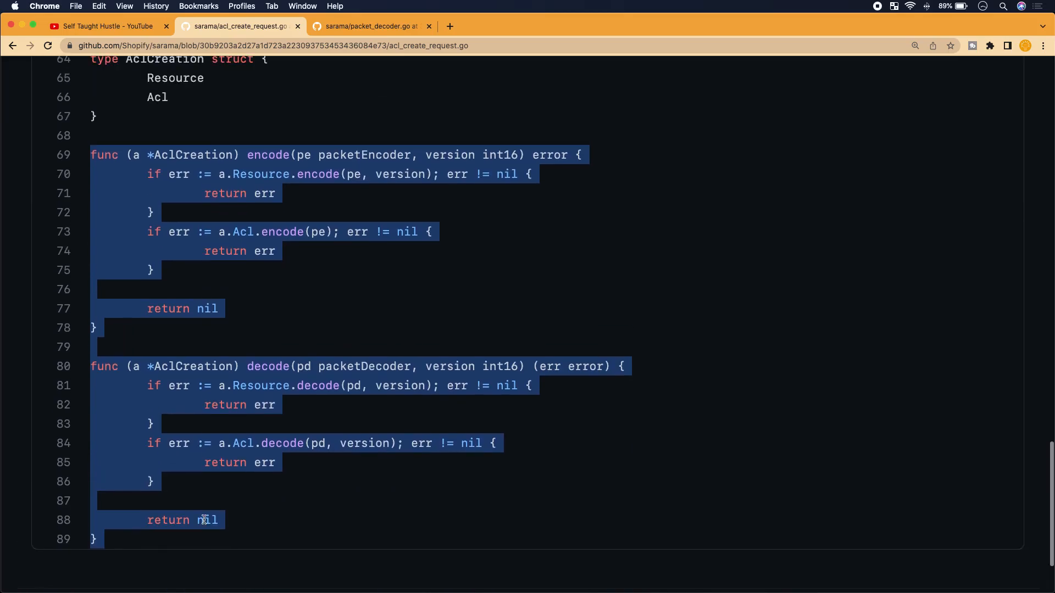
pyautogui.scroll(3)
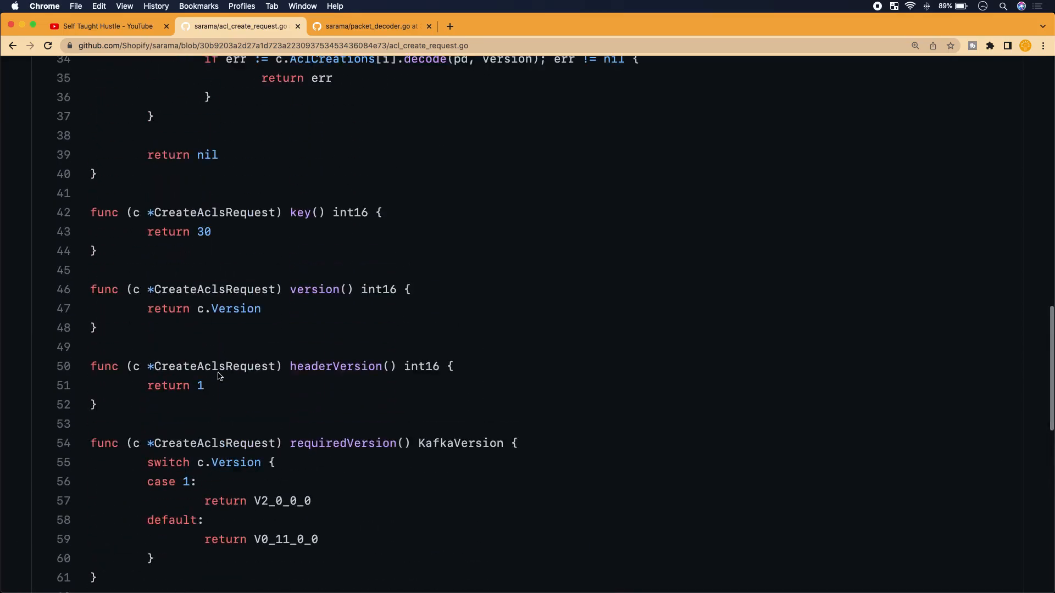
pyautogui.scroll(-3)
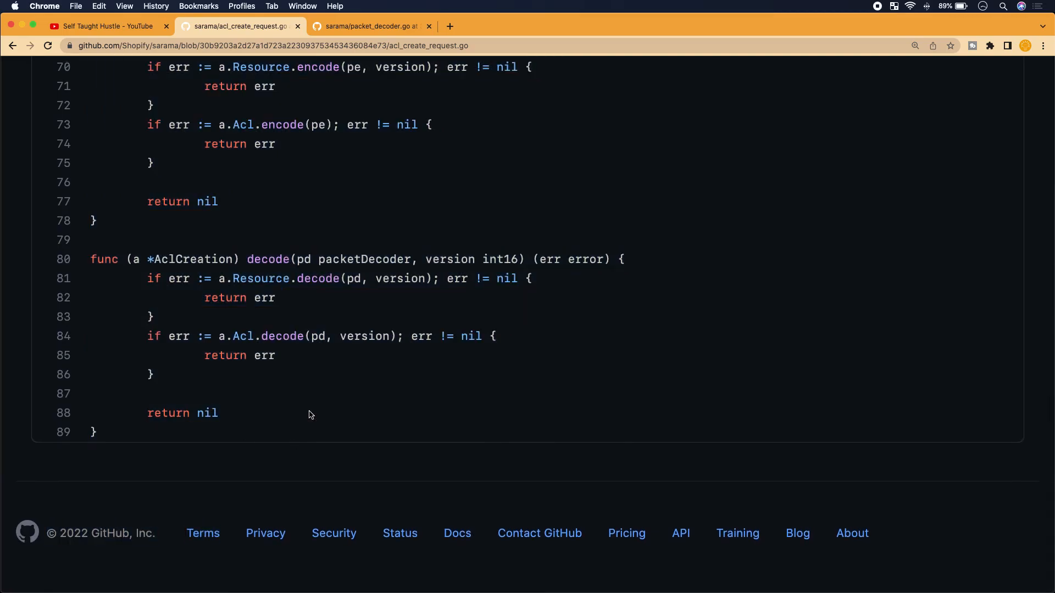
pyautogui.scroll(3)
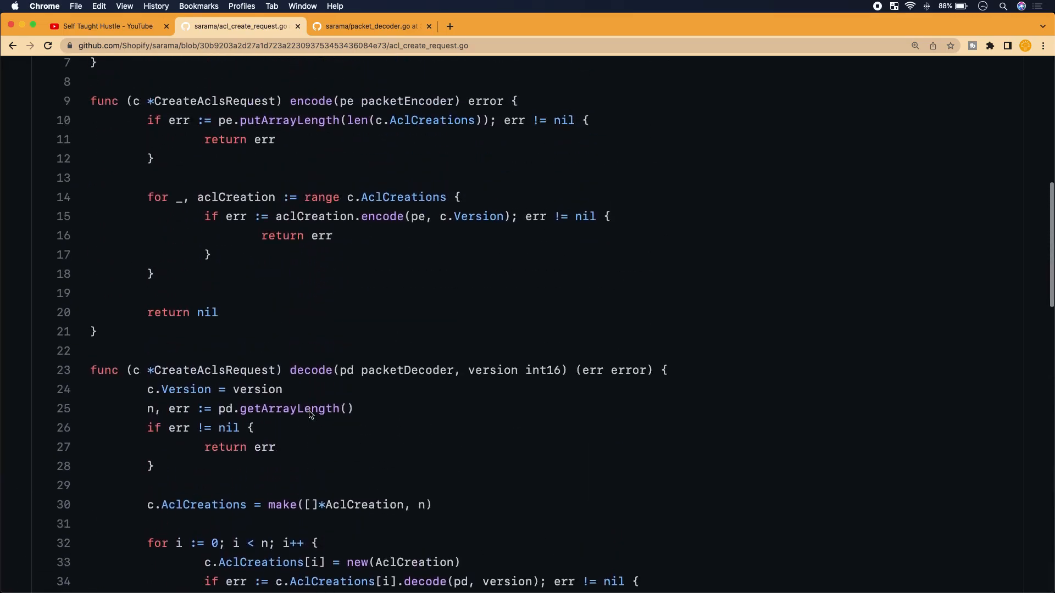
pyautogui.scroll(-3)
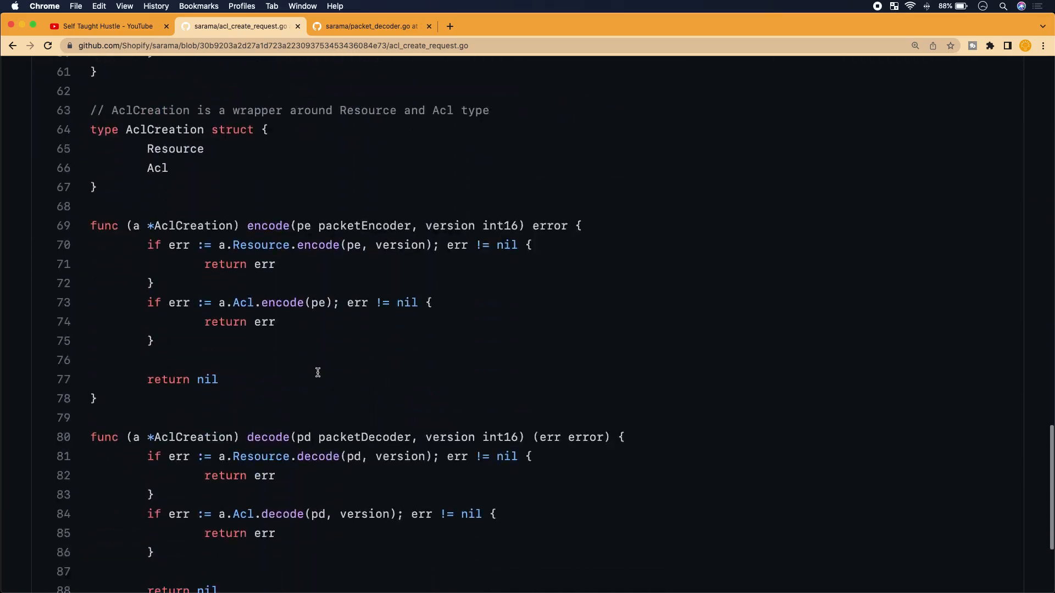
pyautogui.scroll(3)
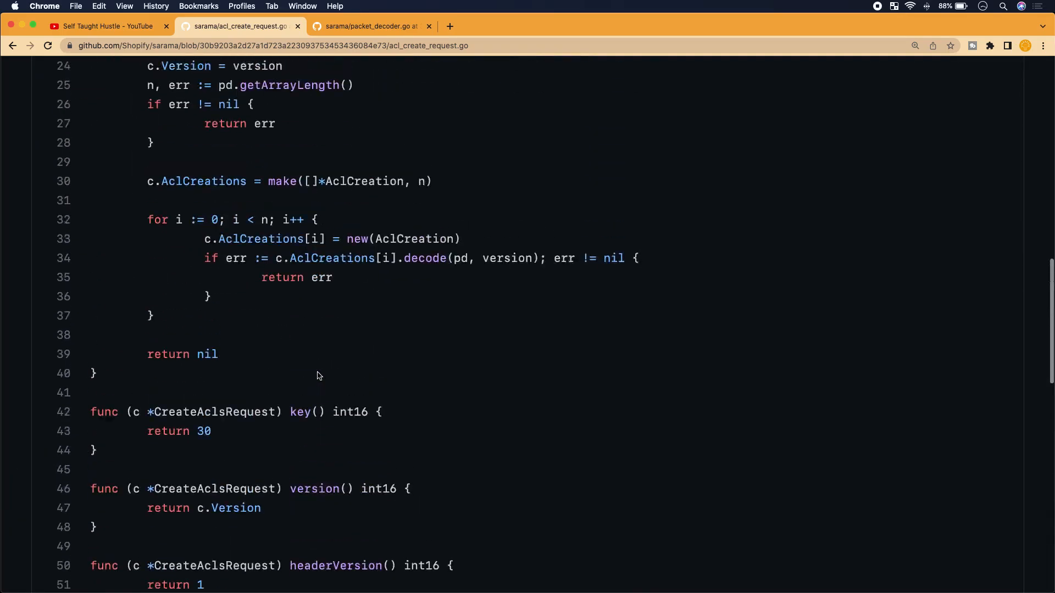
pyautogui.scroll(3)
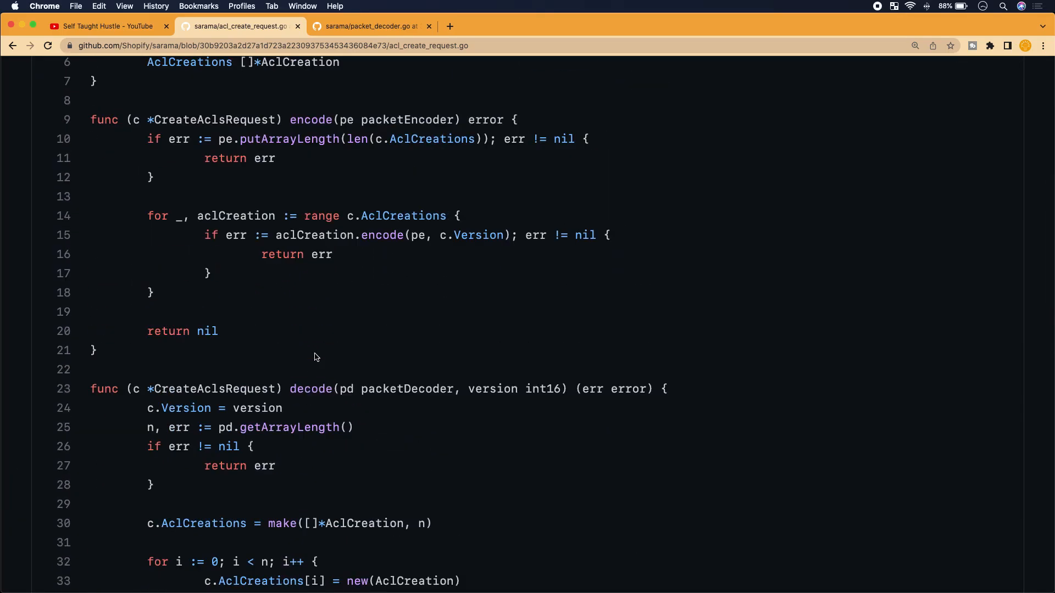
pyautogui.scroll(-3)
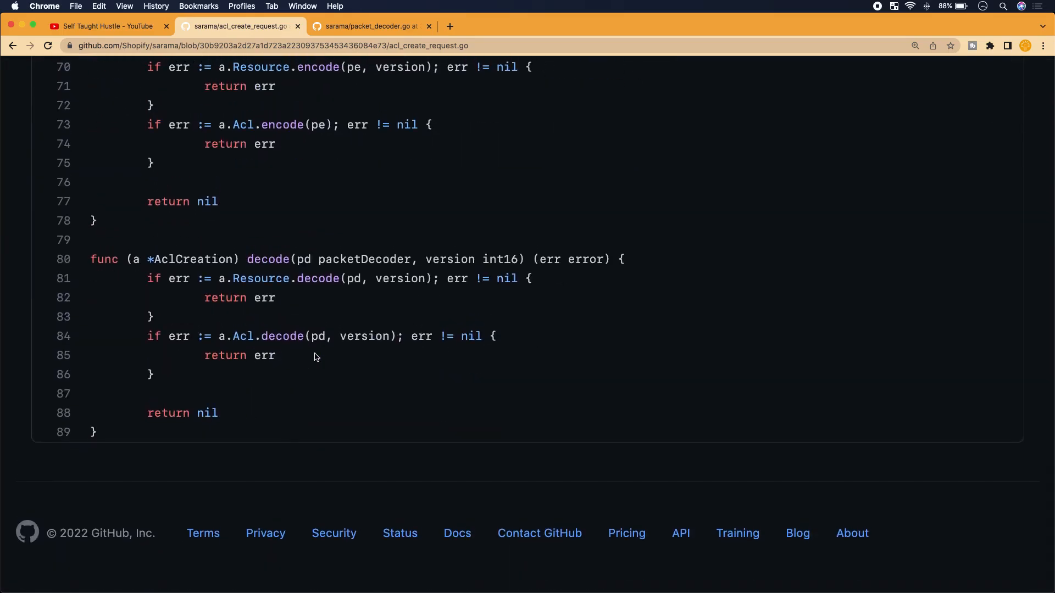
pyautogui.scroll(3)
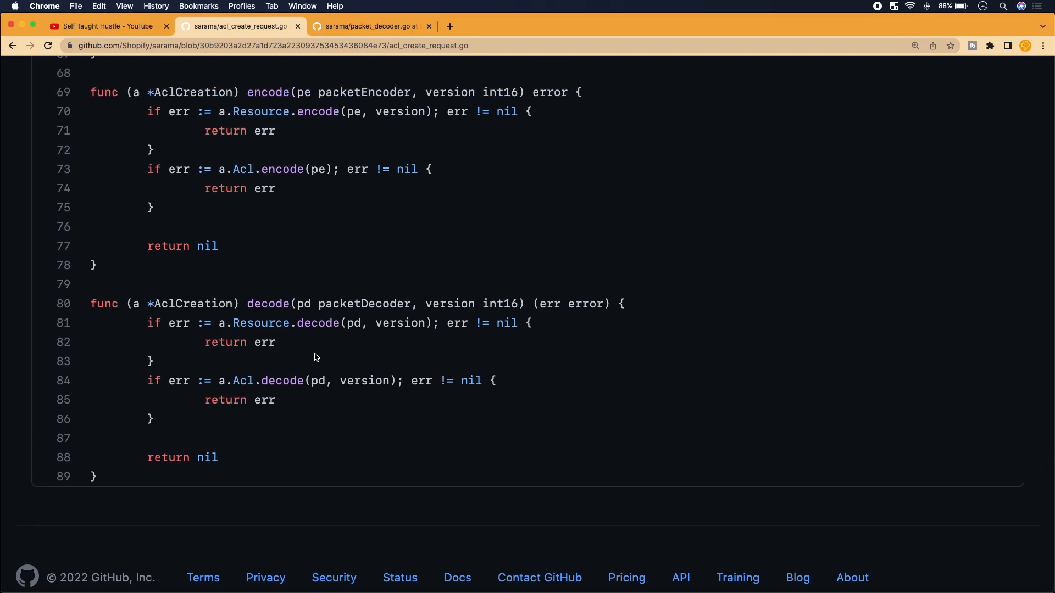
pyautogui.scroll(3)
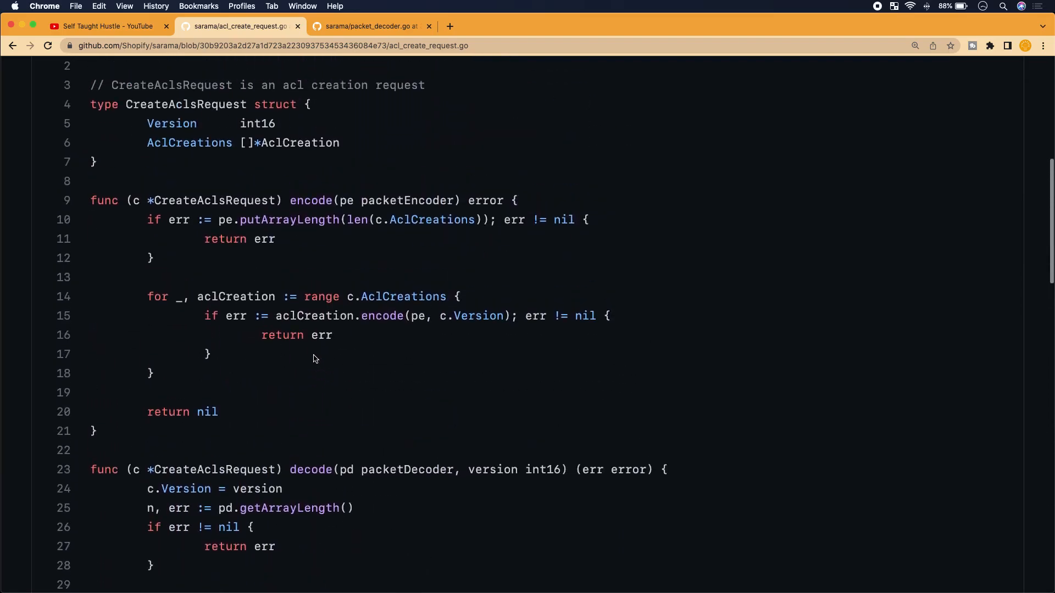
pyautogui.scroll(-3)
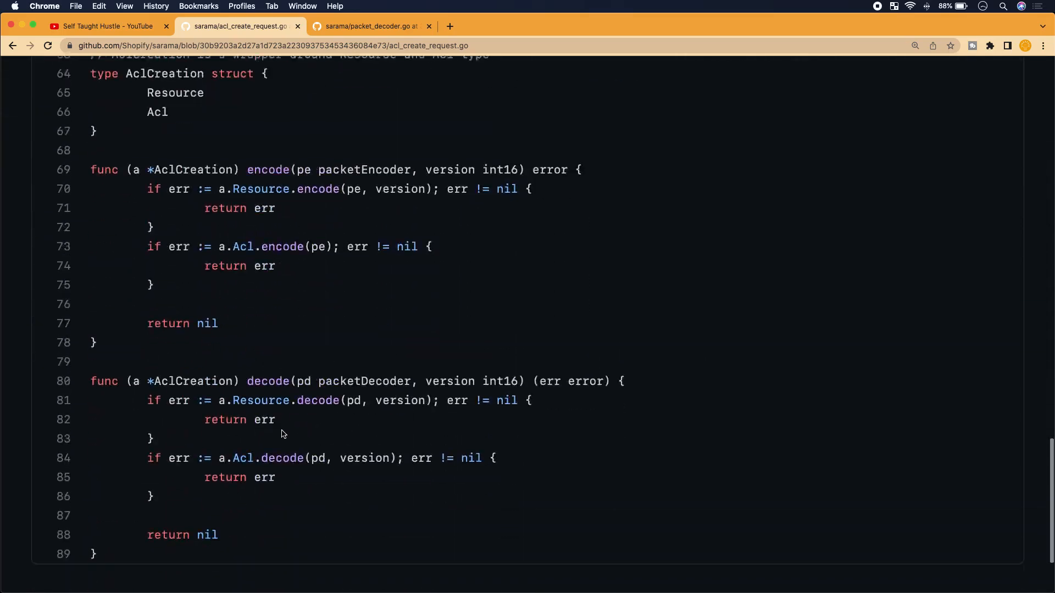
pyautogui.scroll(-3)
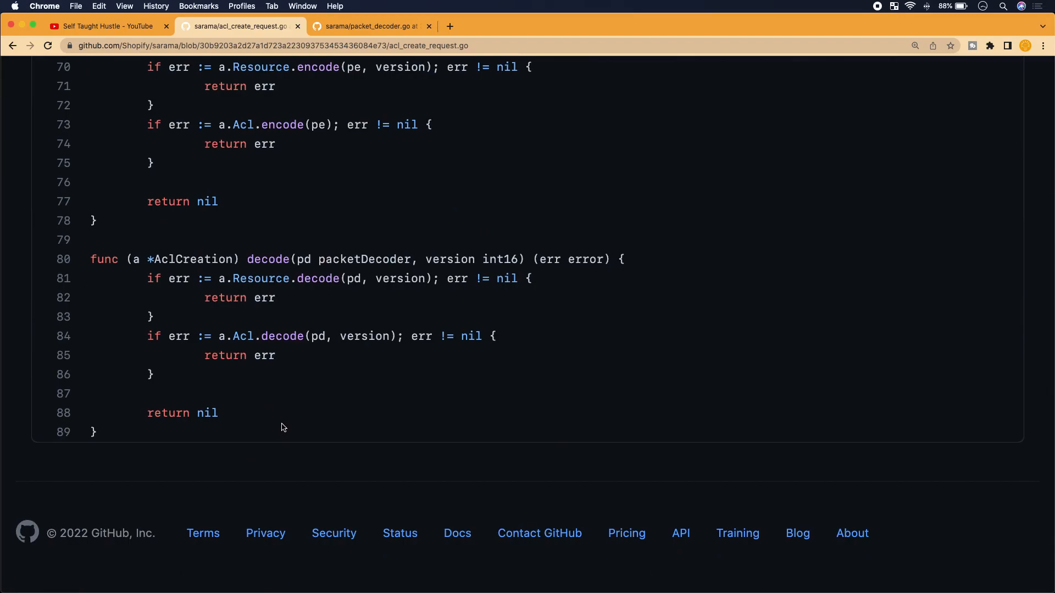
pyautogui.scroll(3)
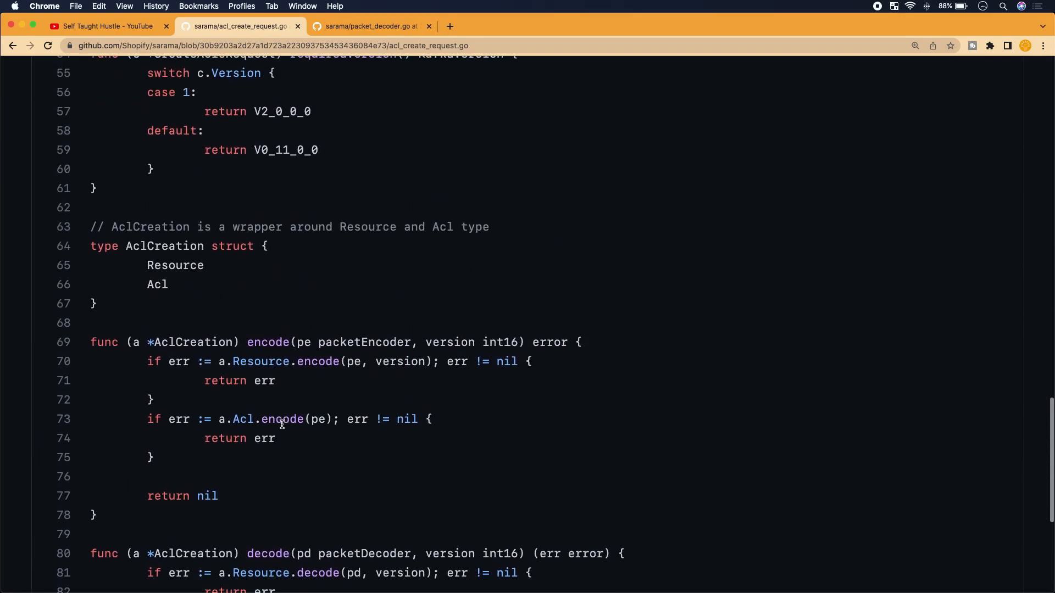
pyautogui.scroll(3)
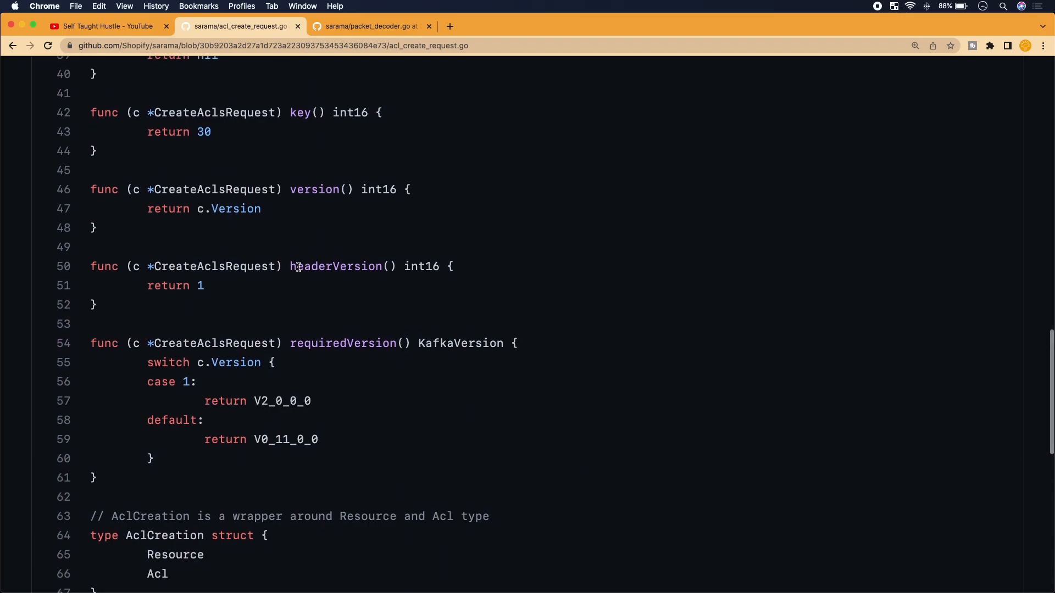
pyautogui.scroll(3)
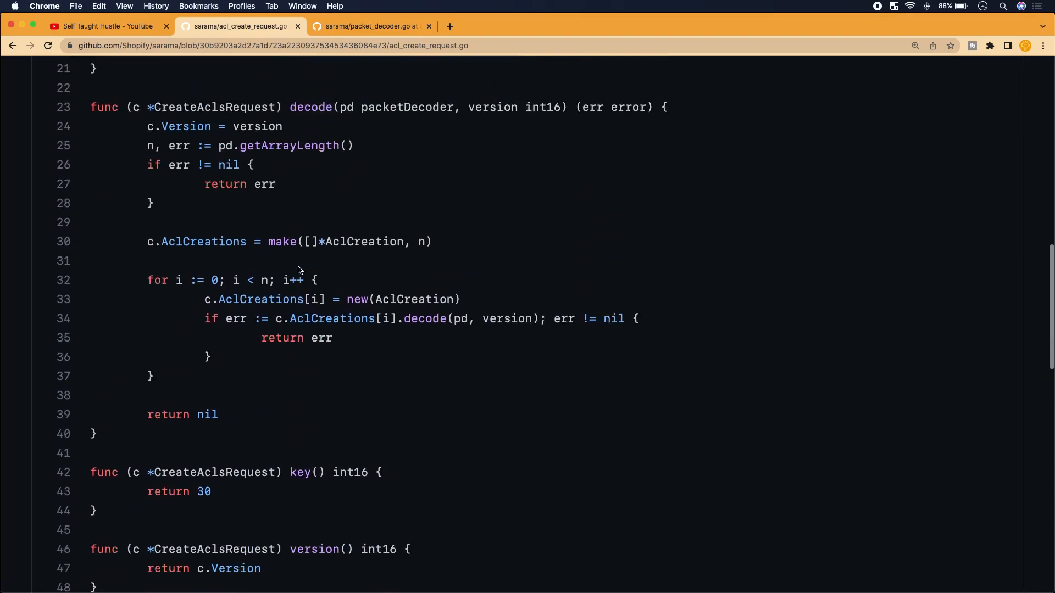
pyautogui.scroll(-3)
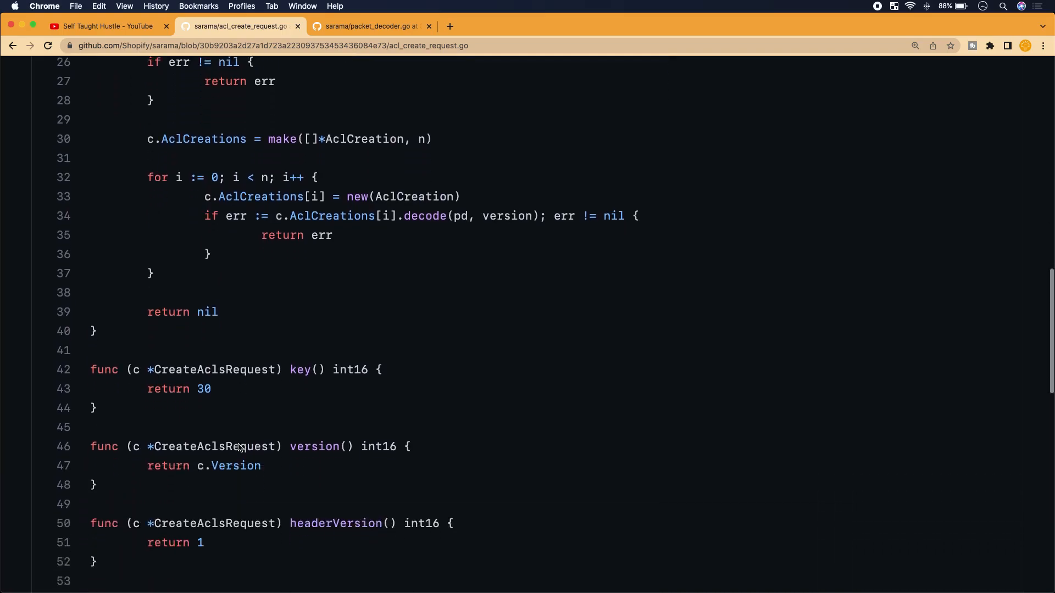
pyautogui.scroll(-3)
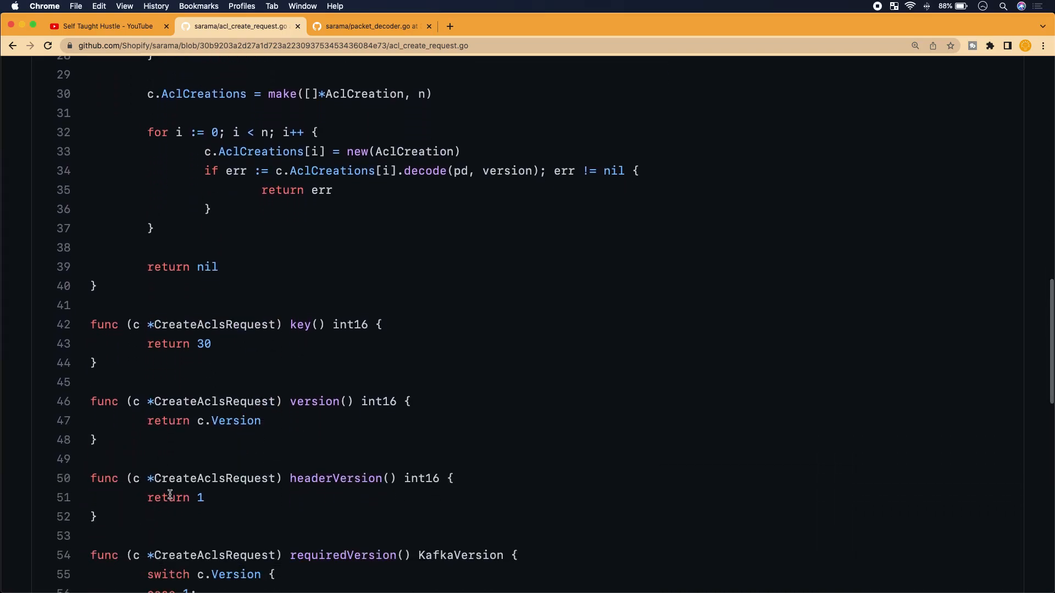
pyautogui.scroll(-3)
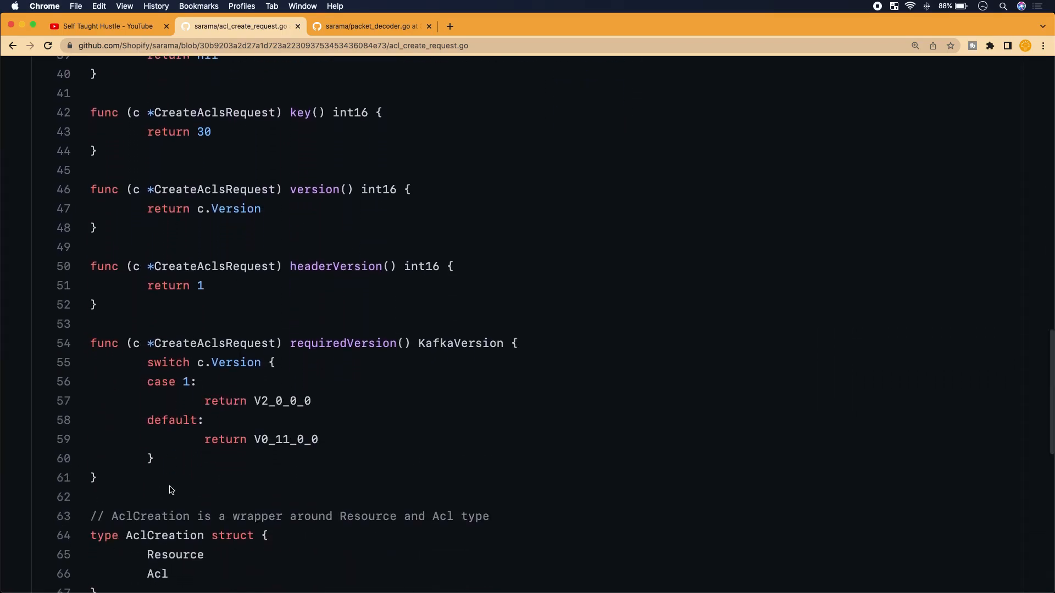
pyautogui.scroll(-3)
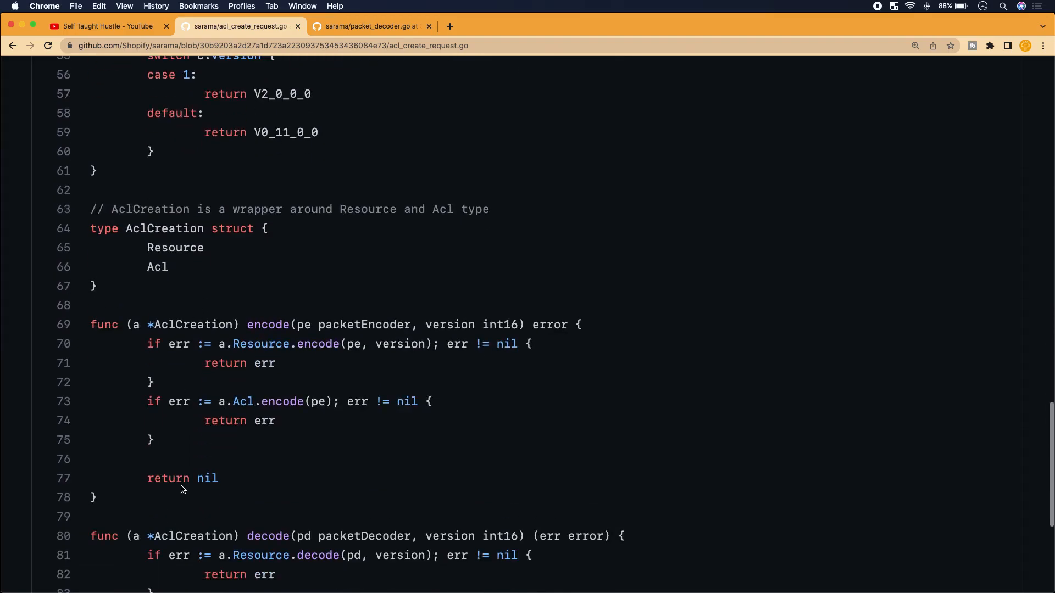
pyautogui.scroll(3)
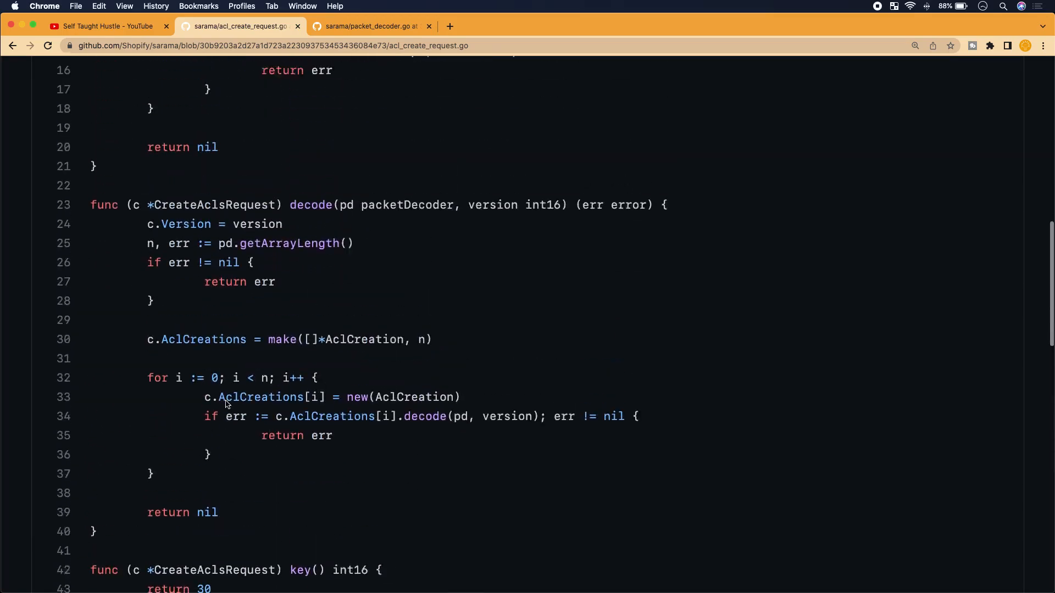
pyautogui.scroll(-3)
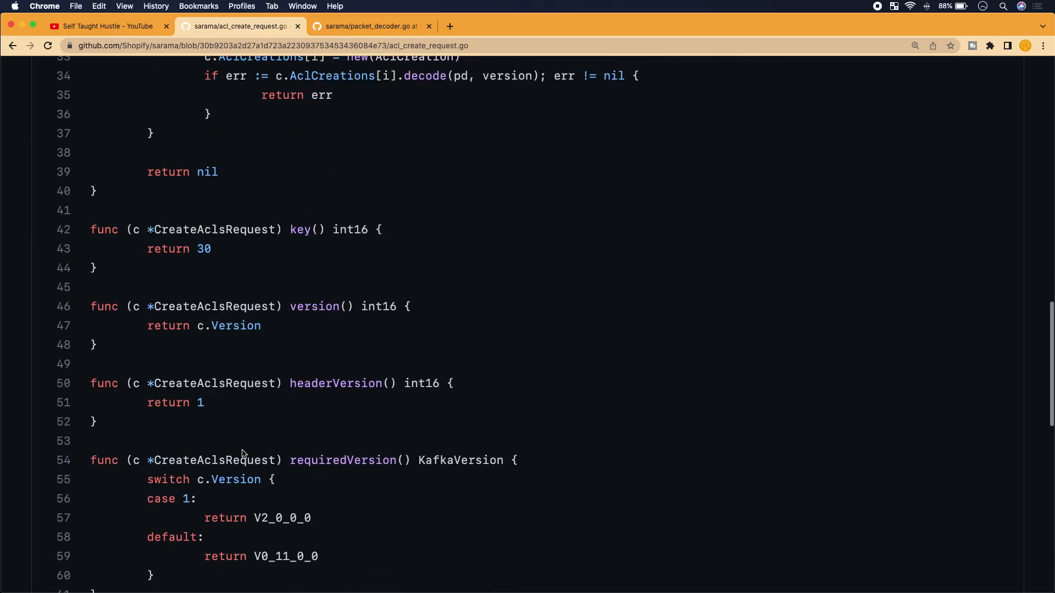
pyautogui.scroll(3)
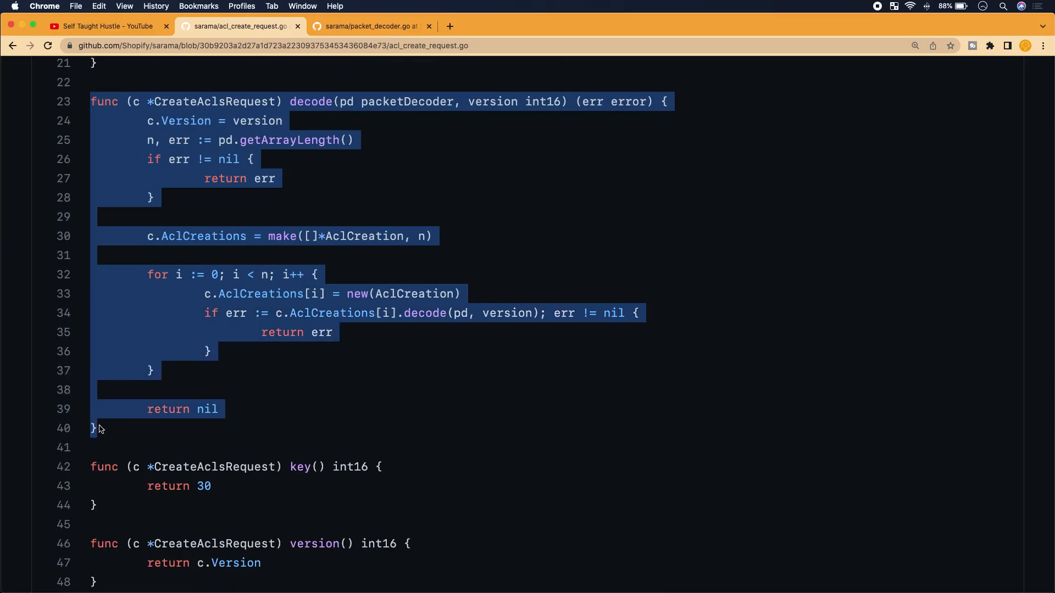
pyautogui.scroll(-3)
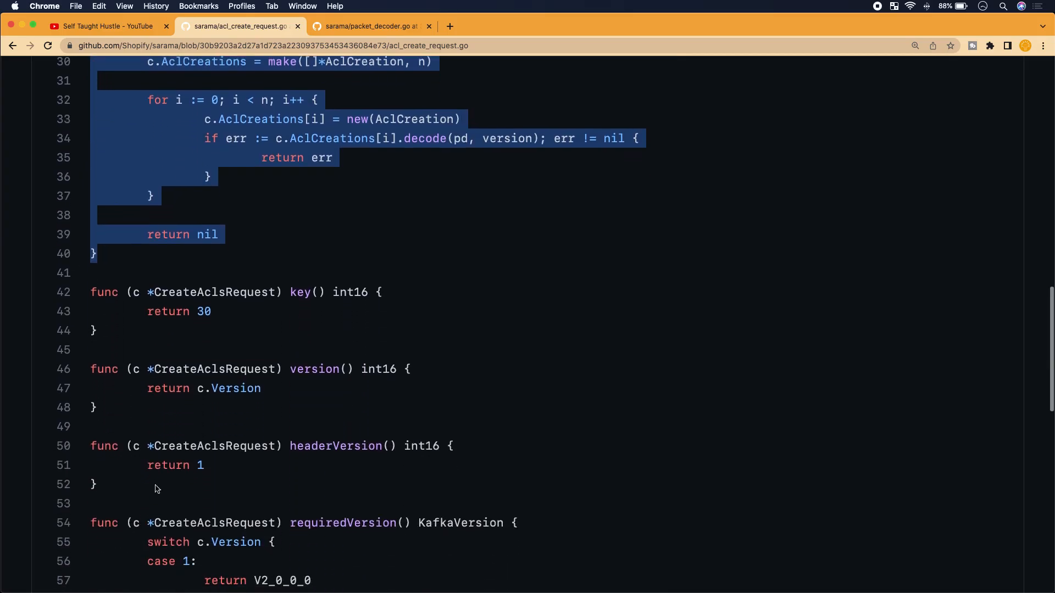
pyautogui.scroll(-3)
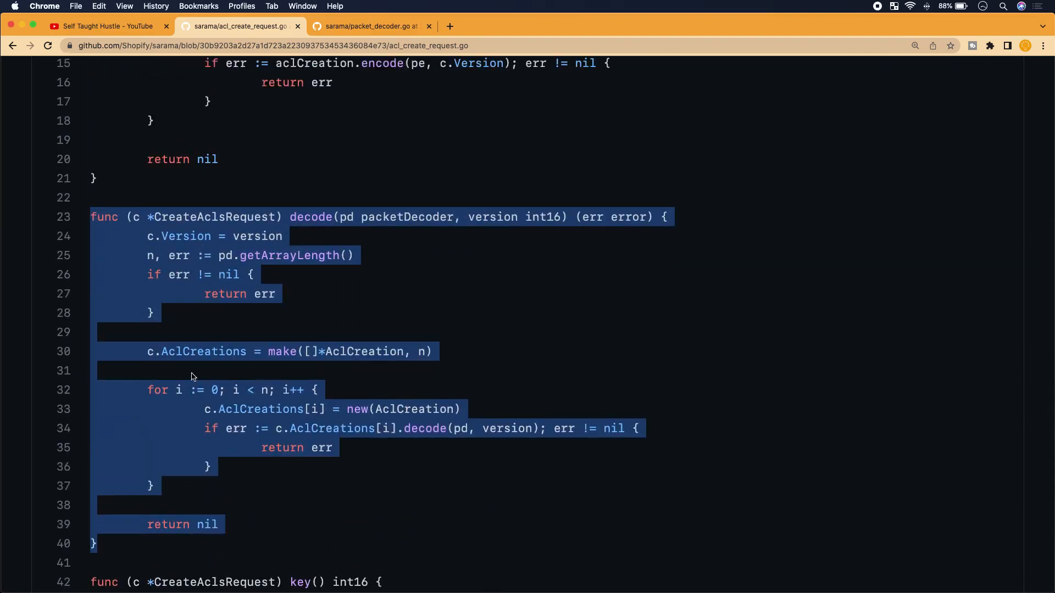
pyautogui.scroll(3)
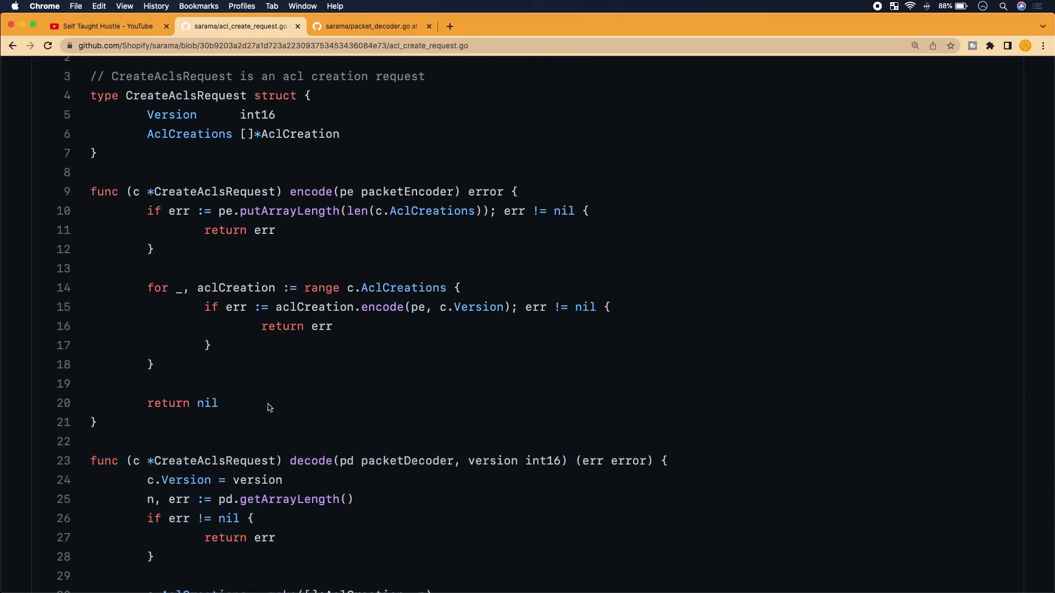
pyautogui.moveTo(264, 449)
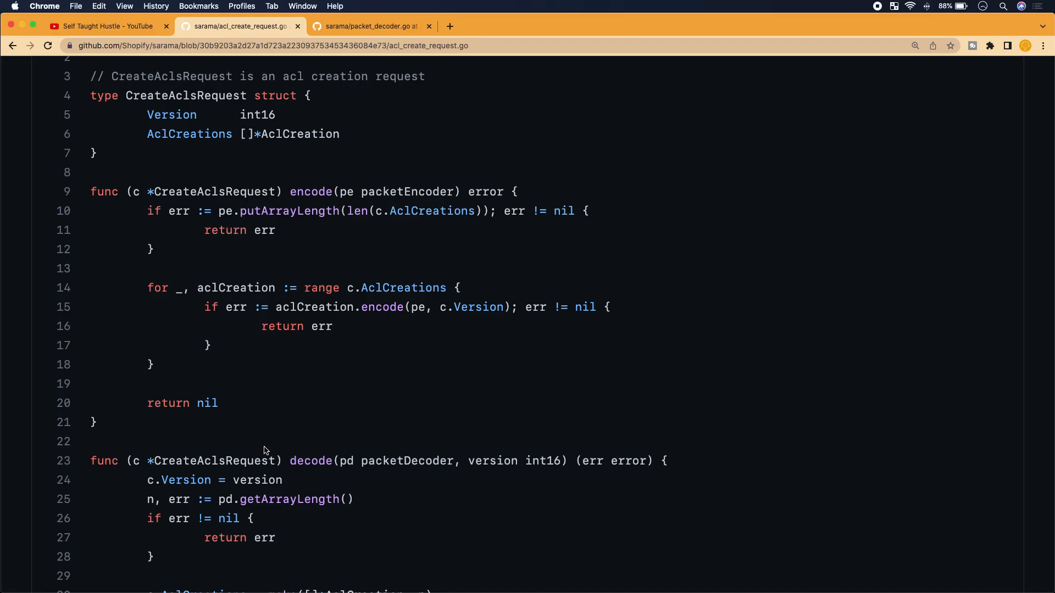
pyautogui.scroll(-3)
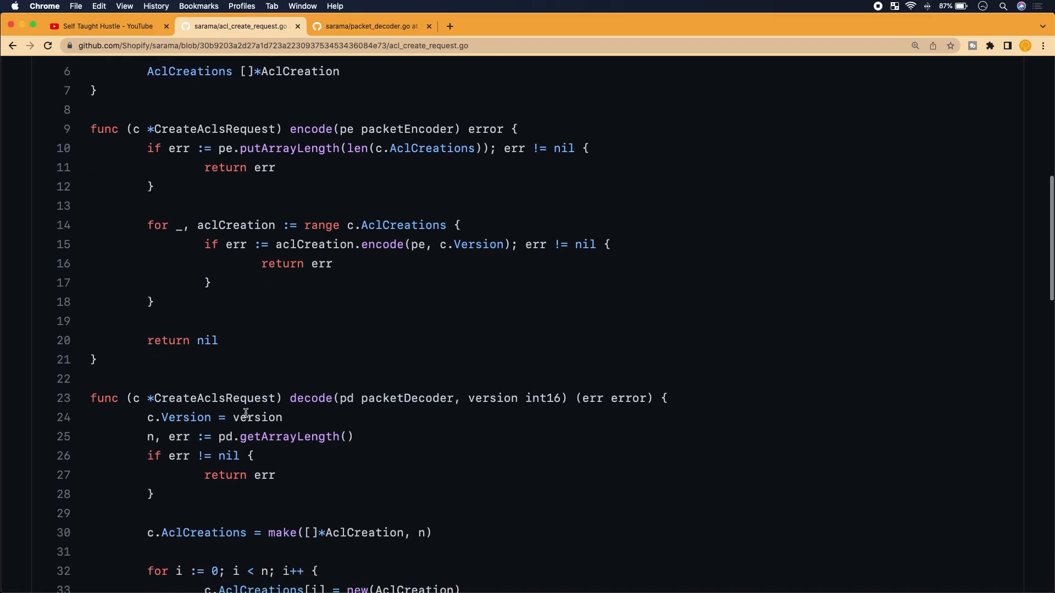
pyautogui.scroll(-3)
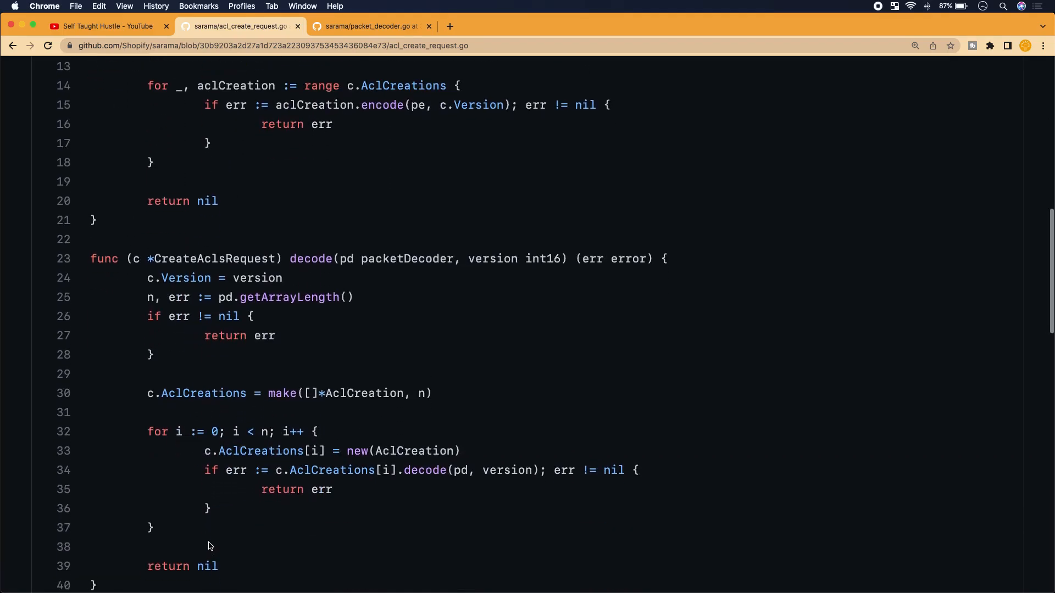
pyautogui.scroll(-3)
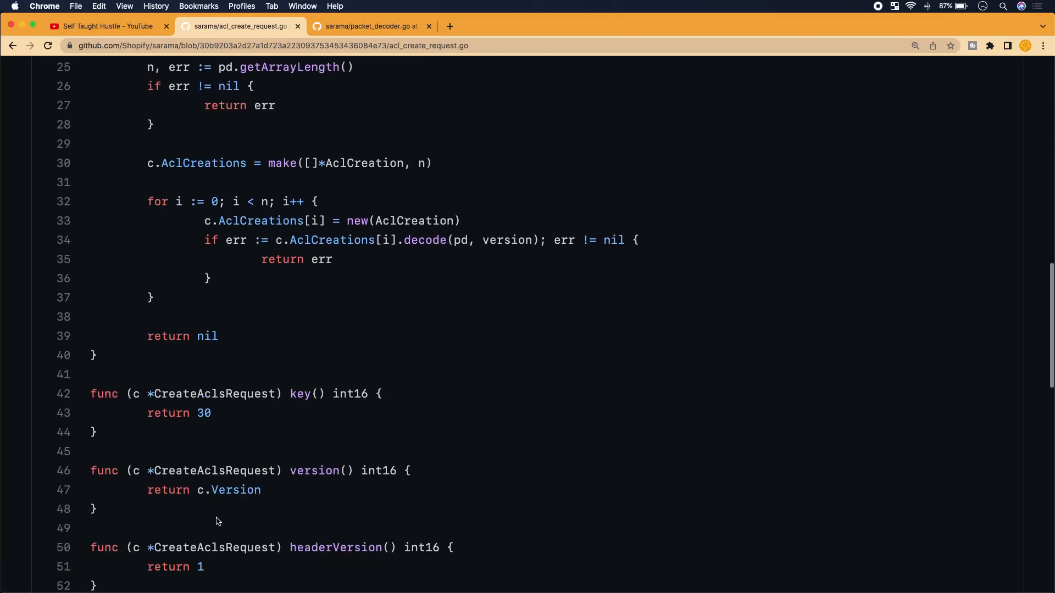
pyautogui.scroll(-3)
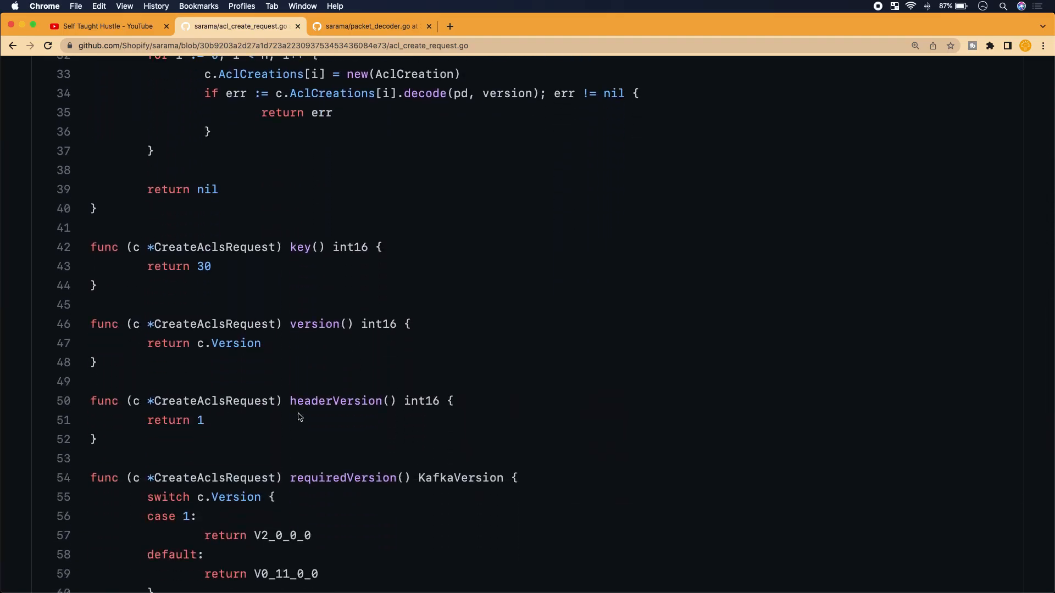